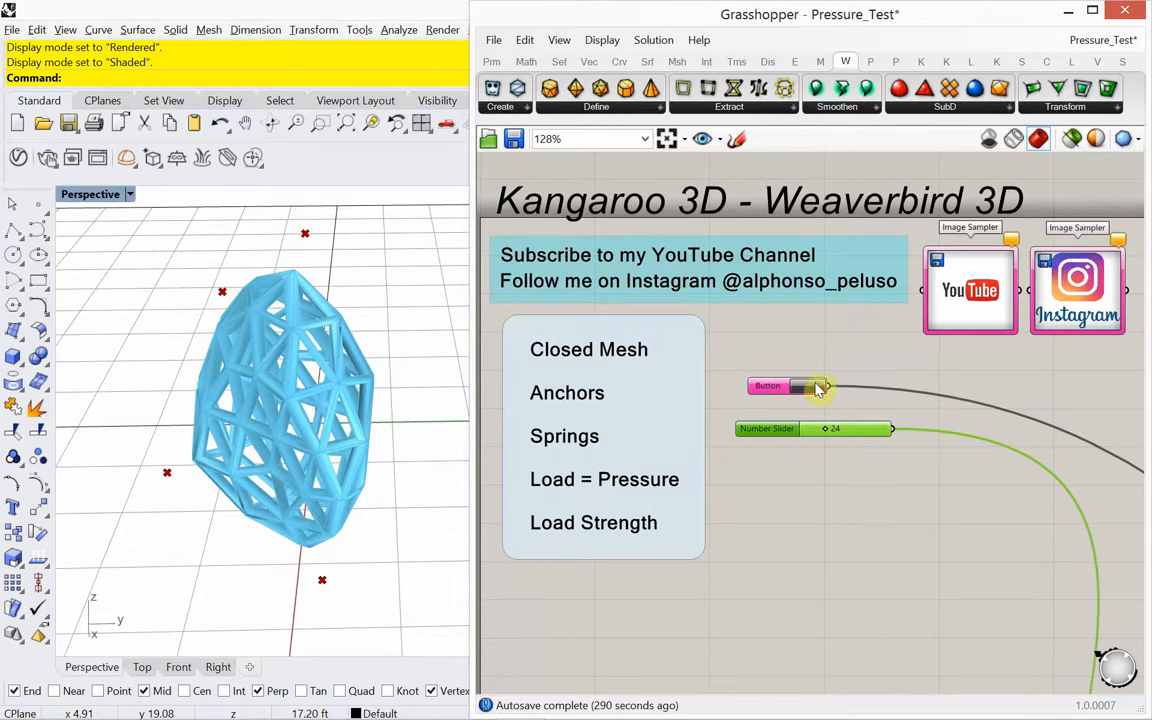
Slide the Number Slider value up and down so the Kangaroo mesh inflates, thins and flattens in Rhino.
click(784, 388)
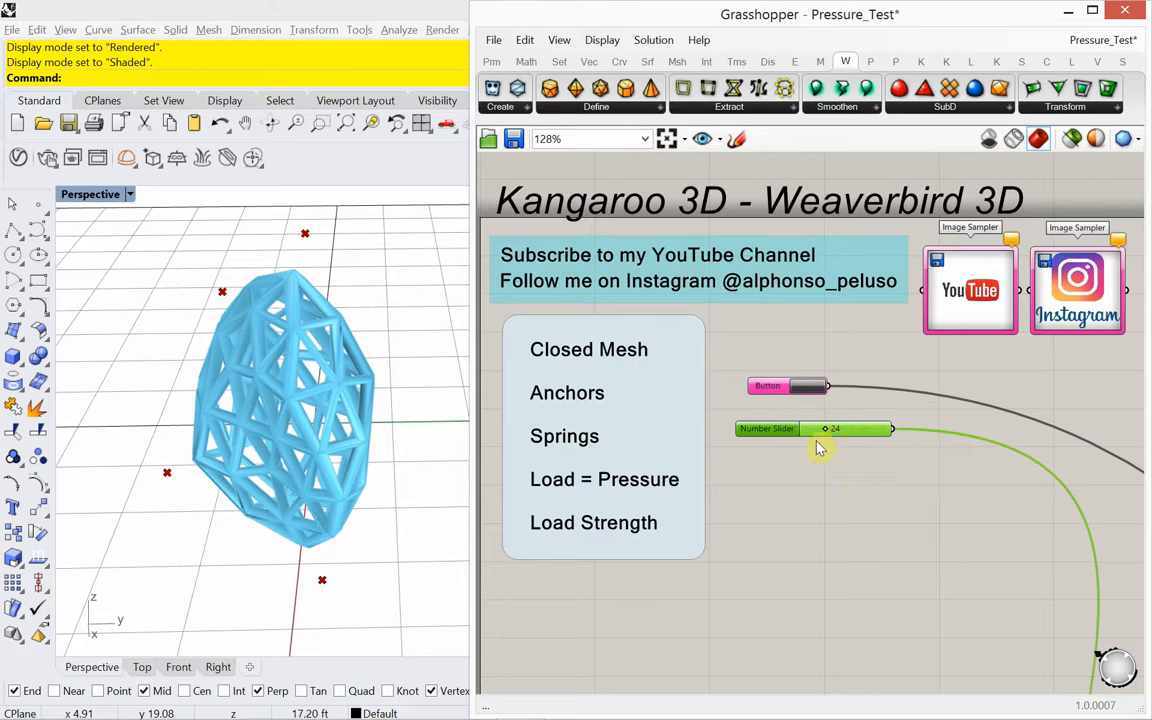
drag(824, 428, 836, 428)
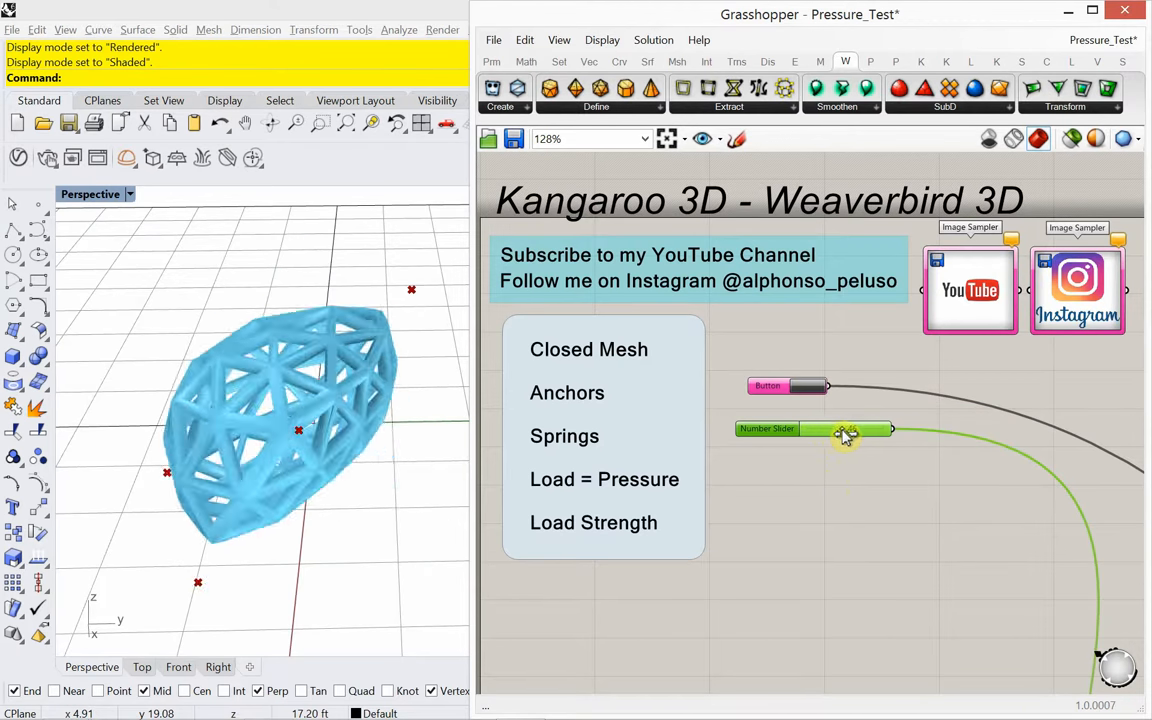
drag(844, 428, 852, 428)
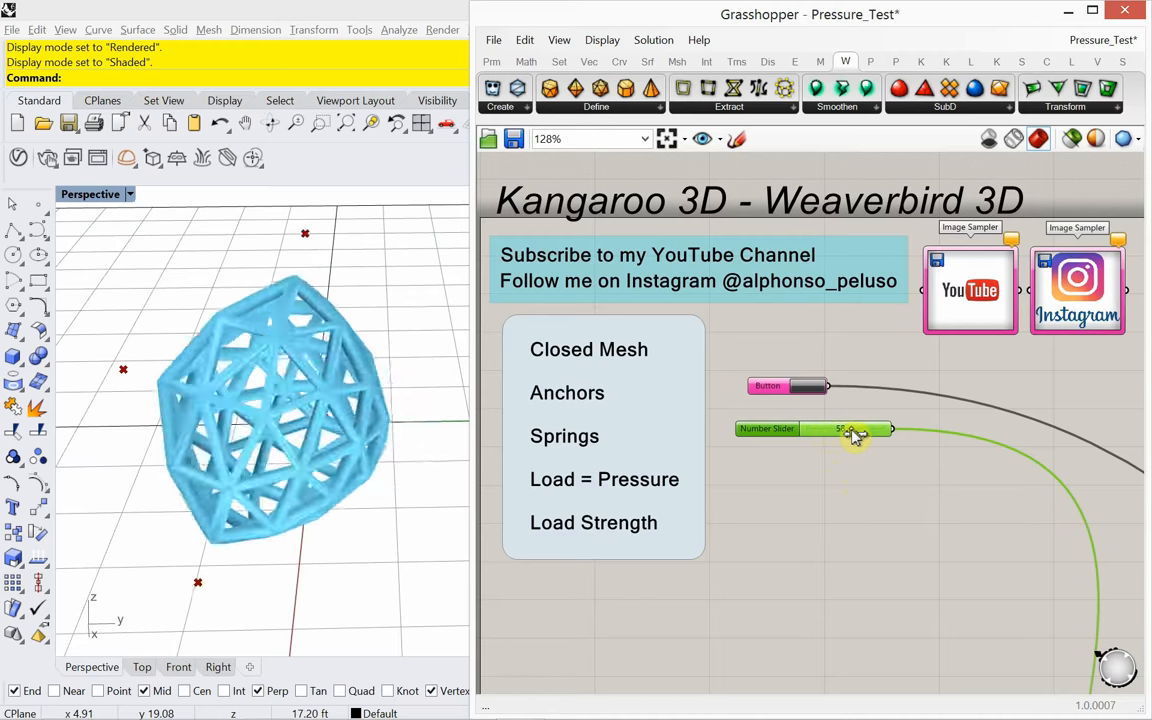
drag(850, 428, 864, 428)
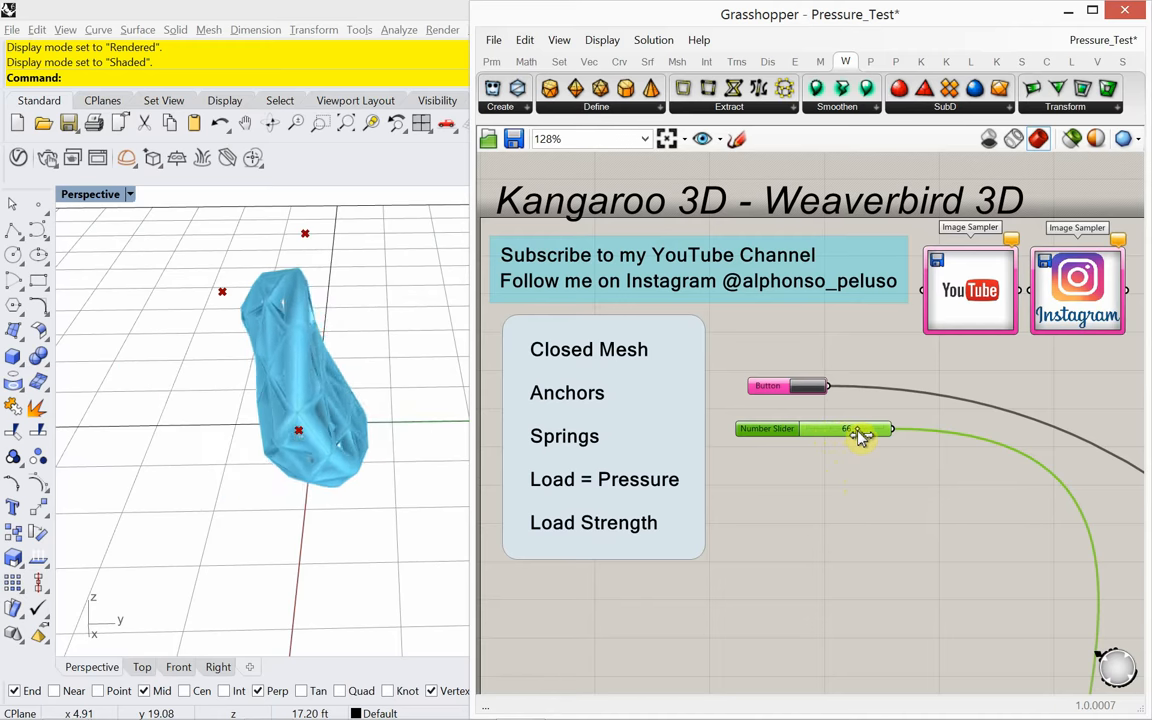
drag(864, 428, 850, 428)
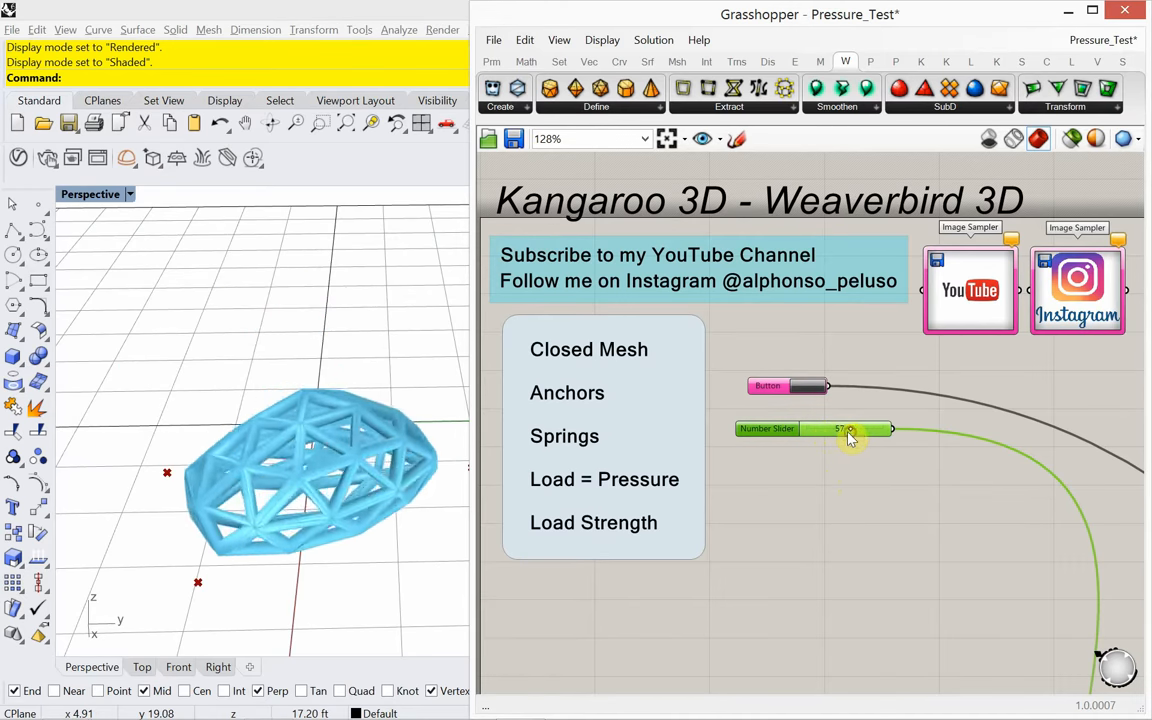
drag(850, 428, 816, 428)
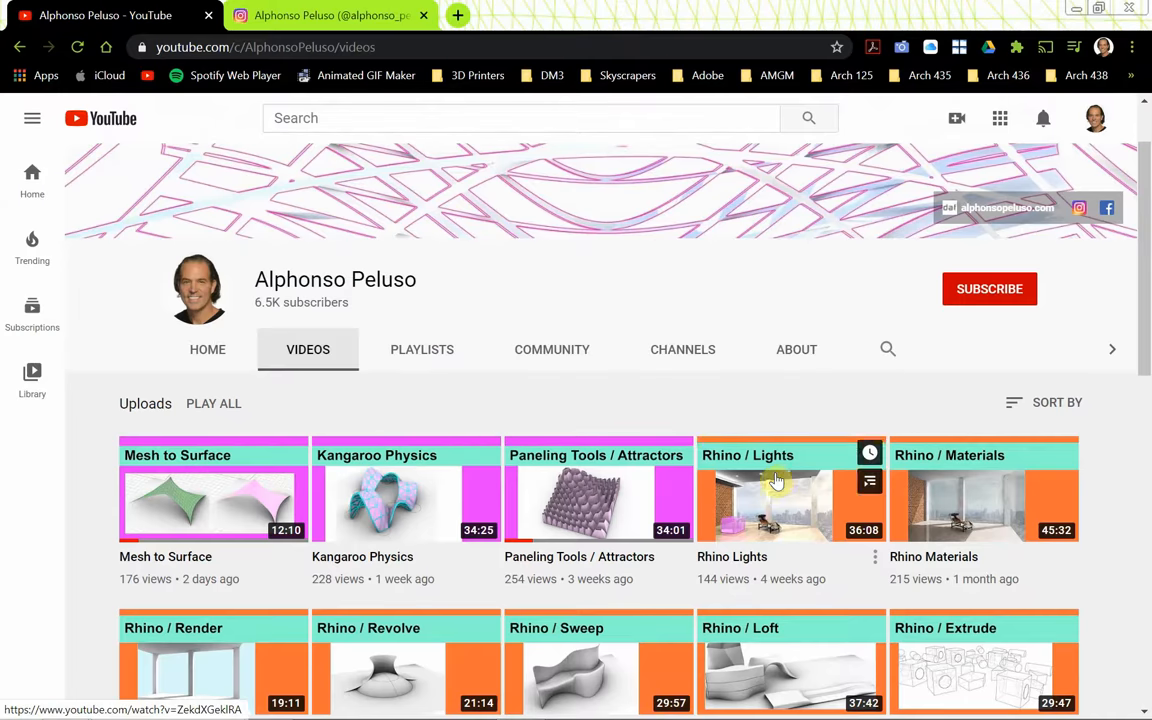
mouse_move(740, 318)
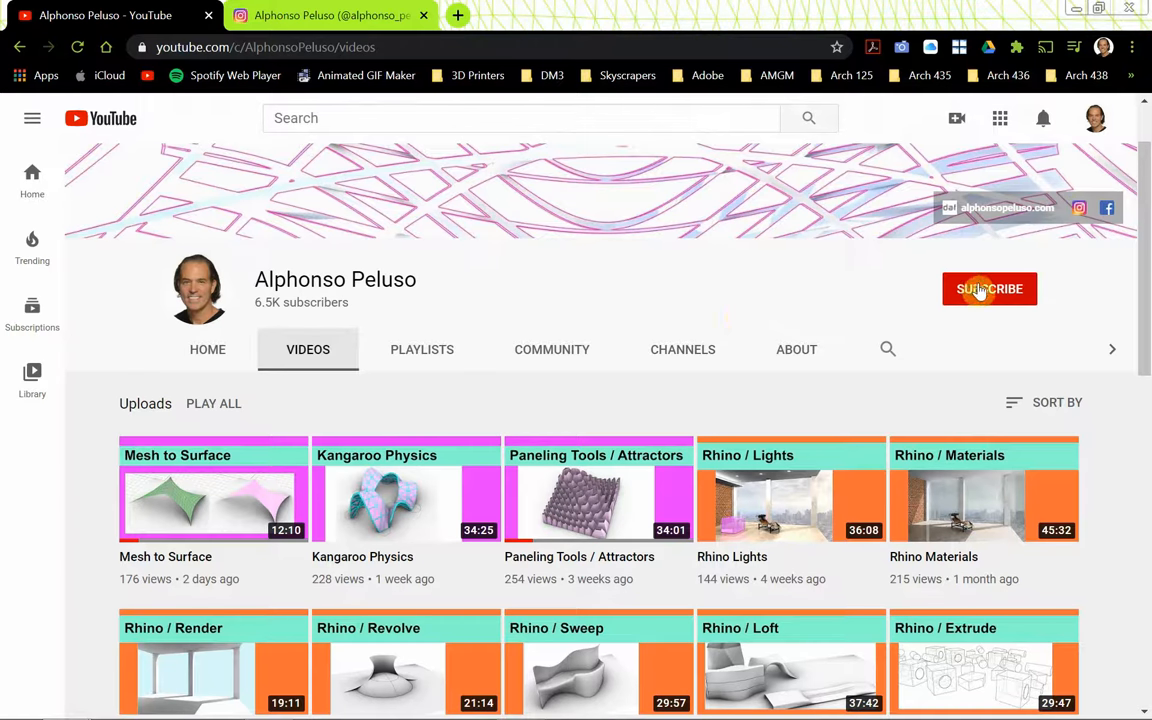
Subscribe to the Kangaroo/Rhino tutorial channel and scroll through its uploaded videos.
click(988, 288)
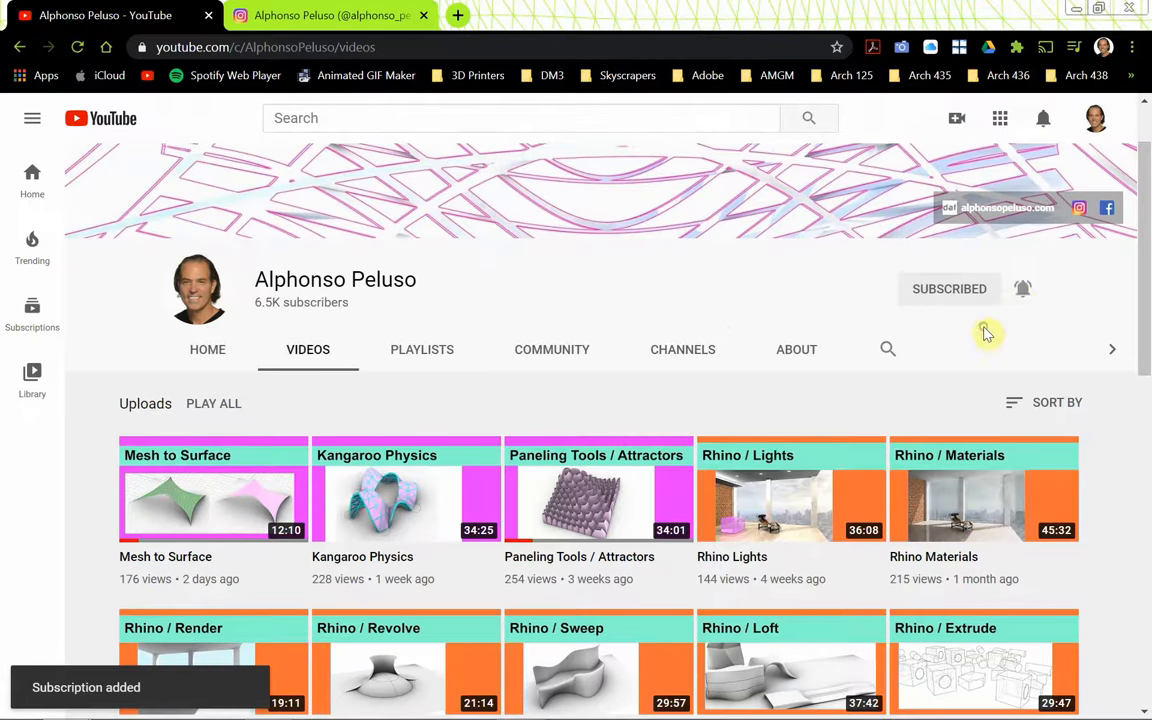
mouse_move(692, 412)
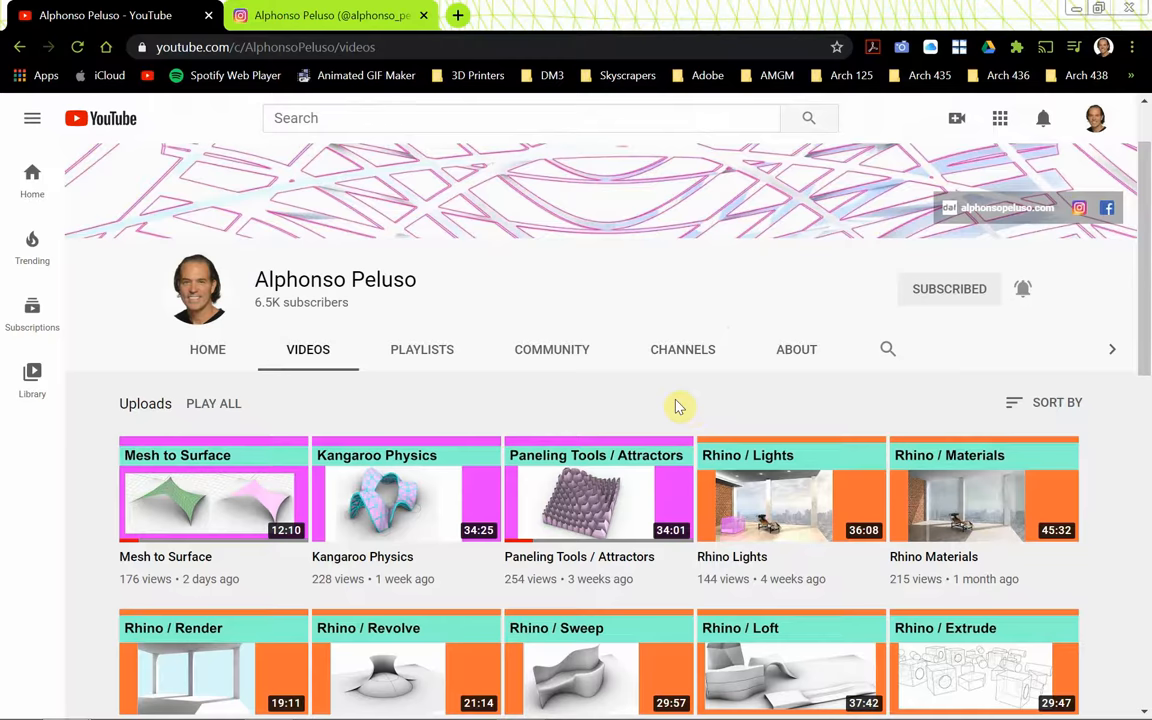
scroll(down, 3)
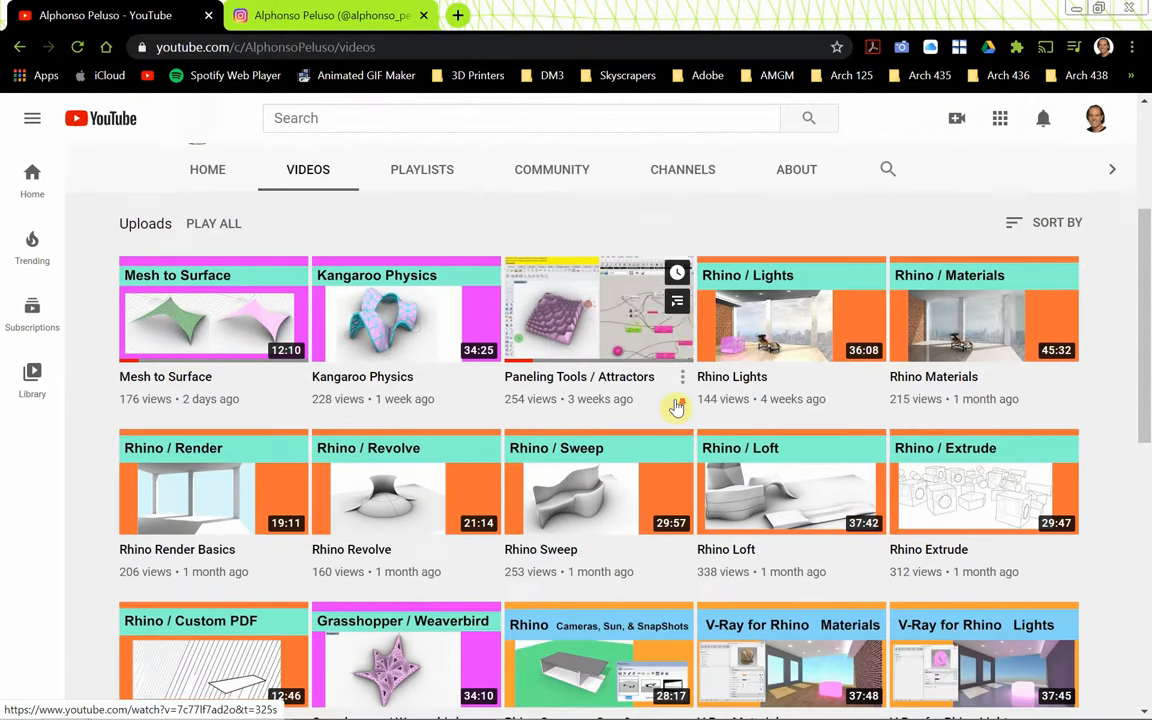
scroll(down, 3)
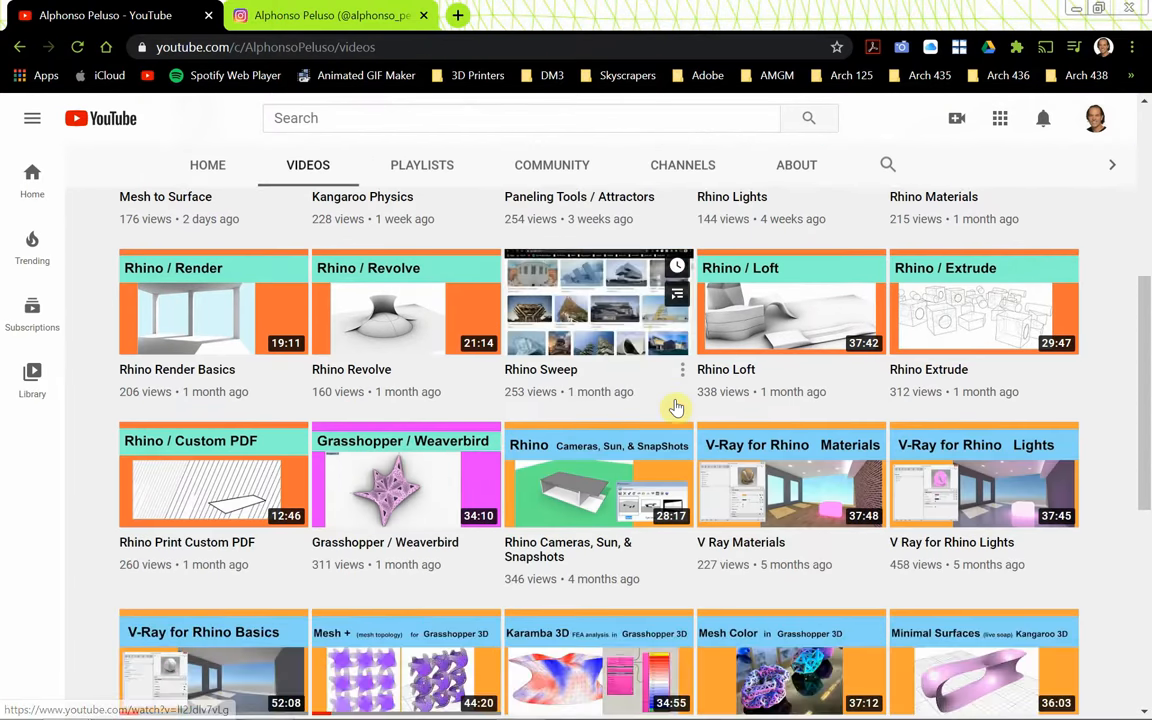
scroll(down, 3)
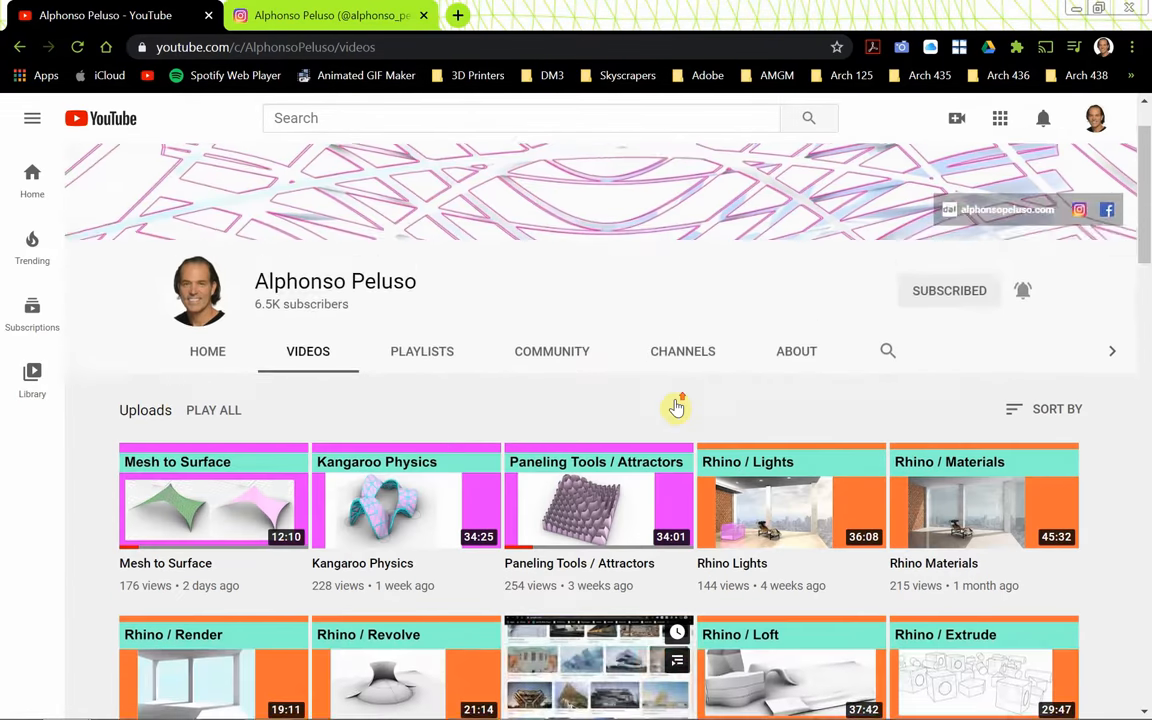
Switch to the Instagram profile tab and scroll its posts grid into view.
click(330, 16)
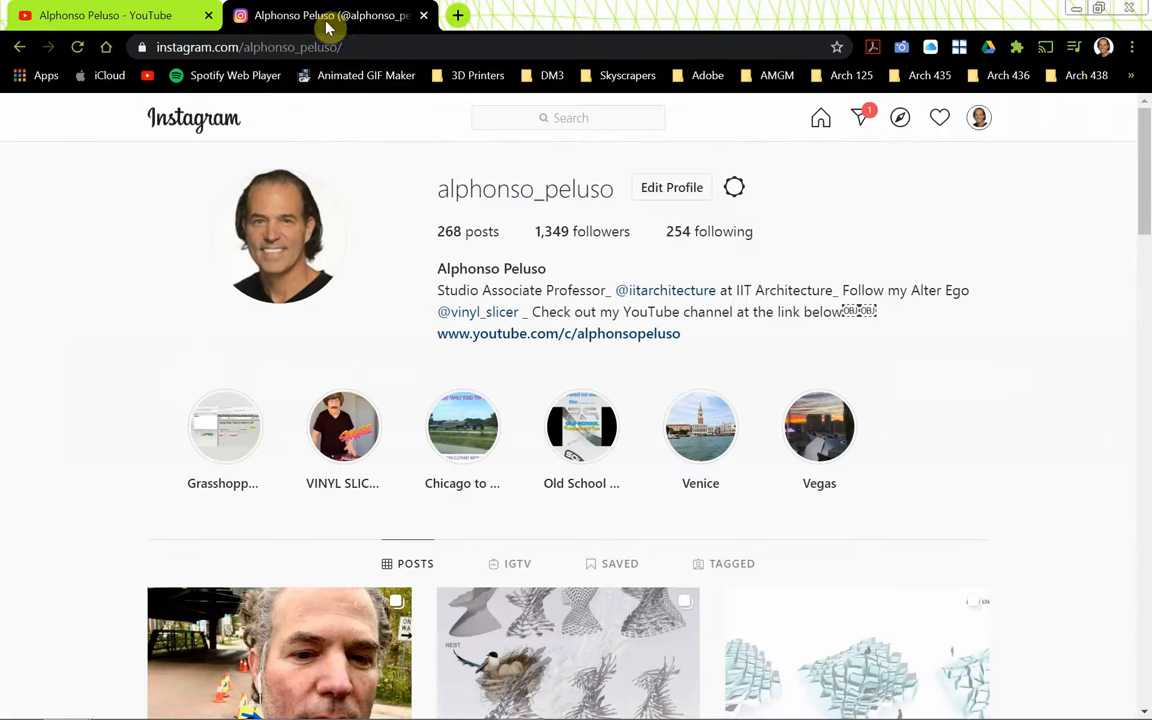
mouse_move(368, 76)
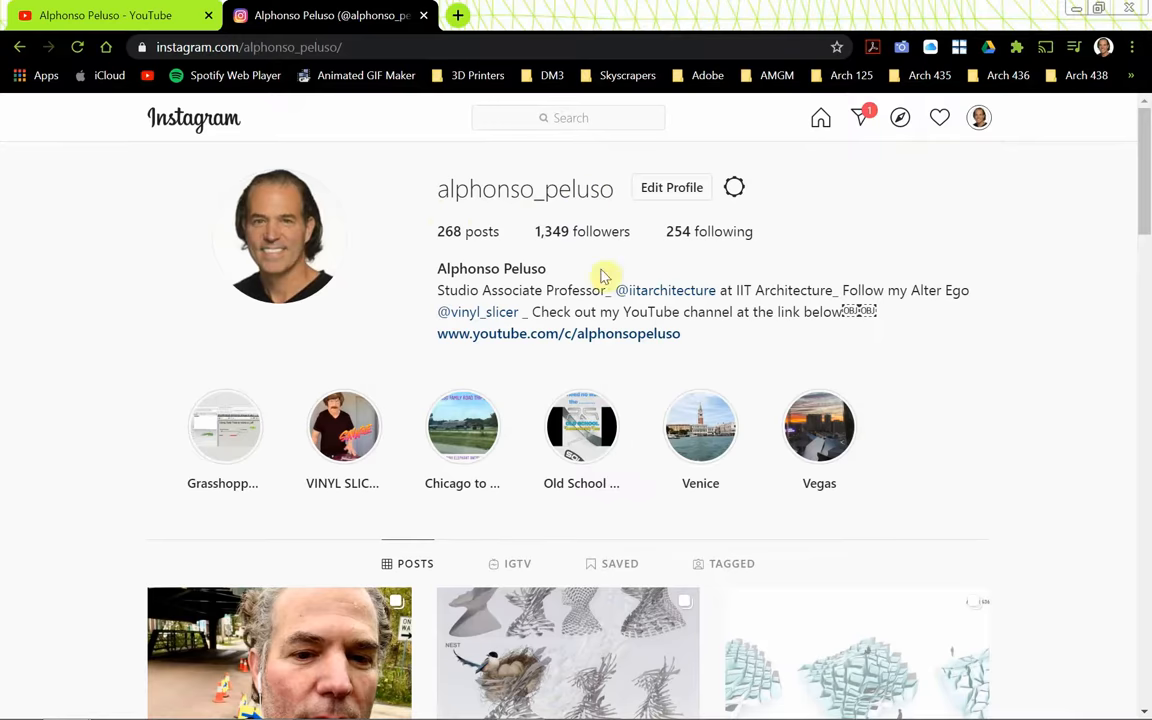
scroll(down, 3)
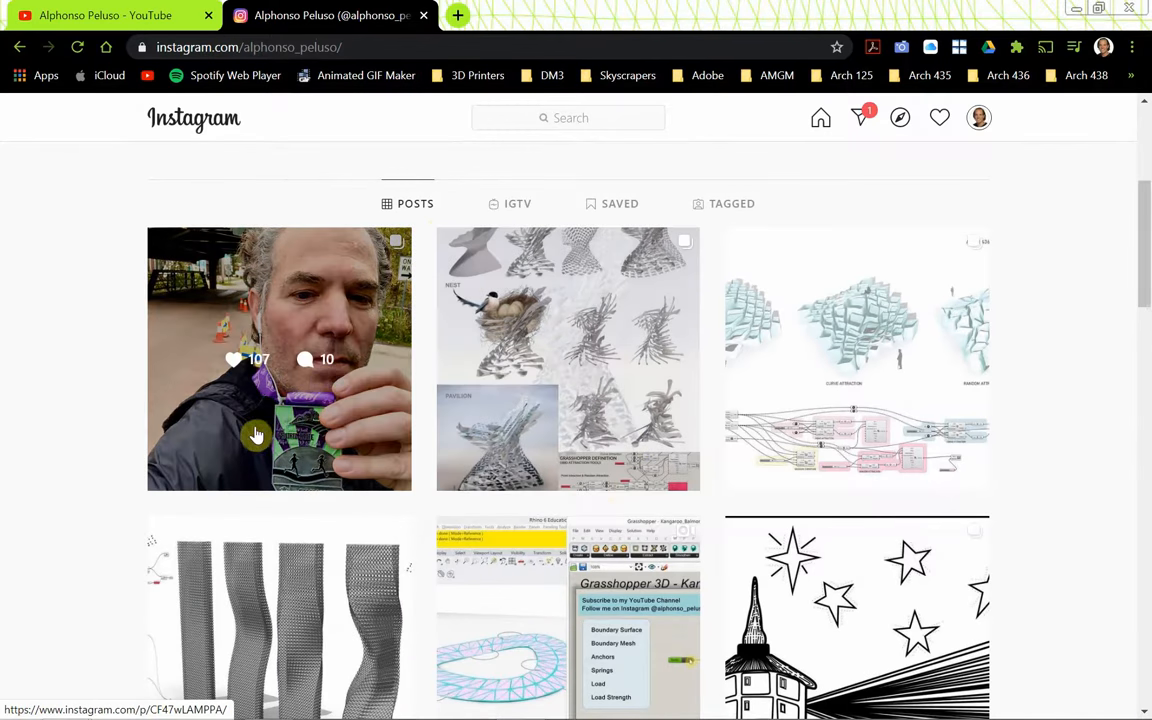
mouse_move(122, 400)
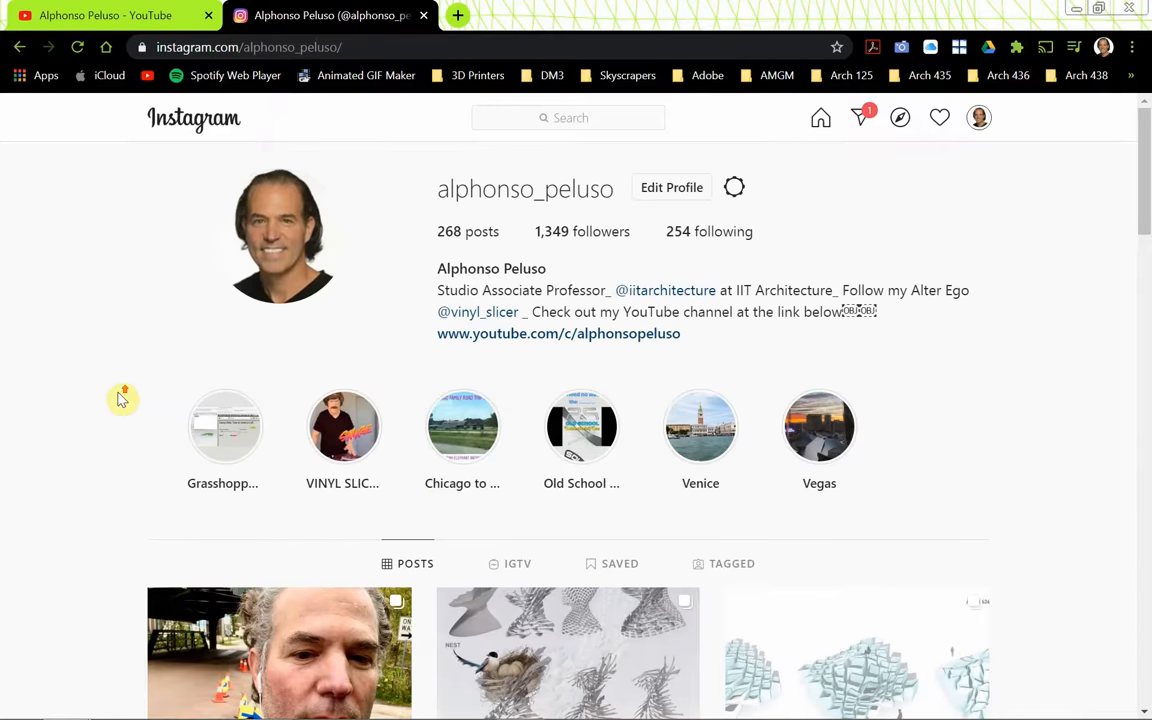
mouse_move(156, 244)
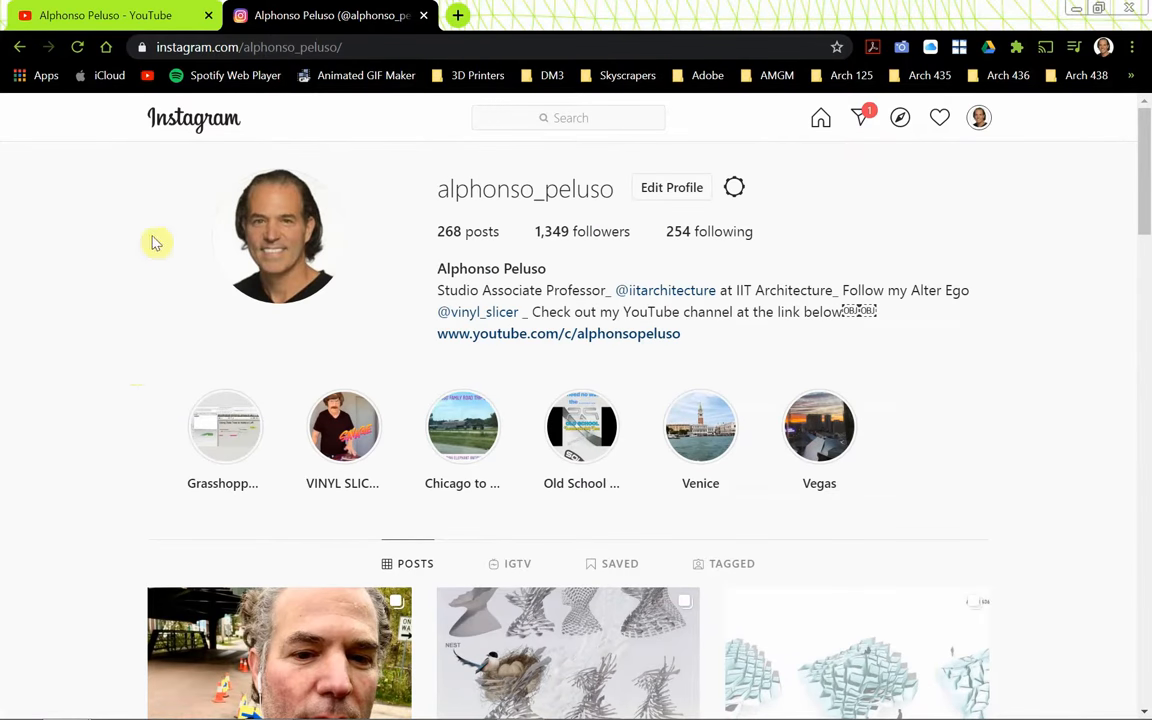
Return to Grasshopper, zoom out and pan the canvas, and delete the Kangaroo definition's components.
key(alt+tab)
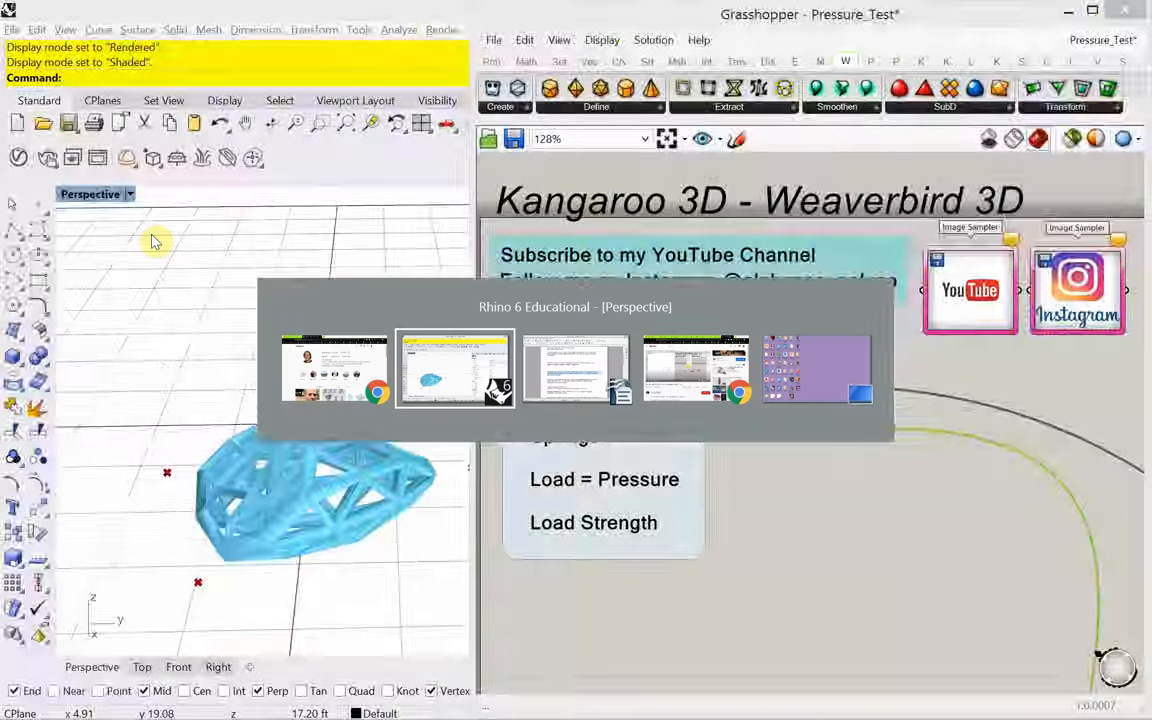
key(alt+tab)
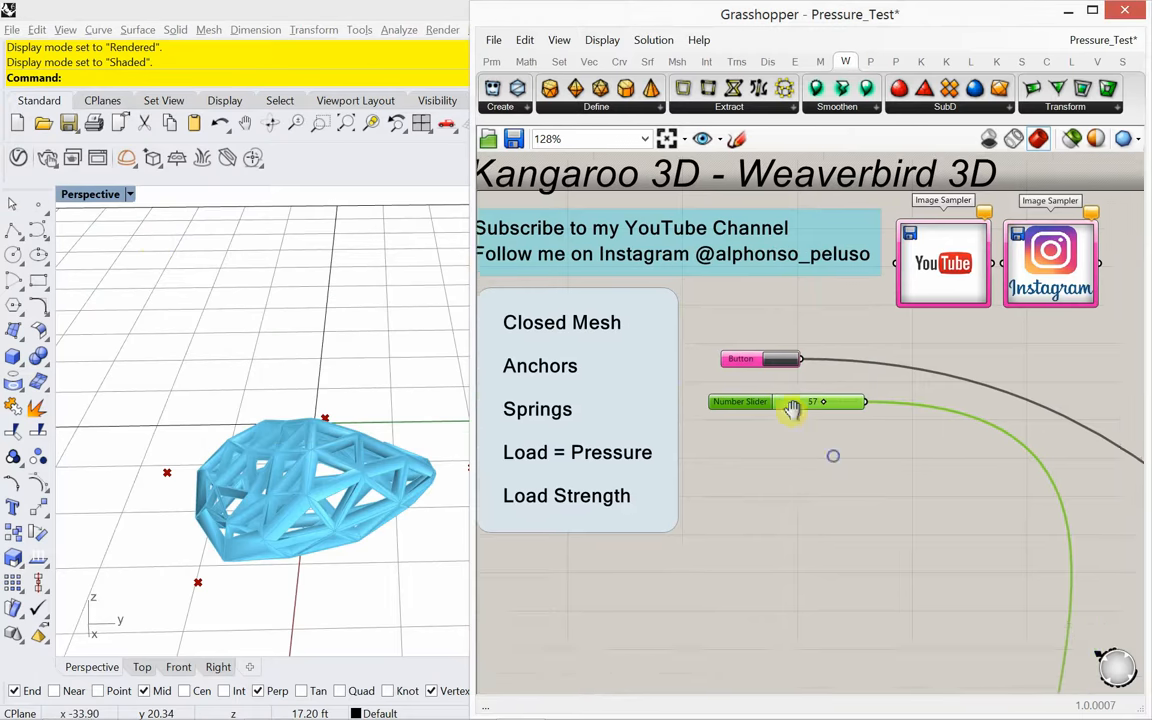
scroll(down, 3)
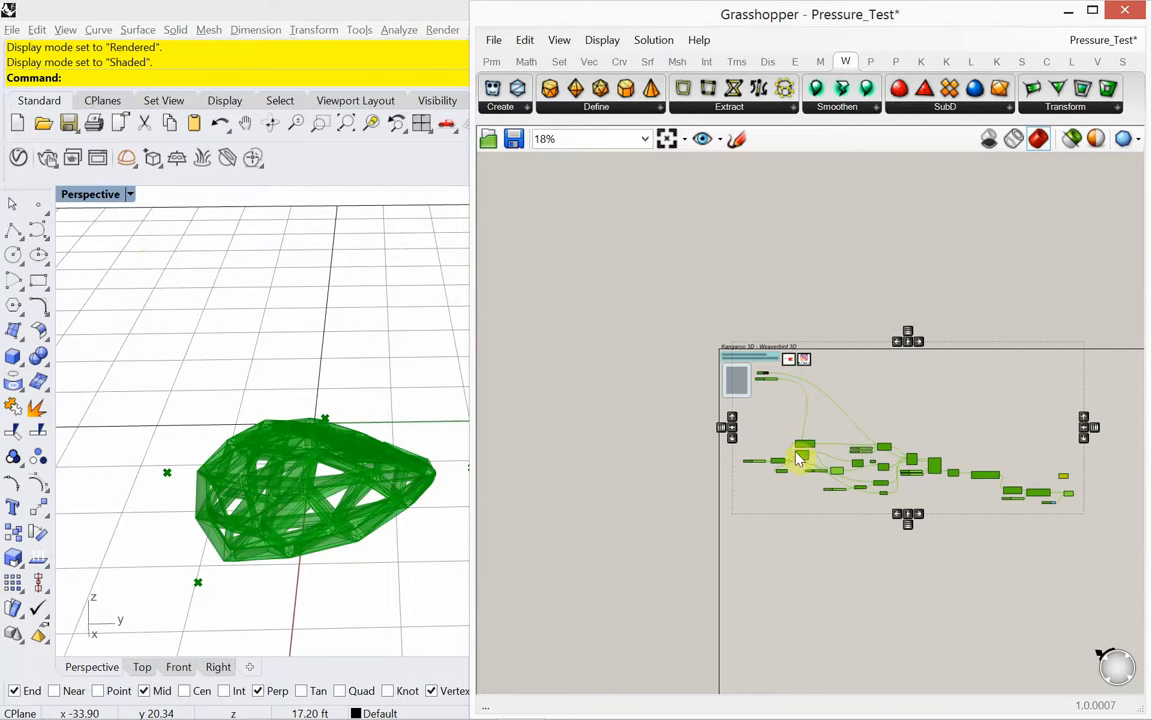
drag(804, 458, 804, 640)
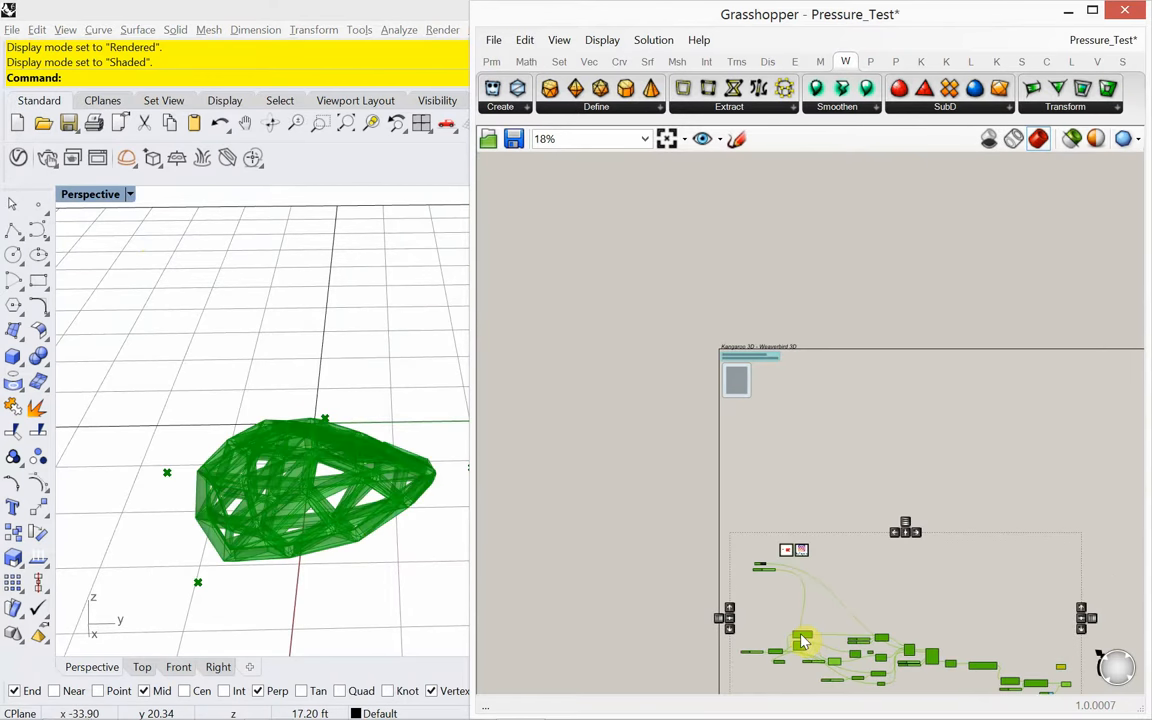
right_click(804, 640)
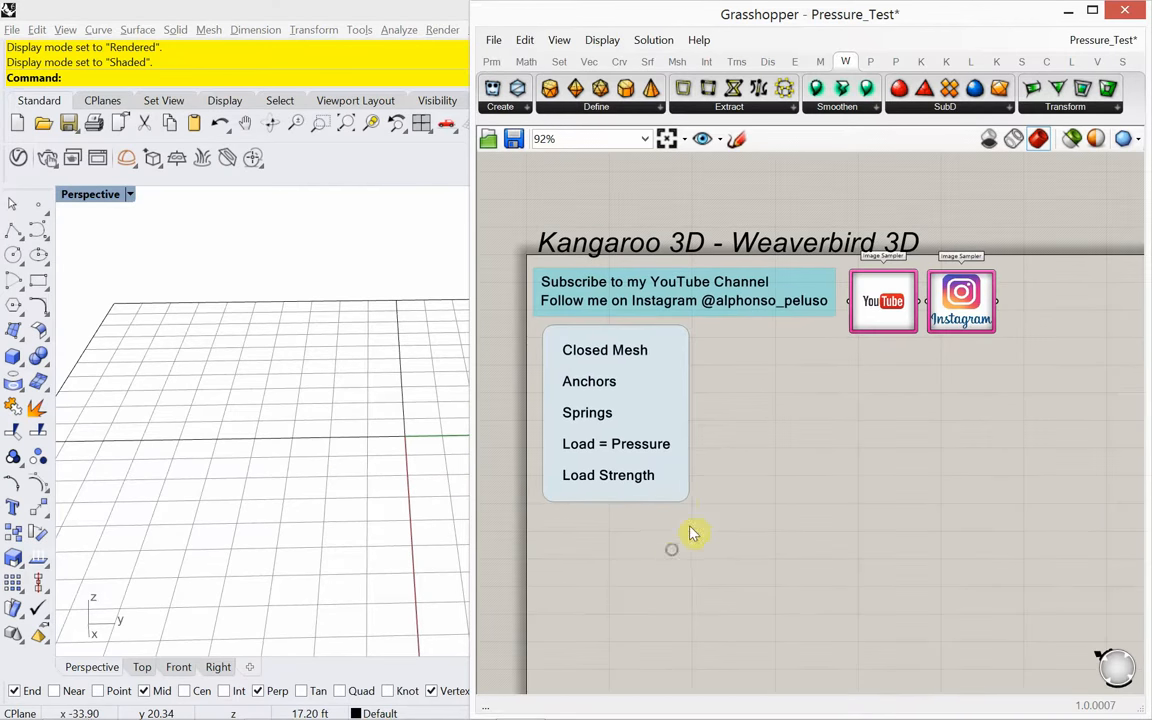
mouse_move(692, 244)
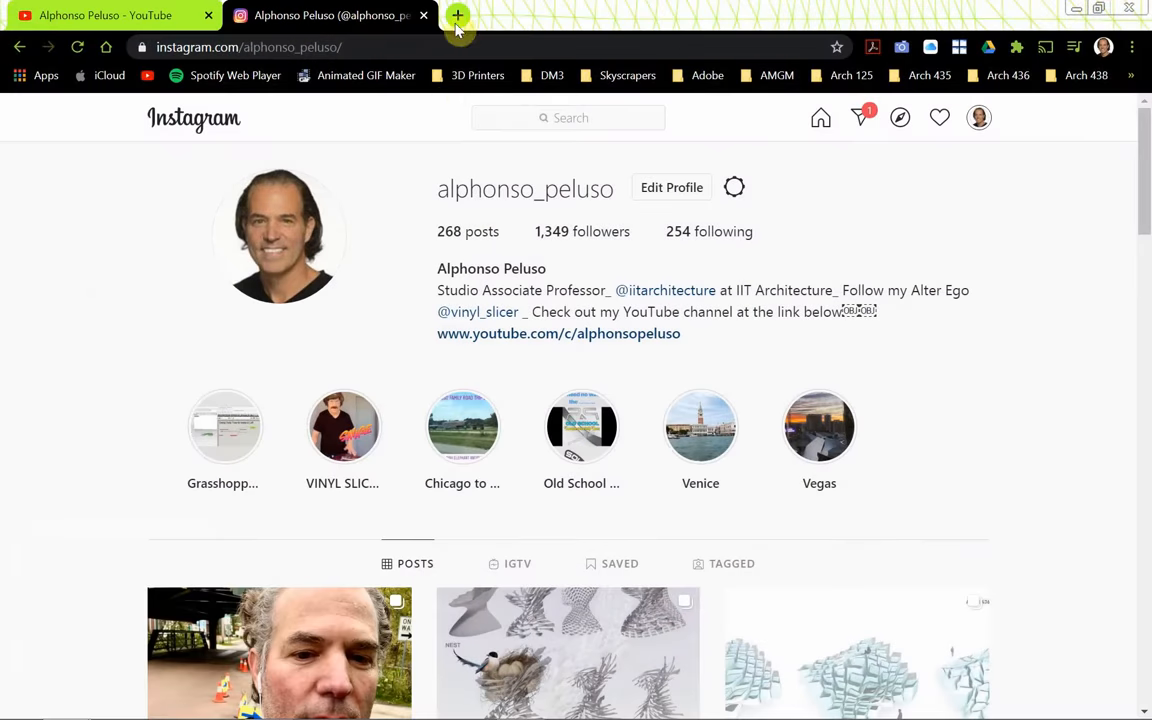
Search 'kangaroo food4rhino' and open the Kangaroo Physics page, reviewing its Downloads list.
click(456, 16)
text(kangaroo fo)
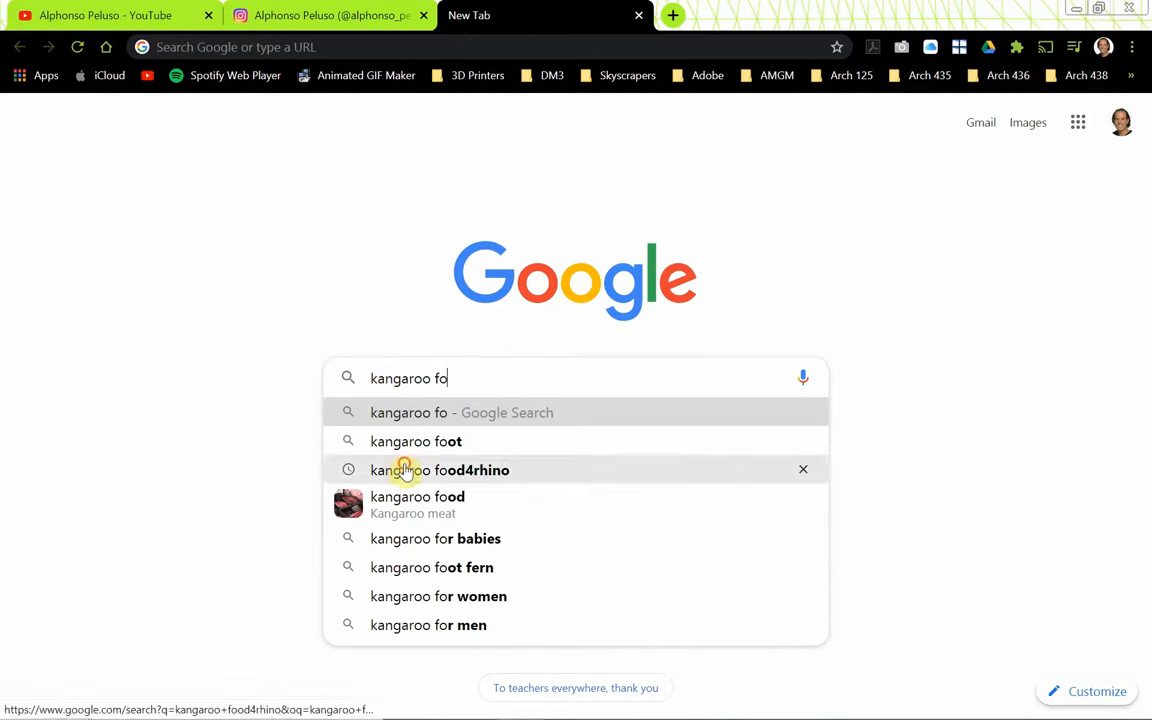
click(440, 470)
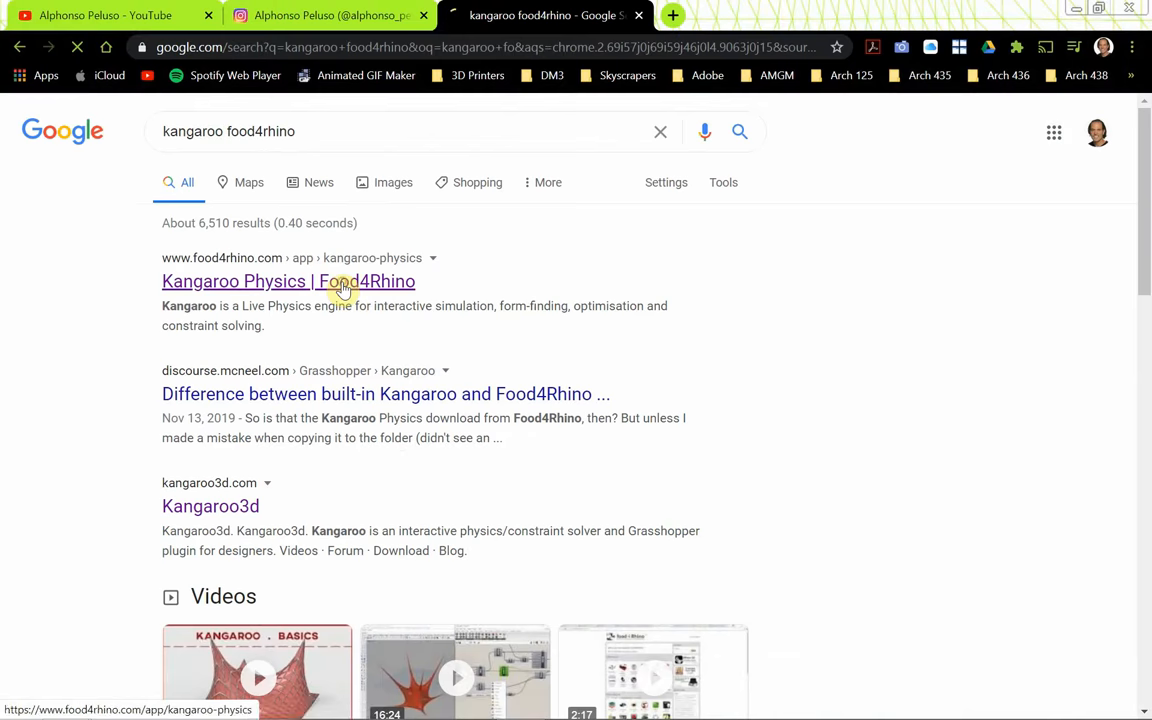
click(288, 280)
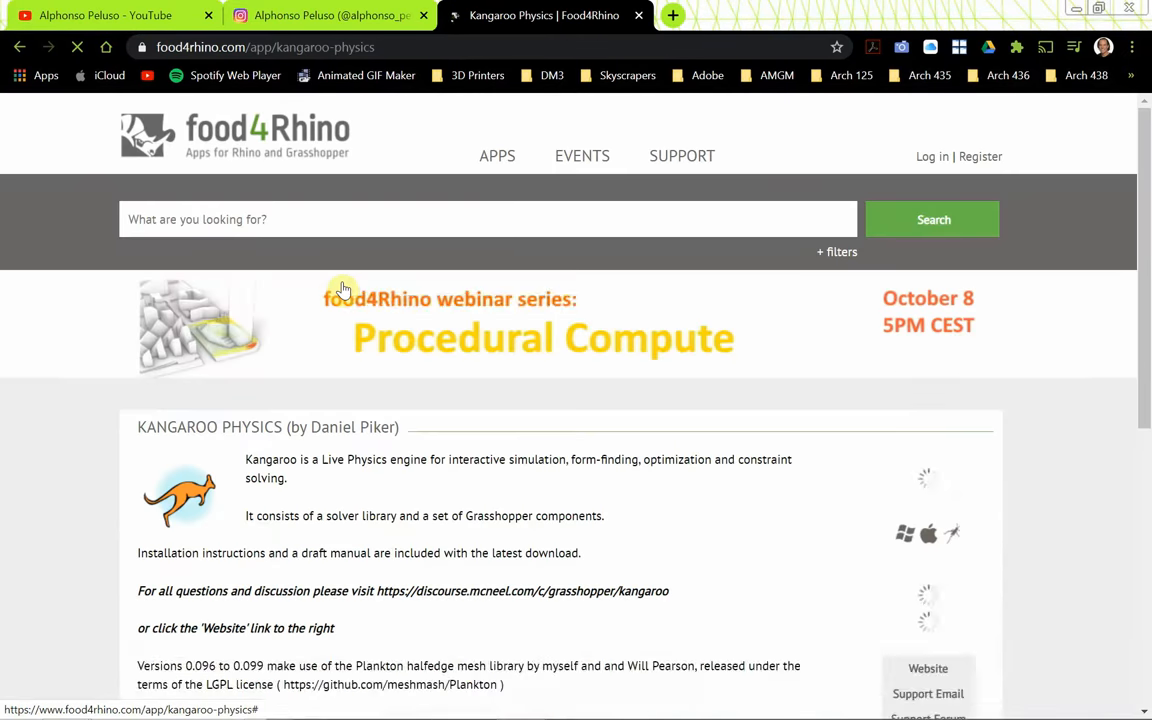
scroll(down, 3)
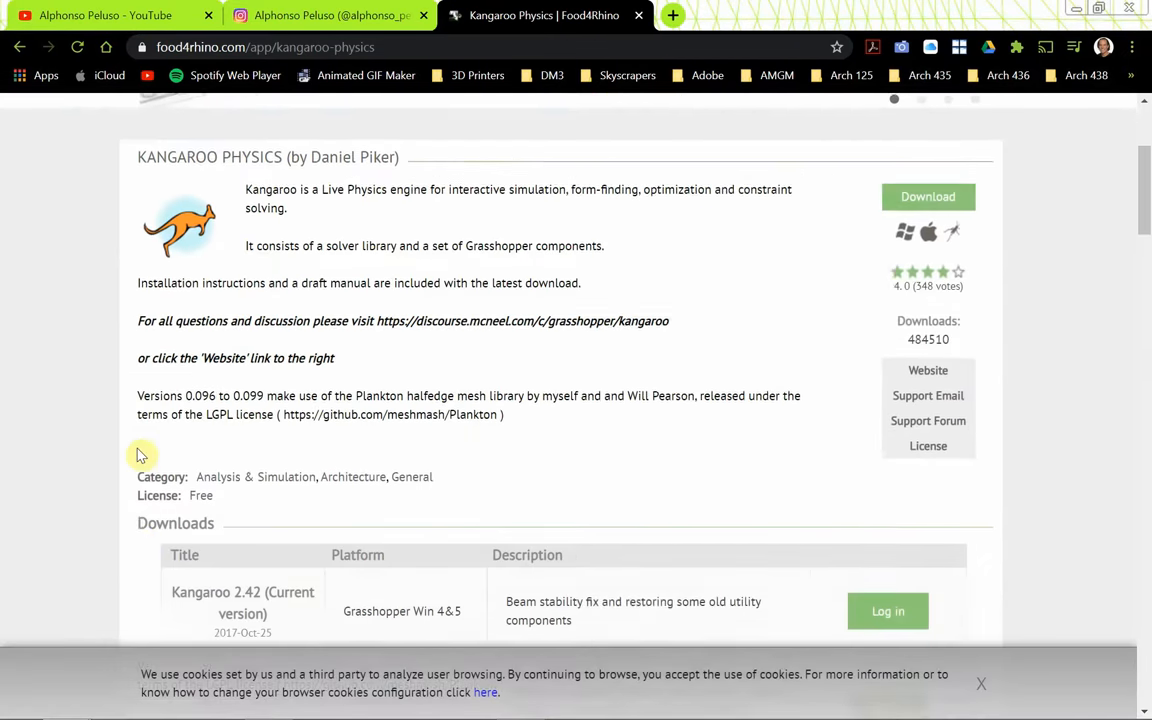
scroll(down, 3)
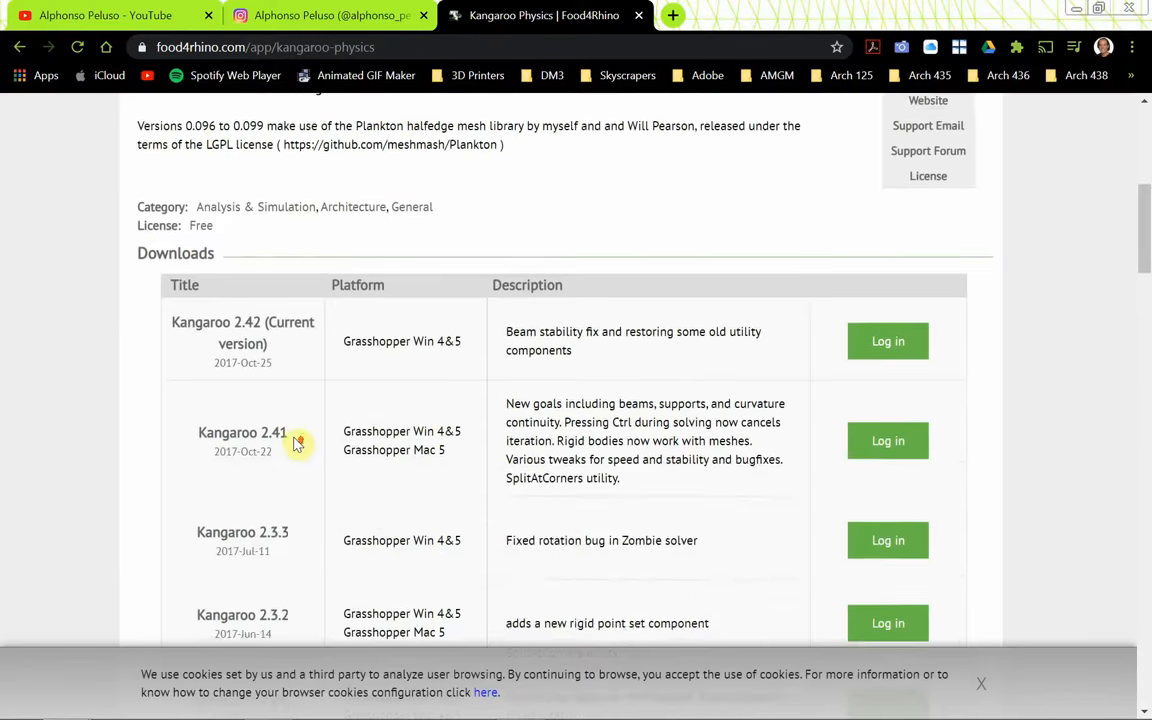
scroll(up, 3)
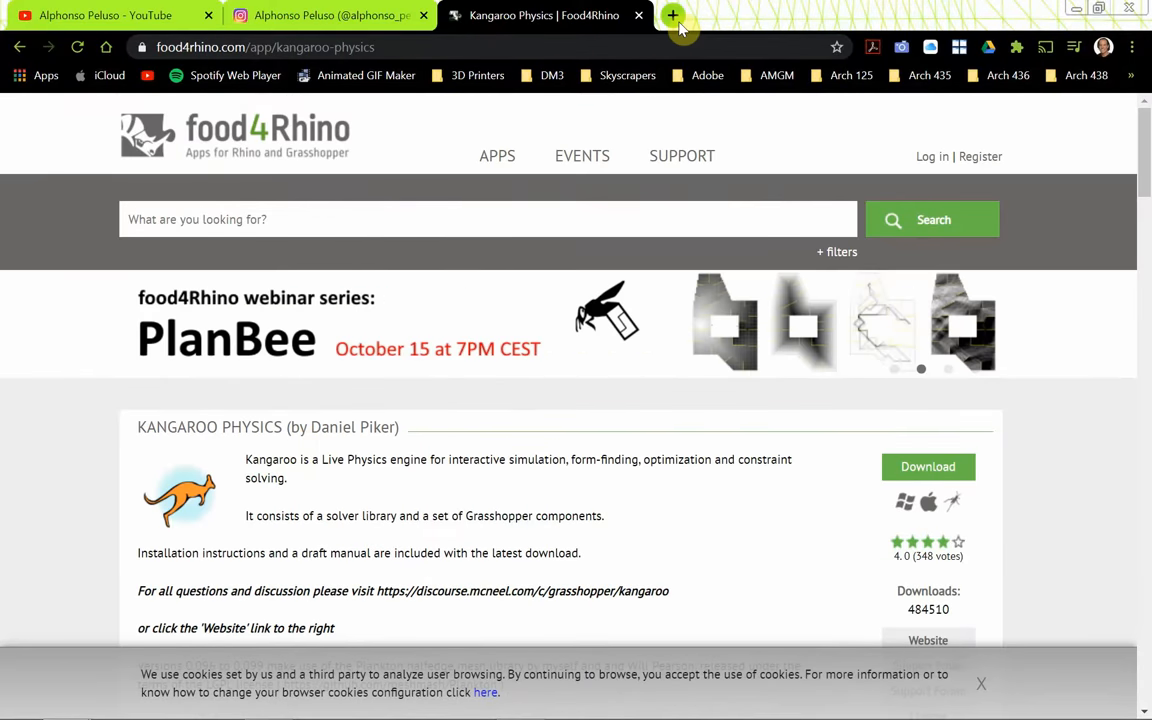
Search 'weaverbird 3d' in a new tab and open the Weaverbird Topological Mesh Editor page.
click(672, 16)
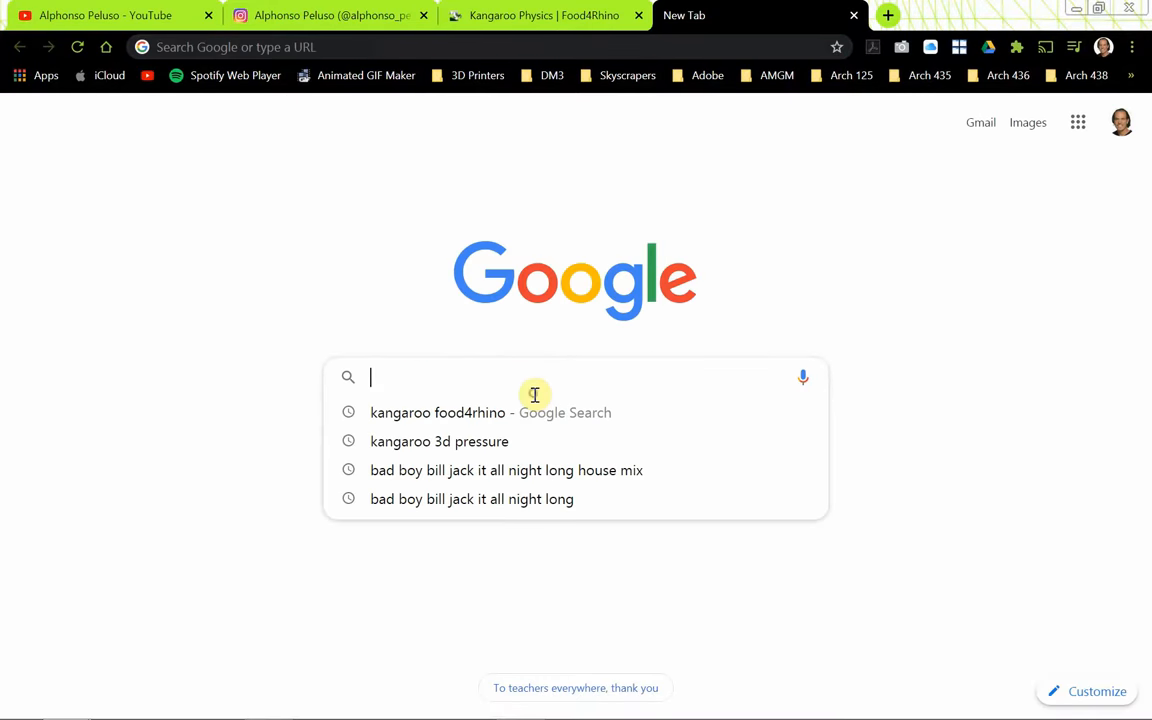
text(weaver)
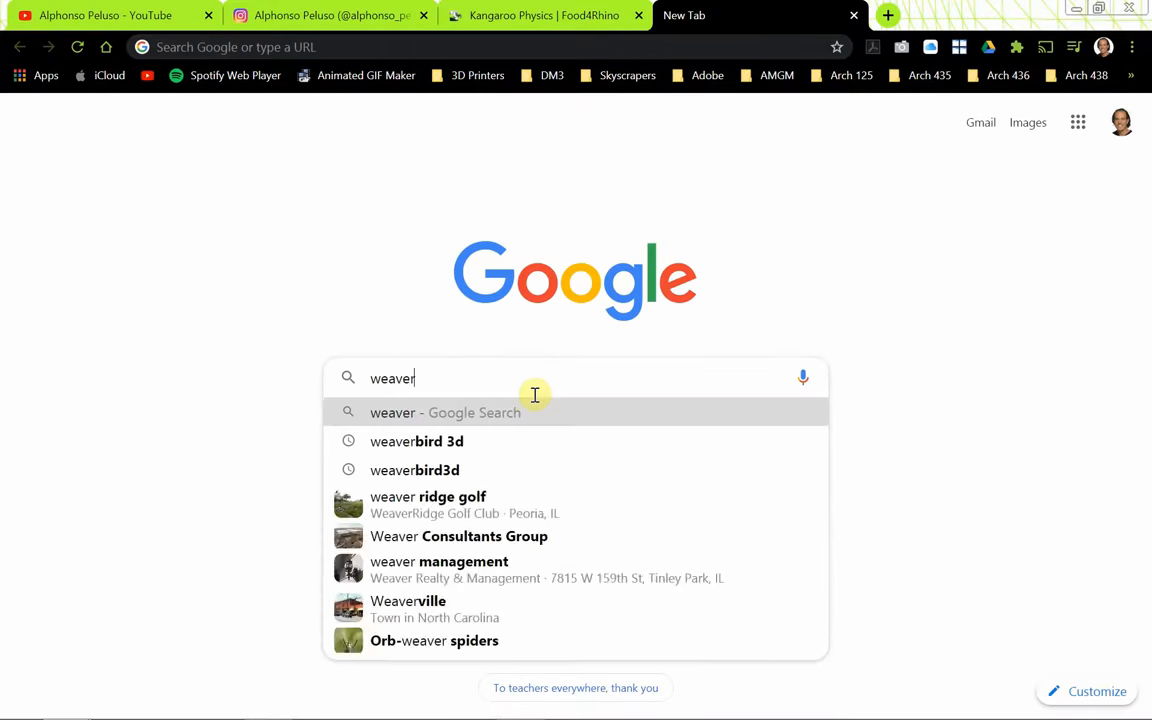
text(bird)
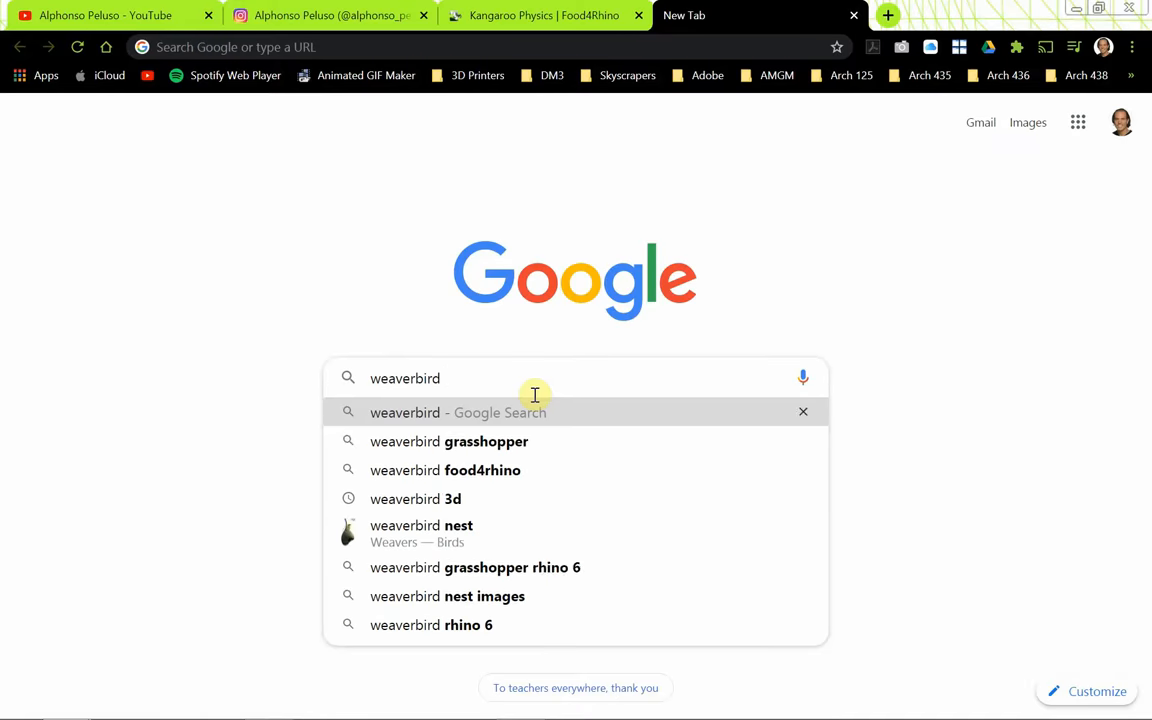
click(416, 498)
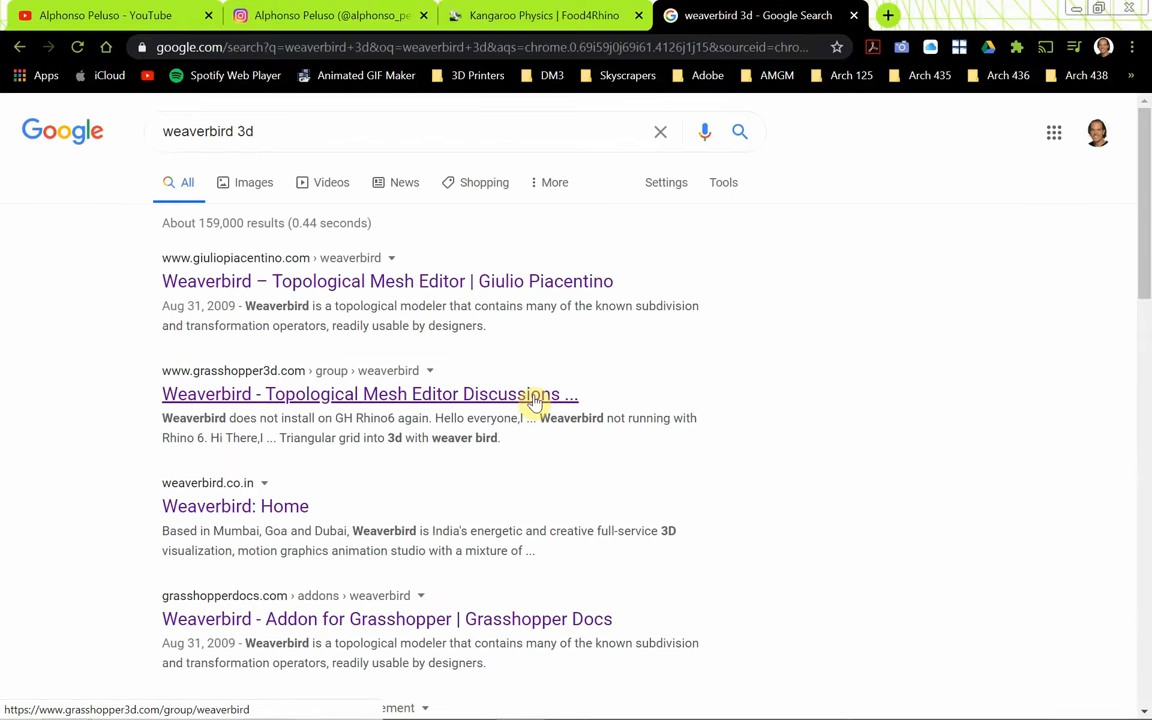
click(388, 280)
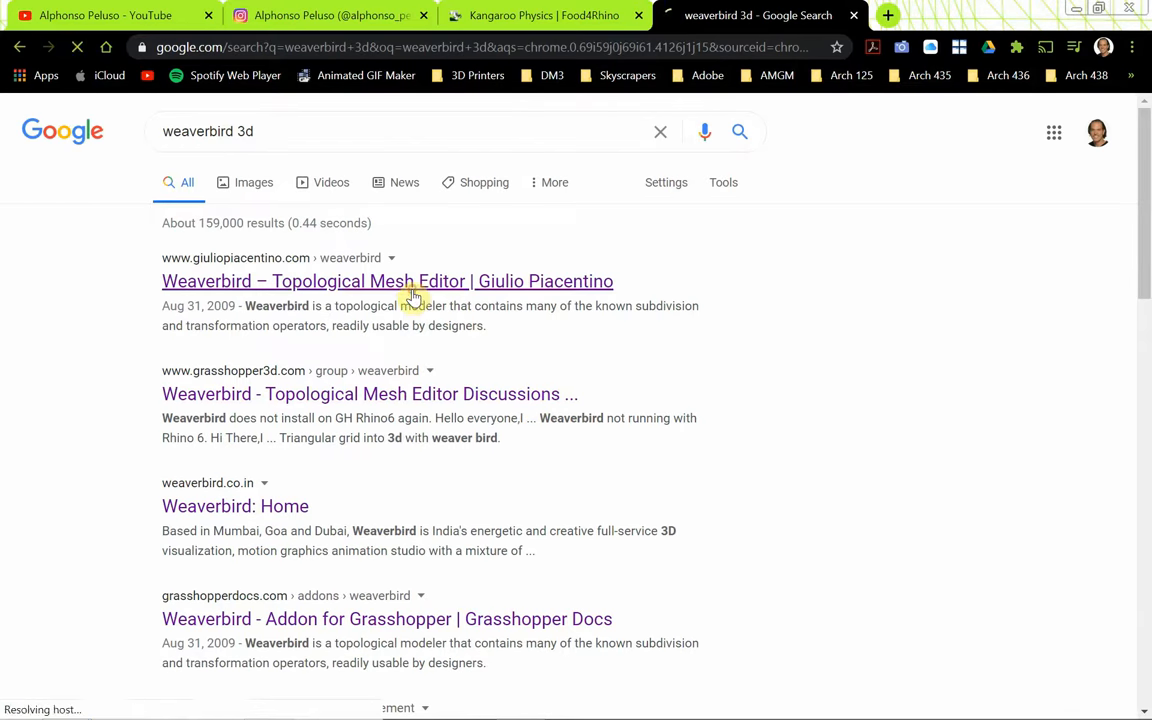
click(388, 280)
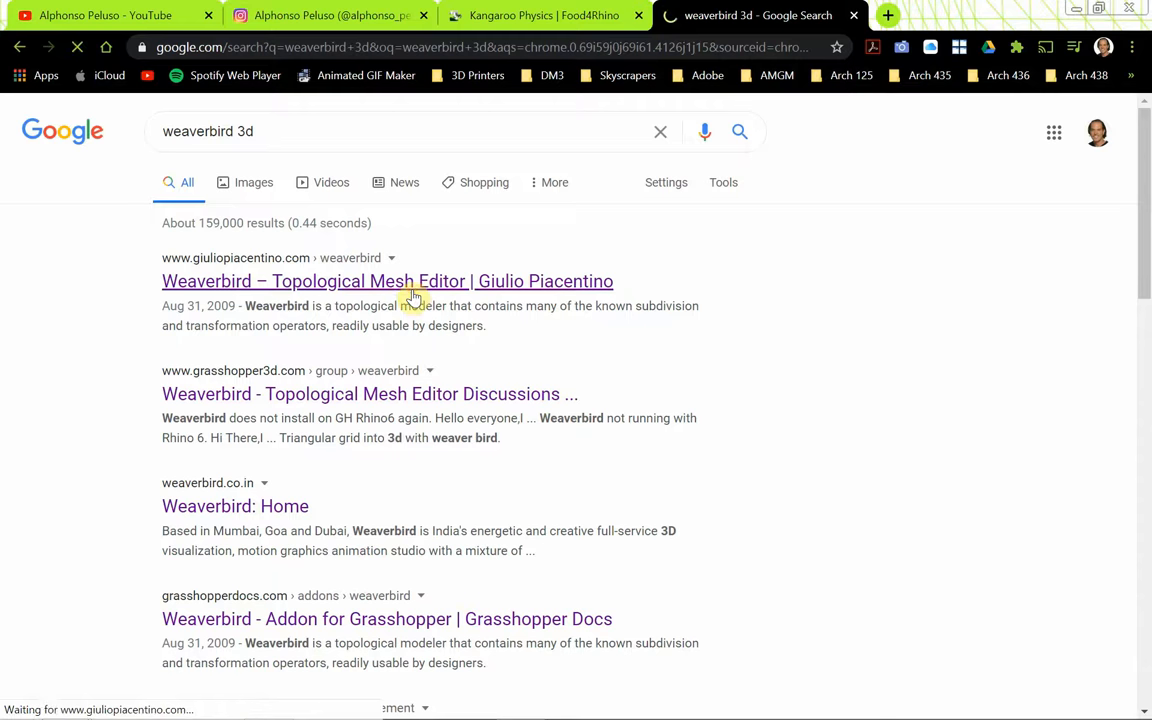
click(388, 280)
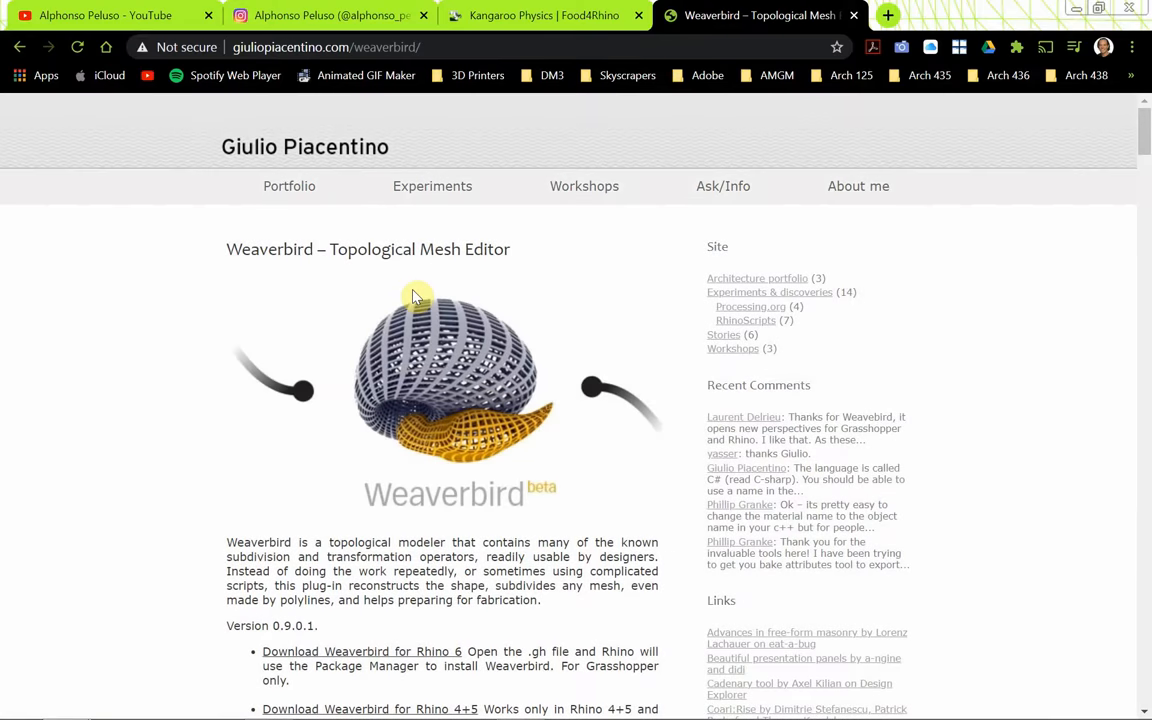
mouse_move(358, 360)
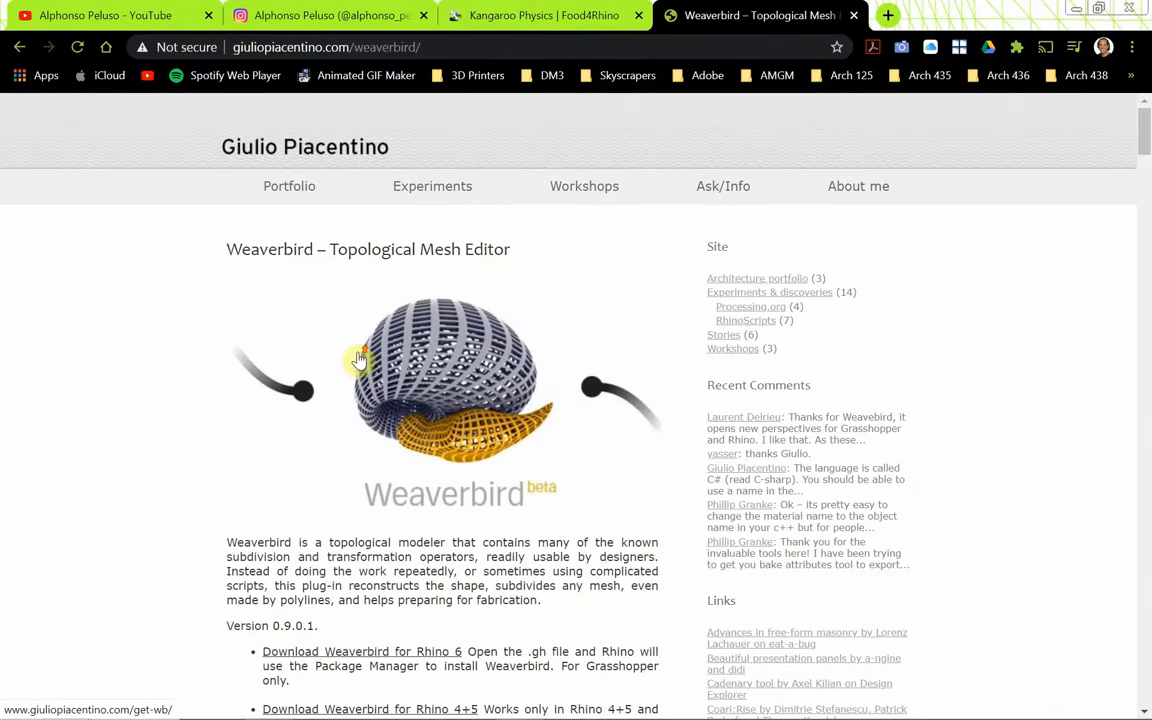
Glance at the Kangaroo Physics tab, then return to the Weaverbird page.
click(544, 16)
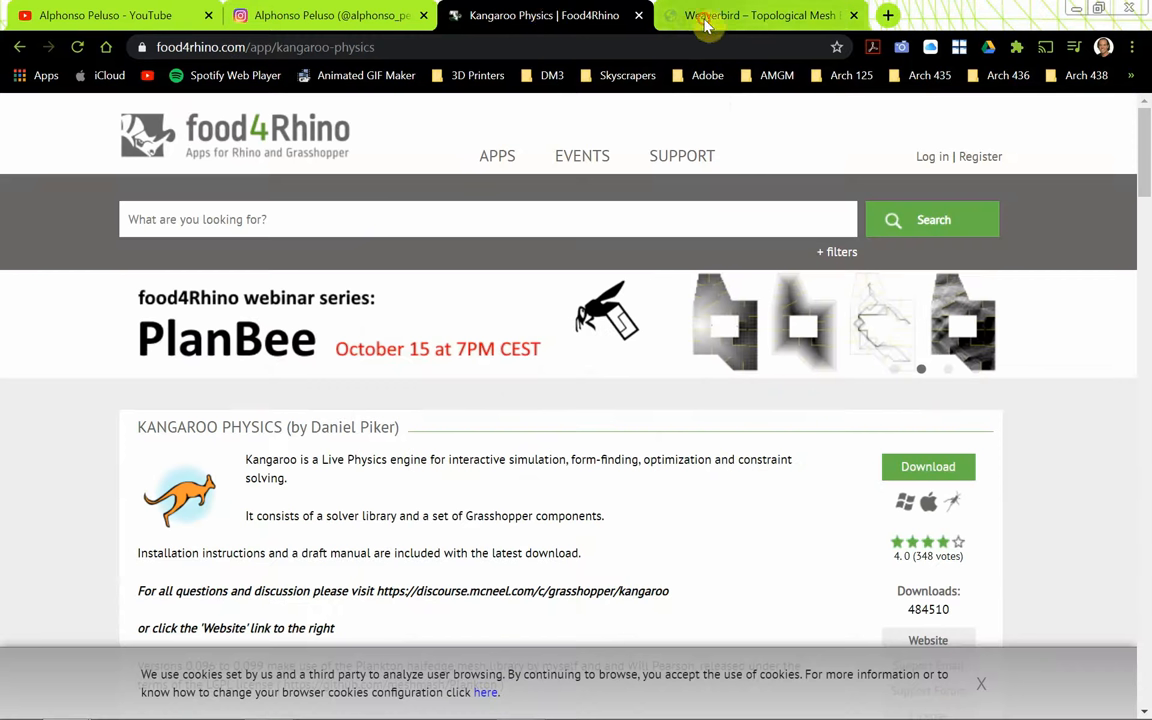
click(760, 16)
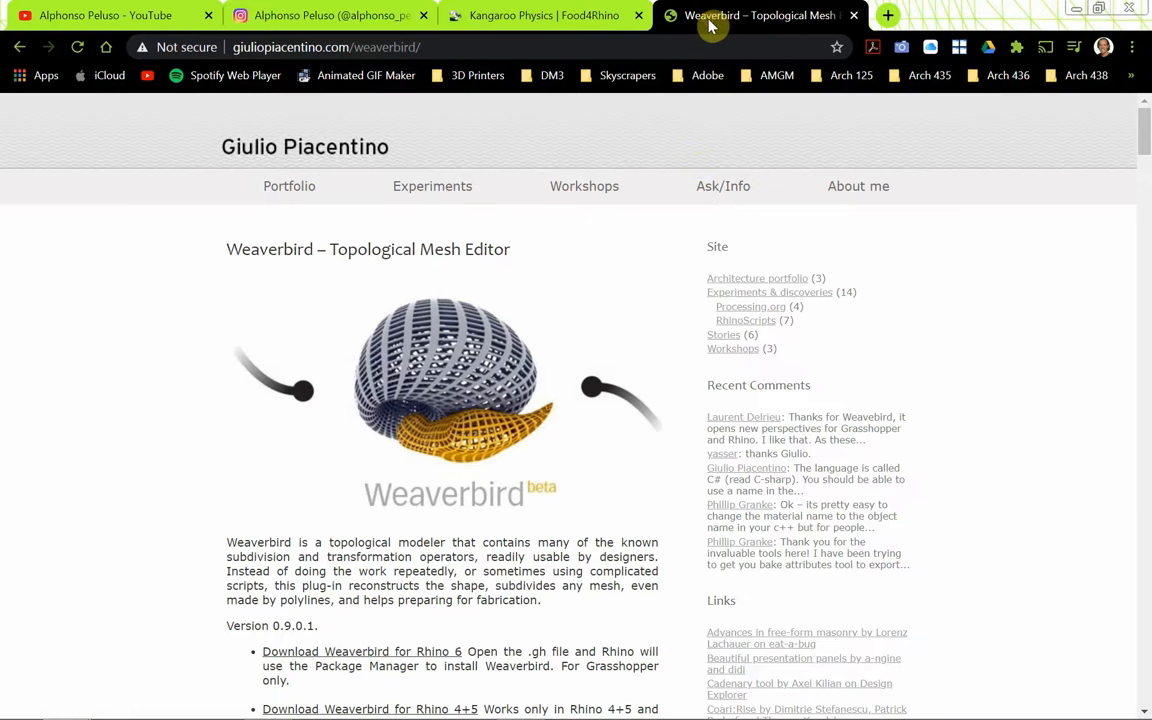
mouse_move(920, 88)
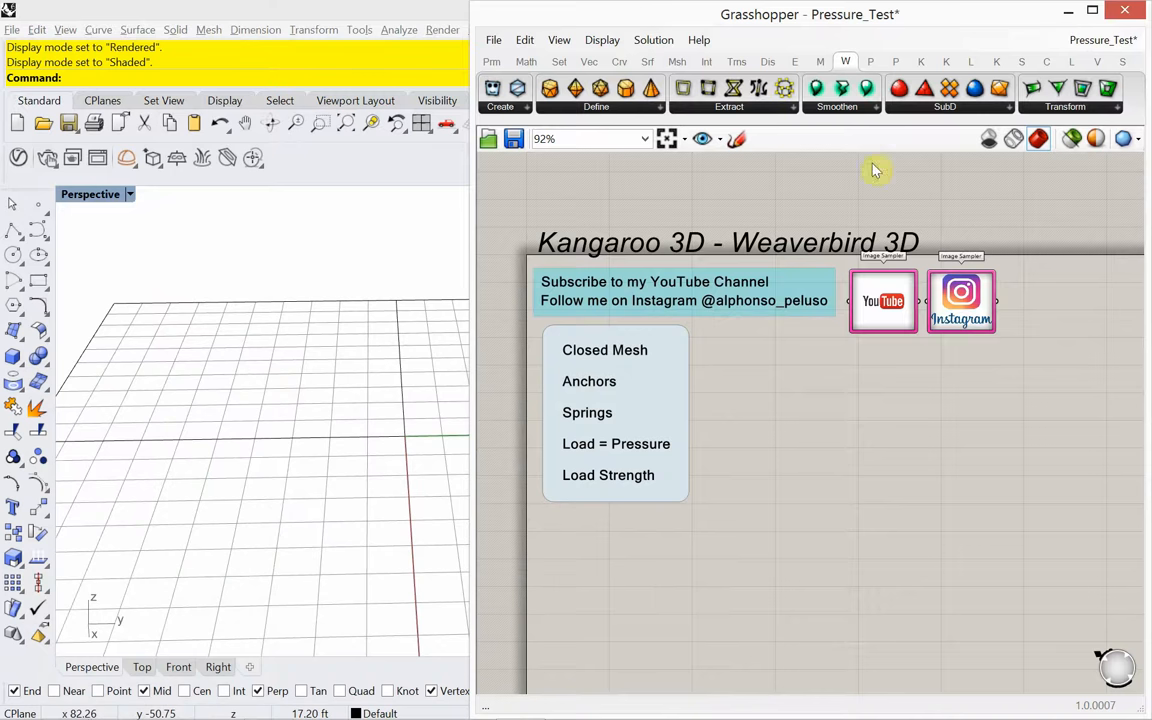
mouse_move(684, 362)
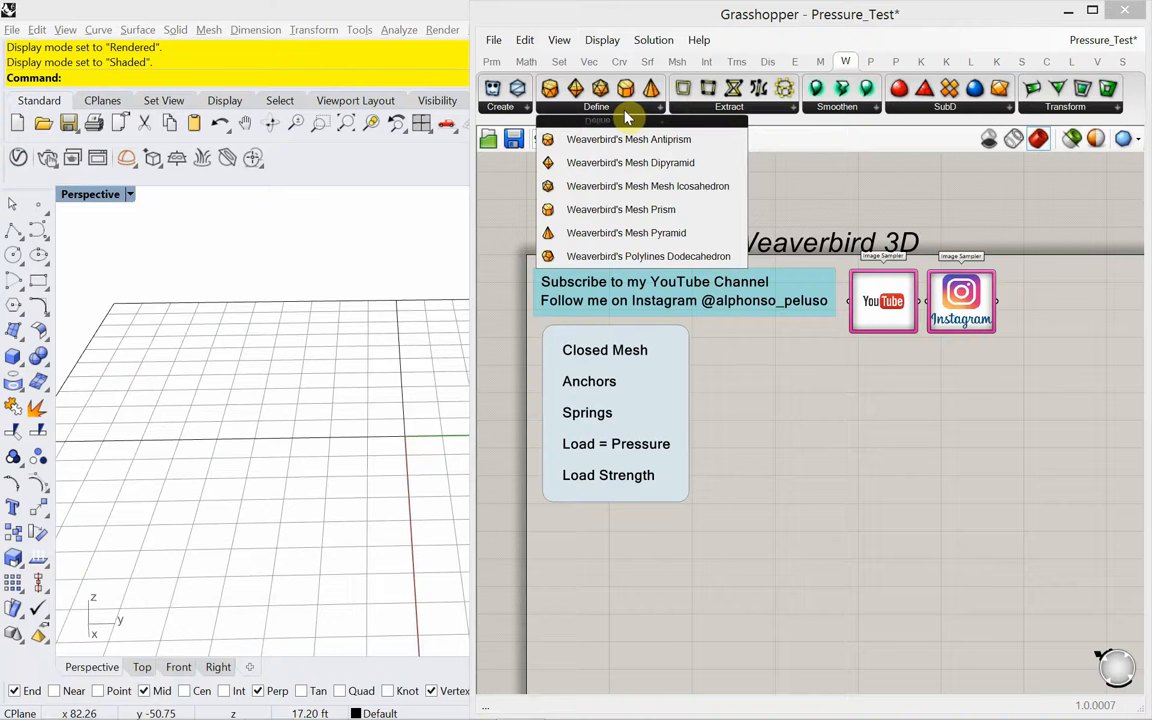
mouse_move(640, 186)
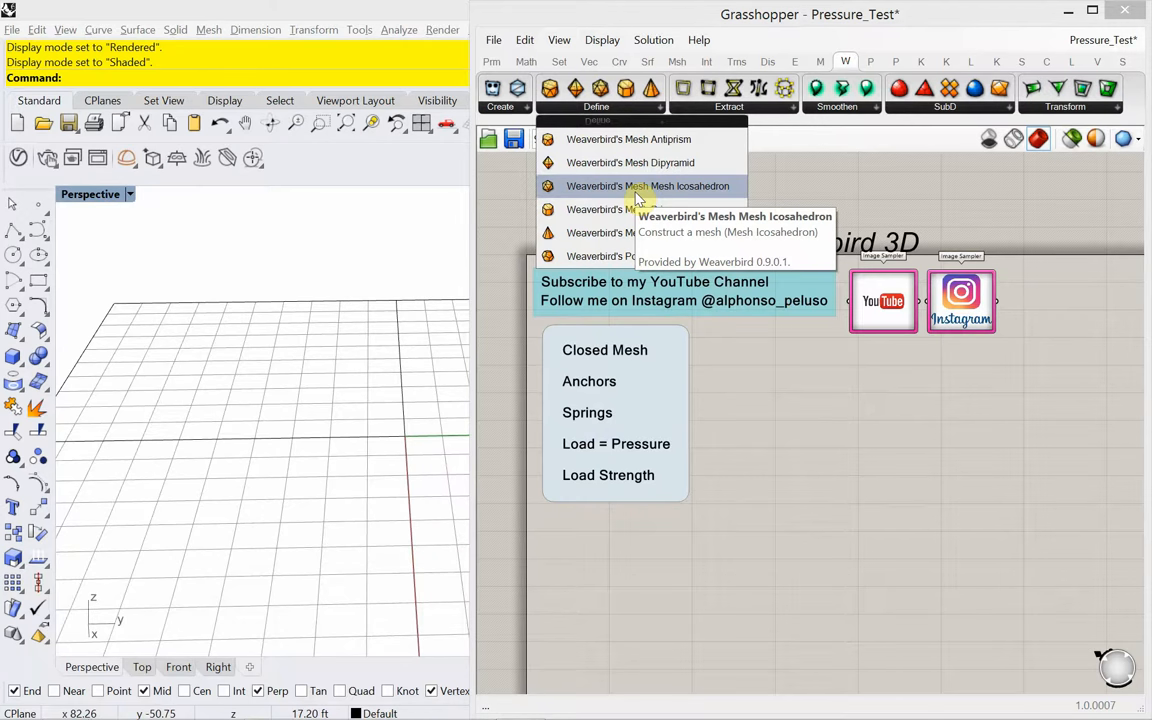
mouse_move(620, 210)
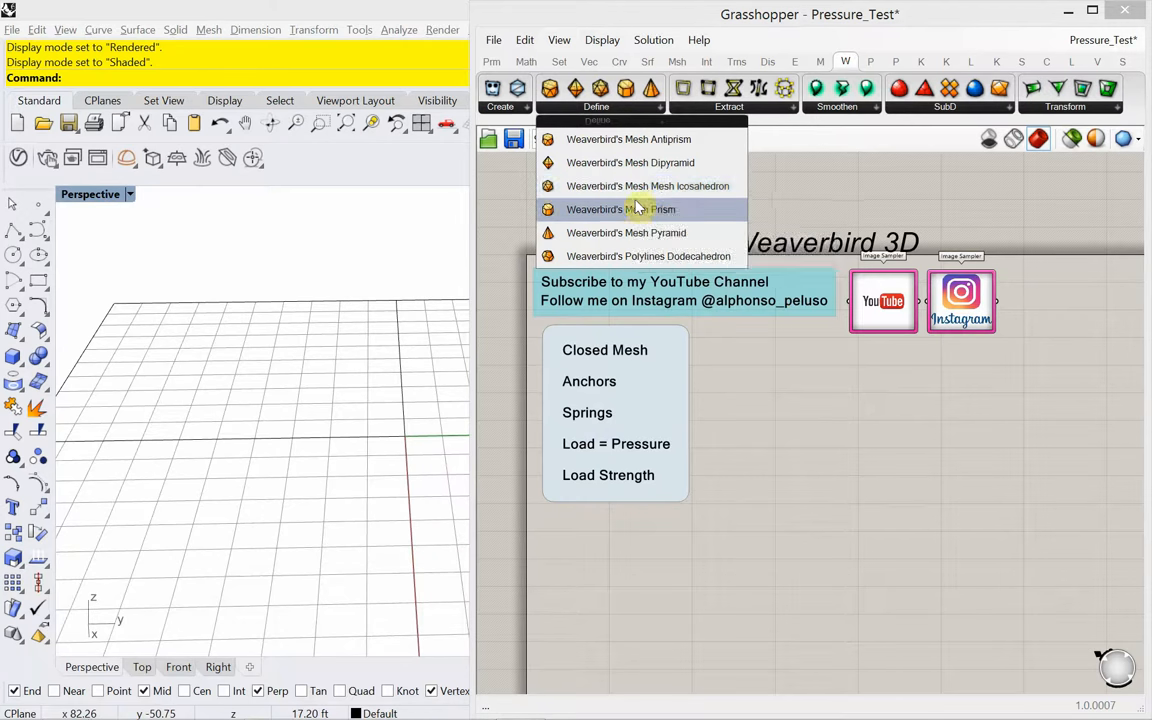
mouse_move(648, 184)
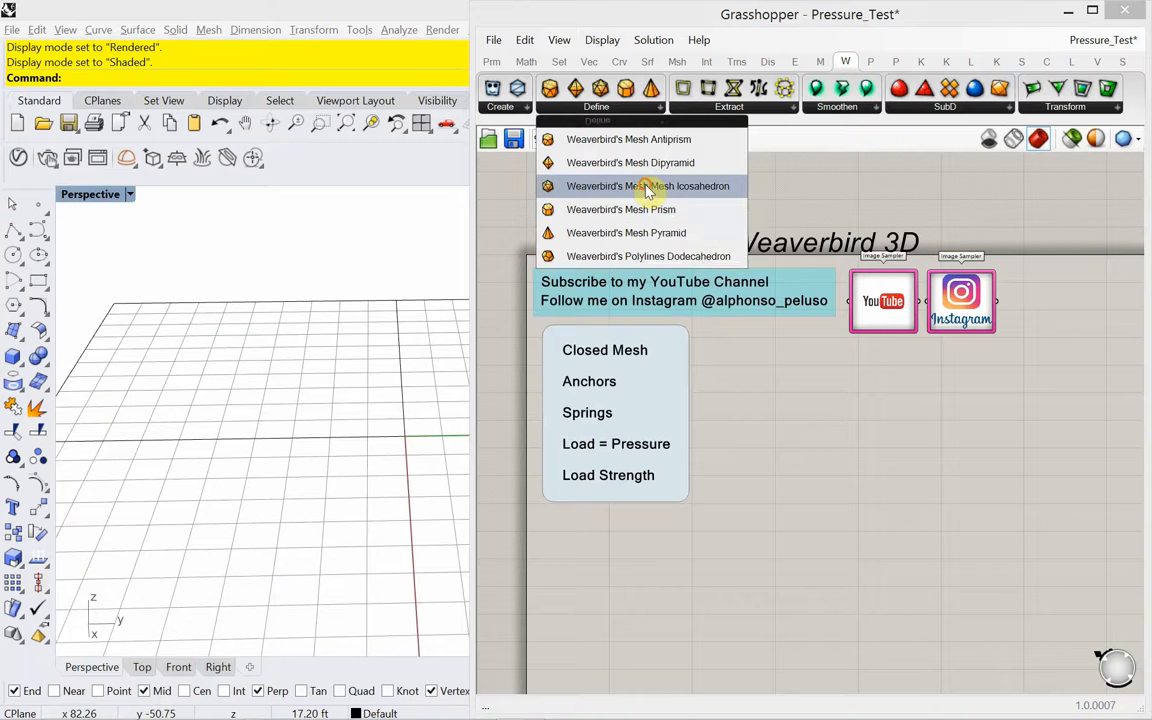
Place Weaverbird's Mesh Icosahedron and wire a Number Slider of 25 into its Radius.
click(648, 184)
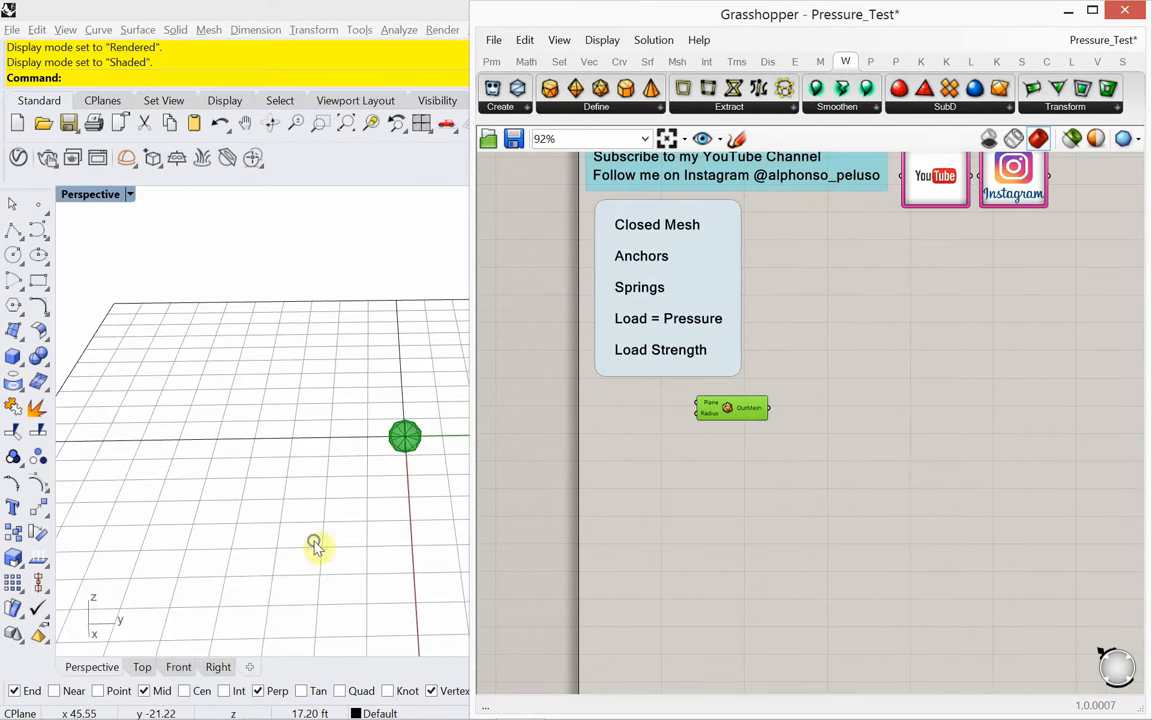
drag(316, 548, 168, 508)
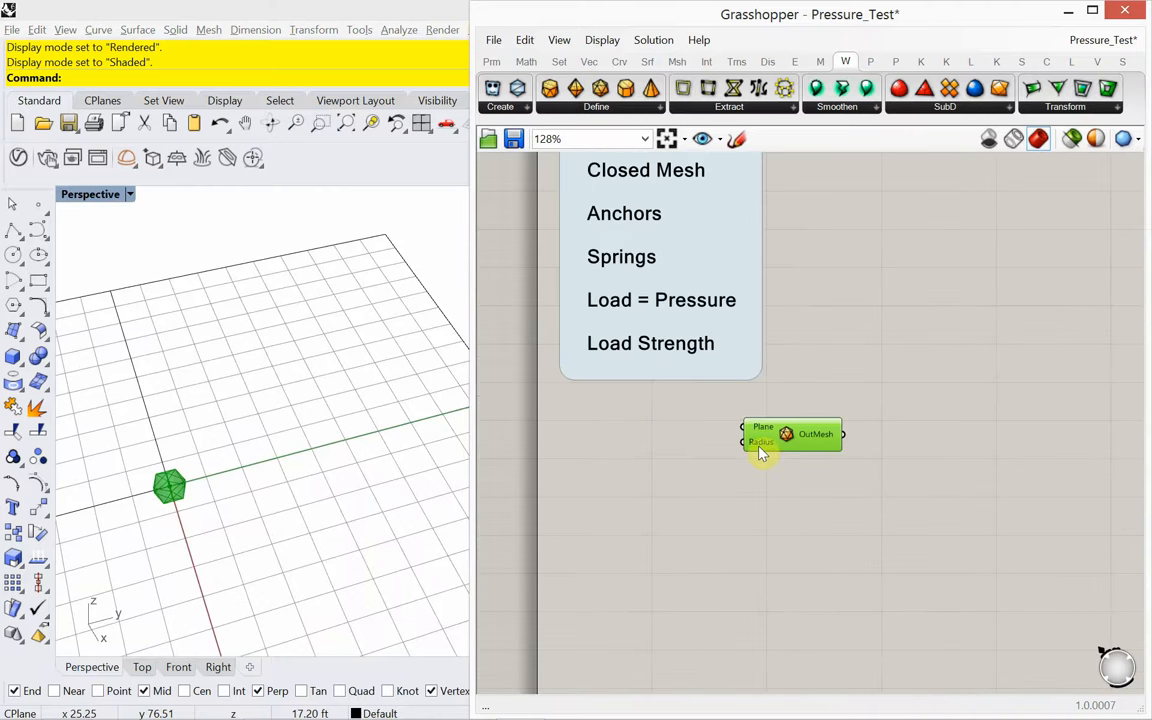
double_click(764, 440)
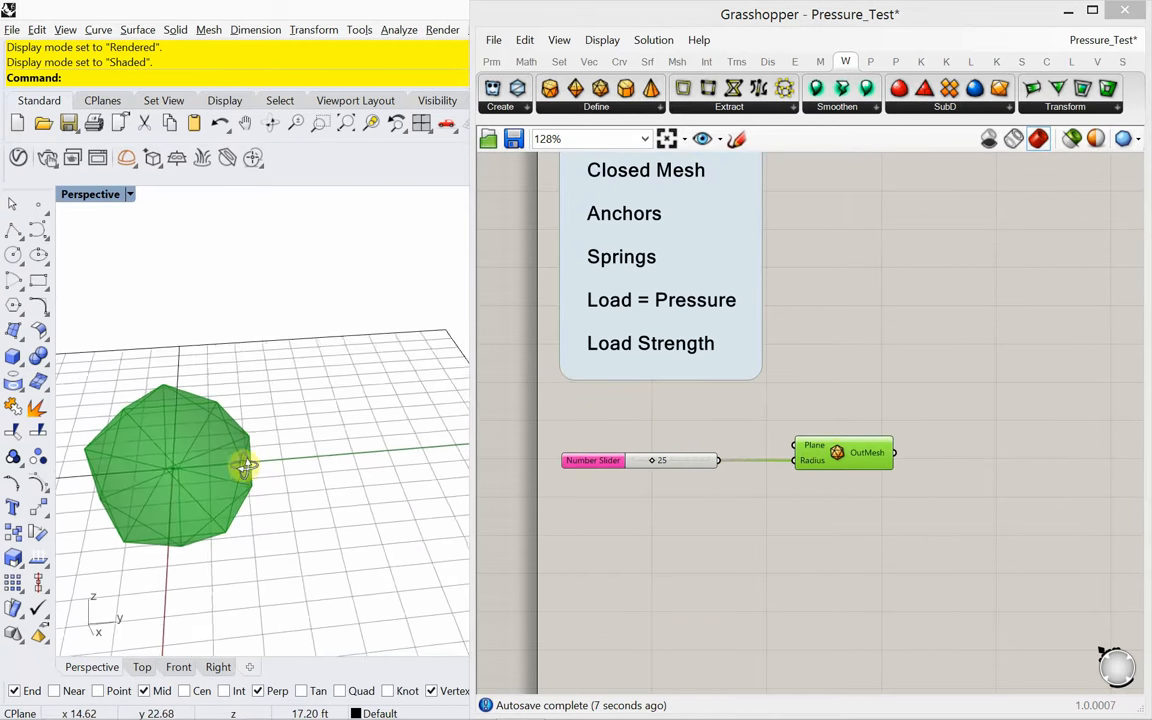
drag(664, 450, 952, 518)
text(list)
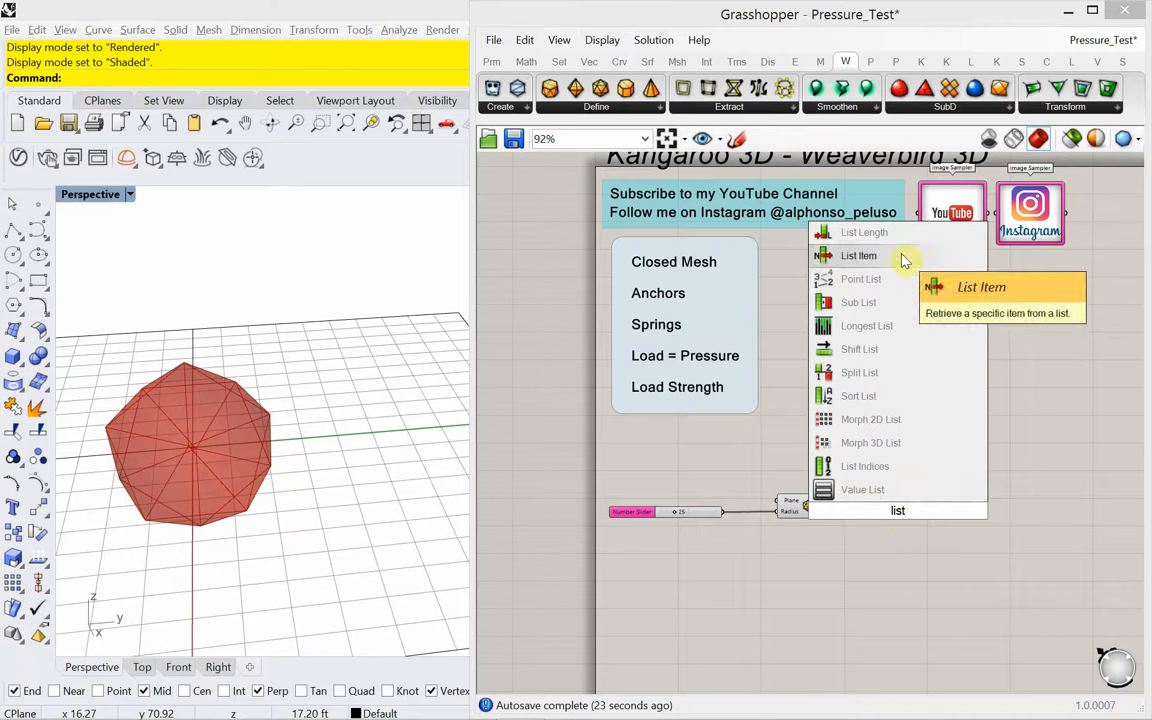
Place List Item and Deconstruct Mesh, feeding the icosahedron's Vertices into List Item.
click(858, 256)
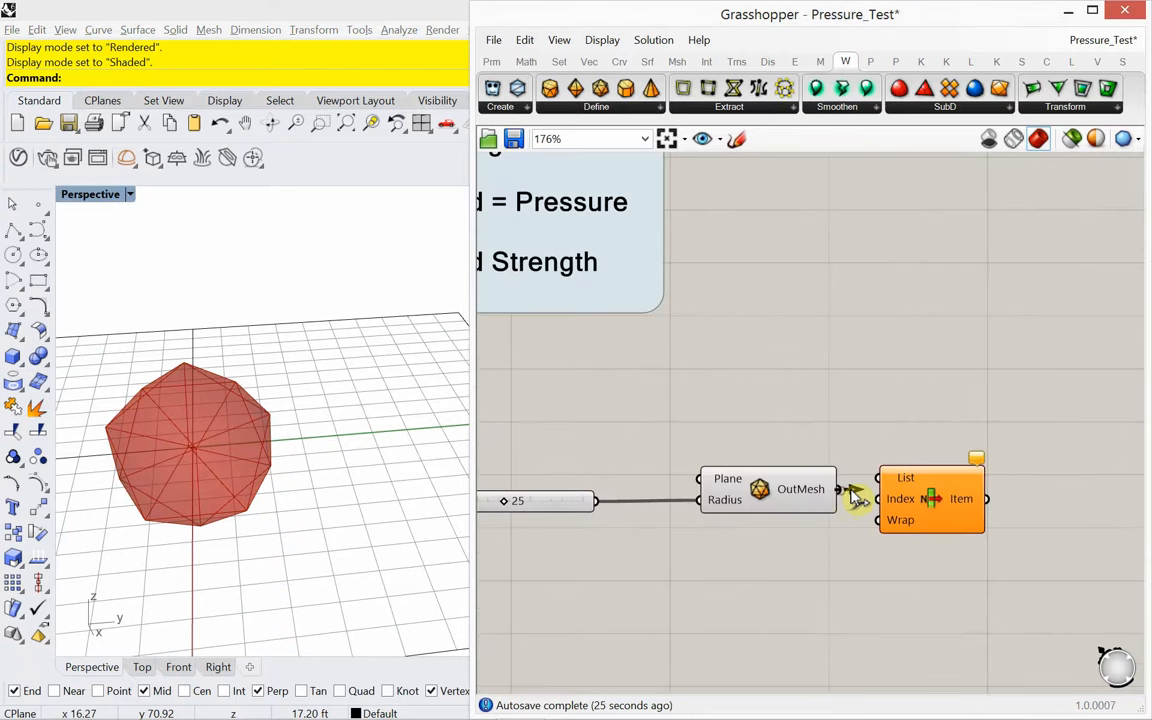
drag(930, 498, 1004, 544)
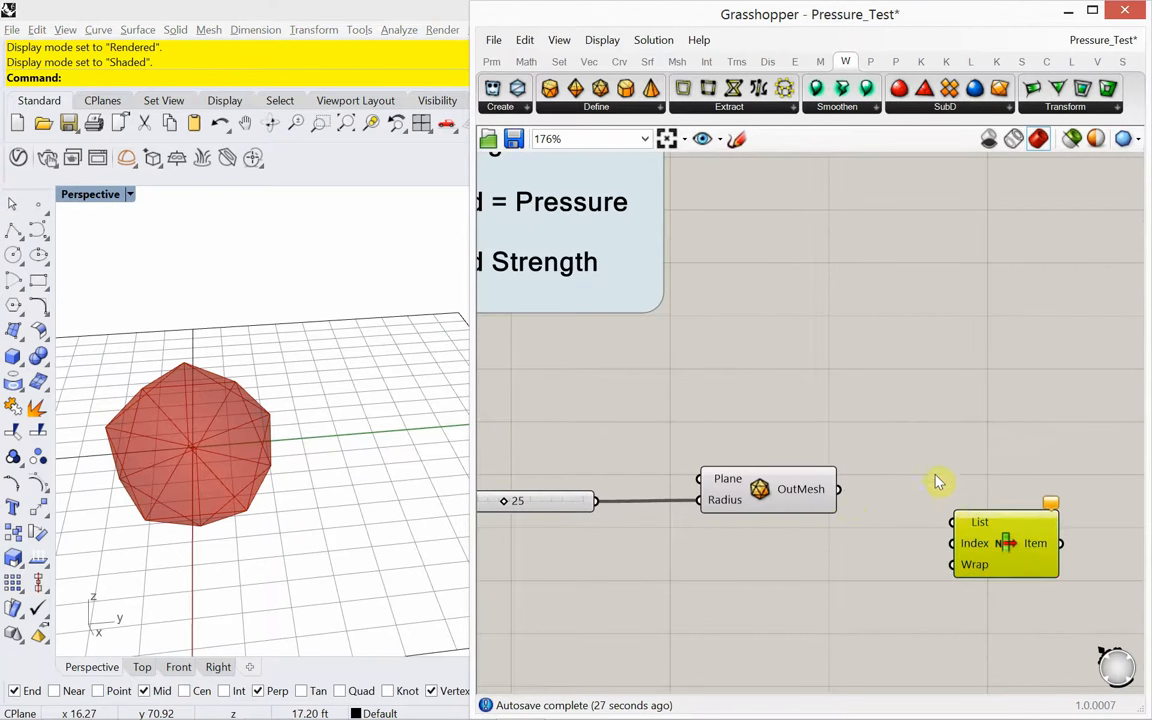
text(de)
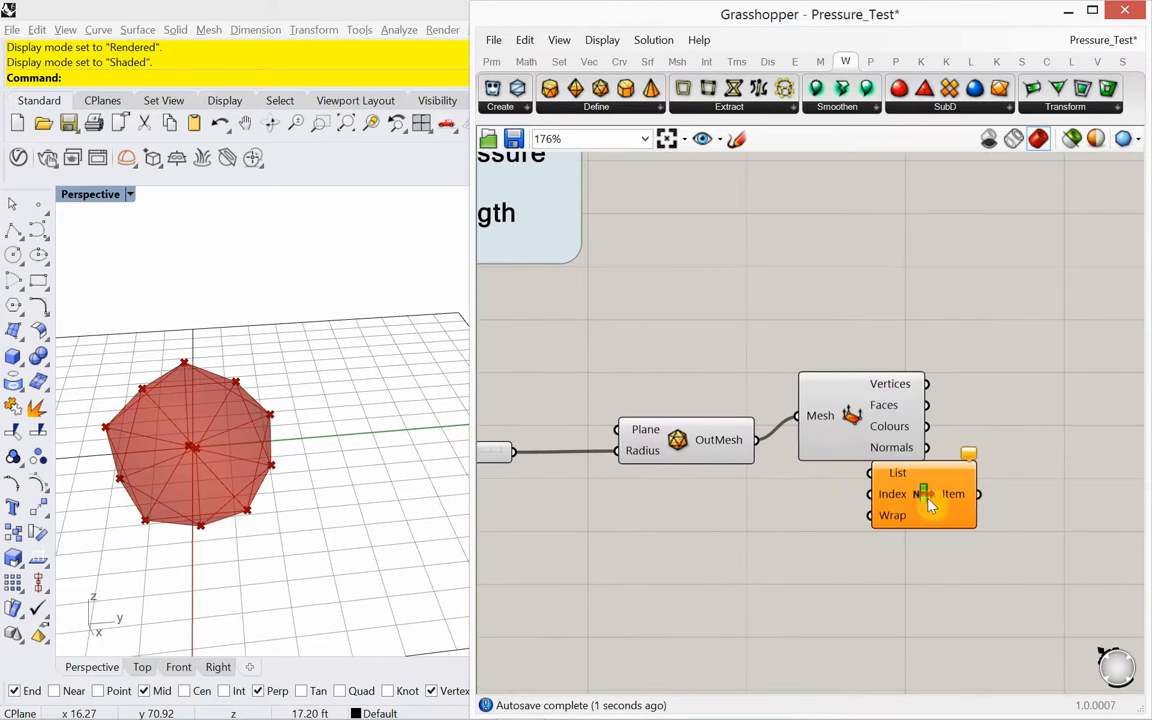
drag(924, 492, 1036, 404)
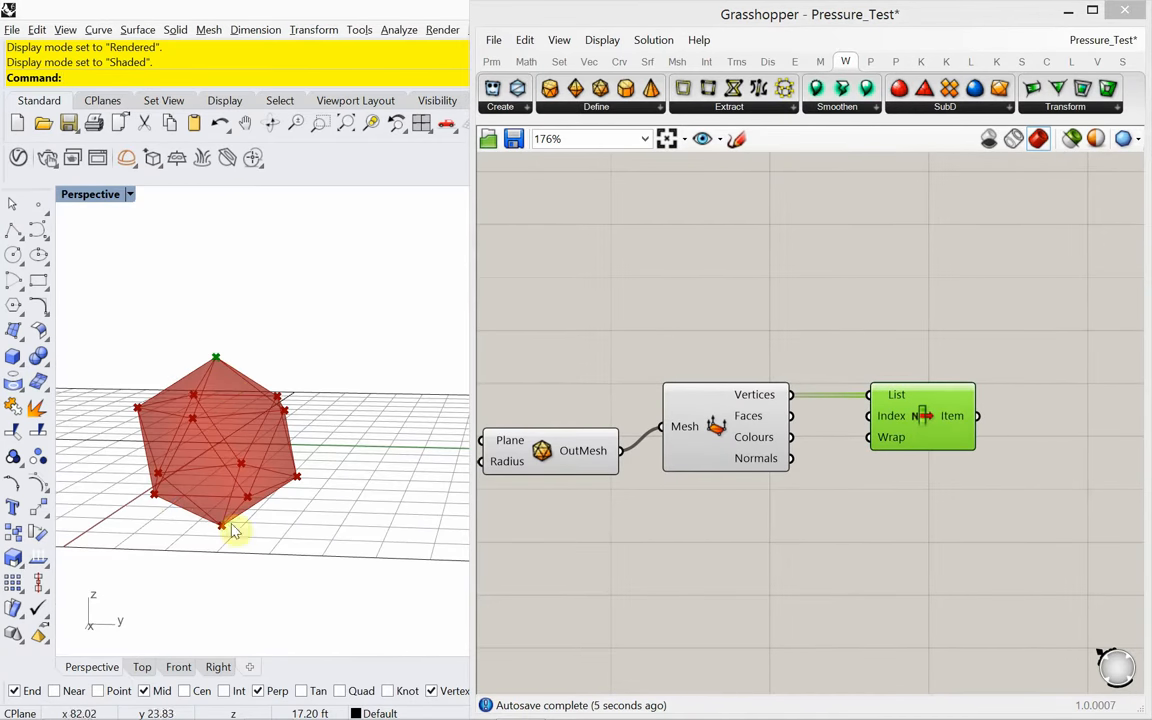
drag(920, 414, 1012, 414)
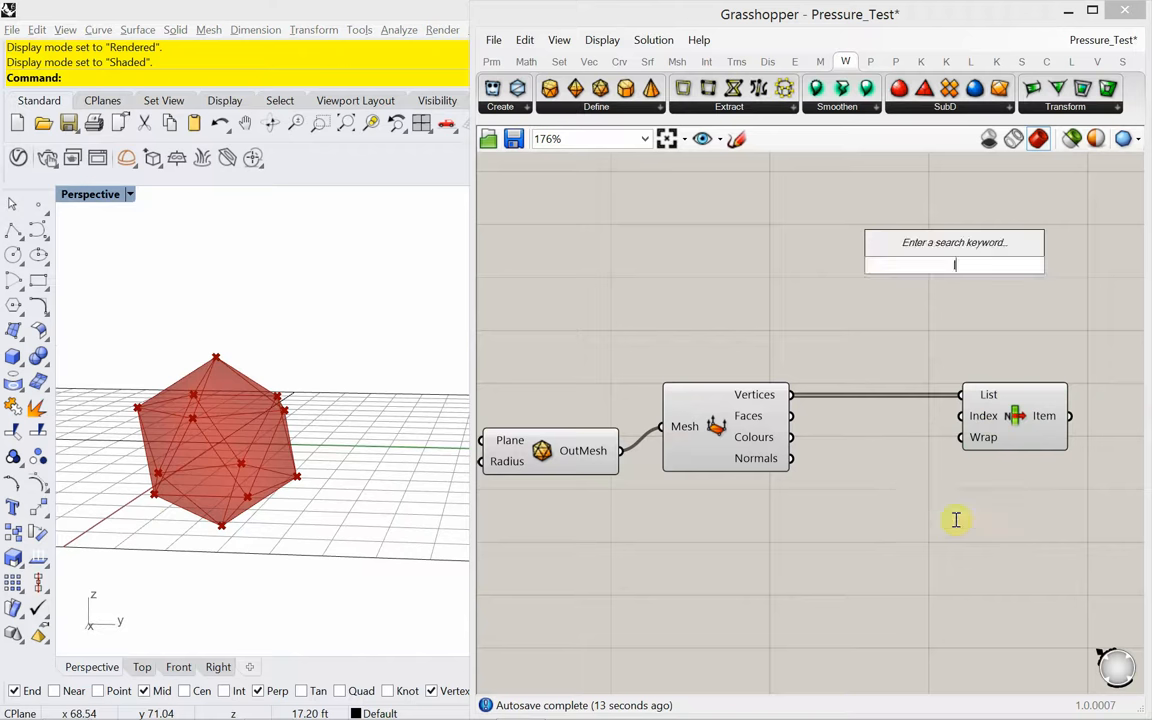
Add a Point List on the vertices with a Number Slider of 5 driving its label Size.
text(list)
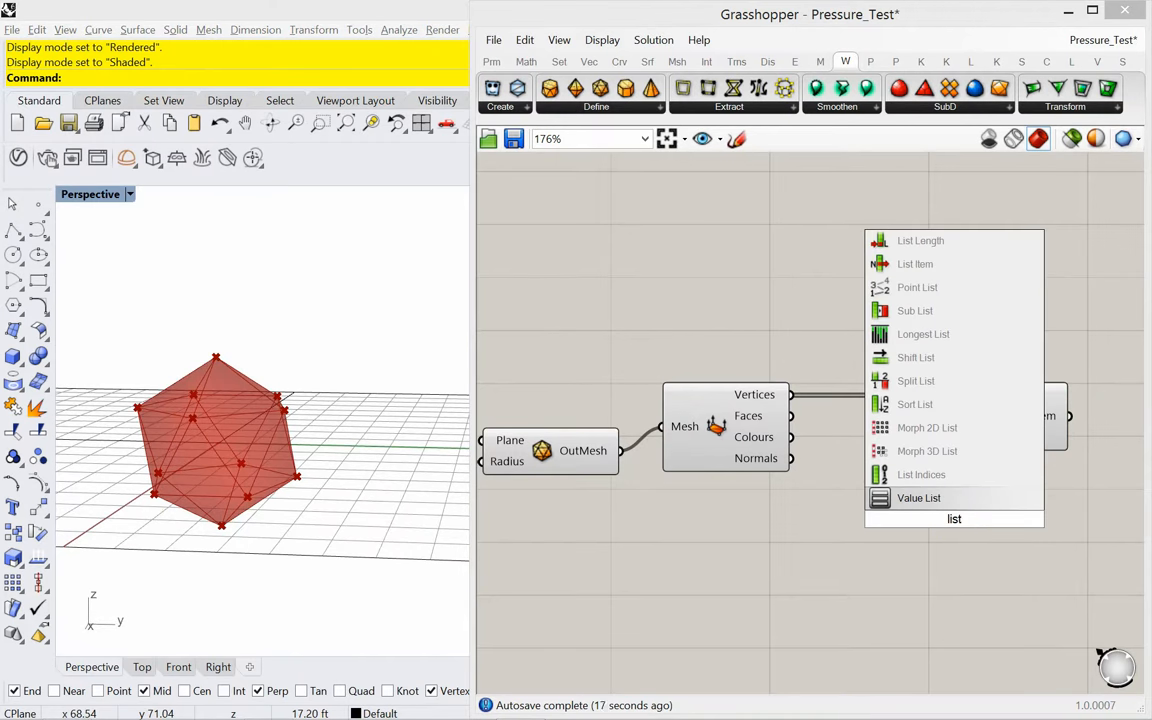
mouse_move(916, 288)
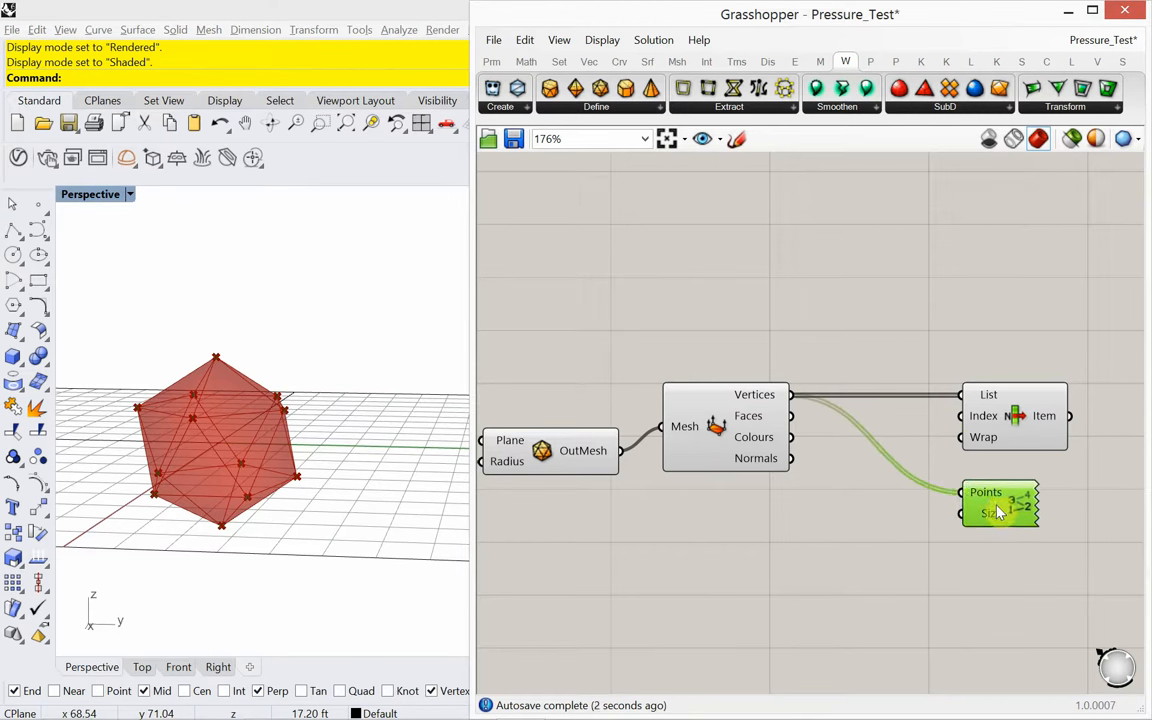
mouse_move(990, 512)
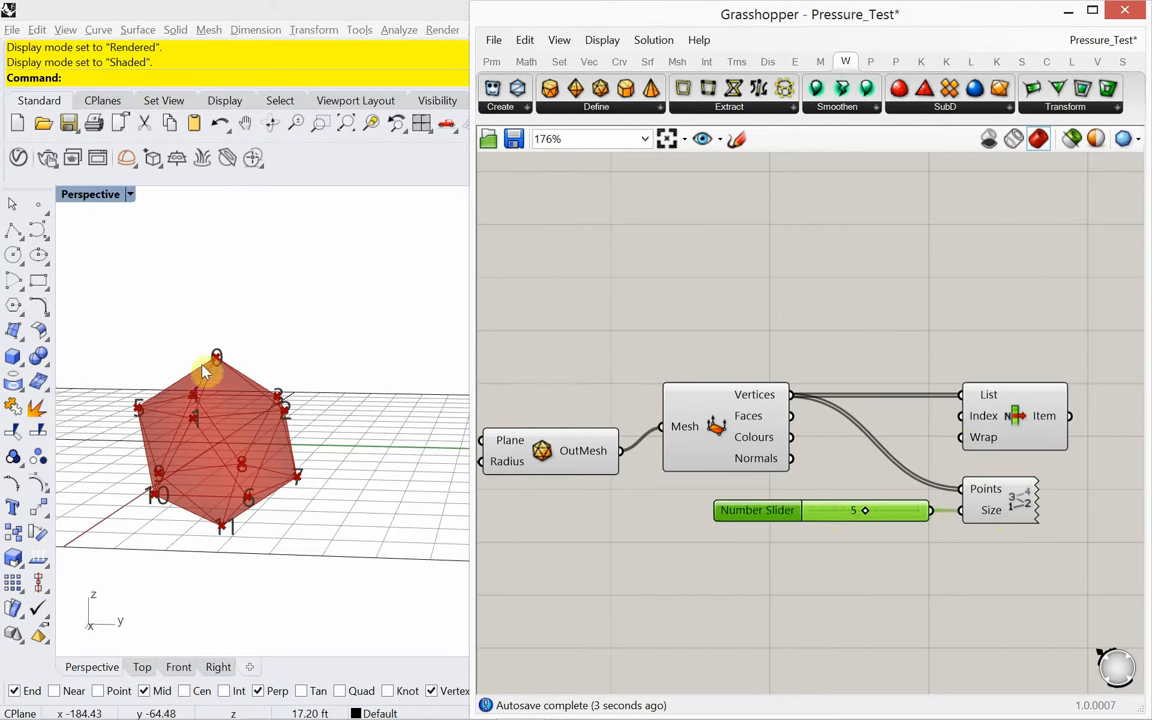
drag(204, 370, 218, 504)
text(pane)
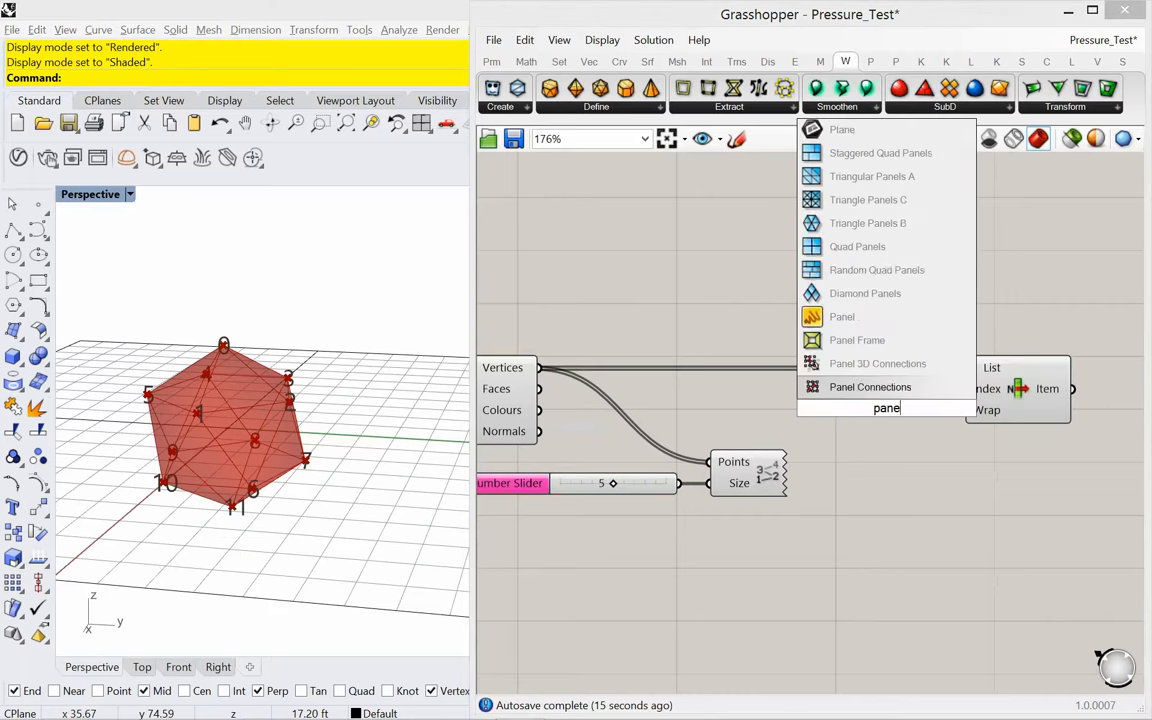
Add a panel containing indices 0 and 11, resize it and wire it into List Item's Index.
click(840, 316)
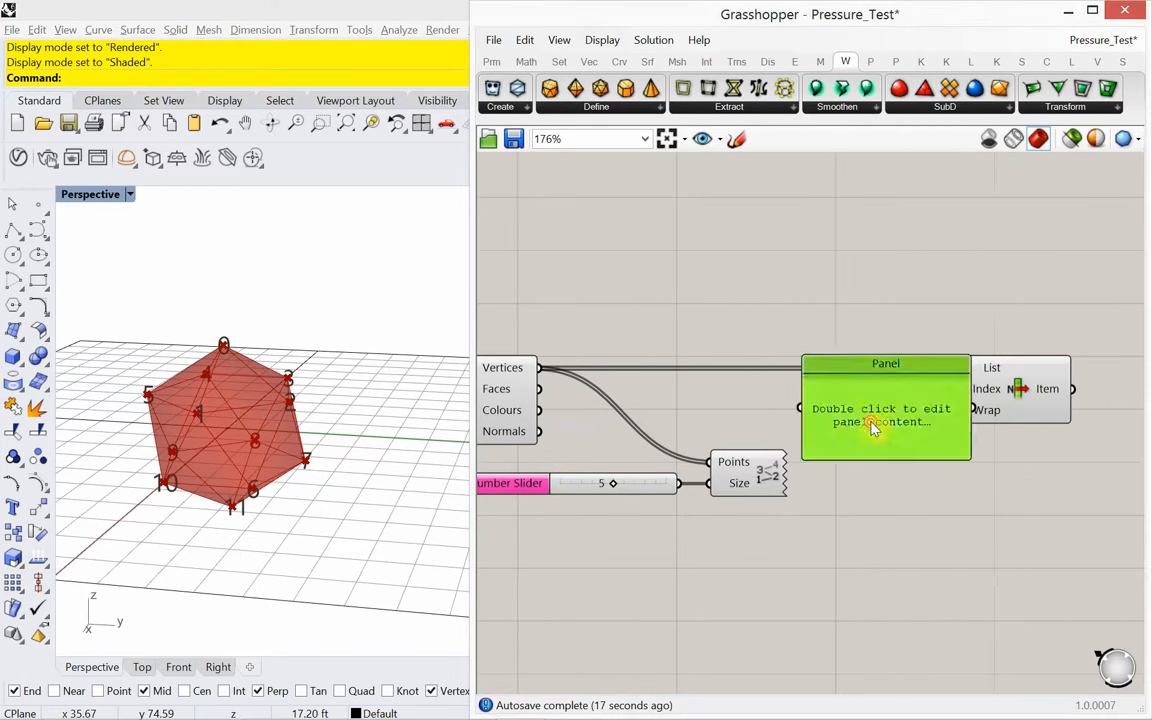
double_click(878, 414)
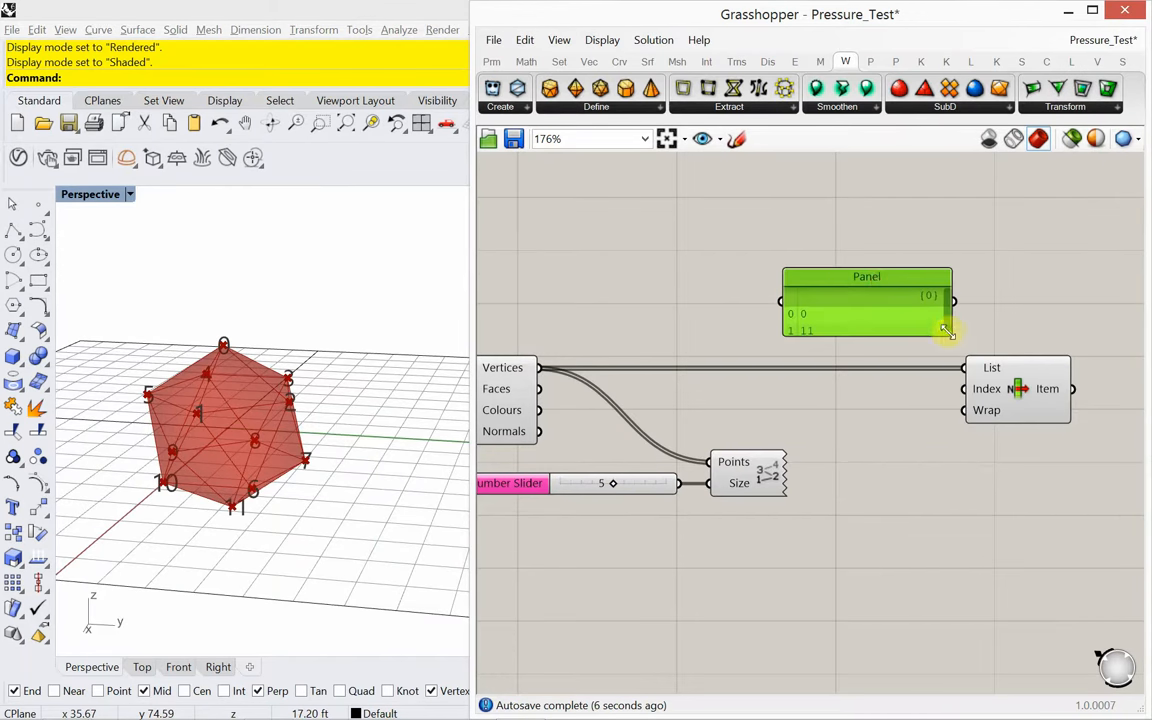
drag(948, 332, 840, 348)
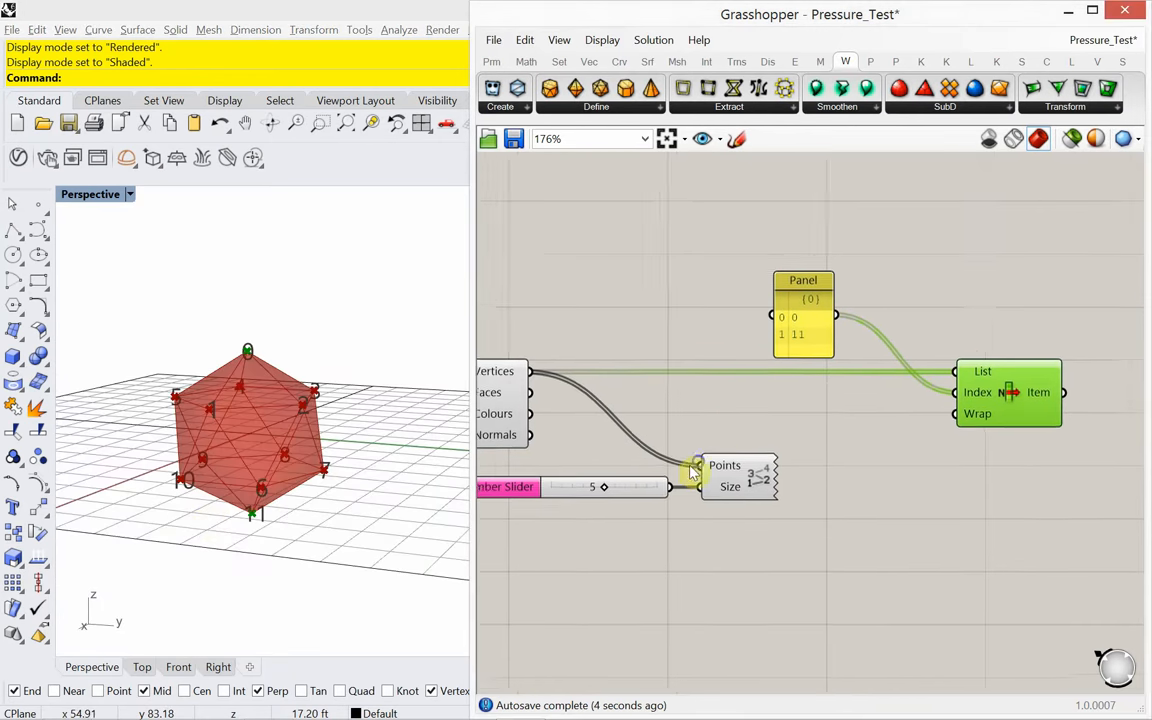
scroll(down, 3)
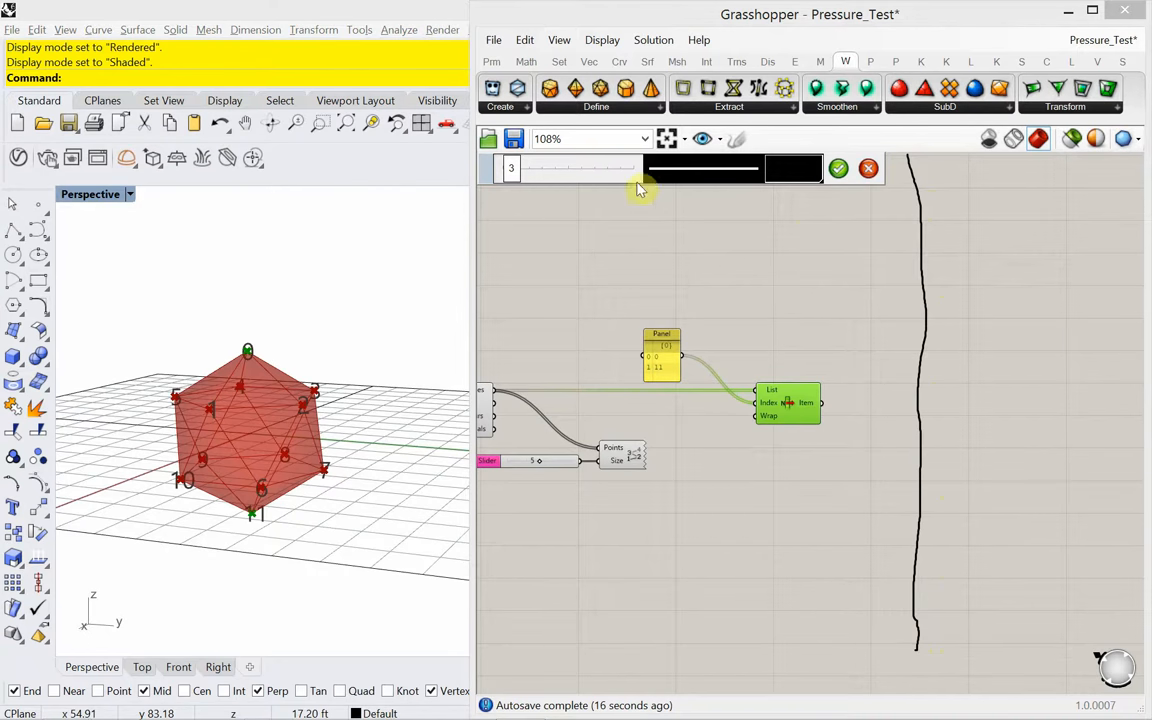
Make the sketched canvas line a thicker dashed stroke and recolour it toward pink-purple.
drag(642, 170, 676, 170)
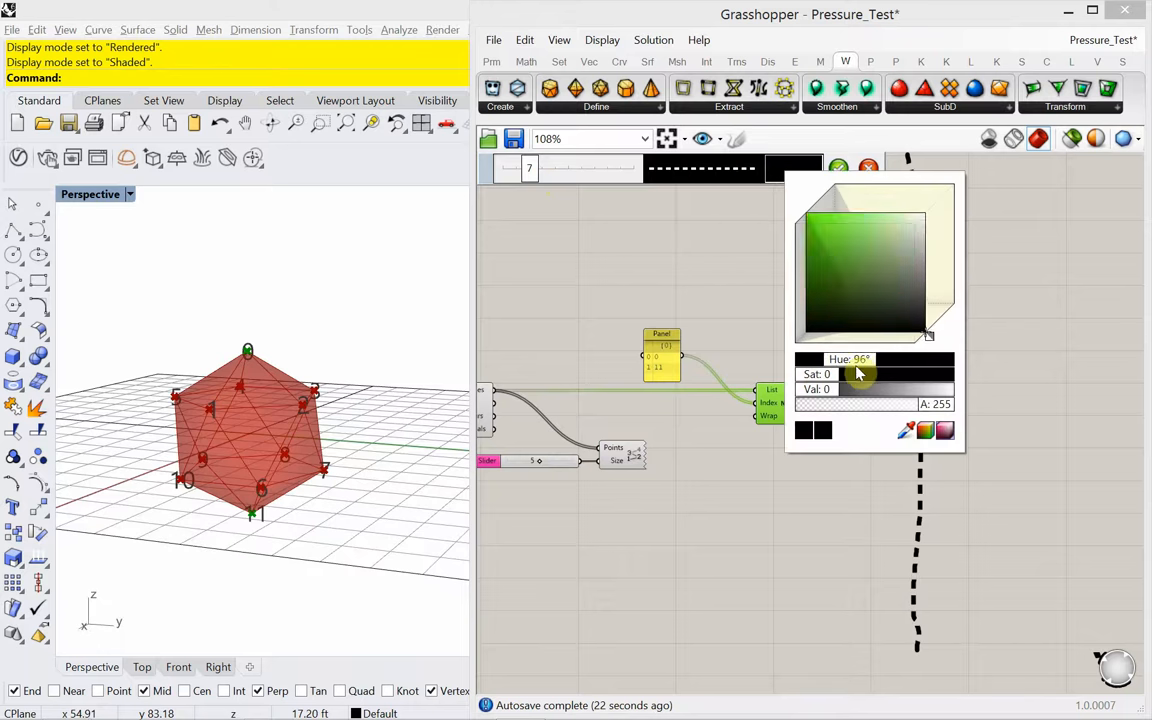
drag(860, 374, 910, 374)
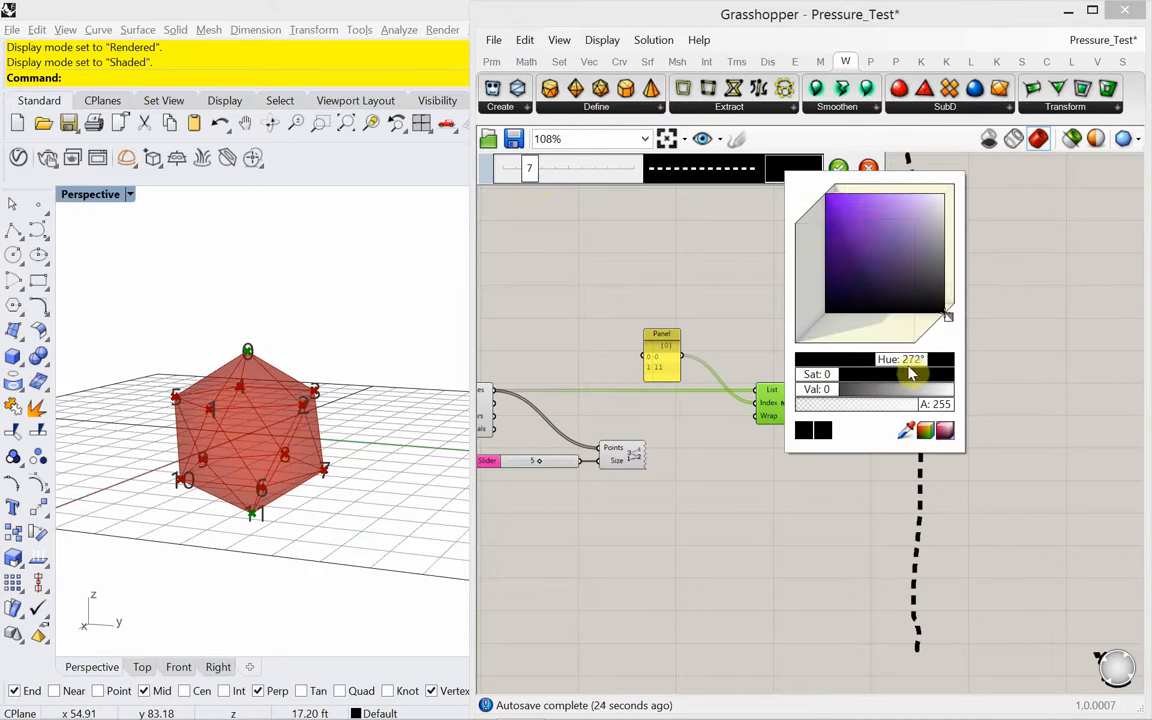
click(868, 212)
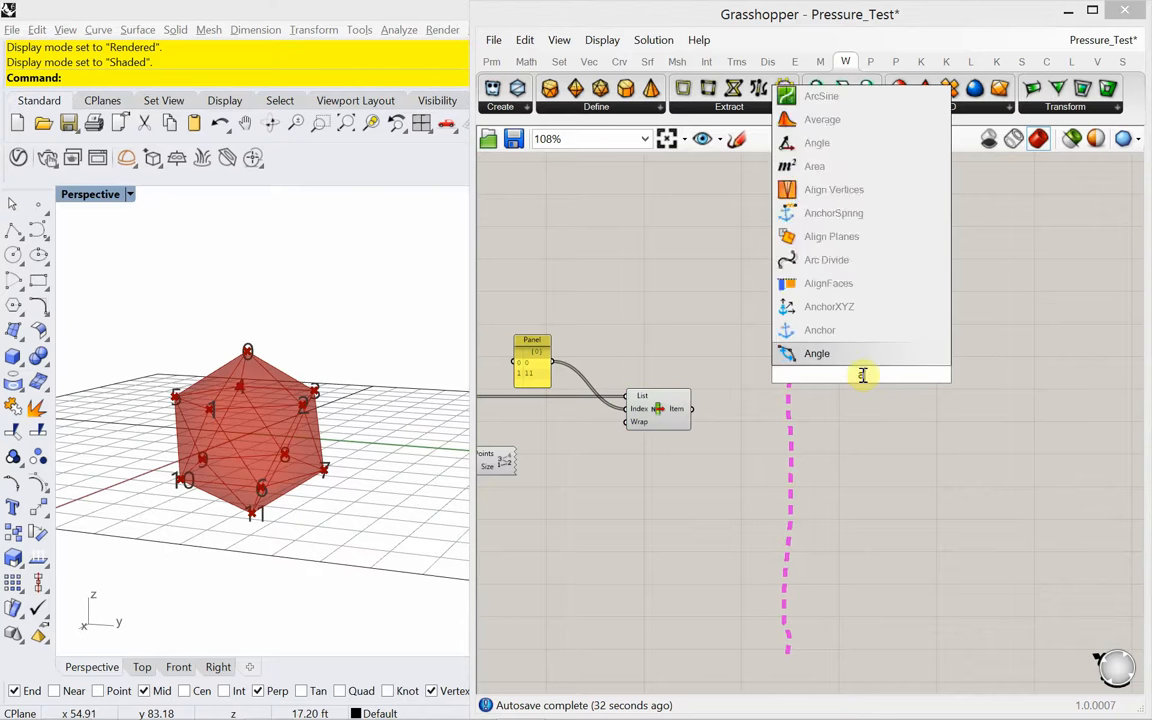
Add a Scribble note reading 'Anchor Points' on the canvas.
text(anchors)
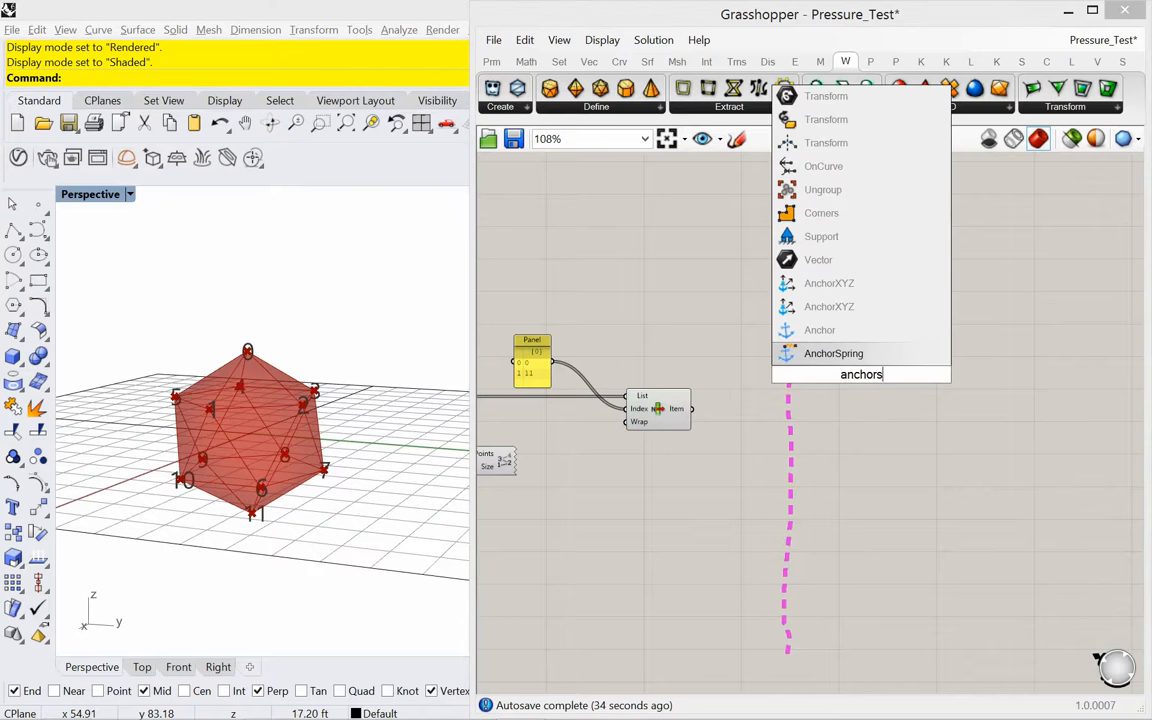
key(Backspace)
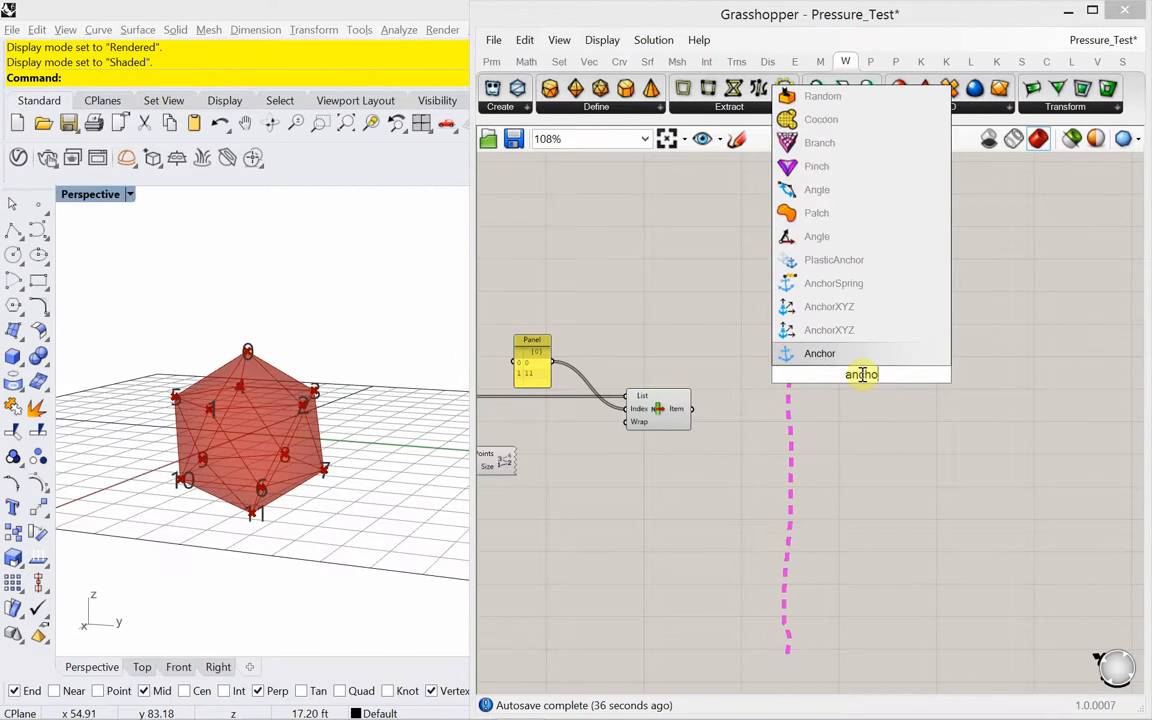
text(Sc)
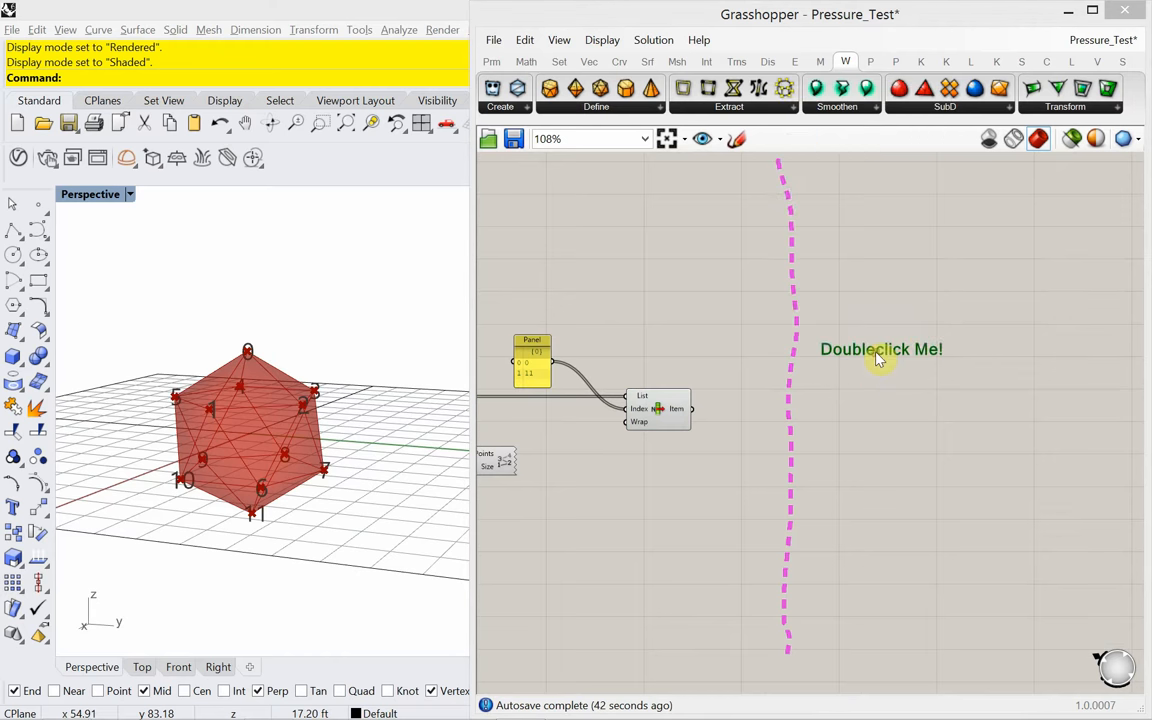
double_click(880, 348)
text(Anchor P)
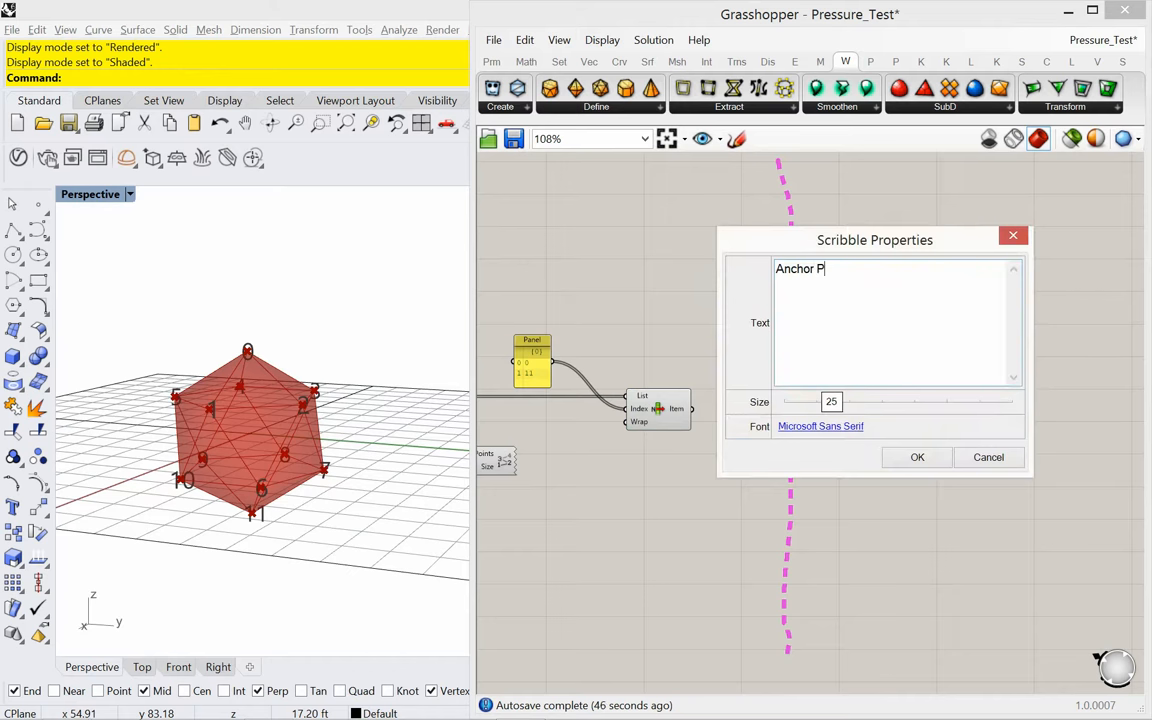
text(oints)
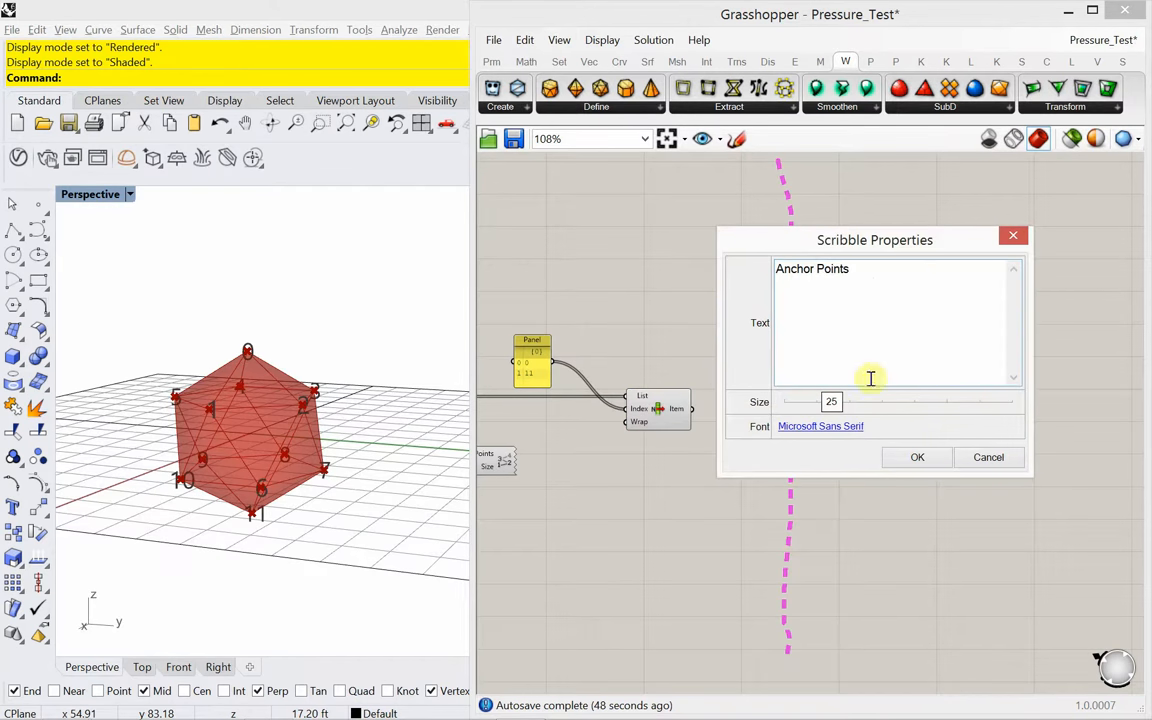
click(916, 456)
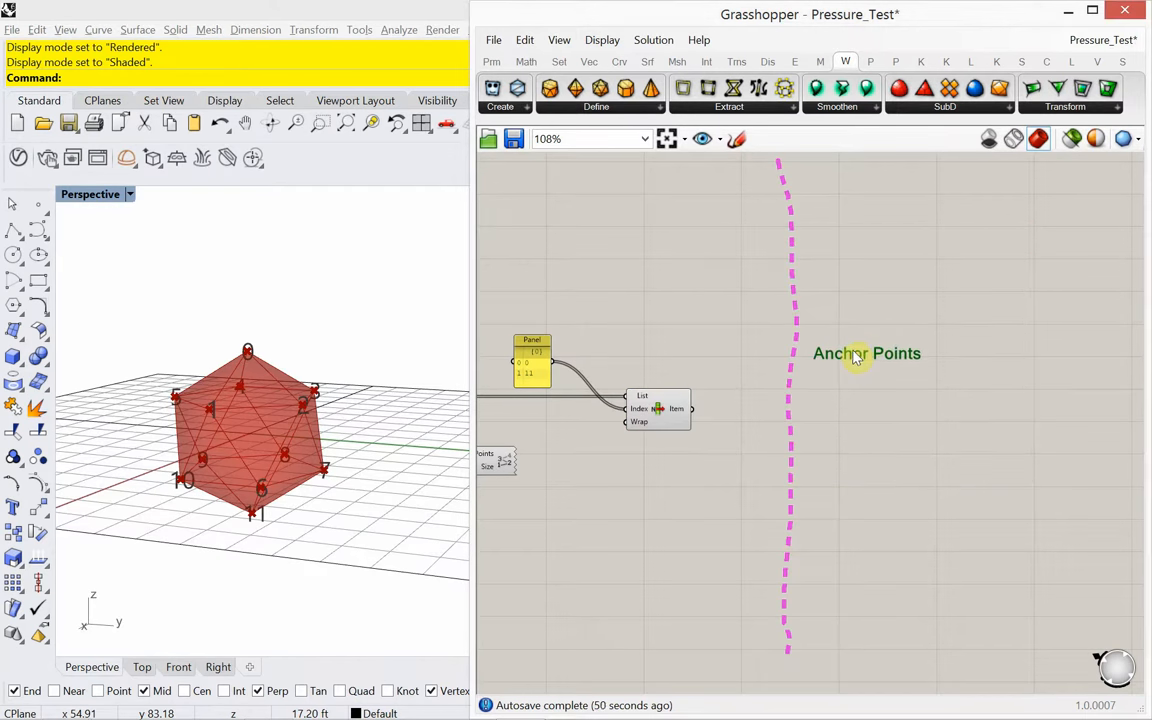
mouse_move(948, 50)
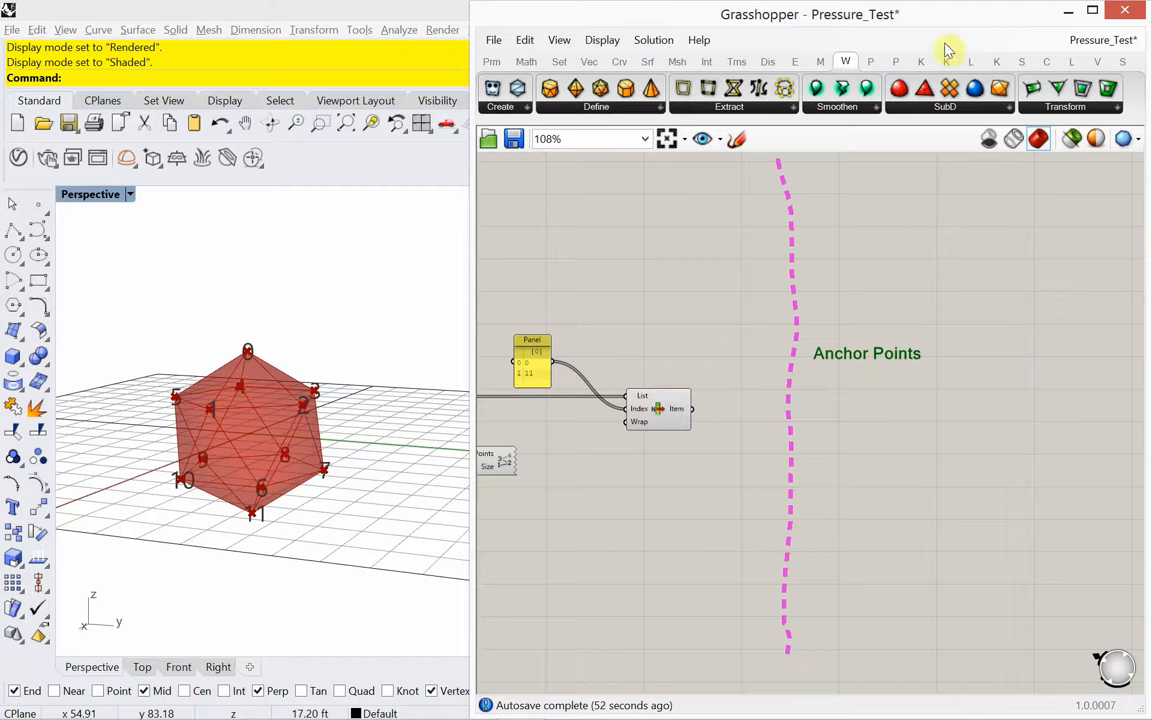
Add a Kangaroo Anchor goal and feed List Item's output into its Point input.
click(920, 60)
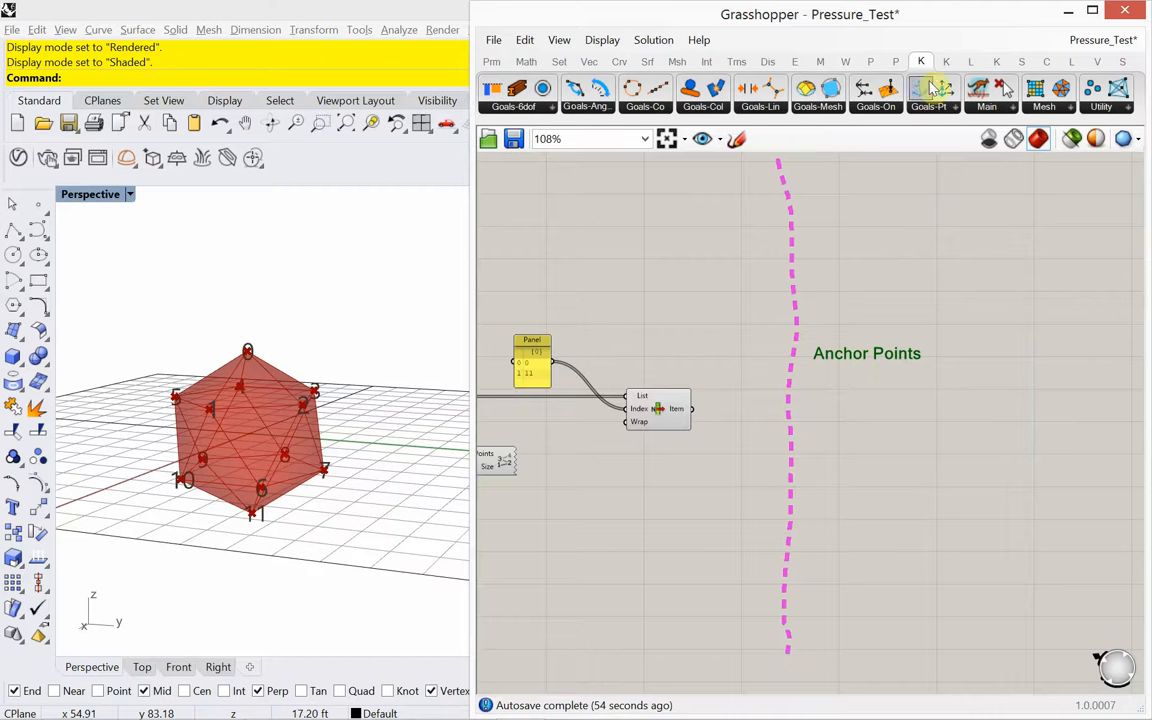
click(928, 90)
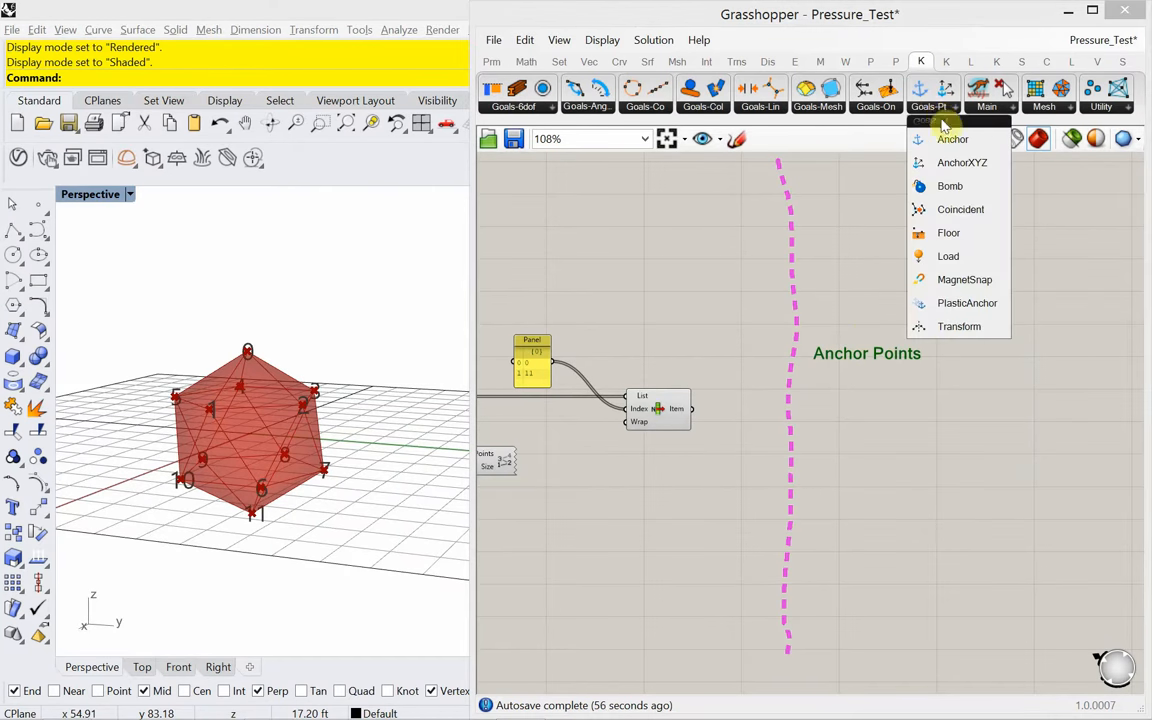
click(952, 140)
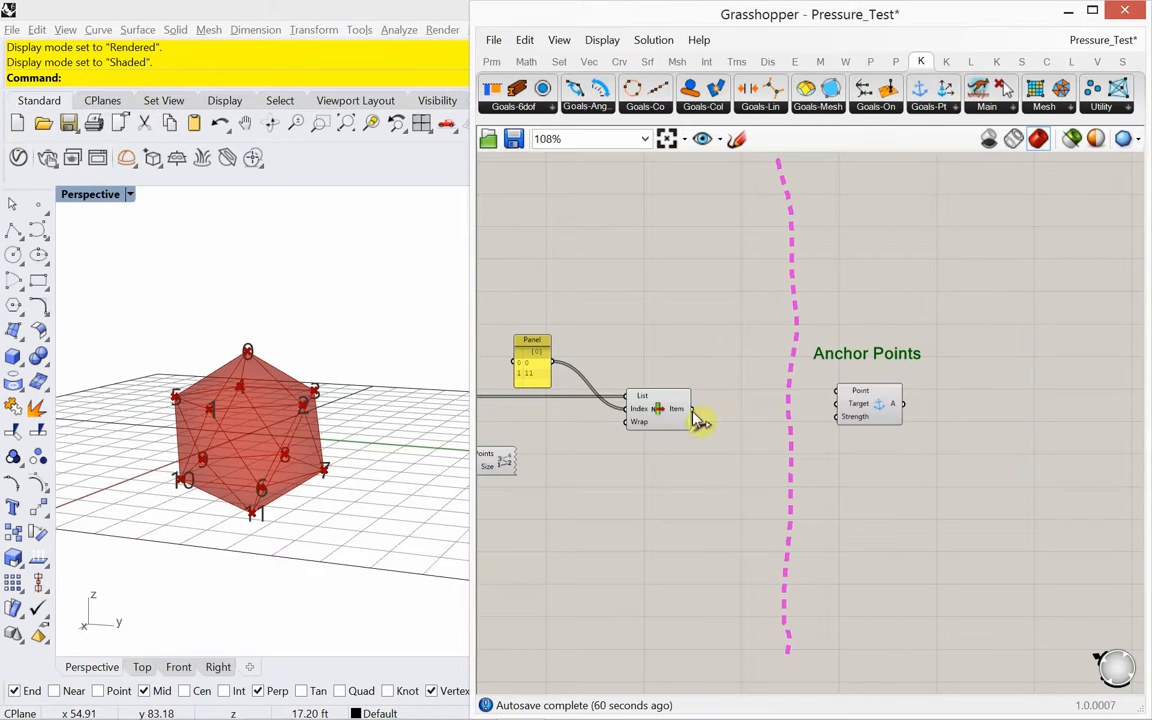
drag(688, 408, 844, 404)
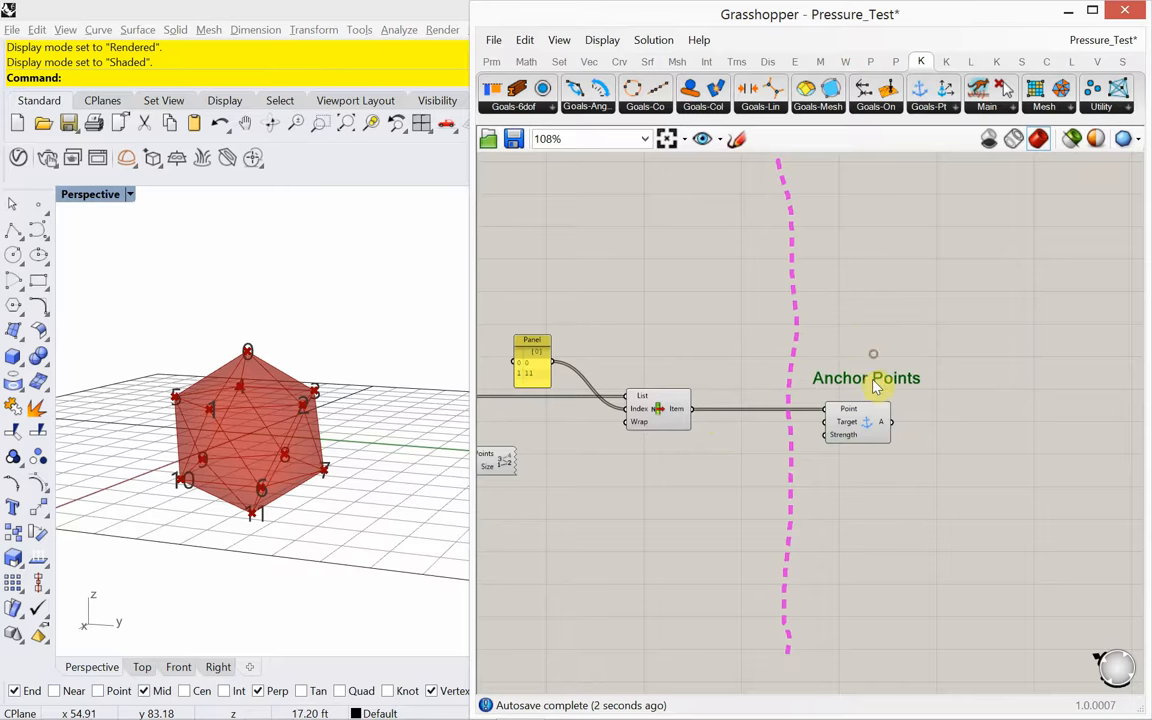
scroll(down, 3)
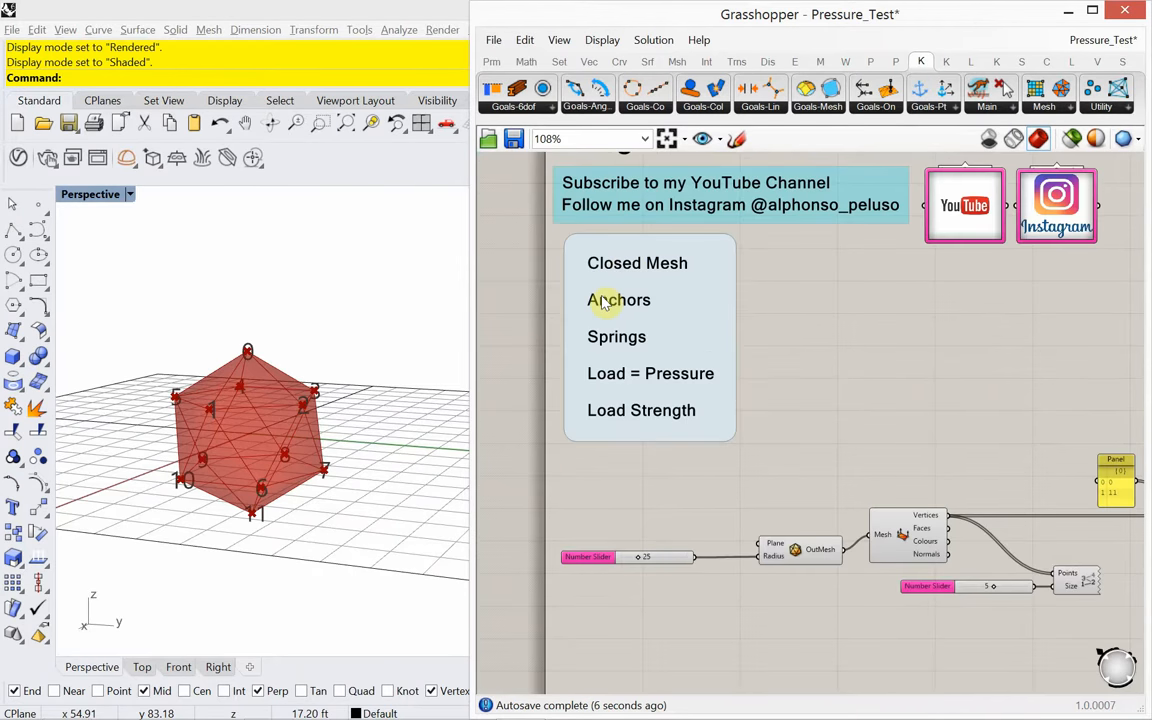
mouse_move(616, 336)
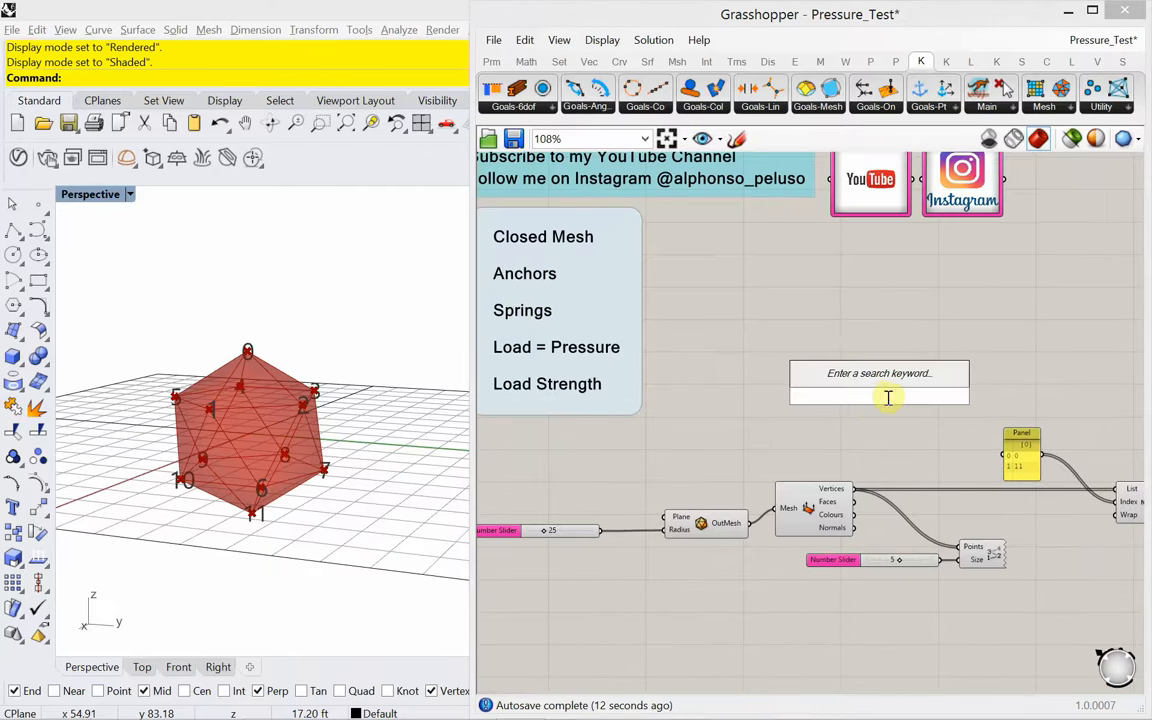
Add a Mesh Edges component on the mesh and position it.
click(818, 96)
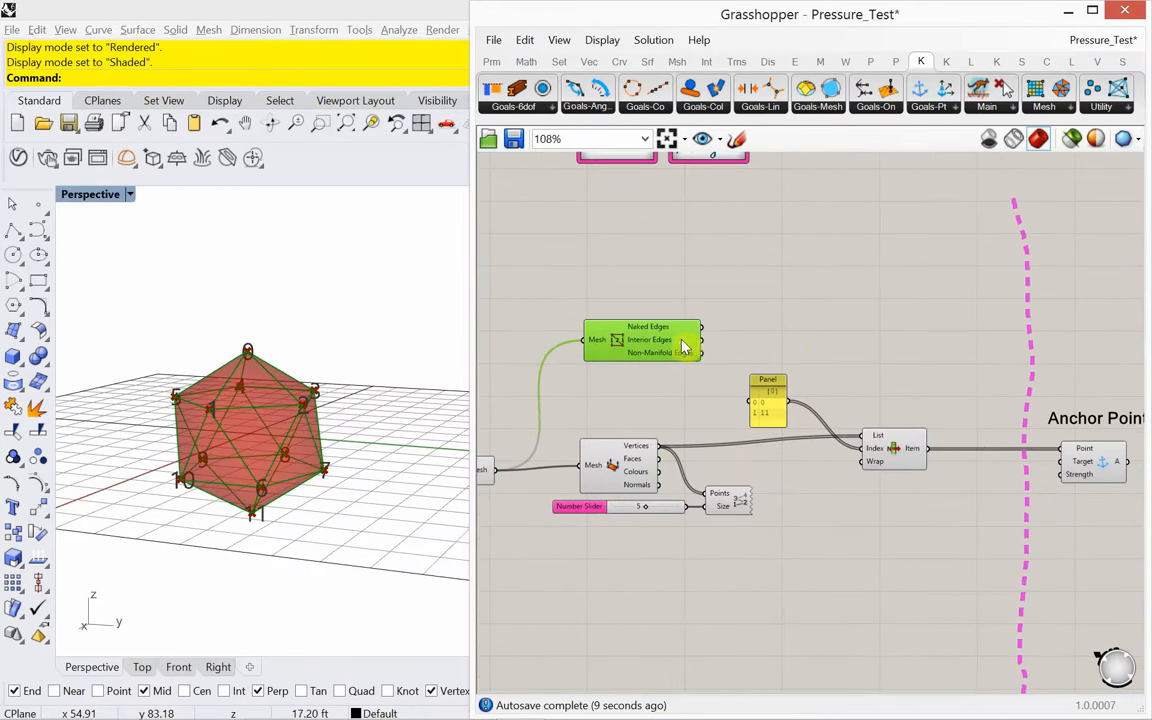
drag(642, 340, 784, 280)
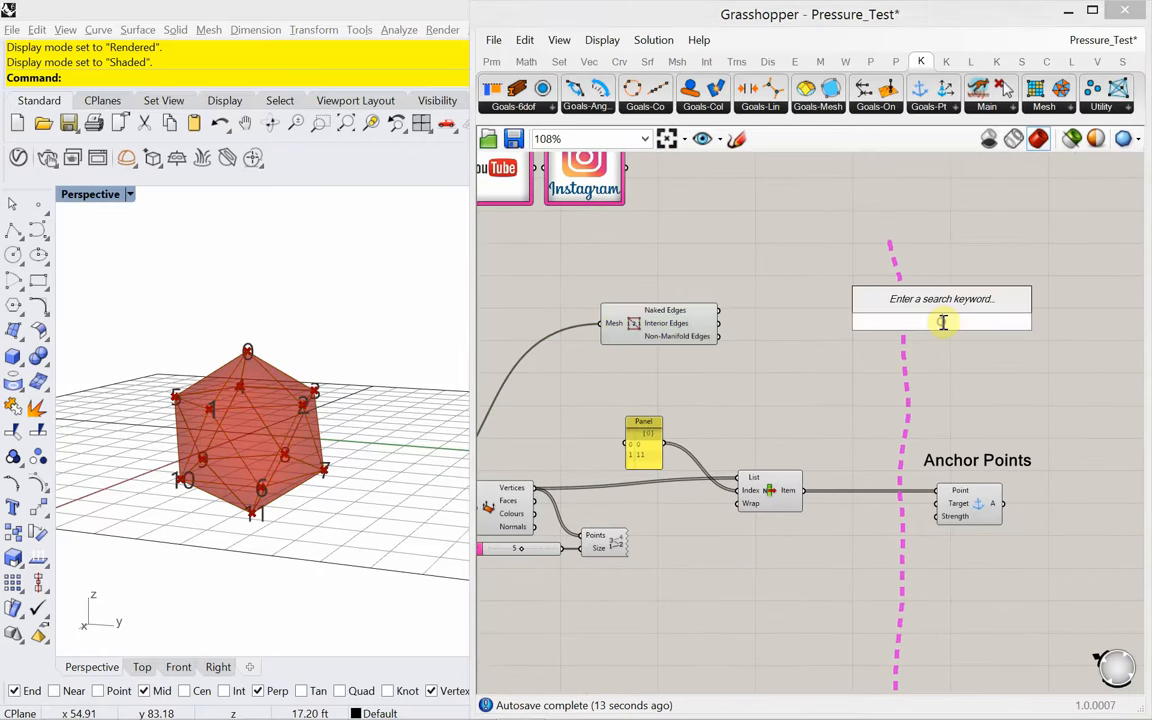
Add a Scribble note reading 'Springs'.
text(scrib)
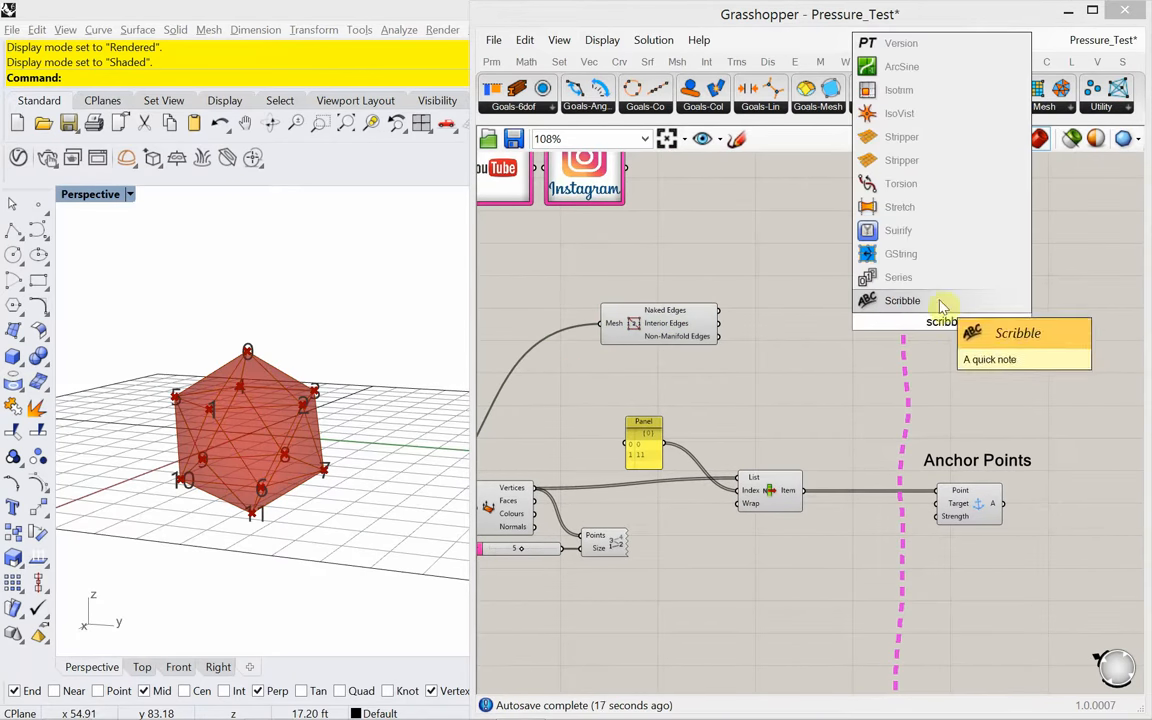
click(900, 300)
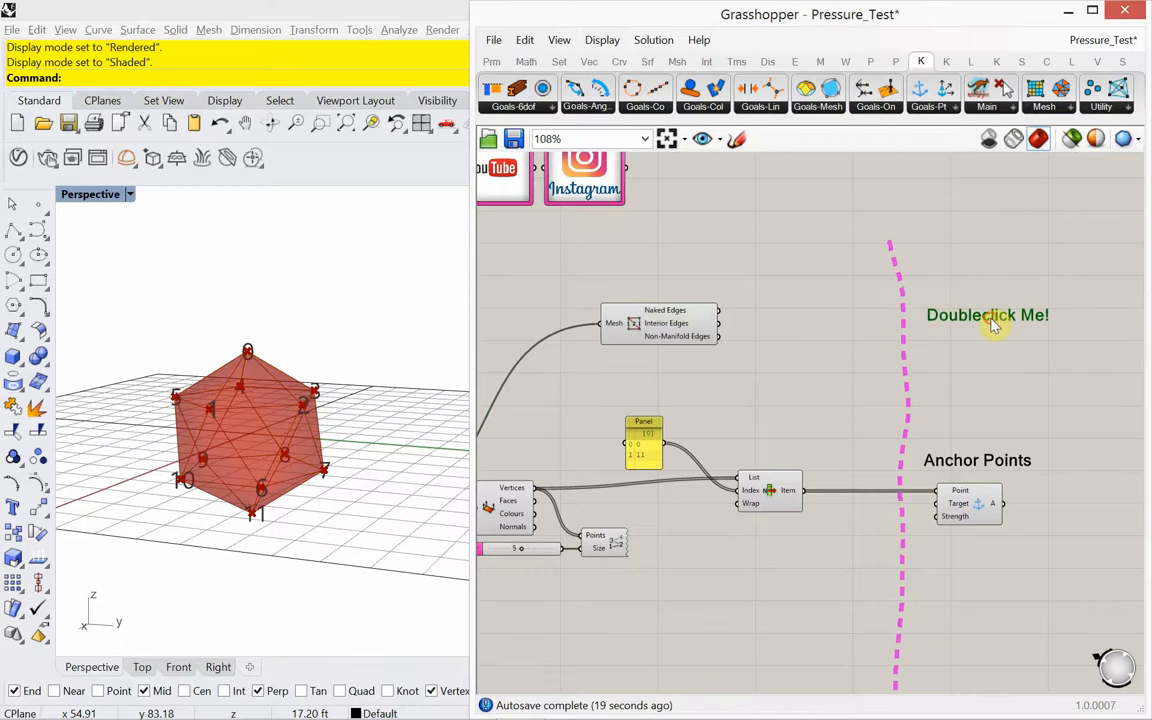
double_click(988, 316)
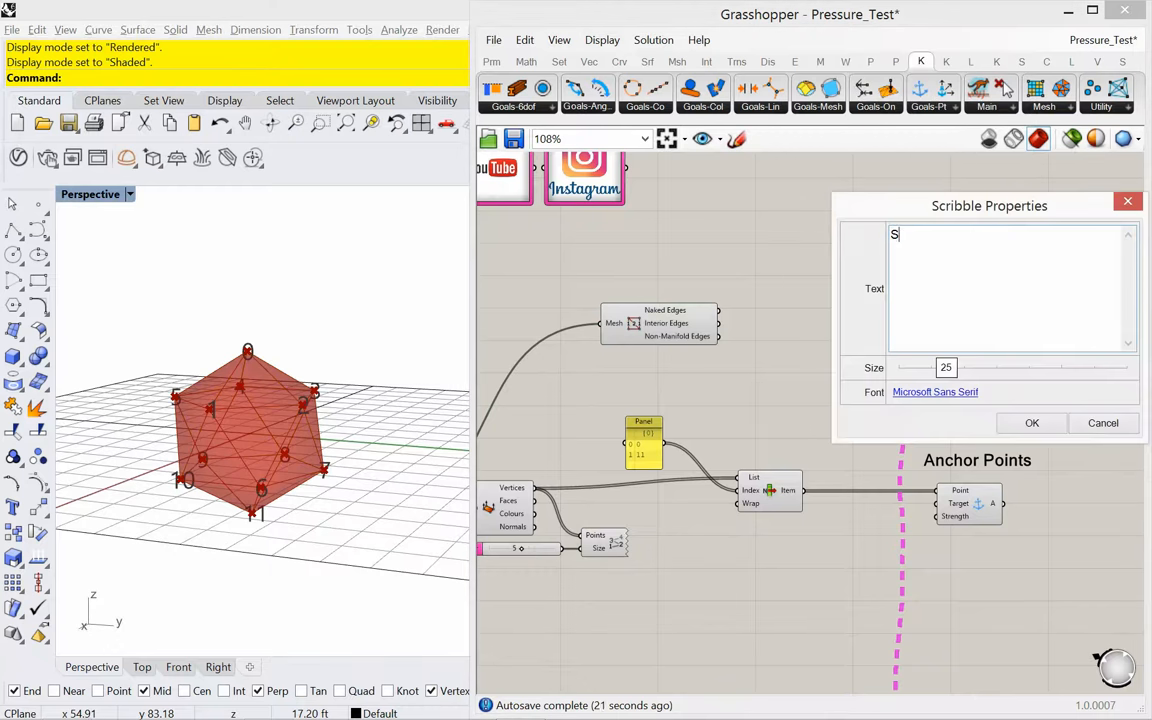
text(prings)
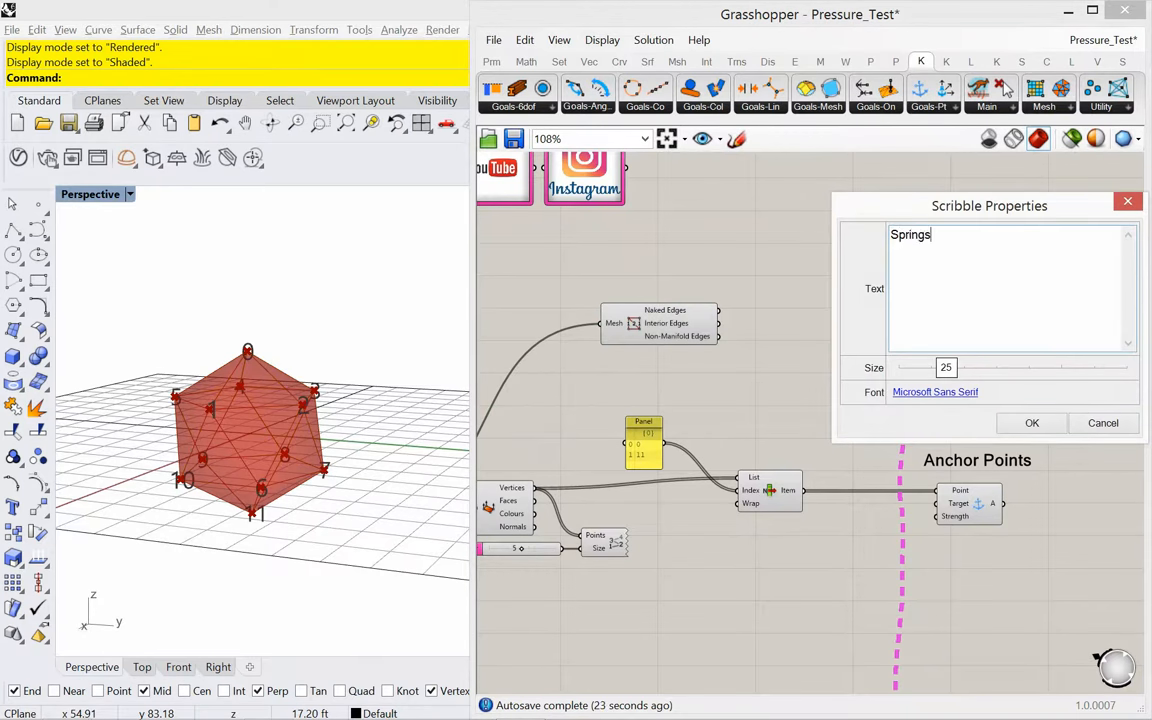
click(1032, 422)
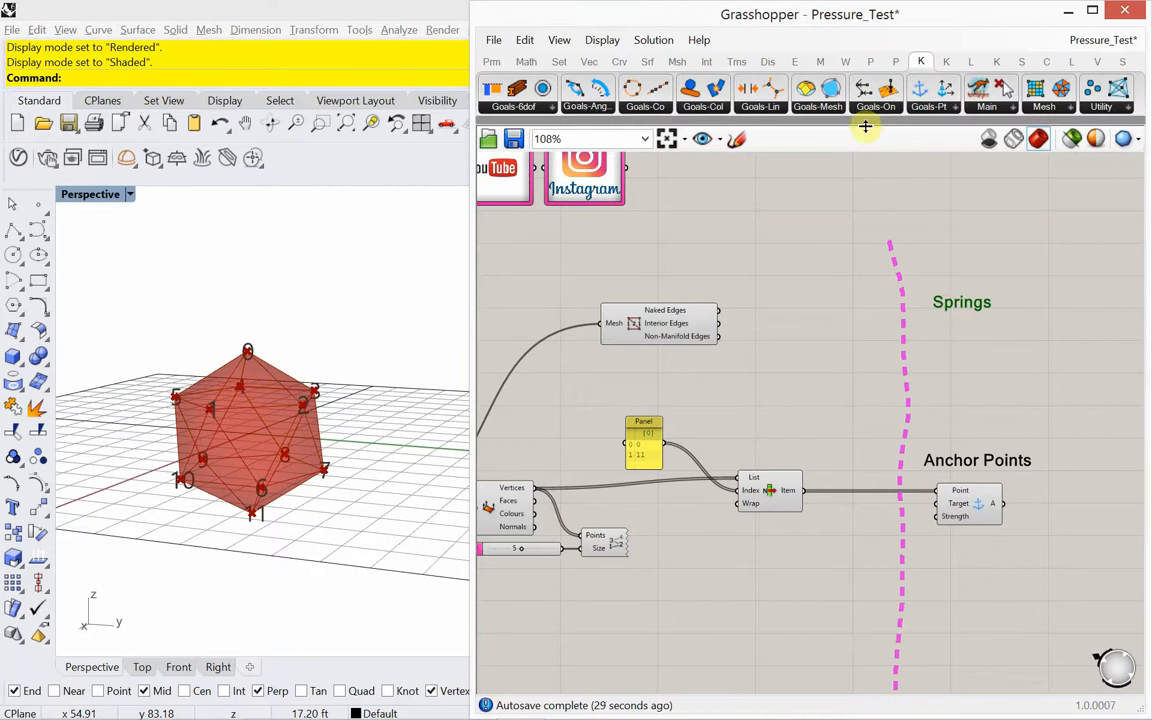
Add a Kangaroo Length(Line) goal under Springs, fed by the mesh edges.
click(760, 96)
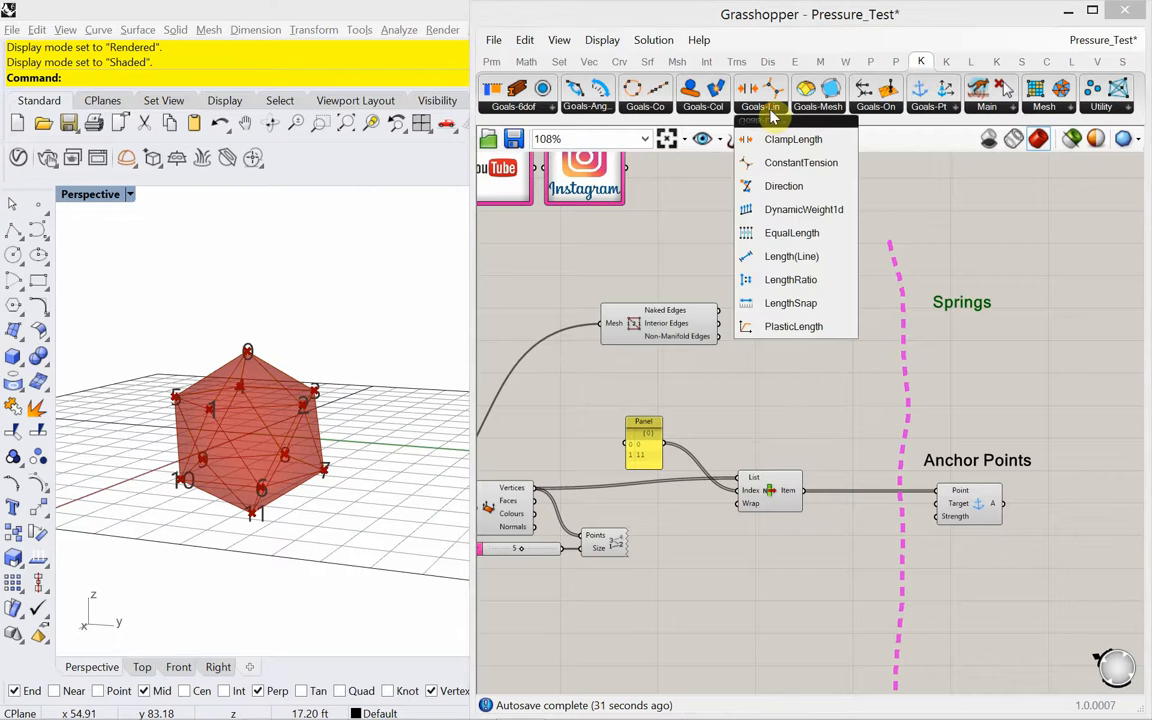
mouse_move(792, 256)
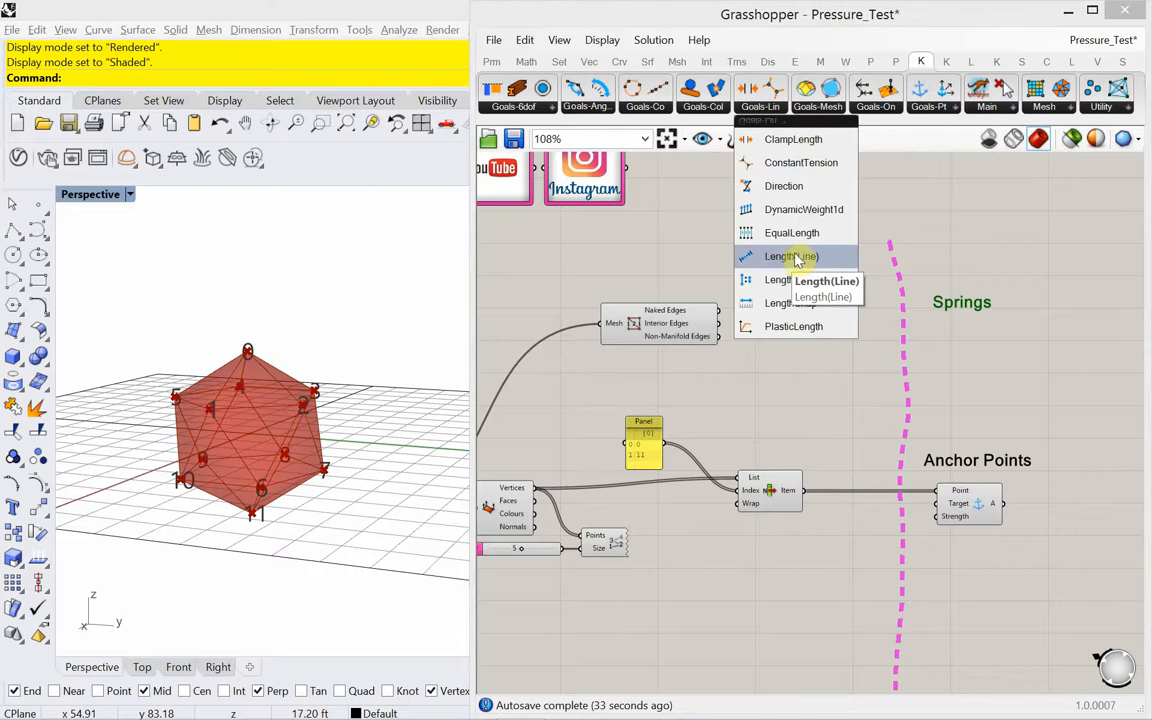
click(790, 256)
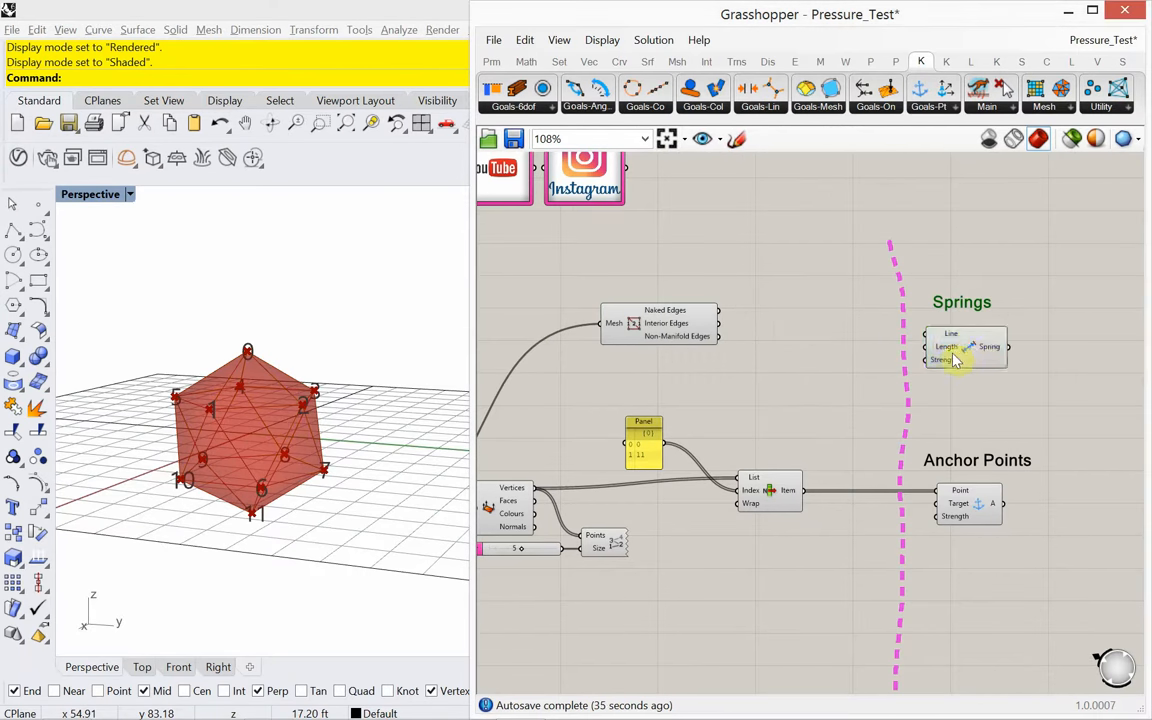
click(964, 344)
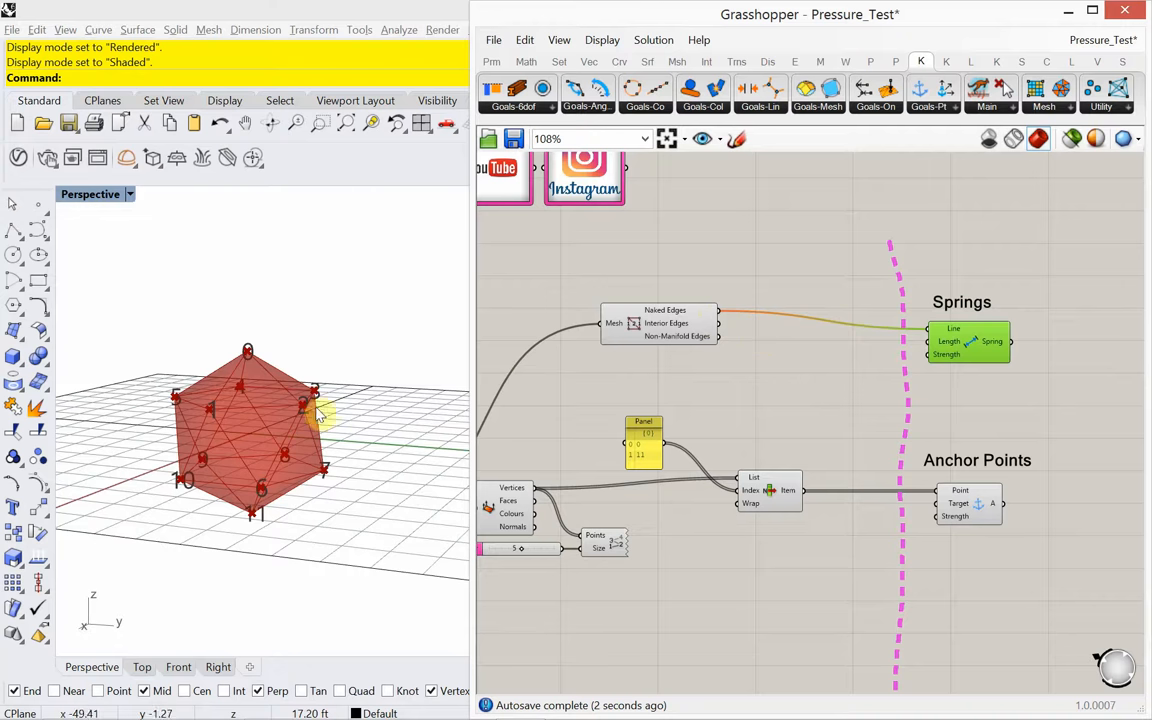
mouse_move(200, 412)
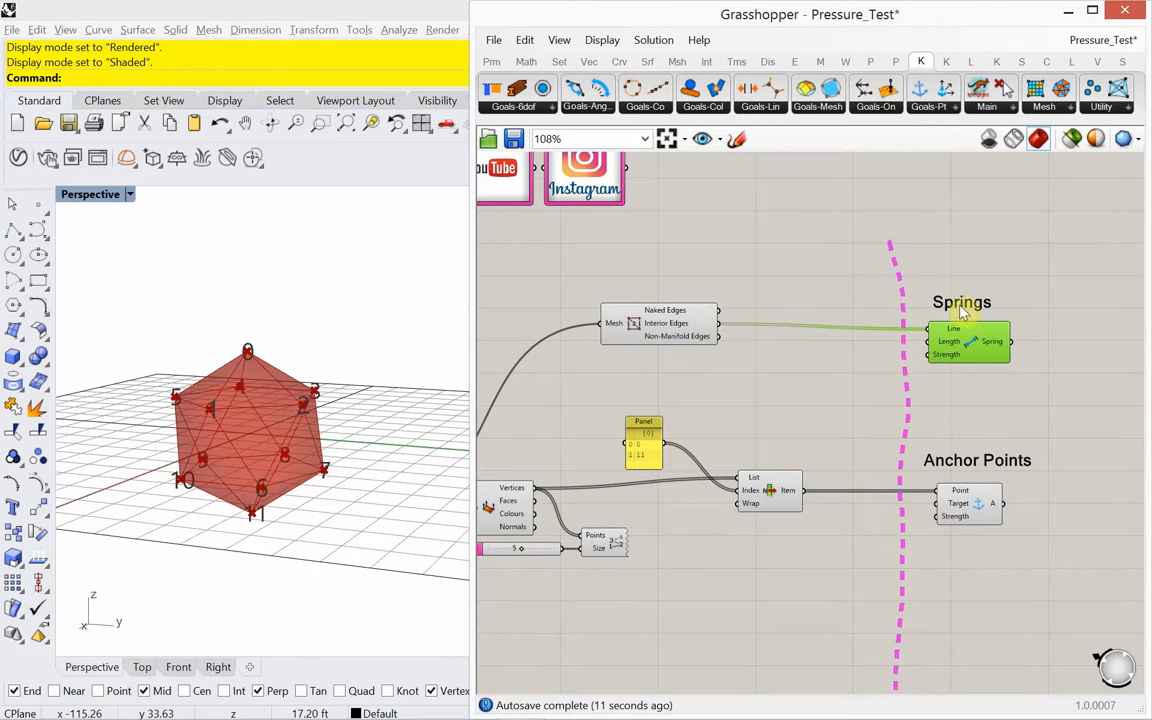
scroll(down, 3)
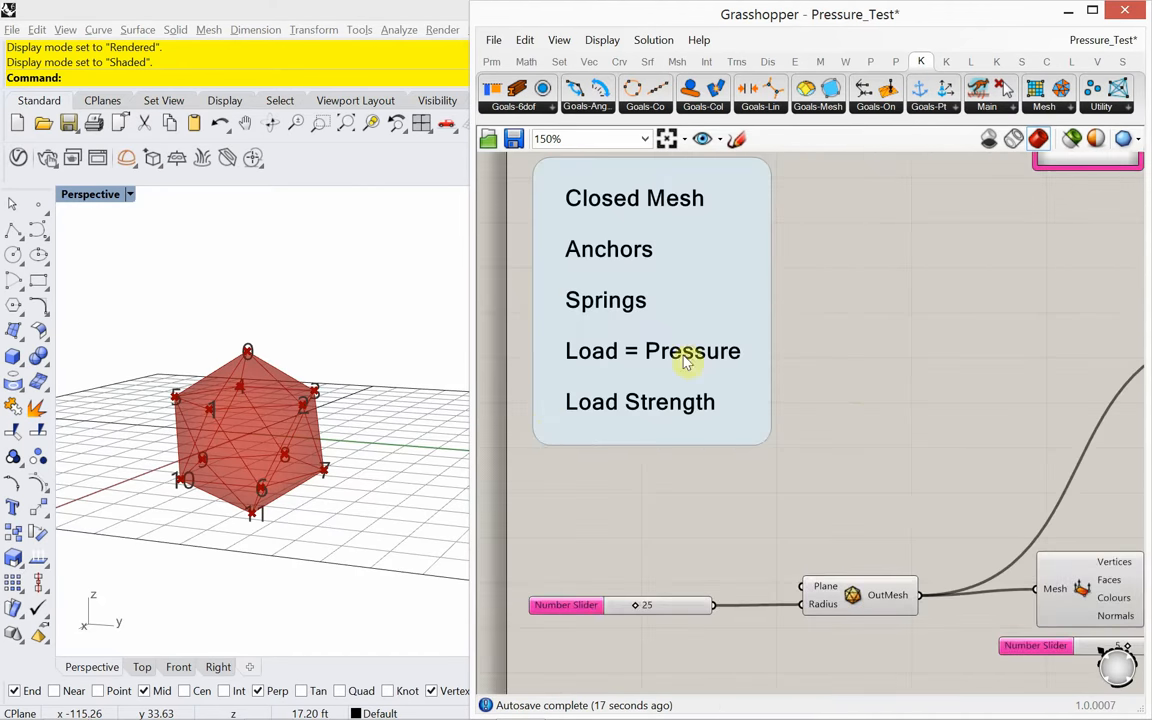
scroll(down, 3)
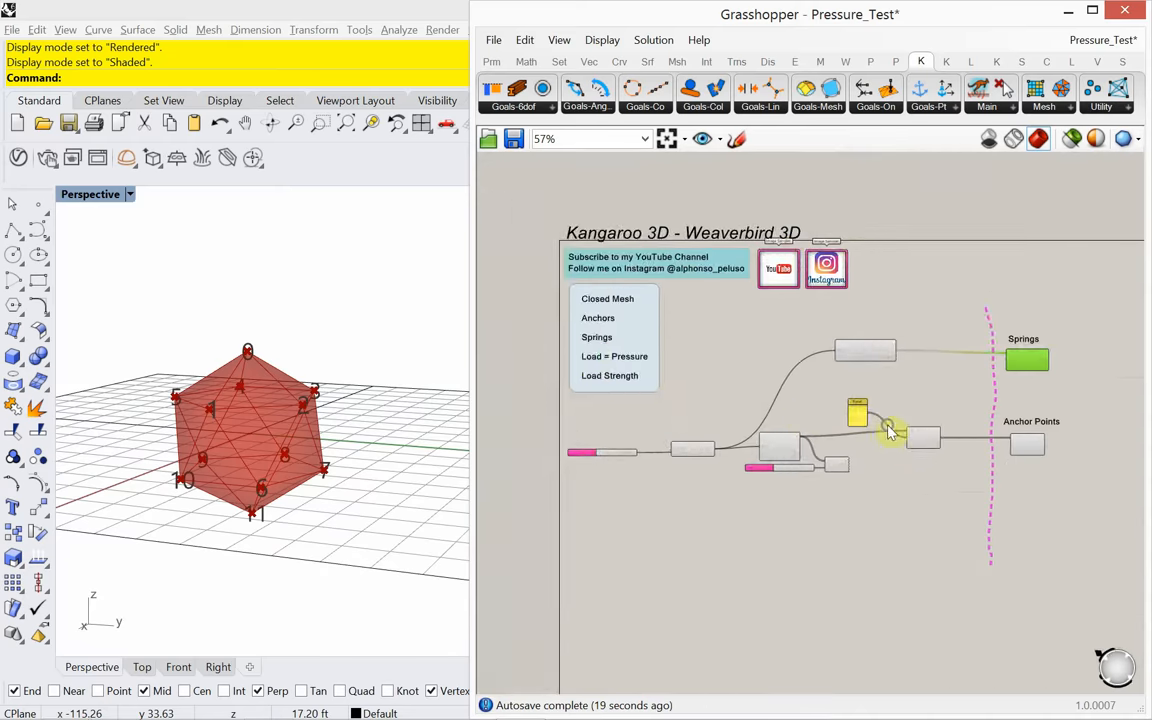
scroll(down, 3)
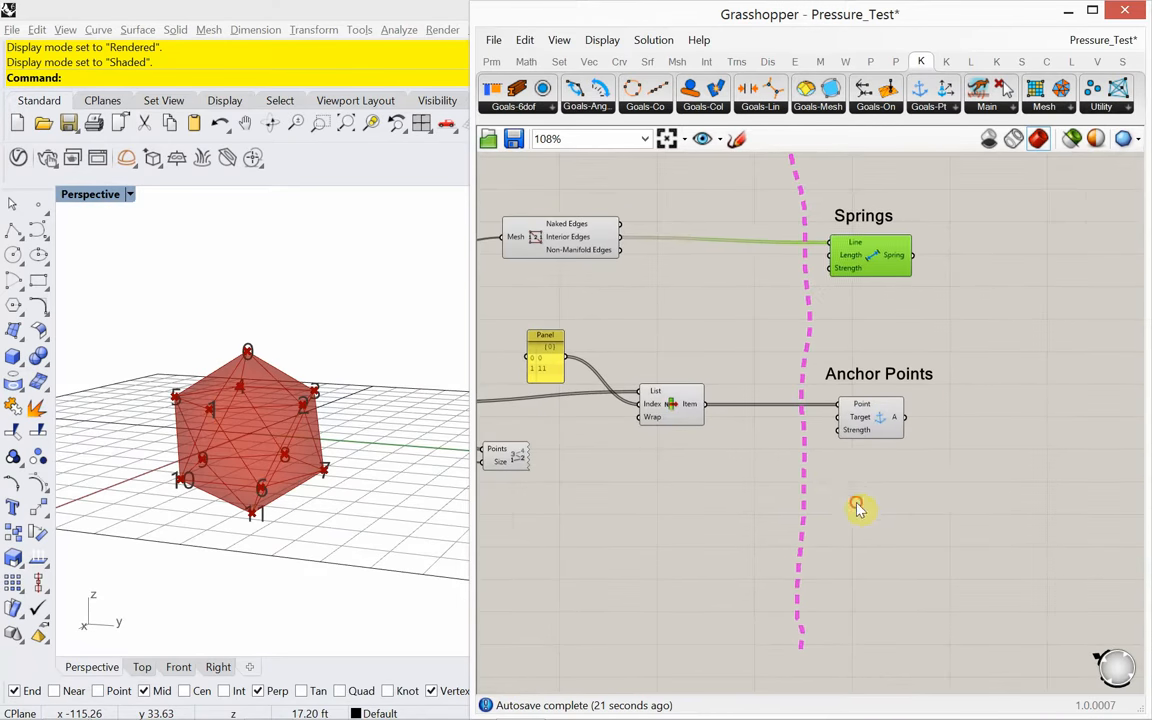
Add a Scribble note reading 'Load' below the anchors.
right_click(856, 504)
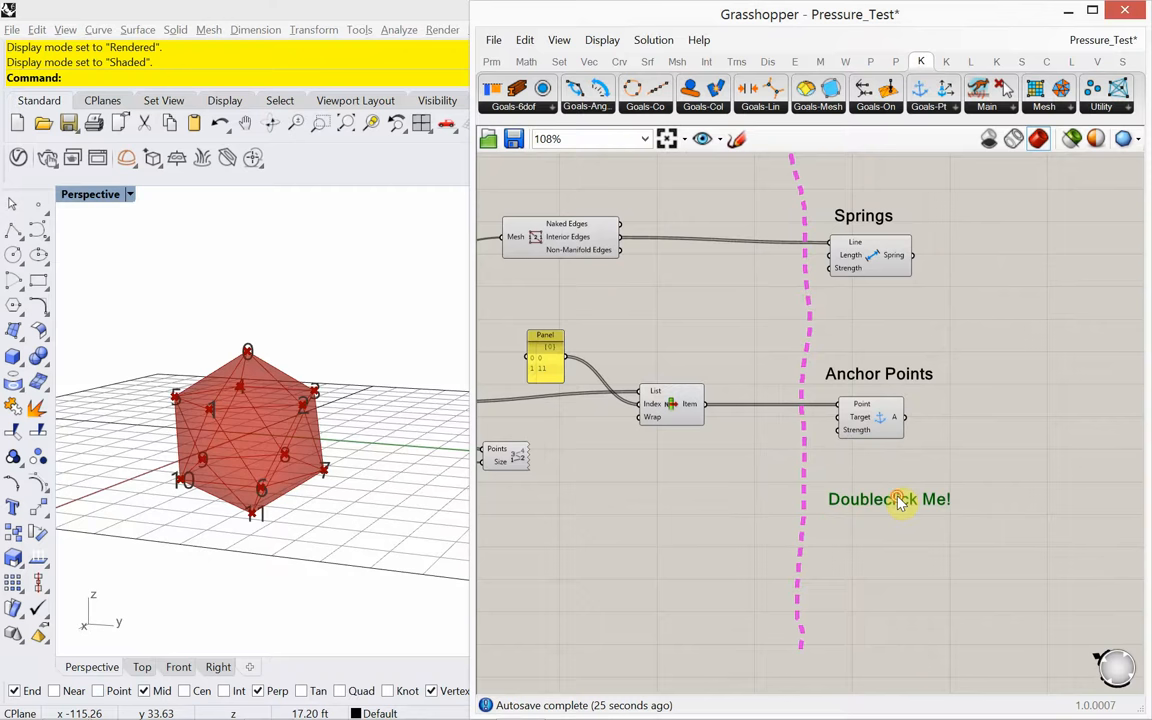
double_click(888, 500)
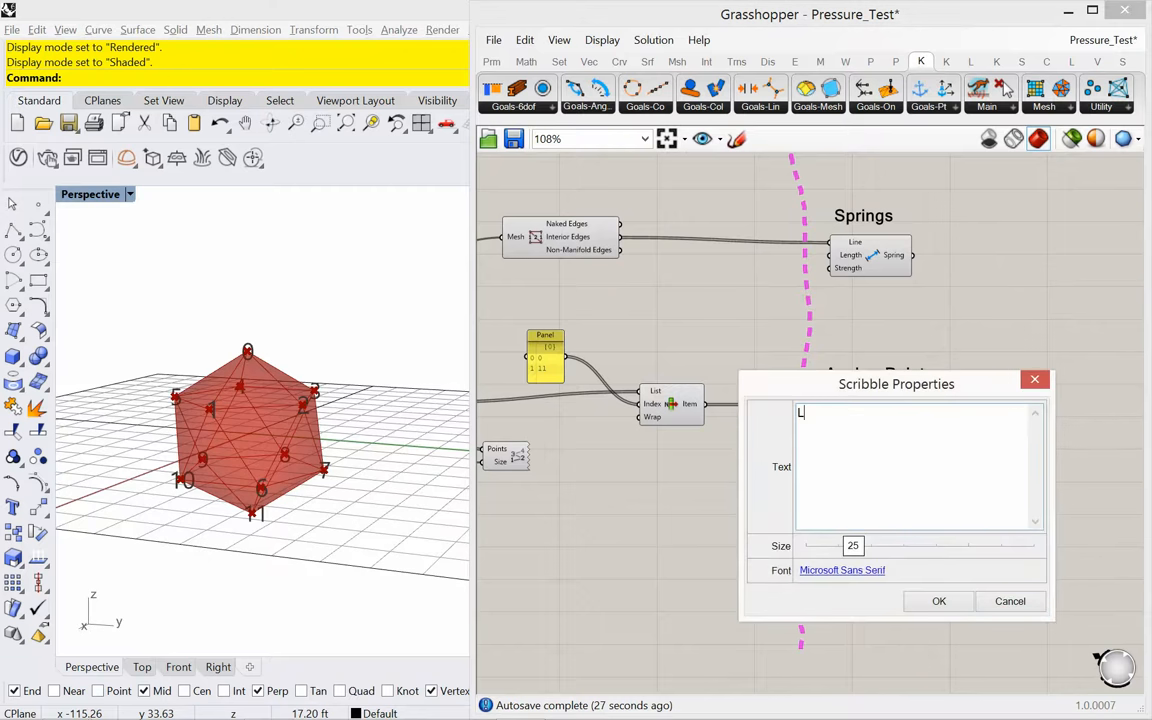
text(oad)
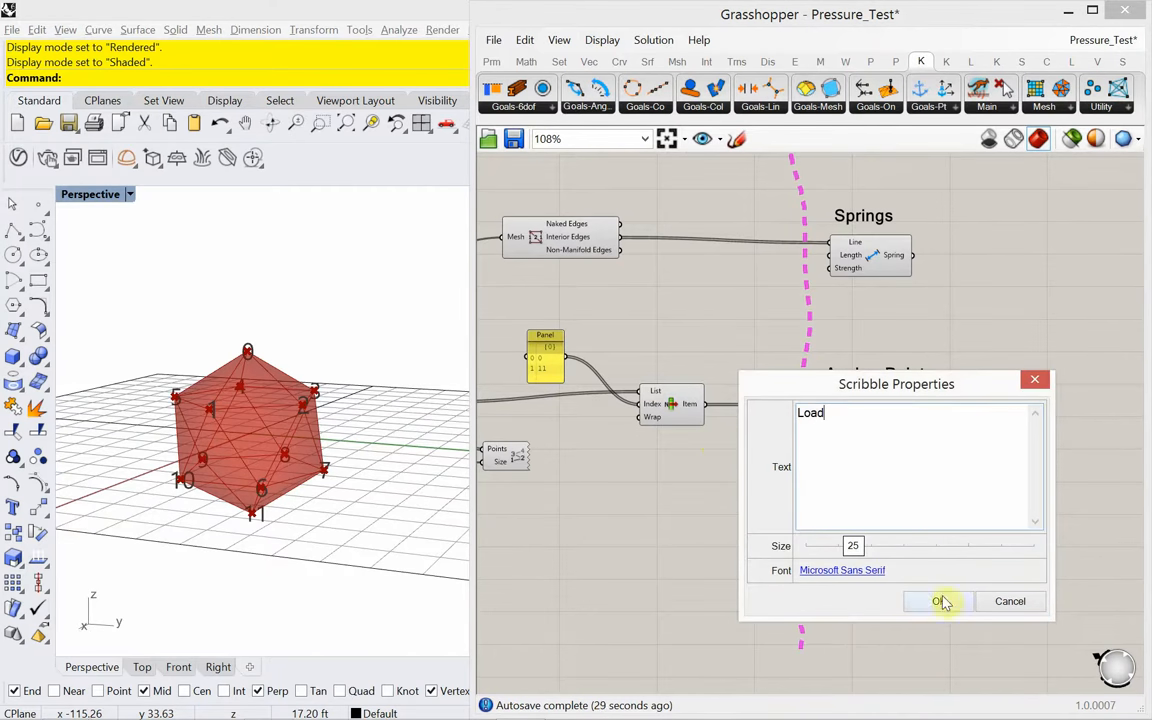
click(938, 600)
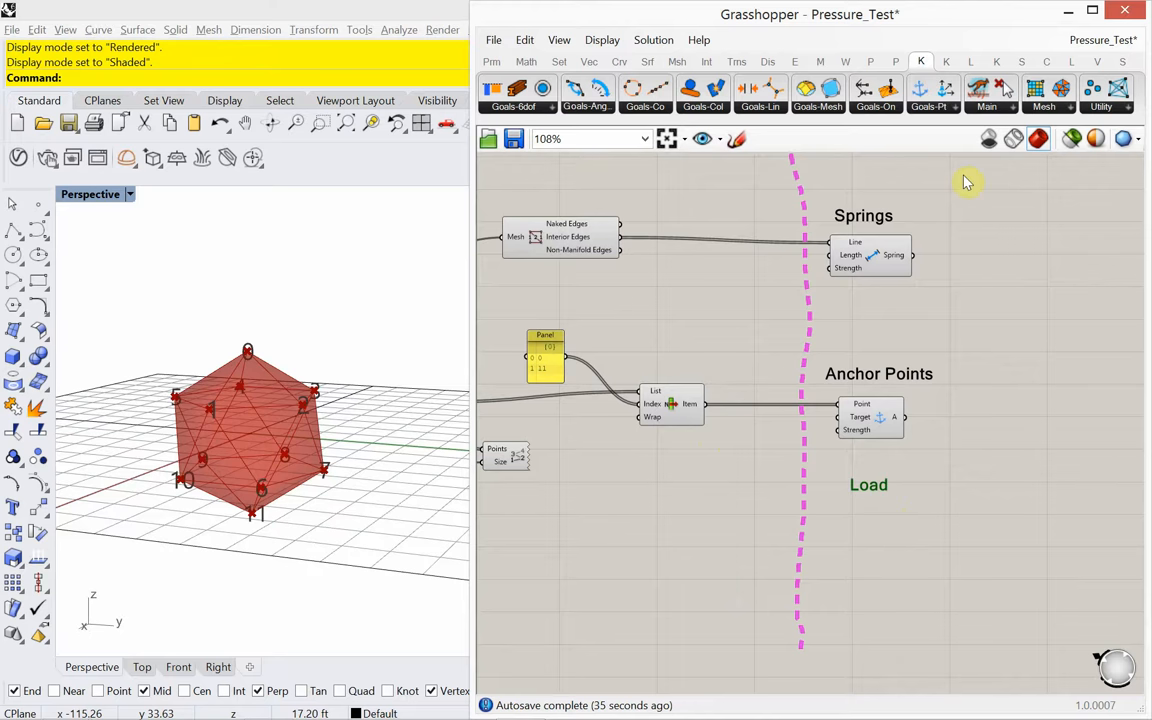
mouse_move(928, 156)
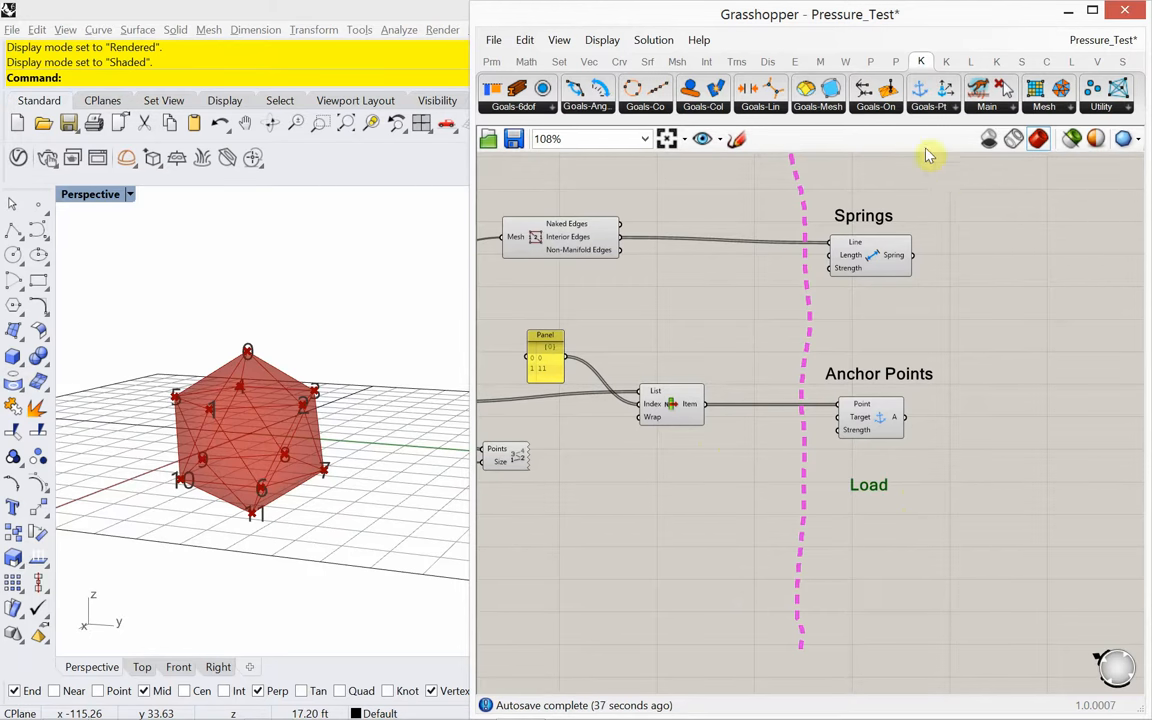
Add a Kangaroo Pressure goal from Goals-Mesh beneath the Load note.
click(932, 108)
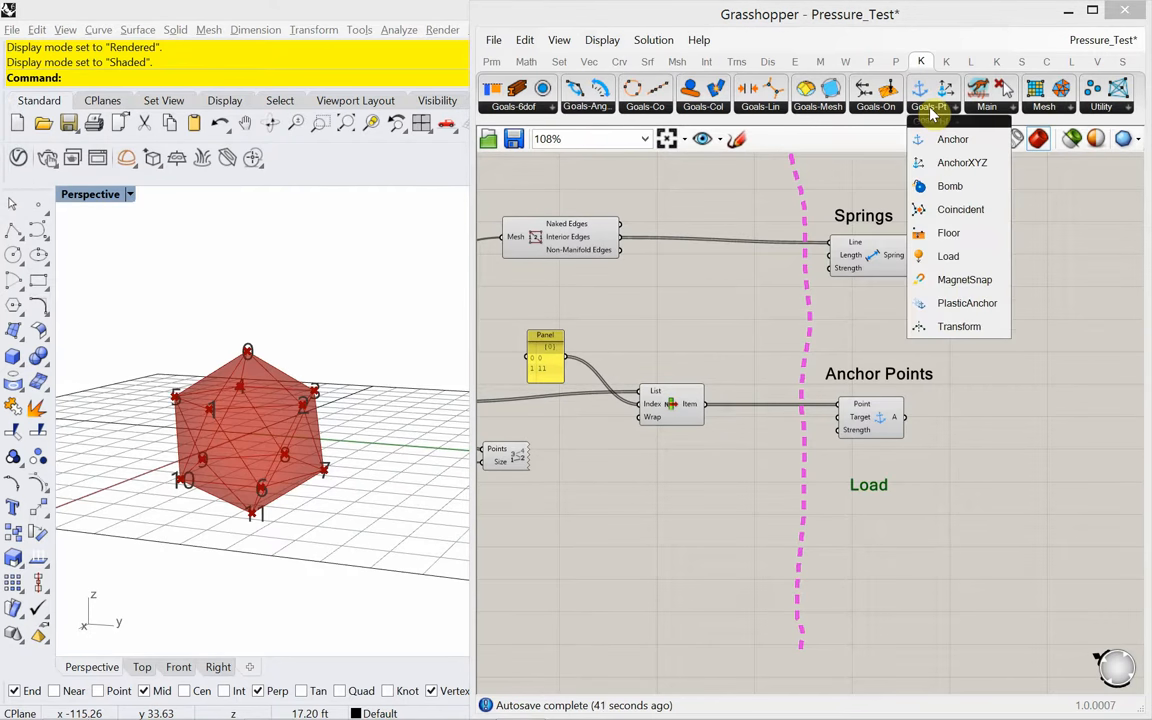
mouse_move(850, 114)
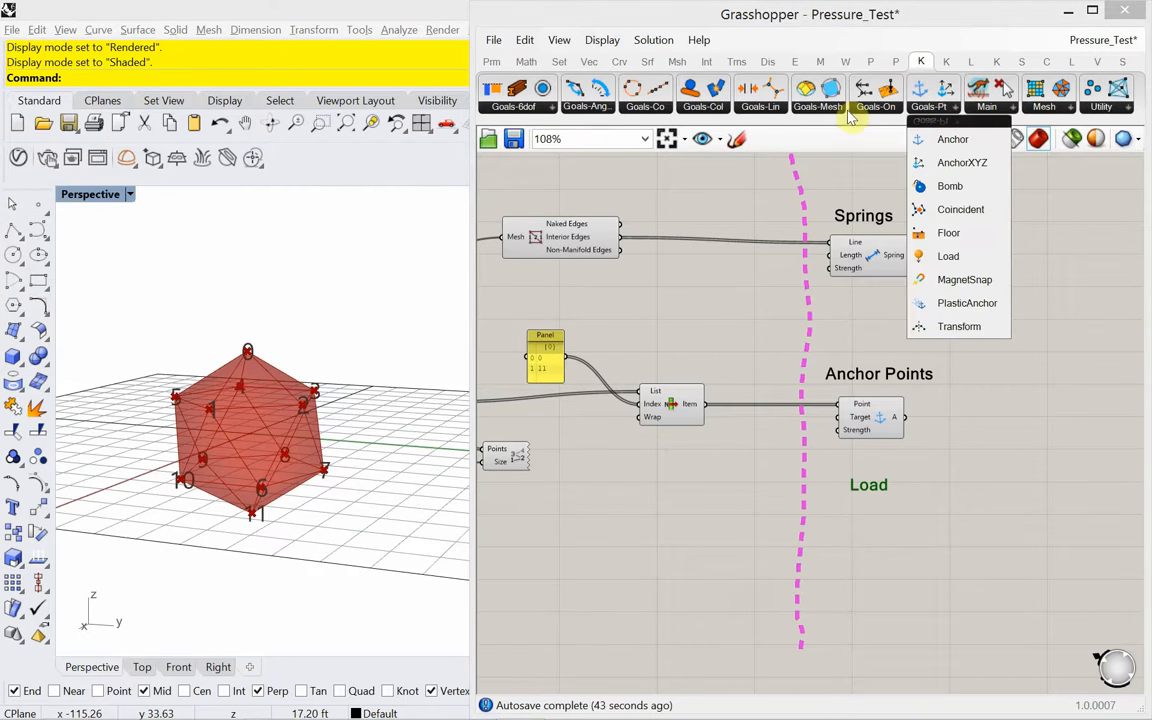
click(818, 106)
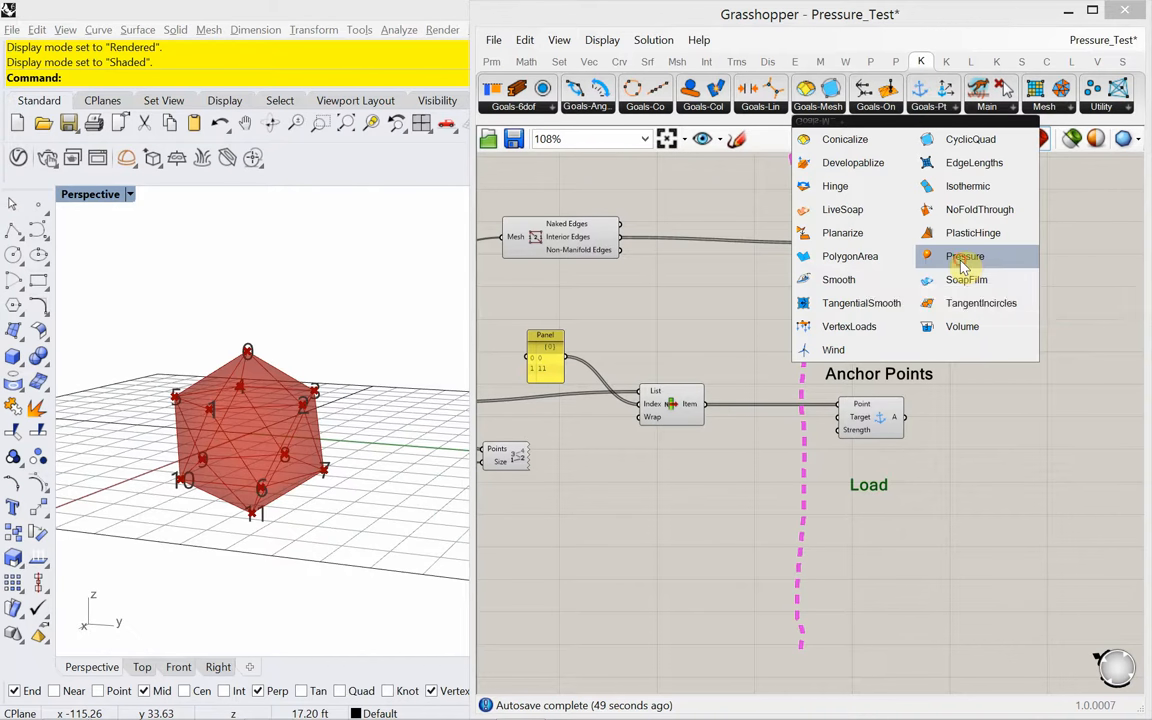
click(964, 256)
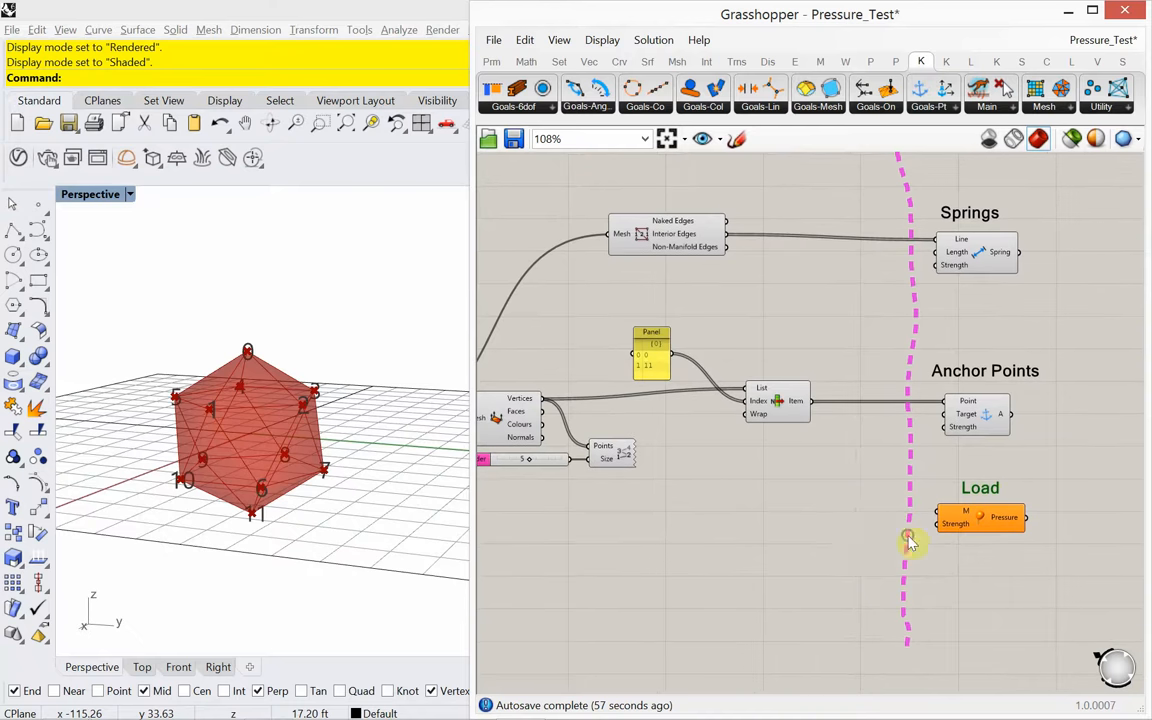
mouse_move(808, 498)
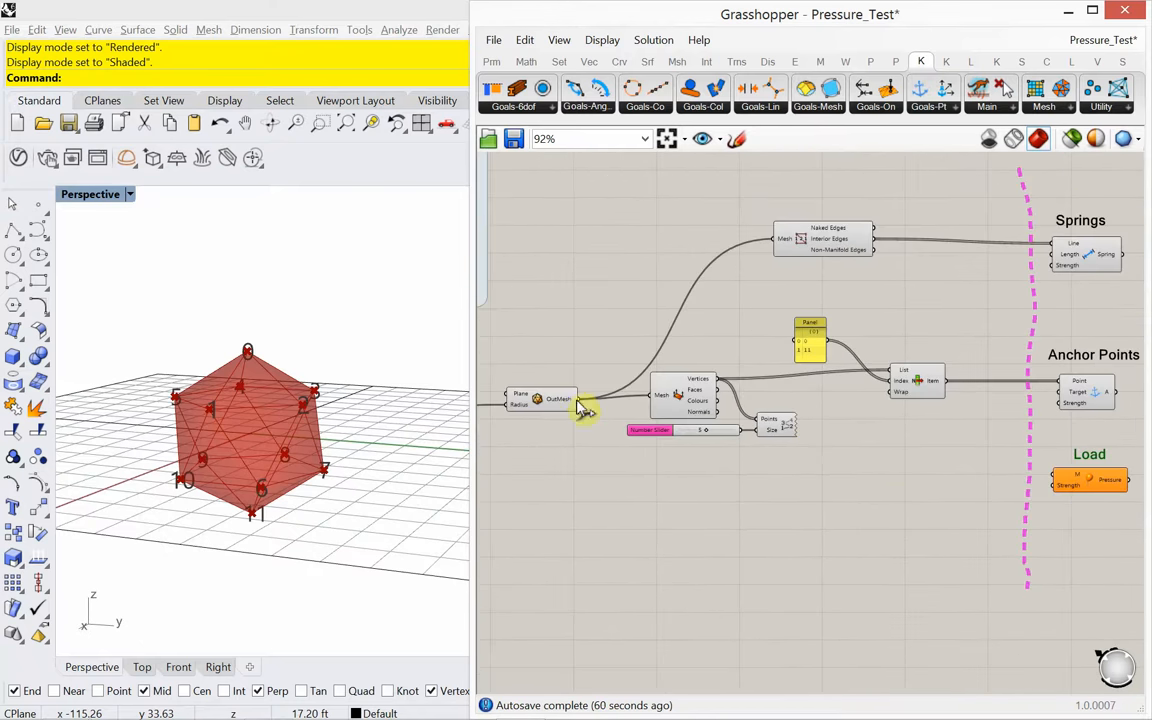
Create a Number Slider at 0.005 feeding the Pressure goal's Strength input.
drag(580, 410, 1040, 486)
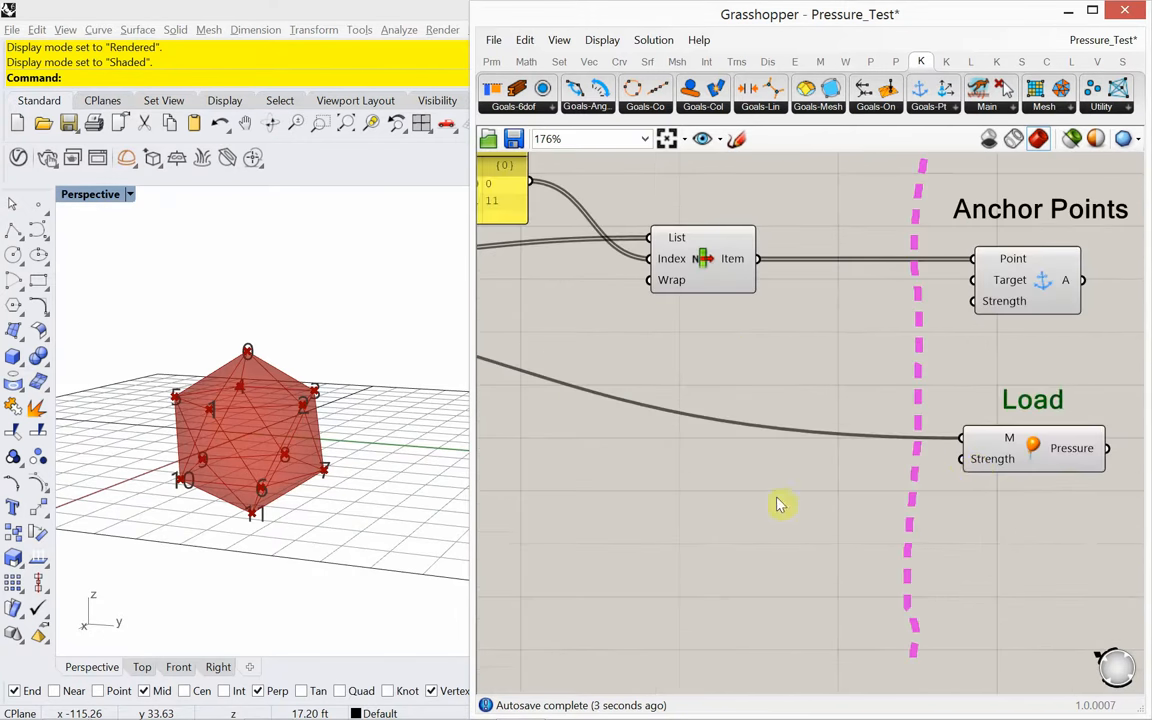
double_click(780, 504)
text(.005)
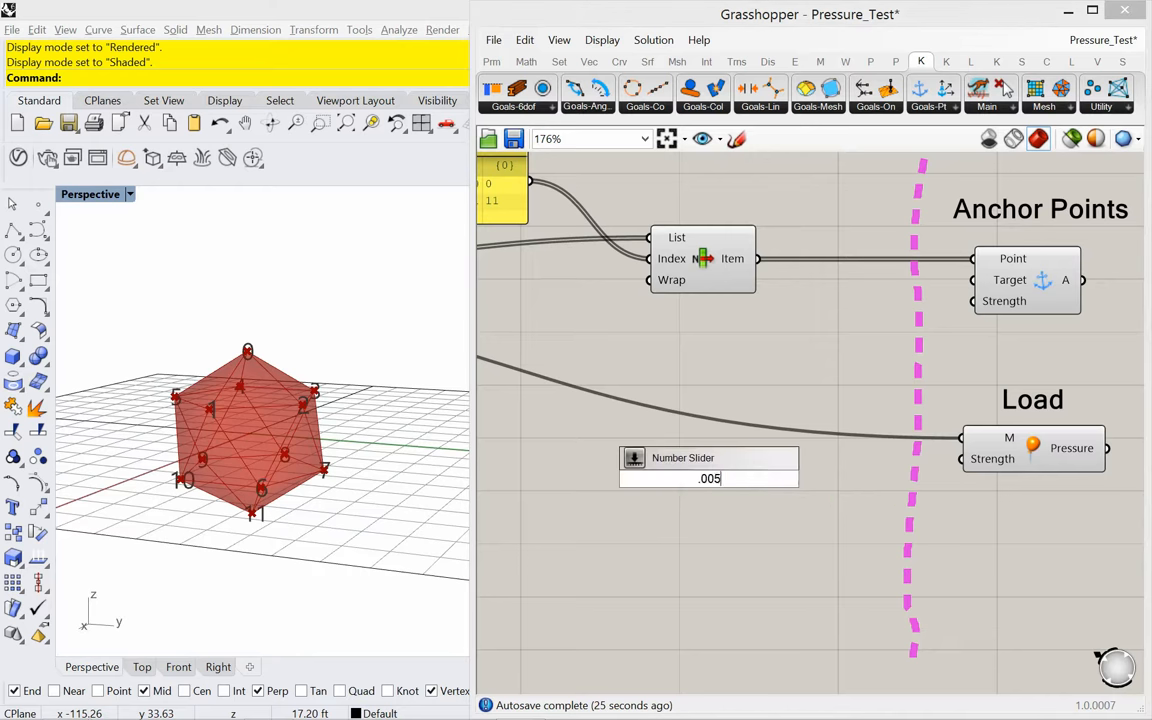
double_click(744, 520)
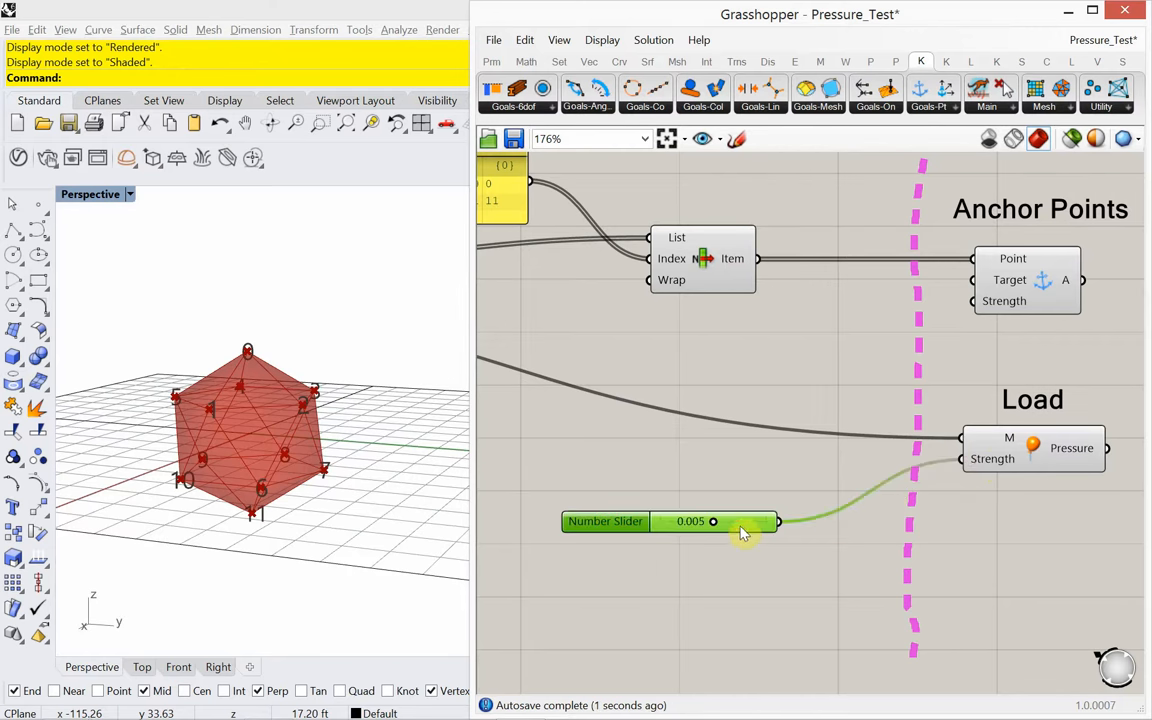
mouse_move(740, 530)
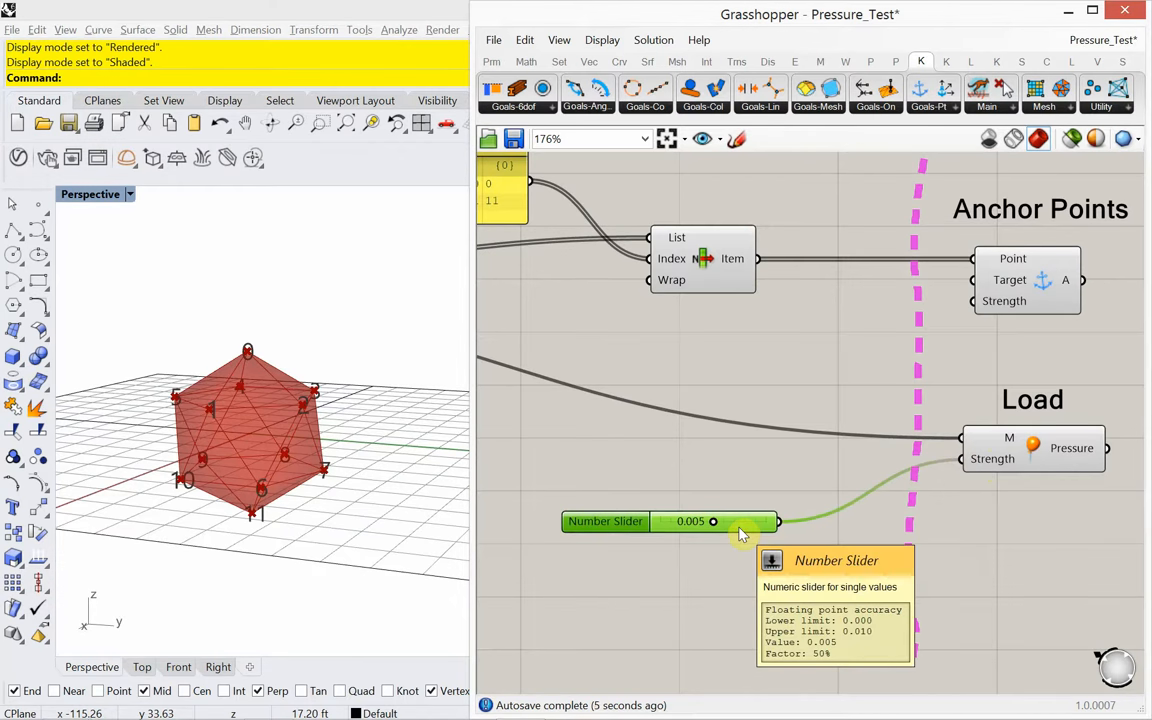
mouse_move(764, 470)
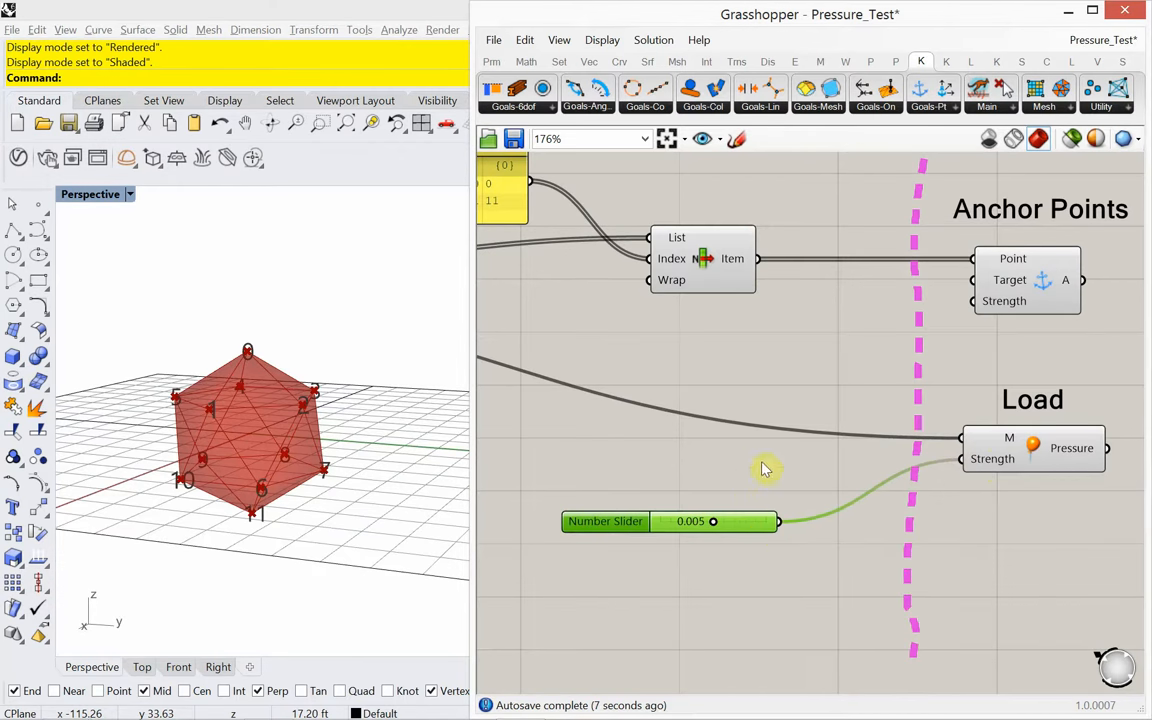
scroll(down, 3)
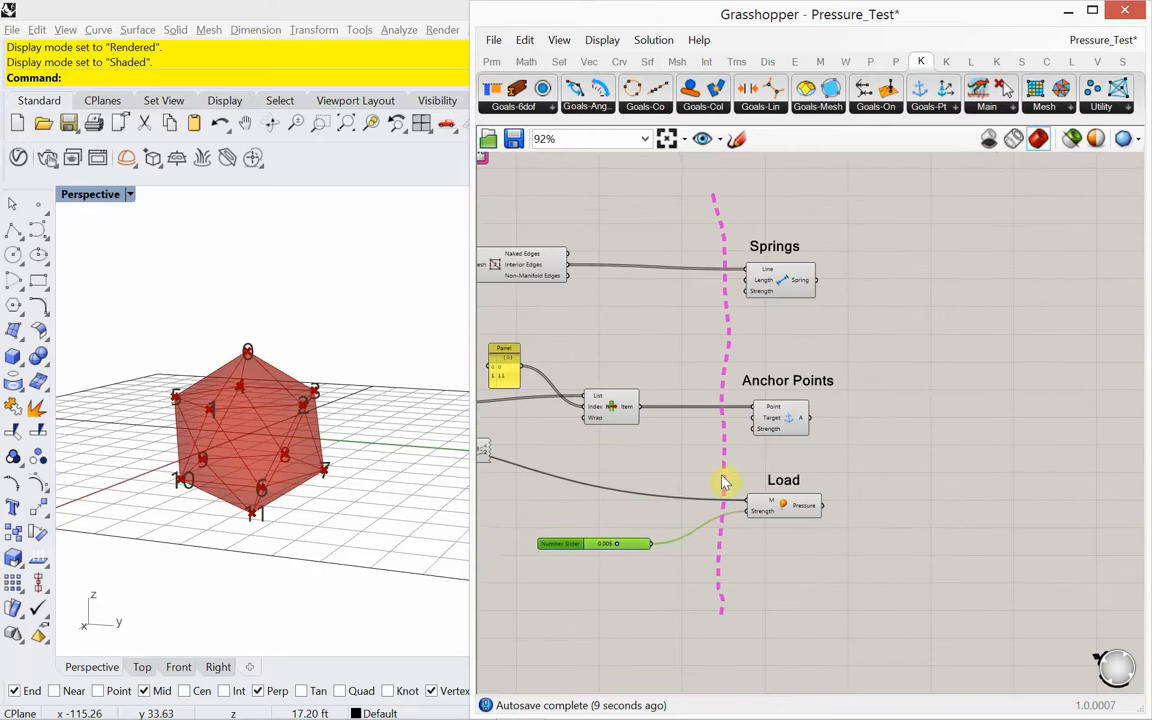
Add a Scribble heading reading 'Show Mesh' beneath the Load group.
click(990, 90)
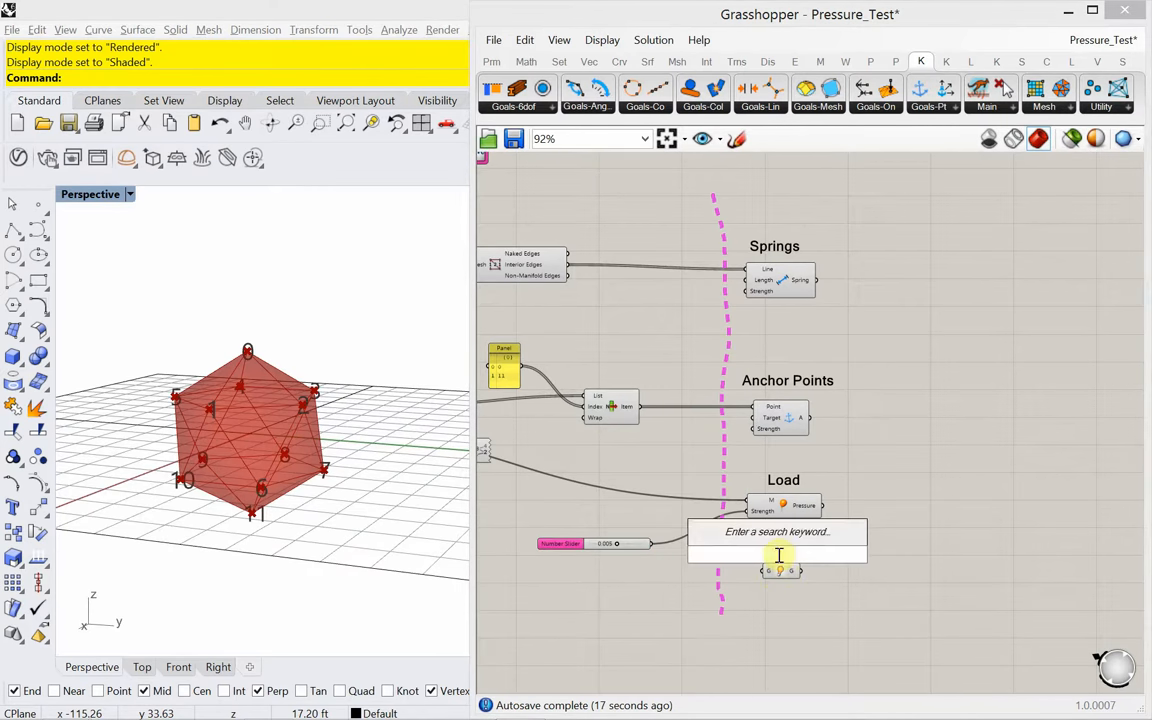
text(scribbl)
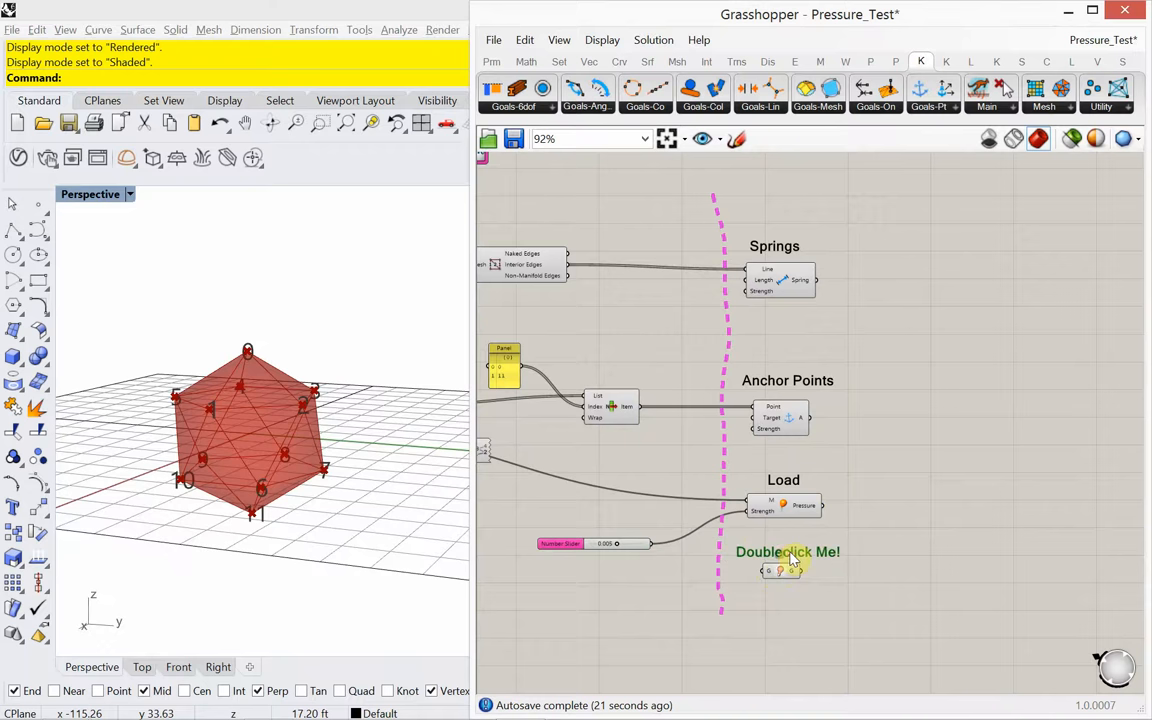
double_click(788, 552)
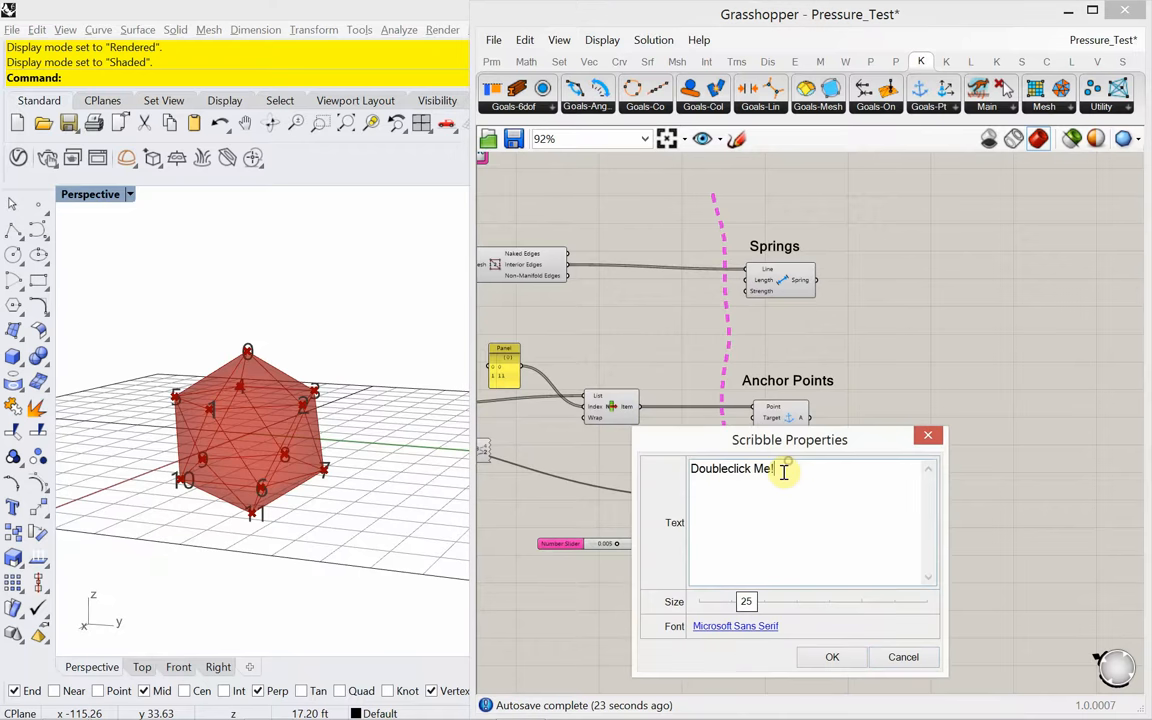
text(s)
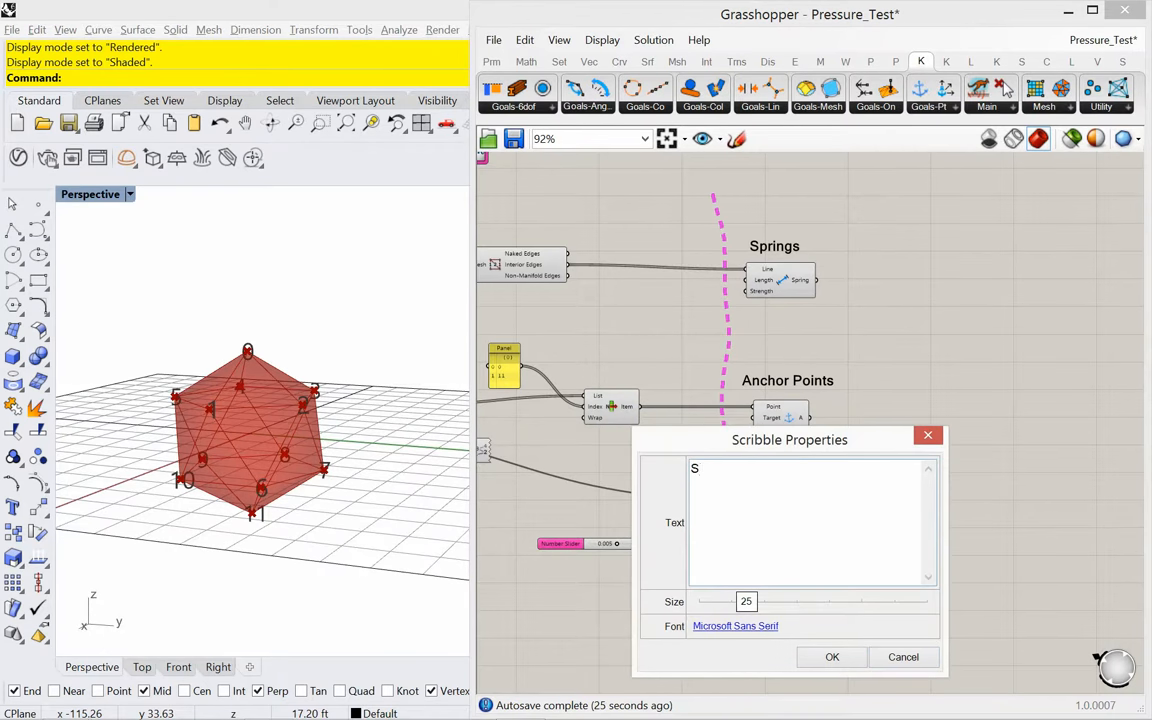
text(how Mesh)
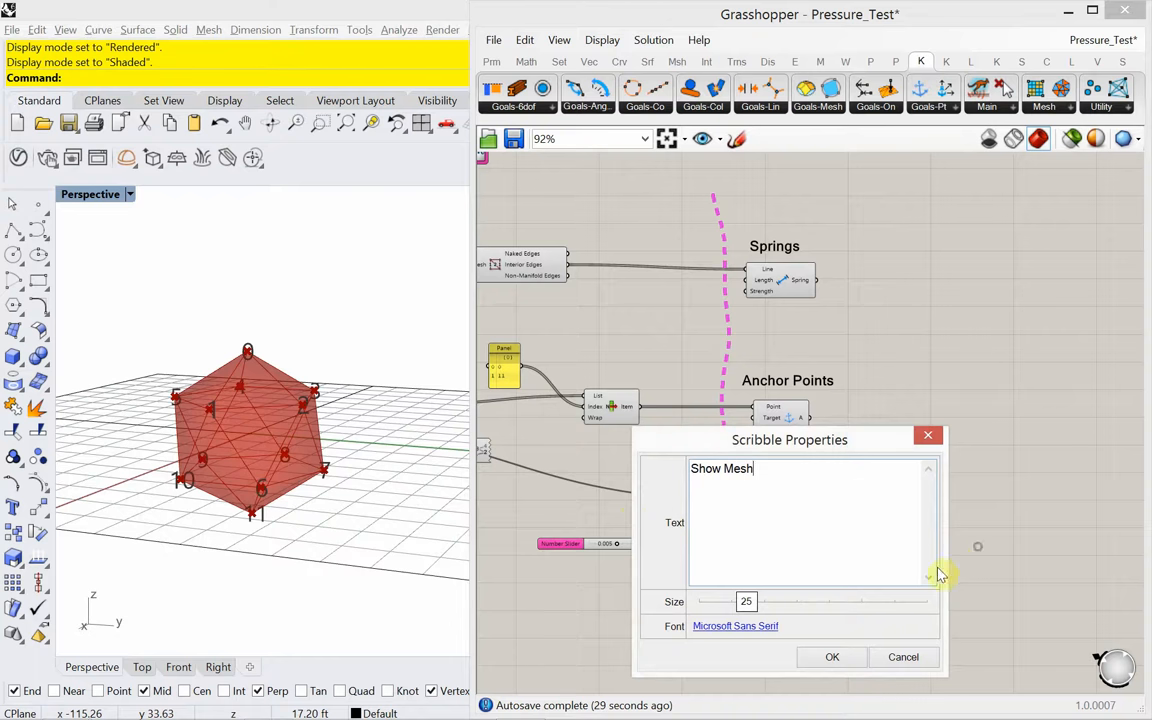
click(832, 656)
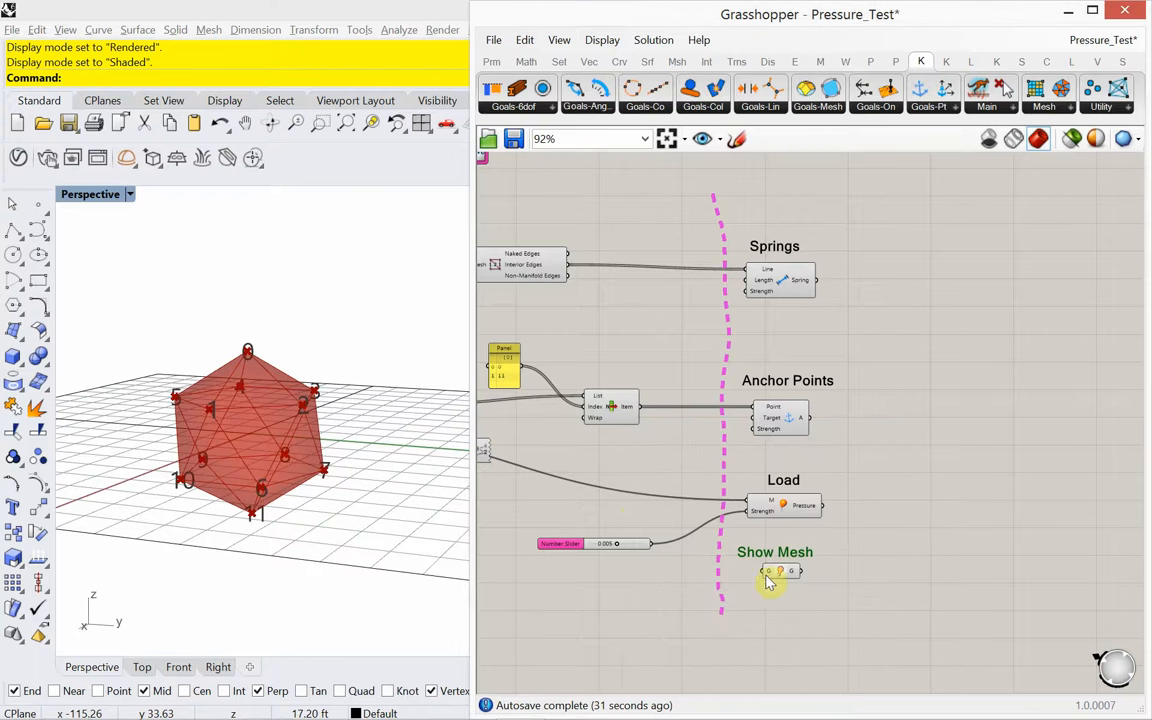
scroll(down, 3)
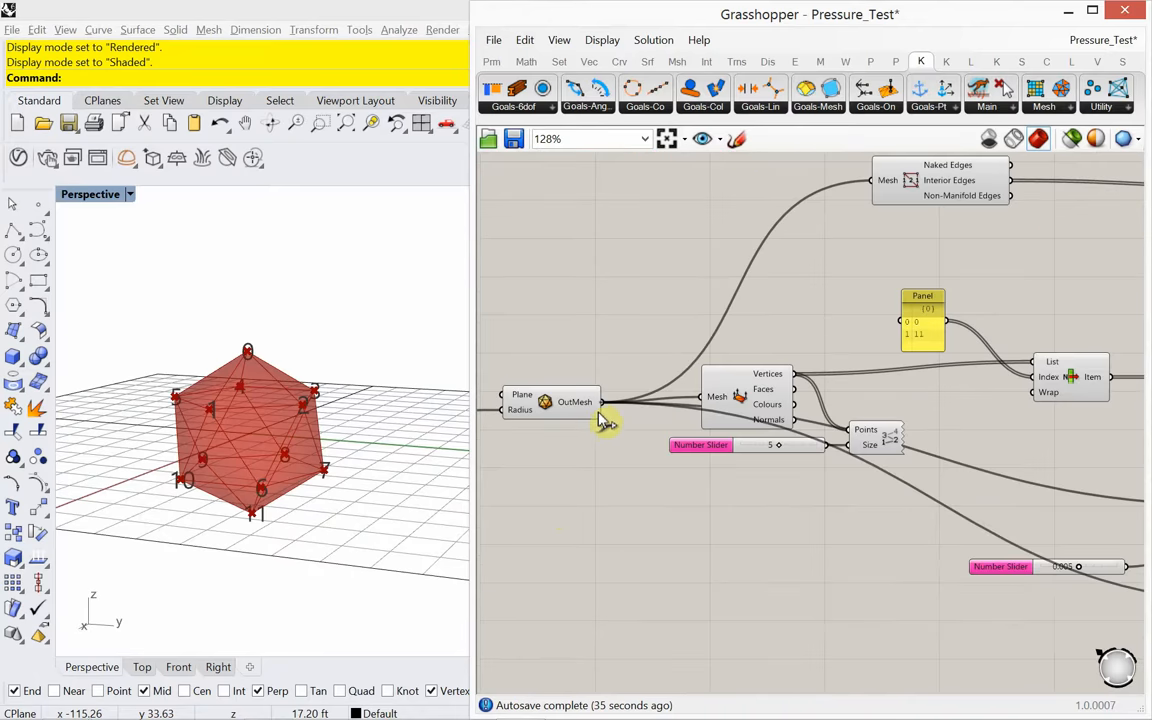
scroll(down, 3)
text(merge)
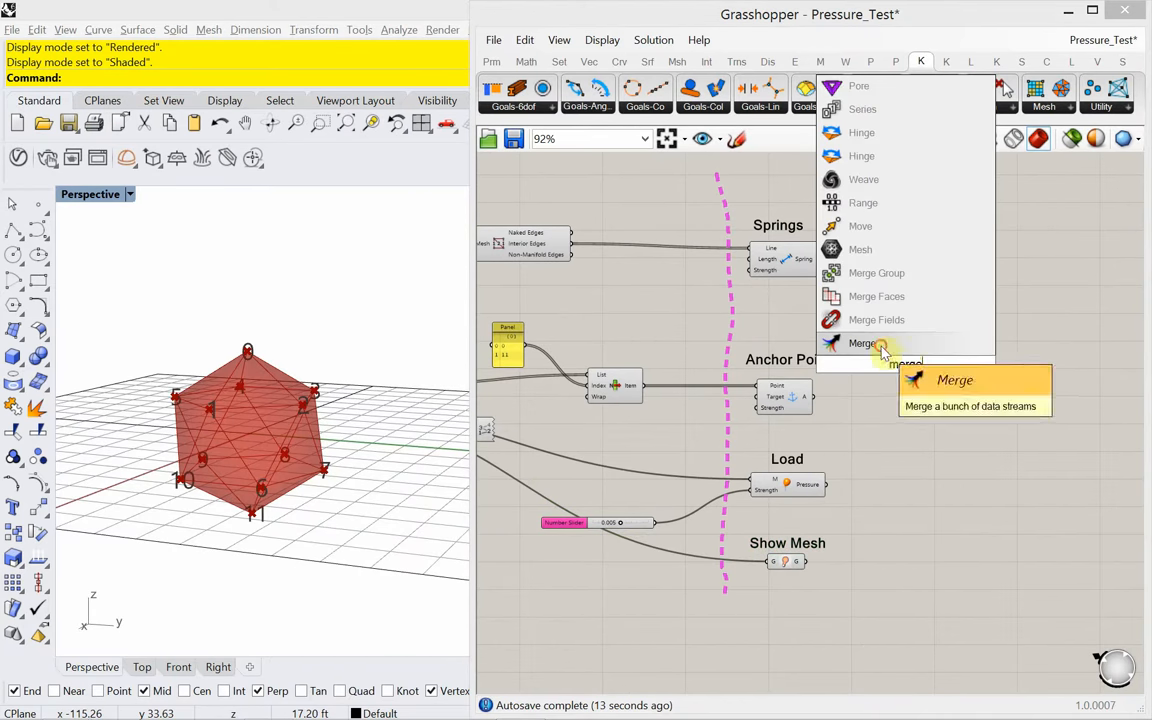
Merge the goals into a Kangaroo Solver and wire a Button to its Reset input.
click(862, 344)
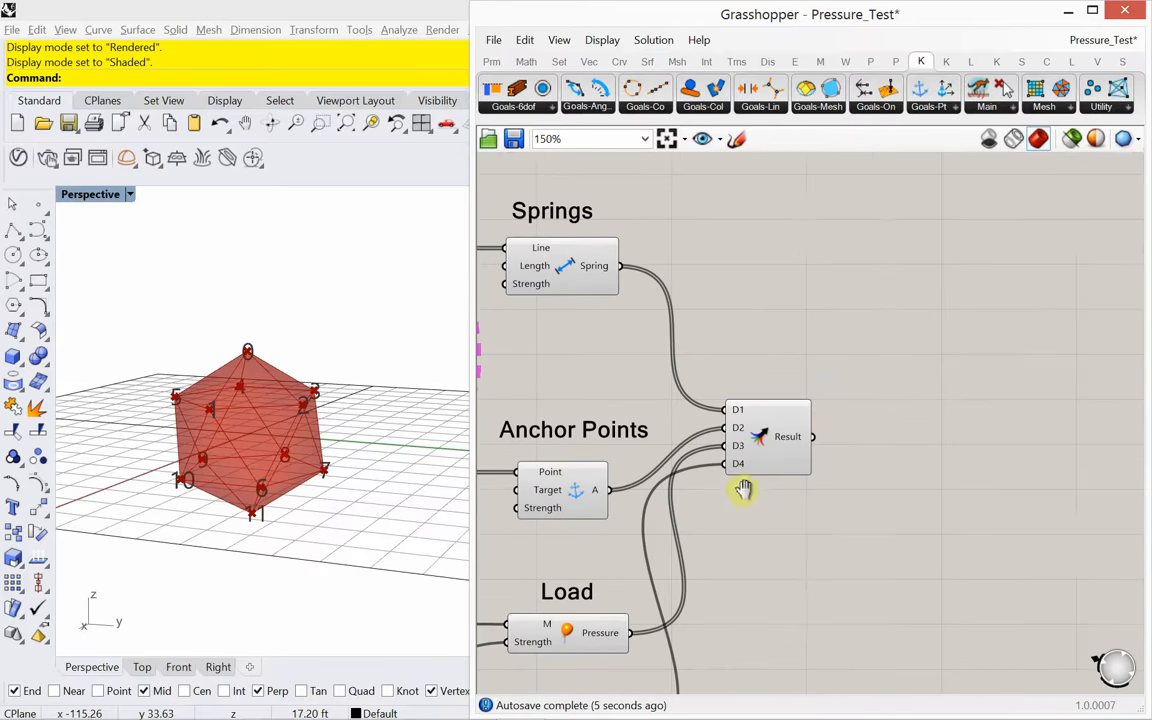
click(986, 96)
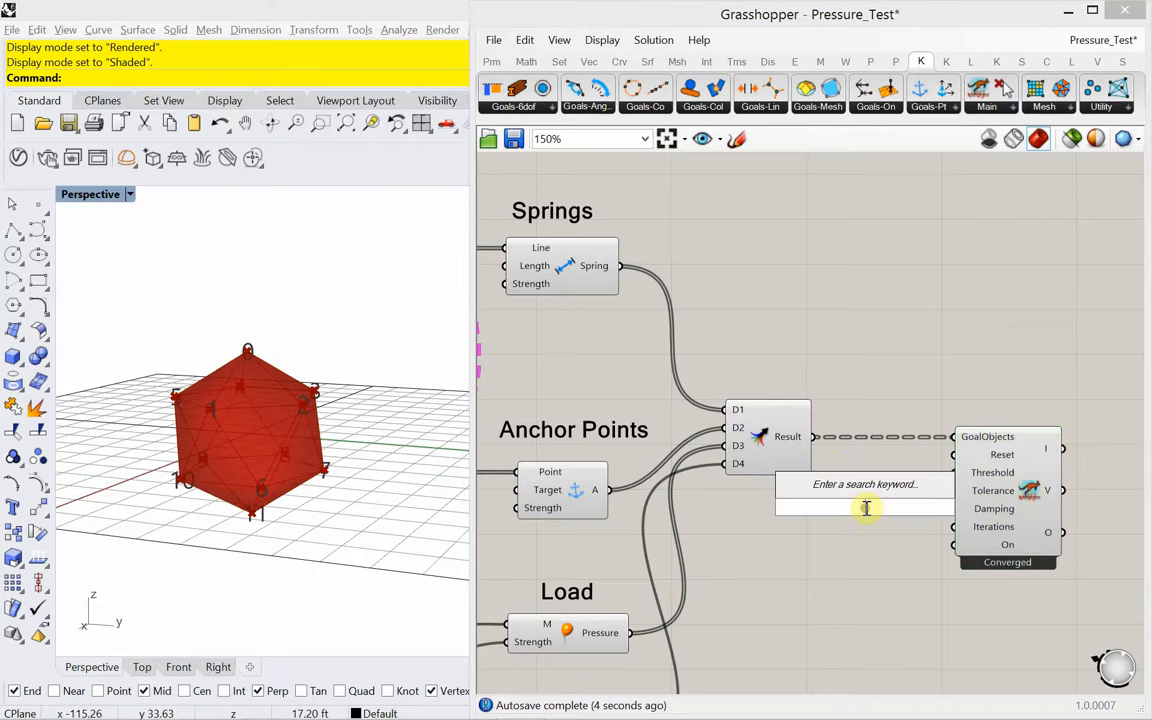
text(button)
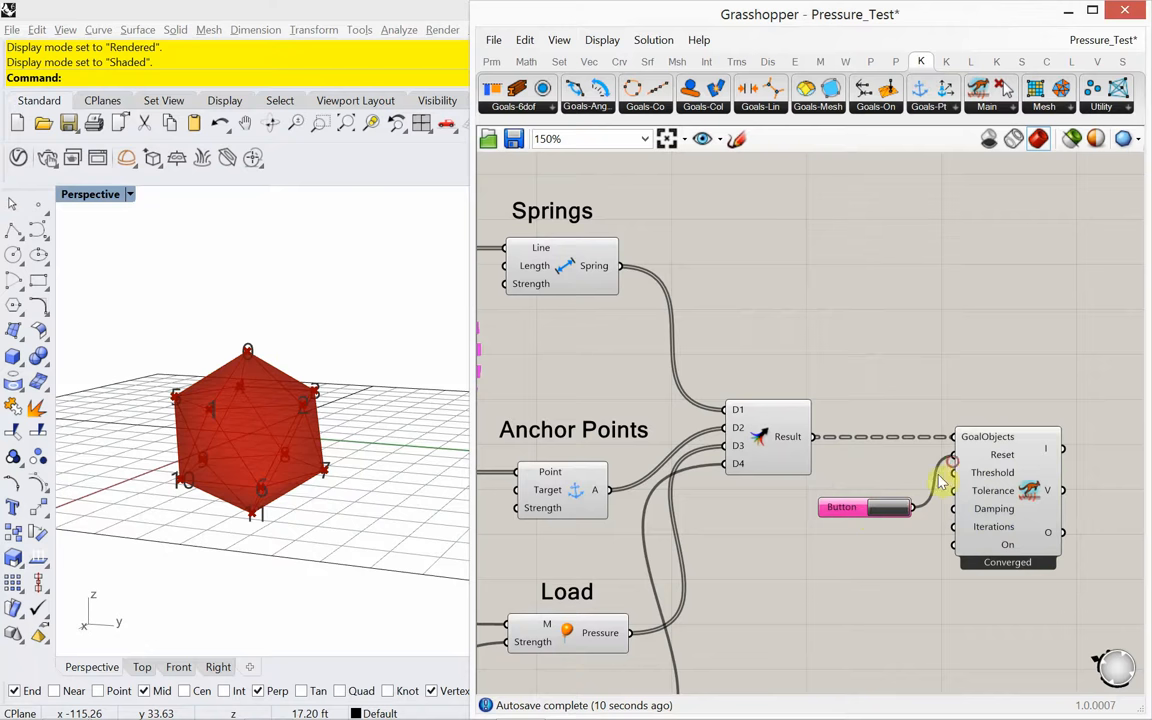
click(864, 508)
text(list item)
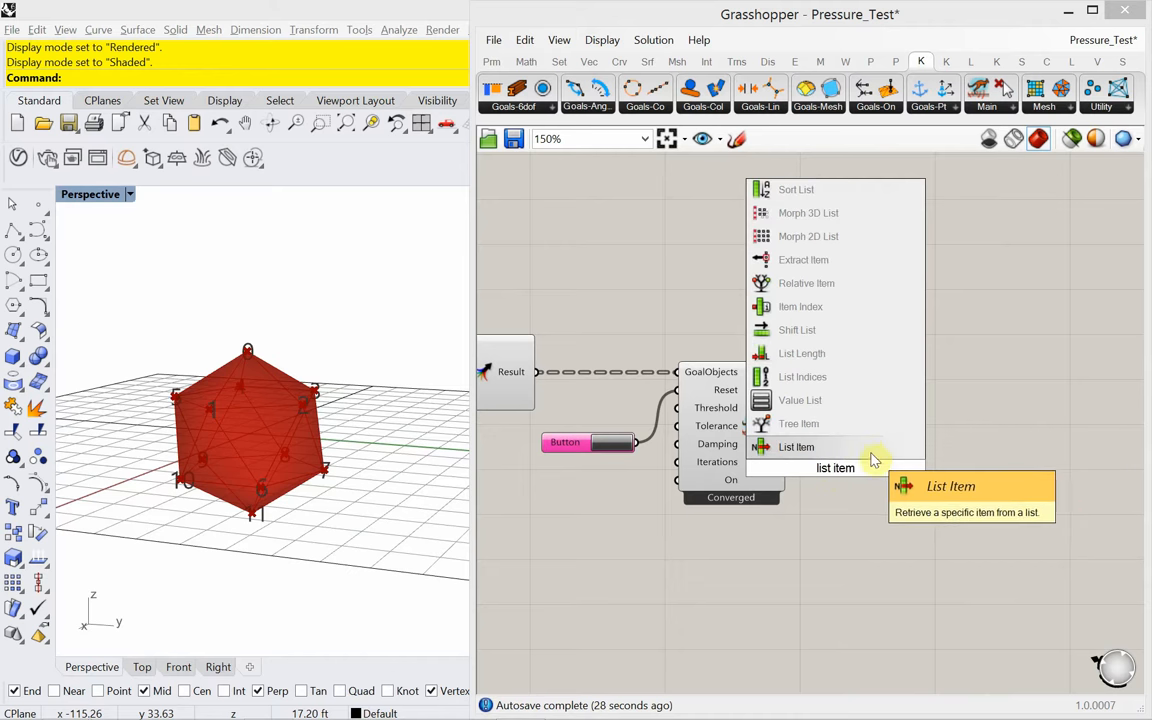
Add a List Item on the solver's O output and select it to preview the mesh in Rhino.
click(796, 448)
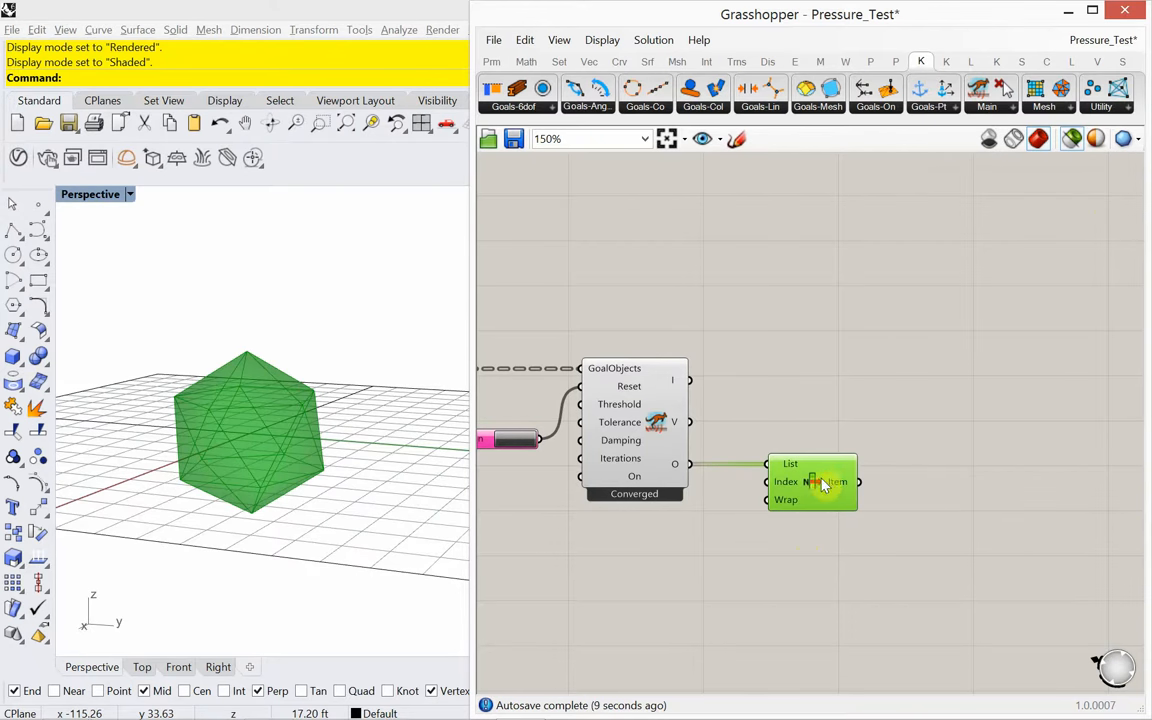
click(1072, 140)
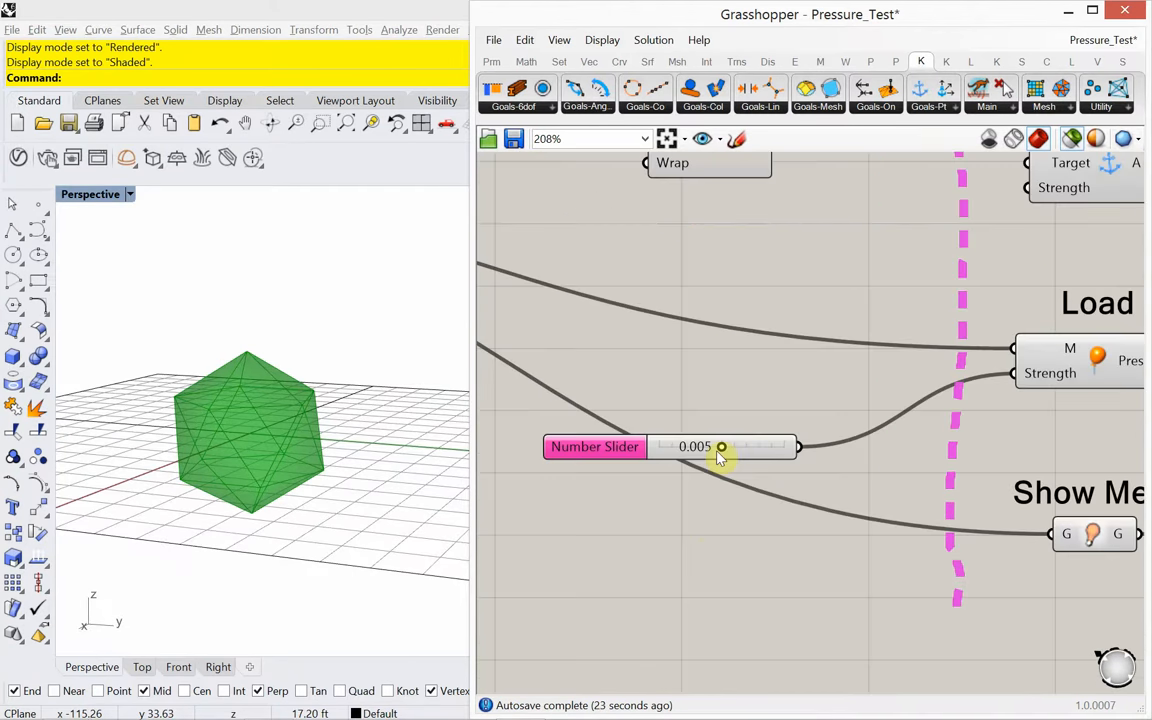
Raise pressure to 0.010, add a second slider near 10.586, and reset the solver.
drag(720, 448, 748, 448)
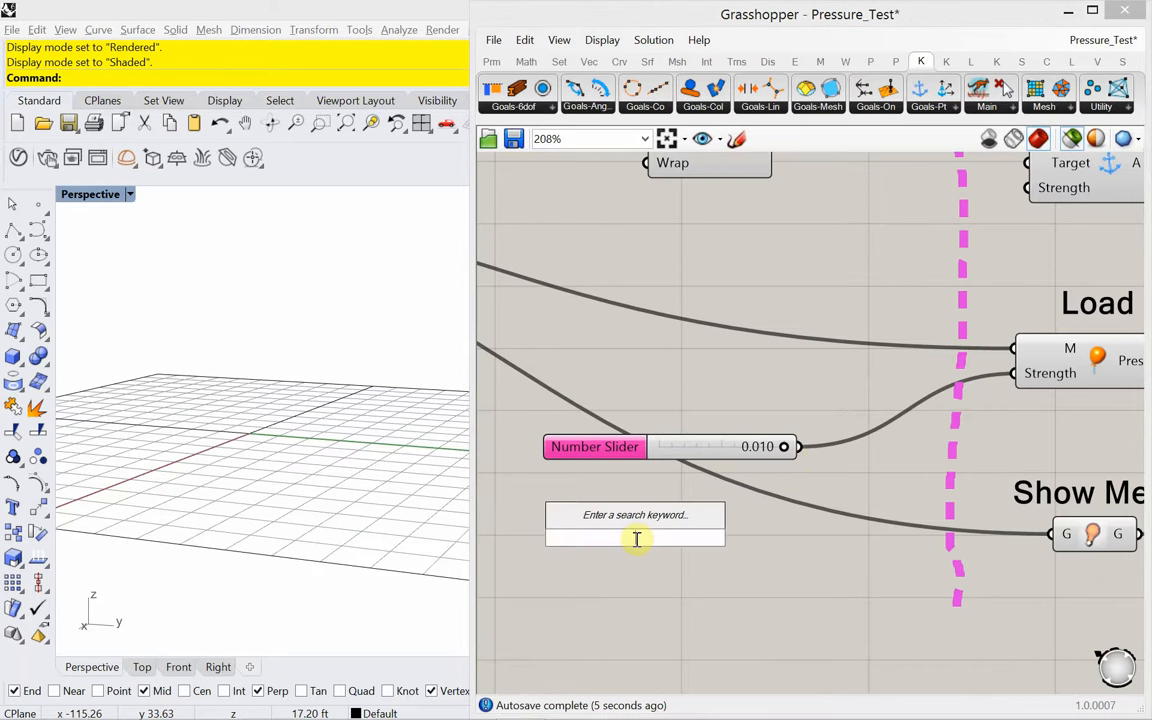
click(636, 516)
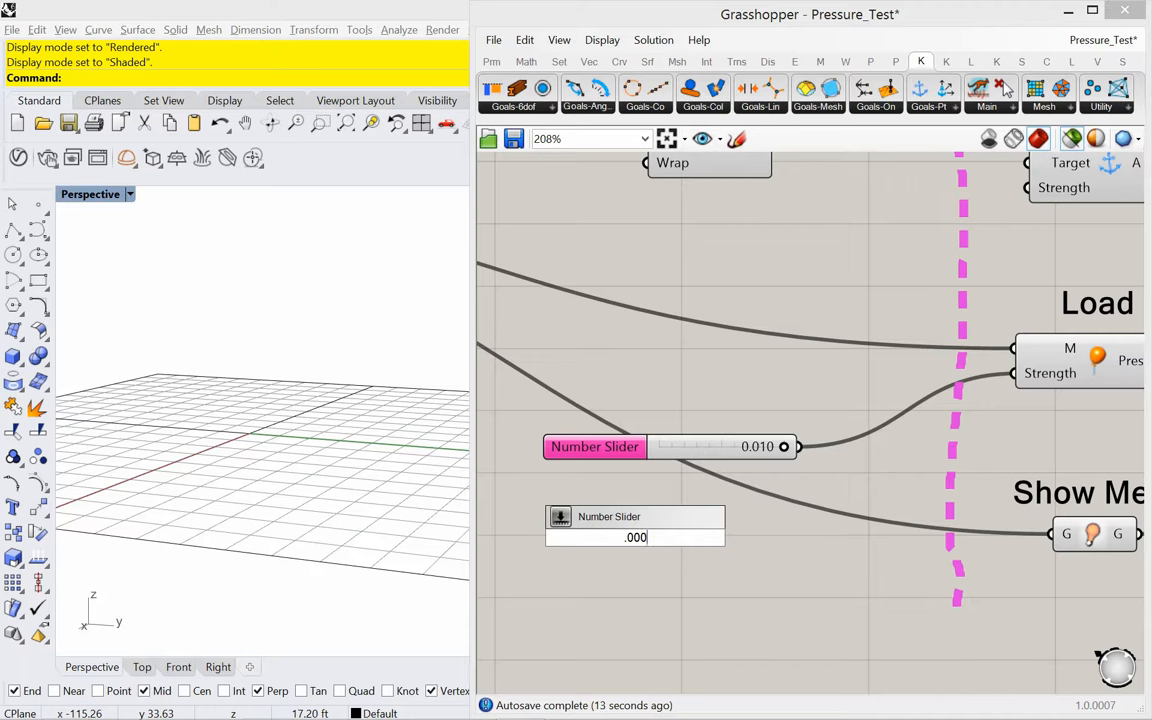
text(<2)
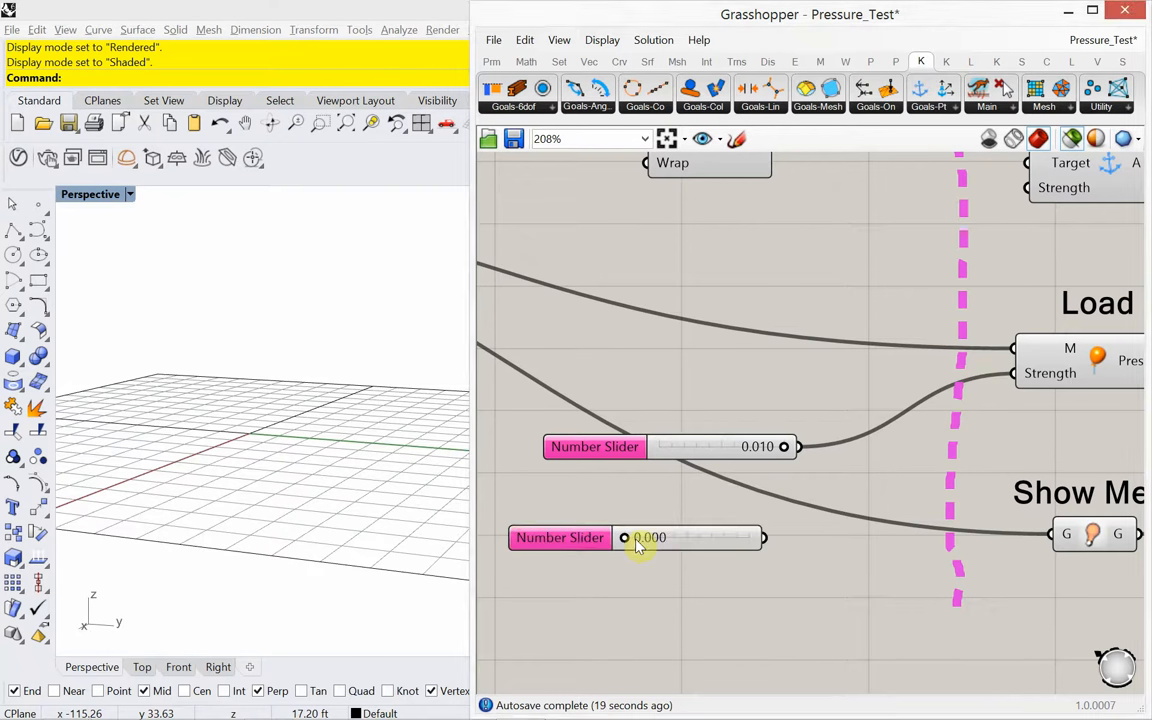
drag(624, 538, 680, 538)
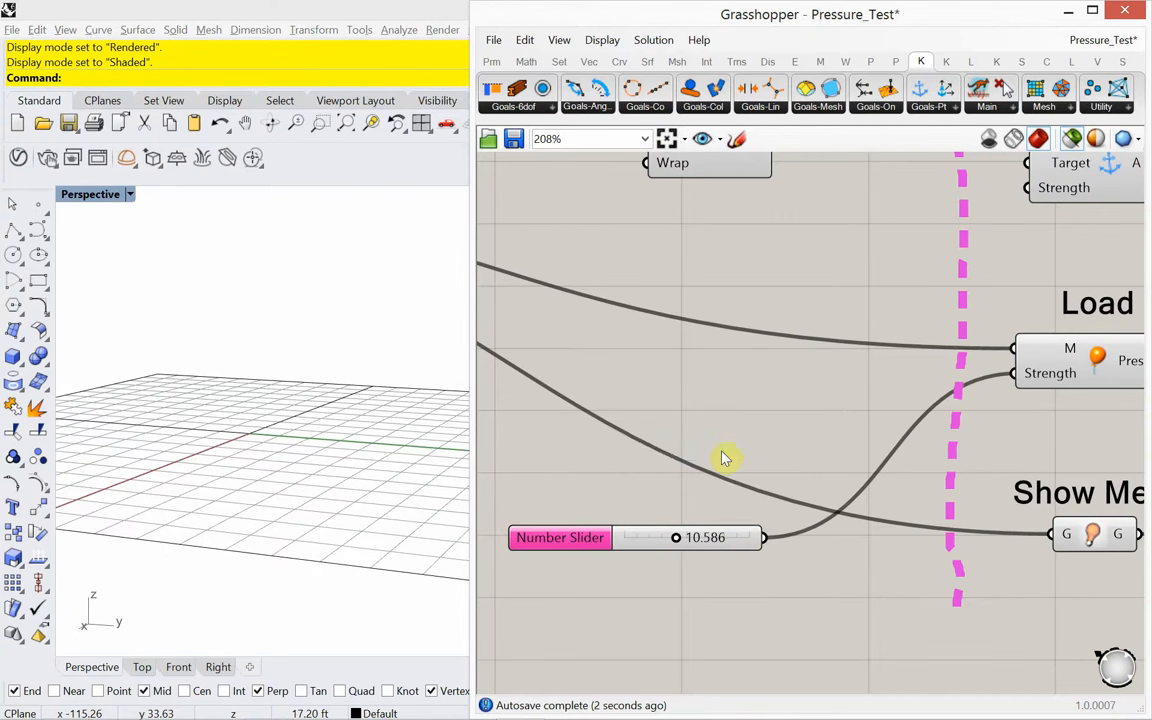
scroll(down, 3)
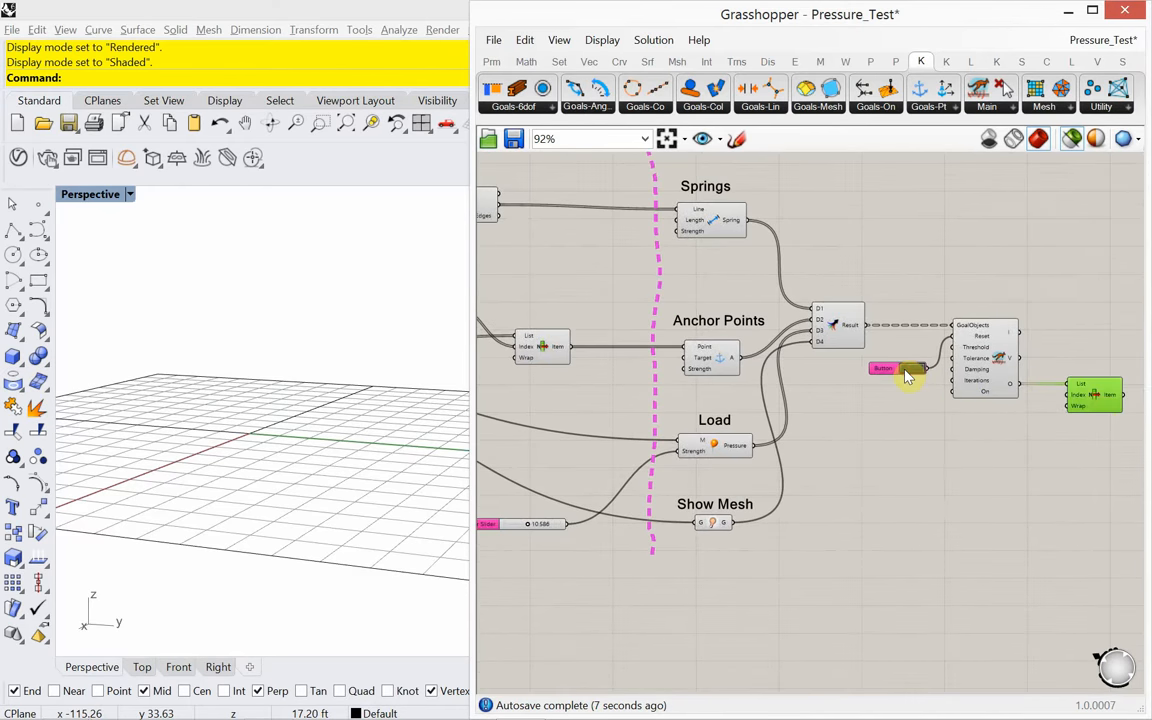
click(884, 368)
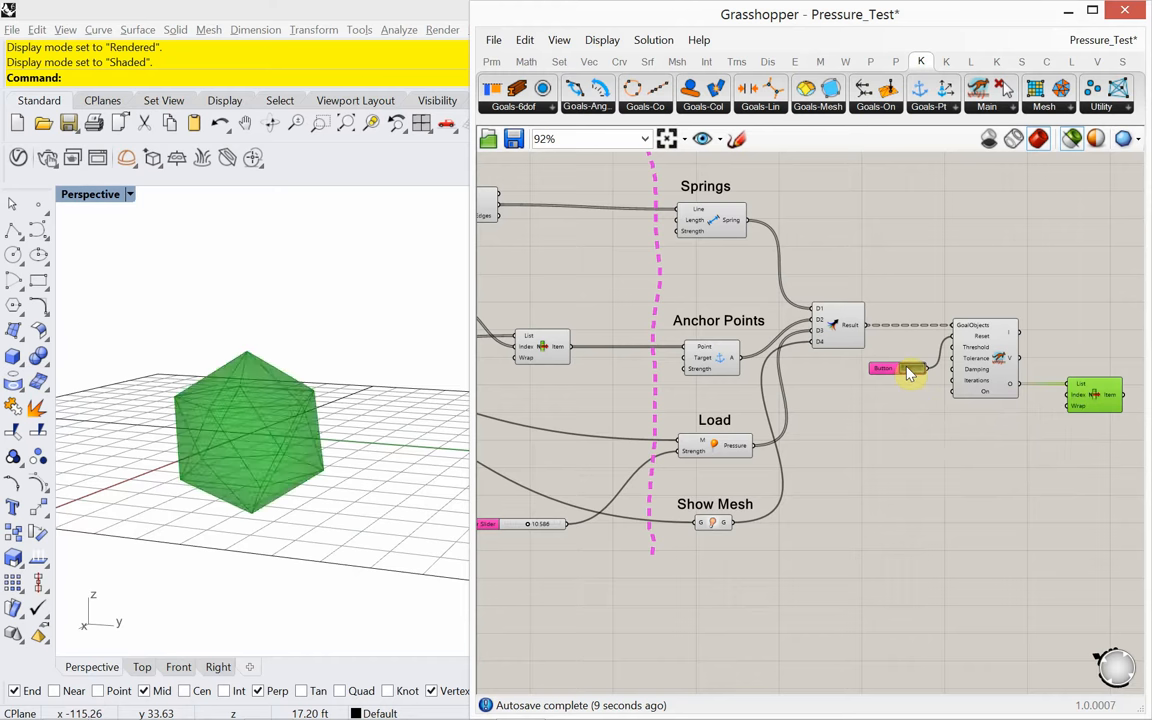
click(884, 368)
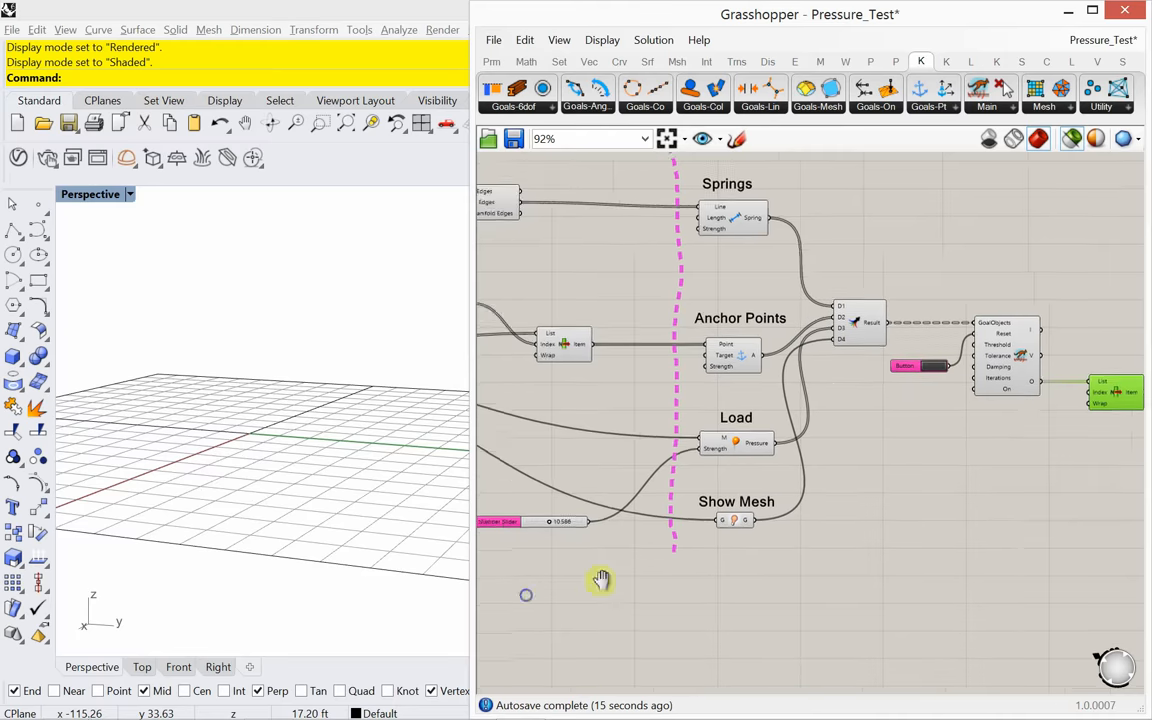
Lower the slider to 0.359 and reset the simulation so the mesh shows in Rhino.
scroll(down, 3)
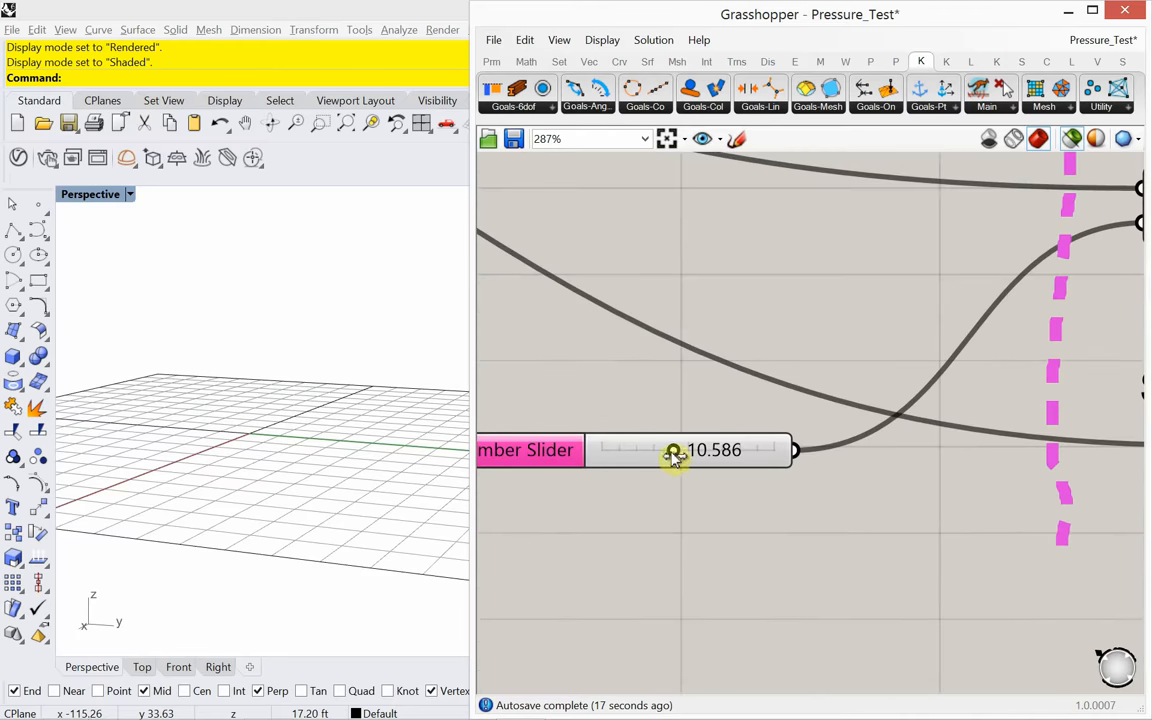
scroll(down, 3)
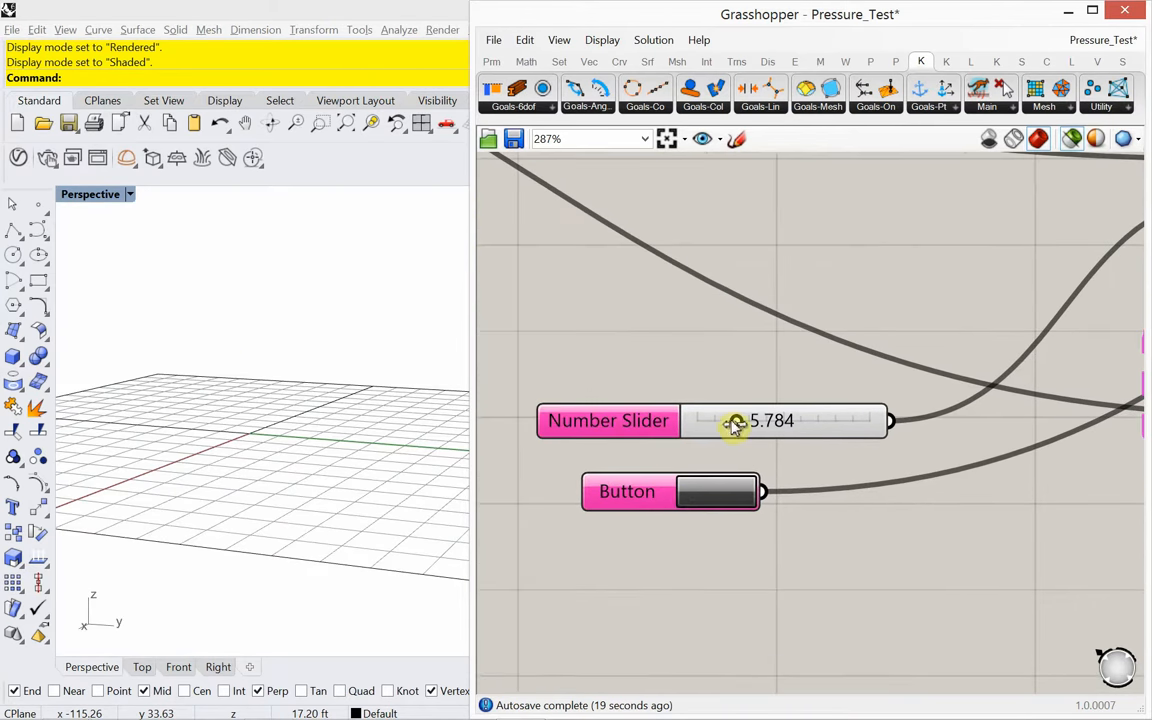
click(716, 492)
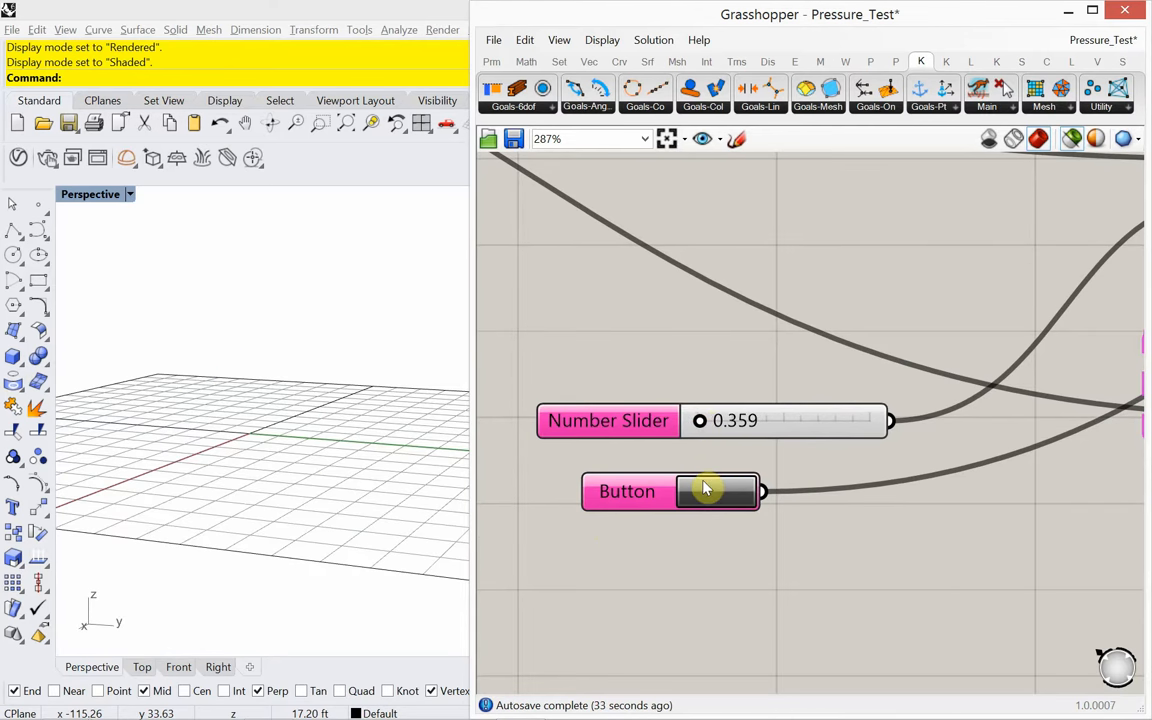
click(716, 492)
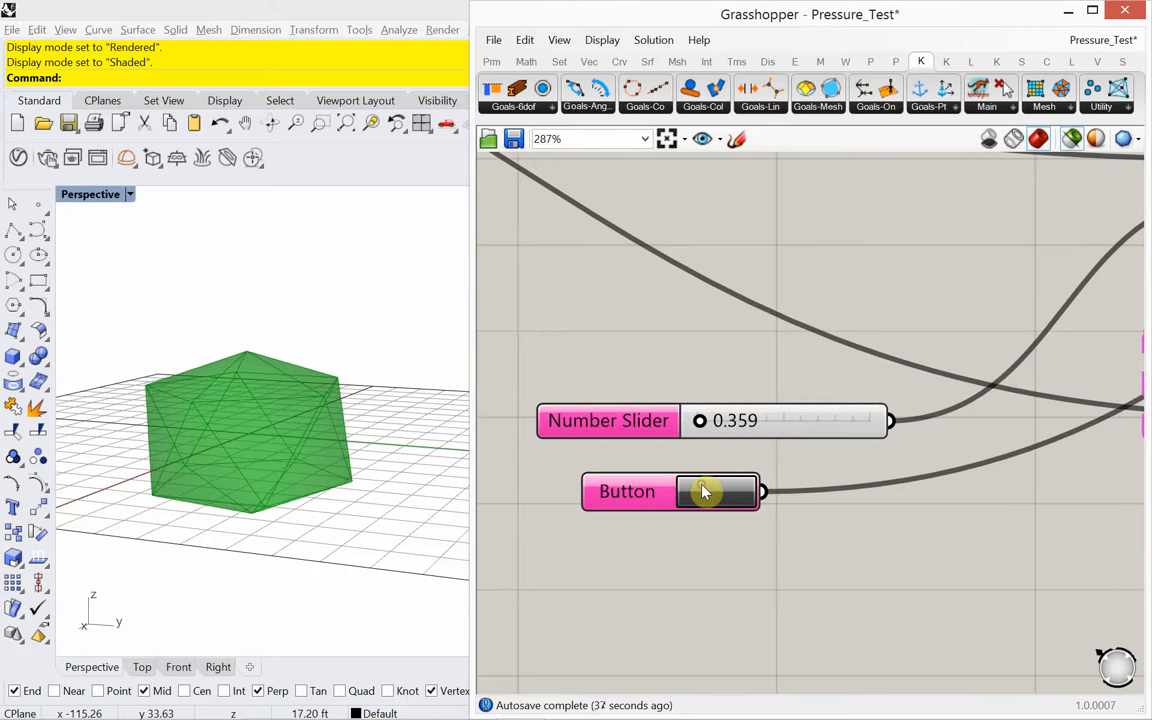
click(716, 490)
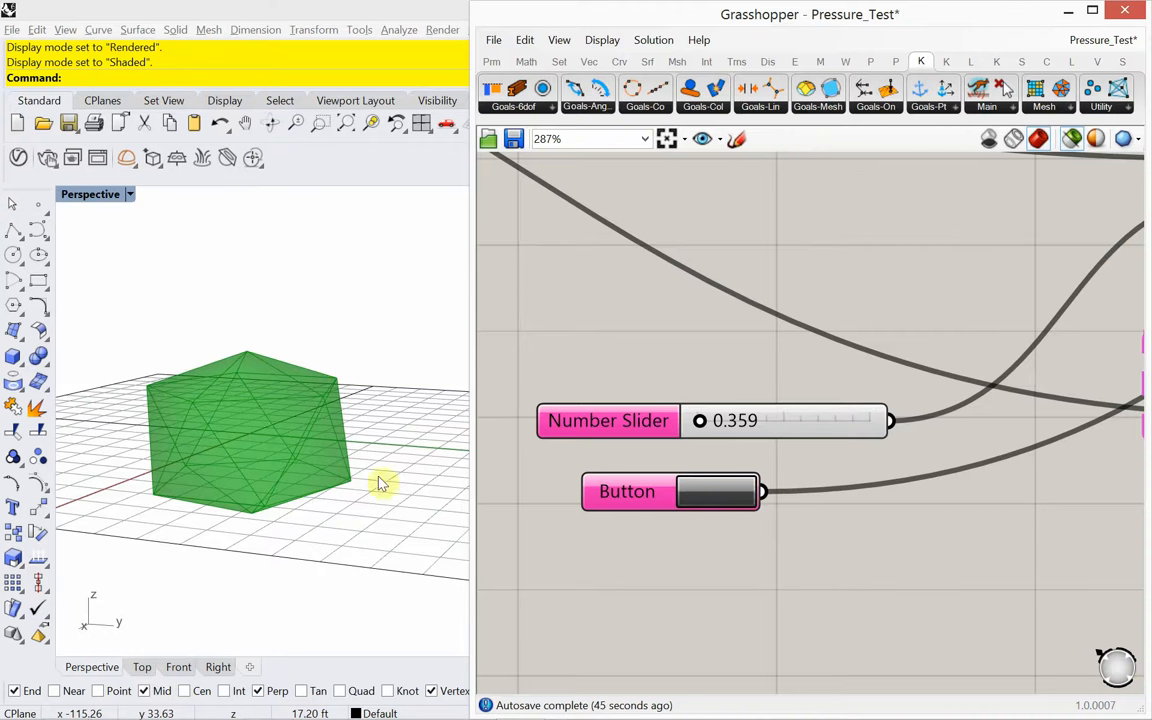
mouse_move(736, 468)
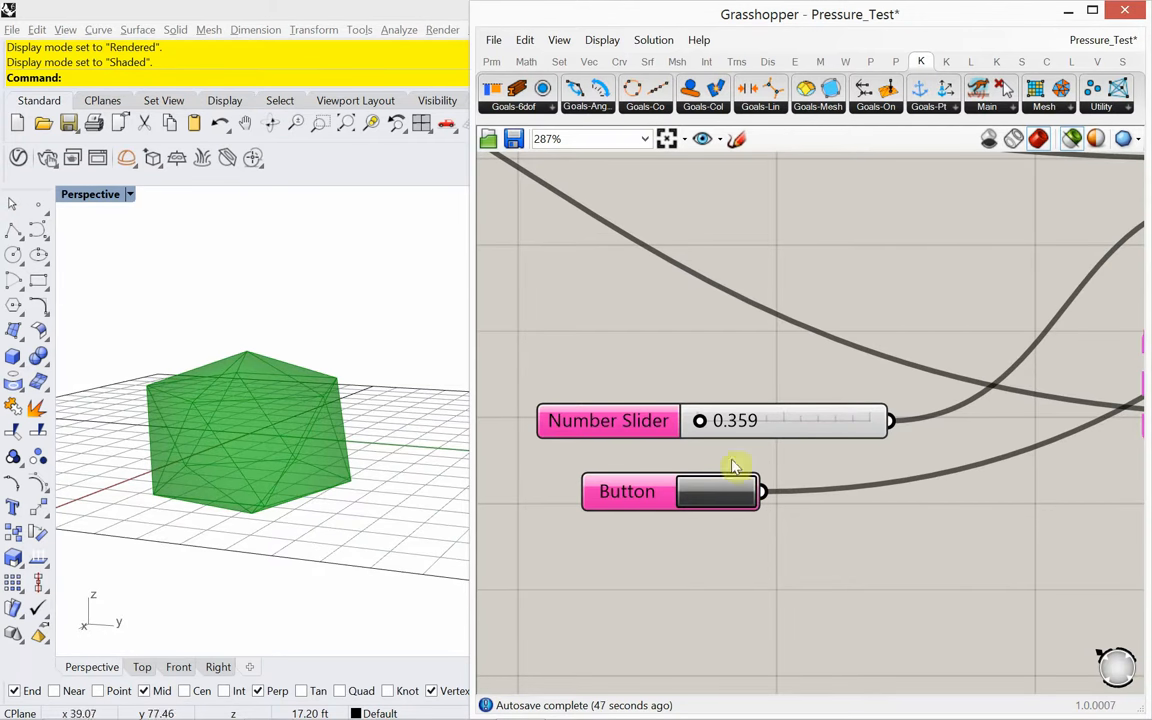
scroll(down, 3)
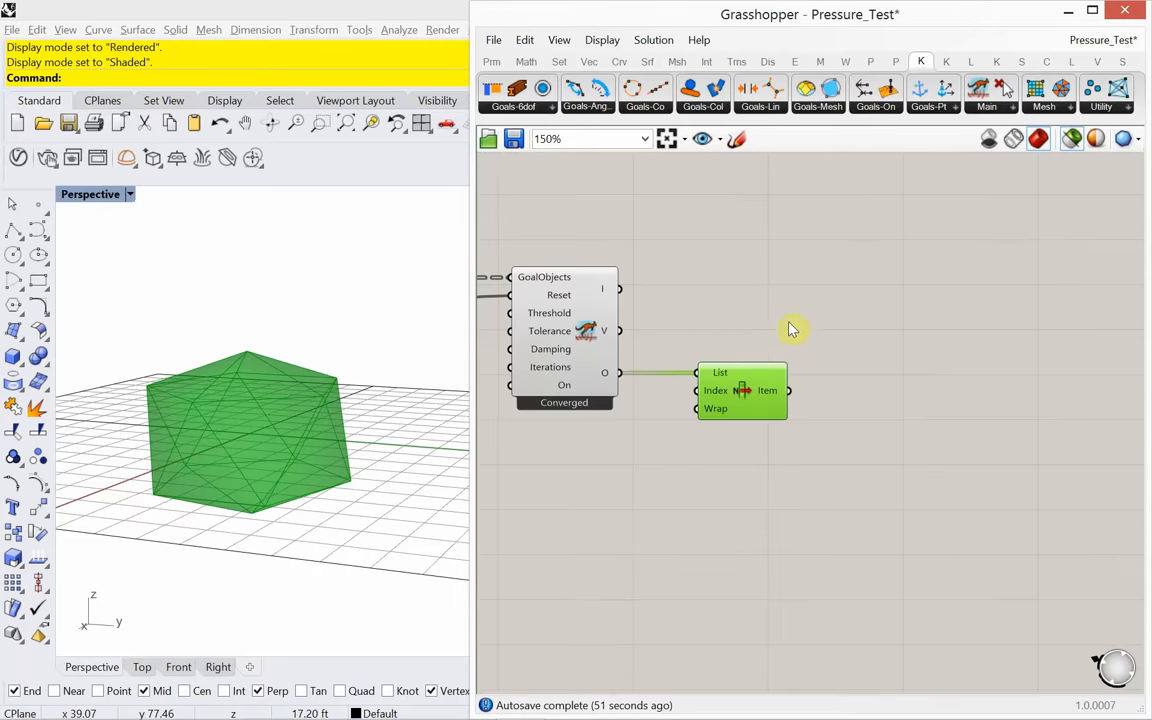
Sketch a vertical dashed magenta divider line right of the Kangaroo definition.
scroll(down, 3)
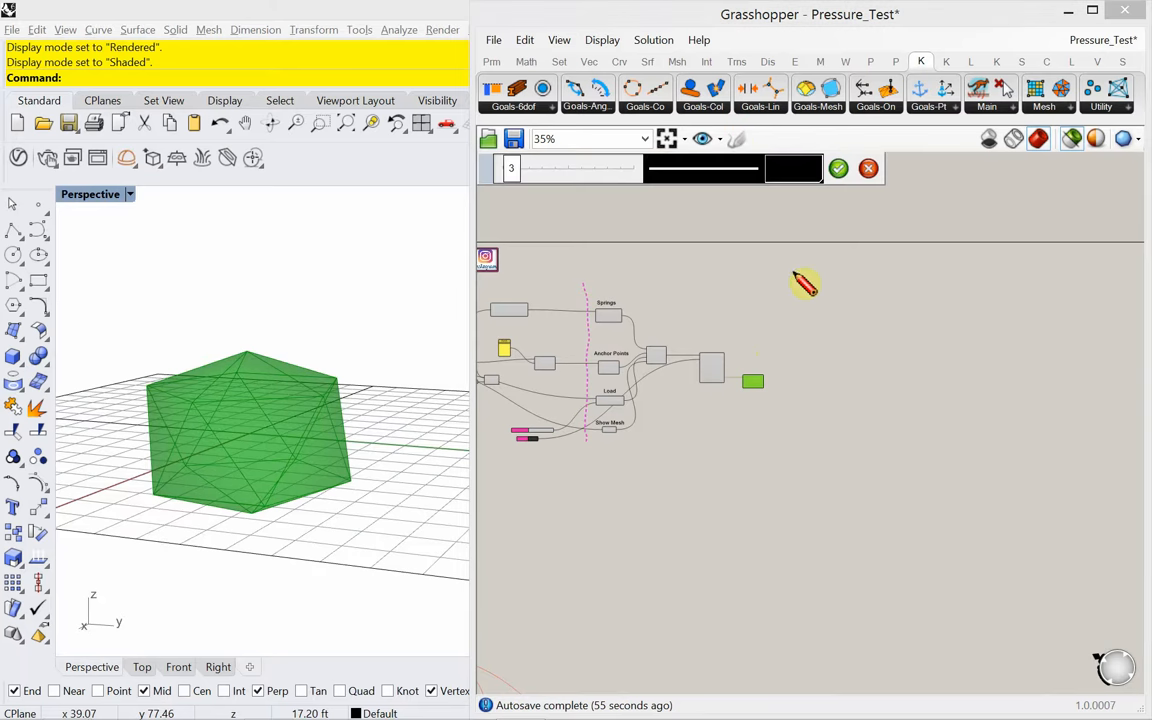
drag(804, 284, 804, 388)
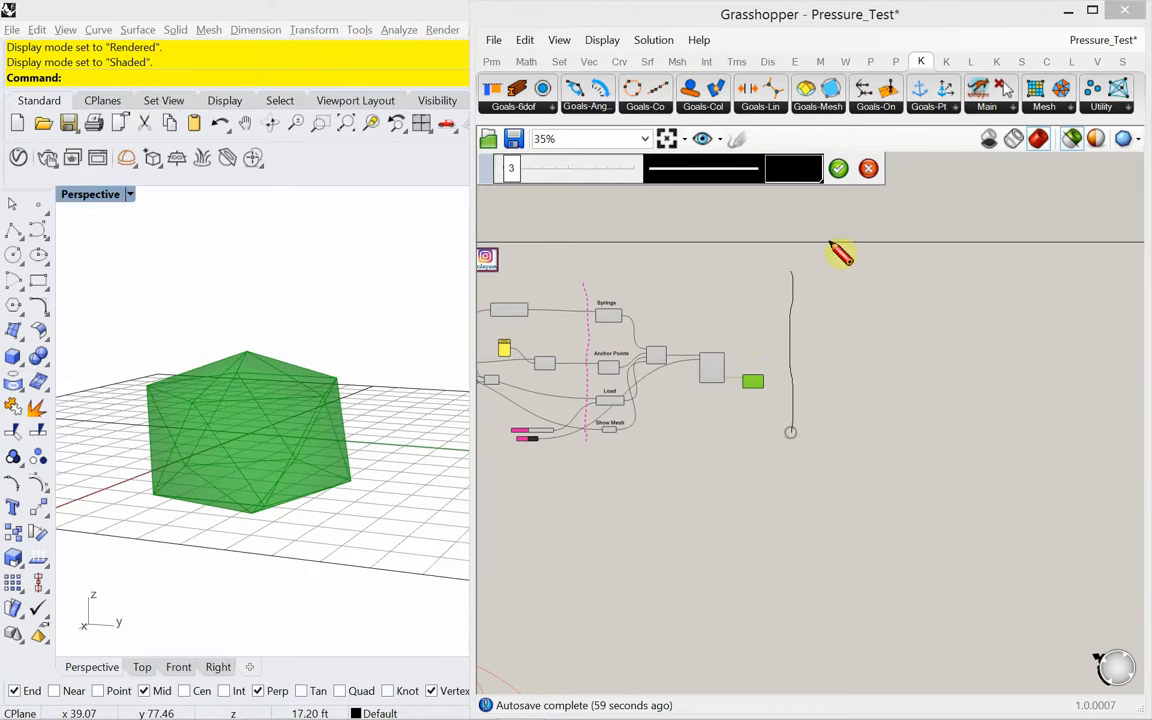
click(792, 168)
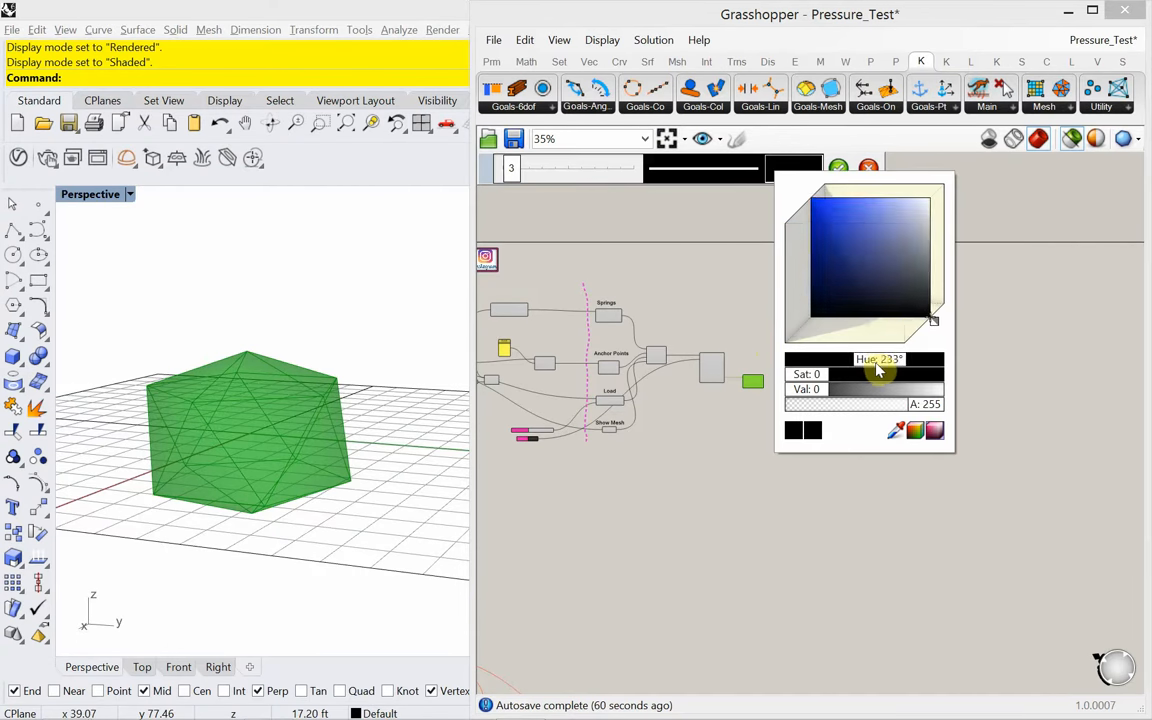
drag(880, 368, 896, 368)
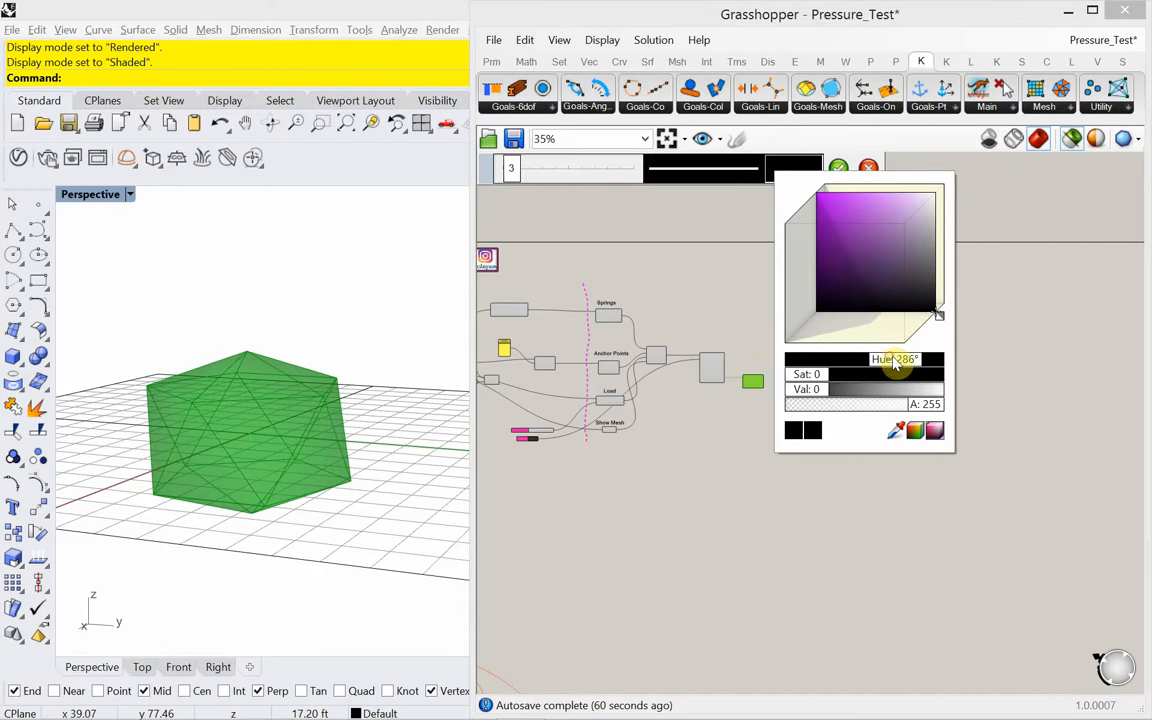
click(850, 206)
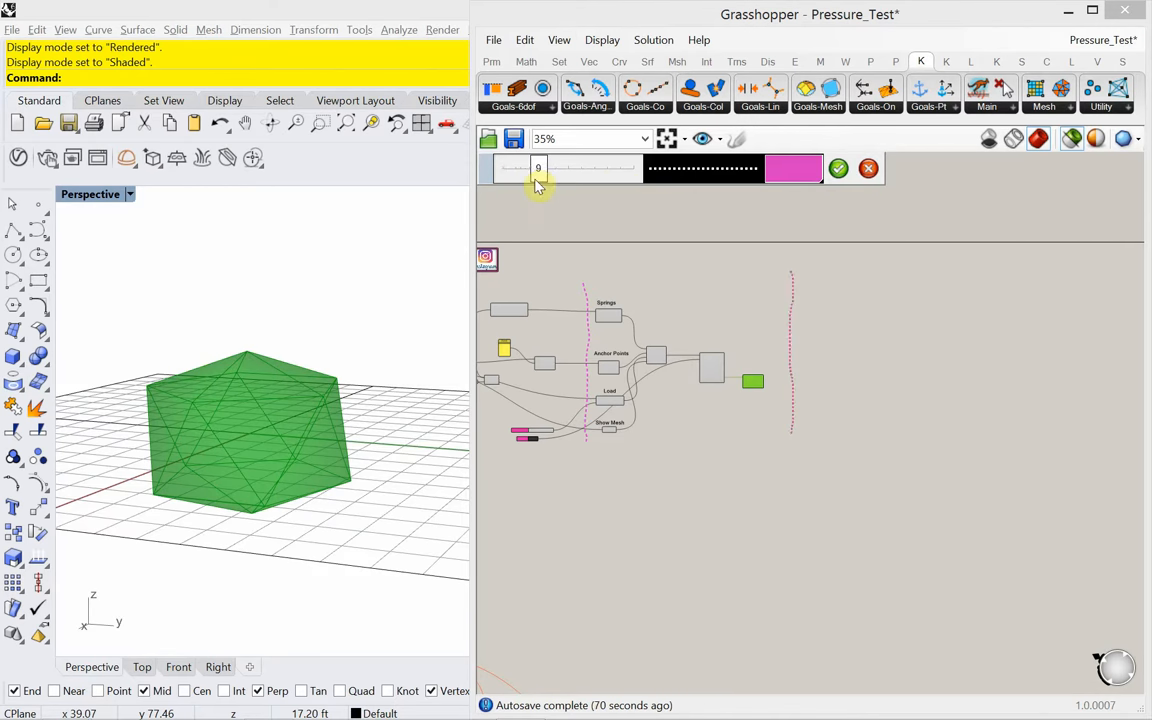
click(704, 168)
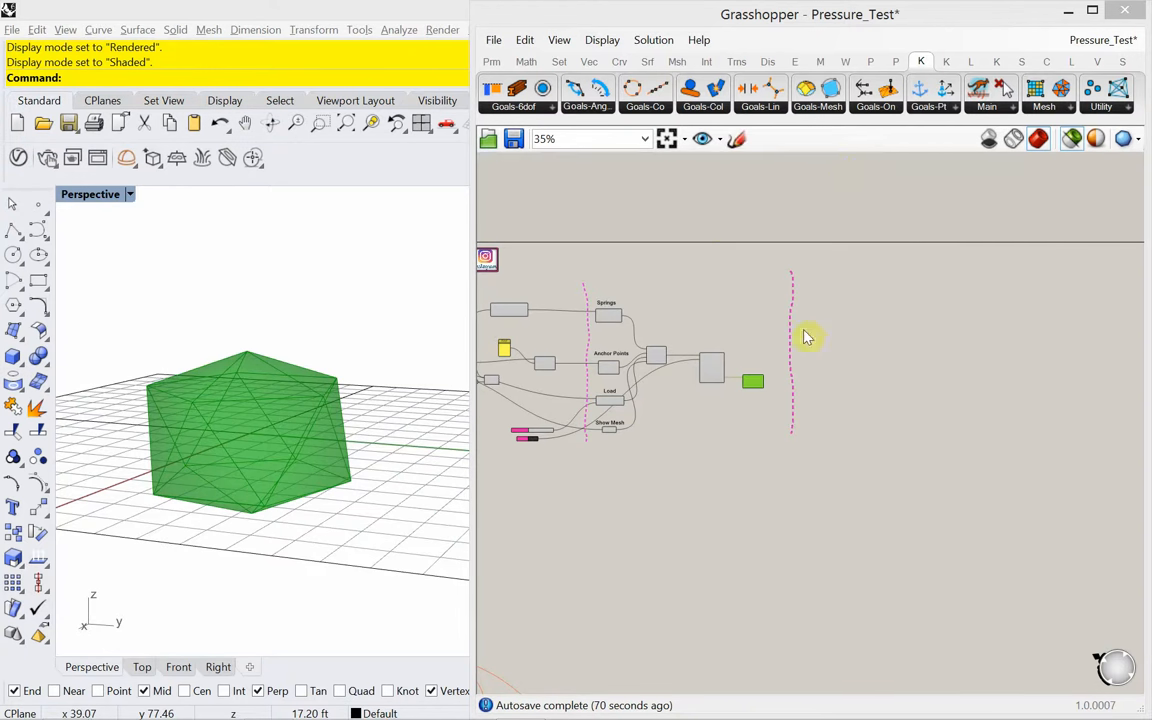
mouse_move(662, 334)
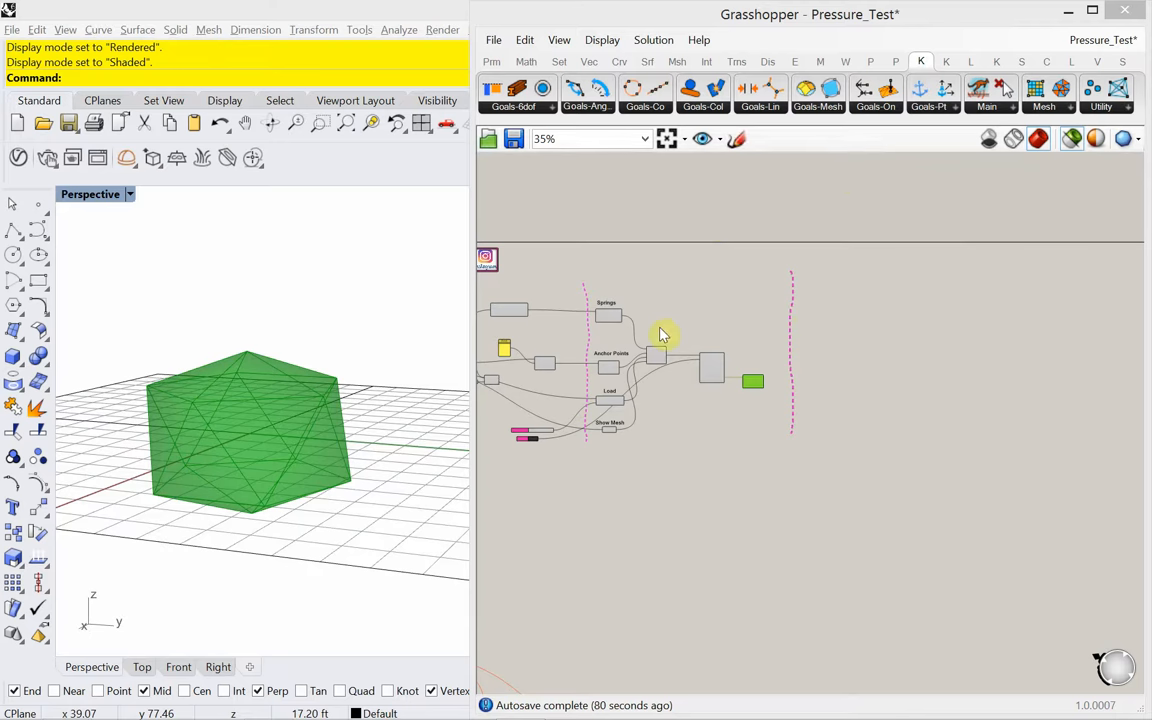
Add a Scribble heading 'Kangaroo' at text size 50 left of the divider.
right_click(660, 336)
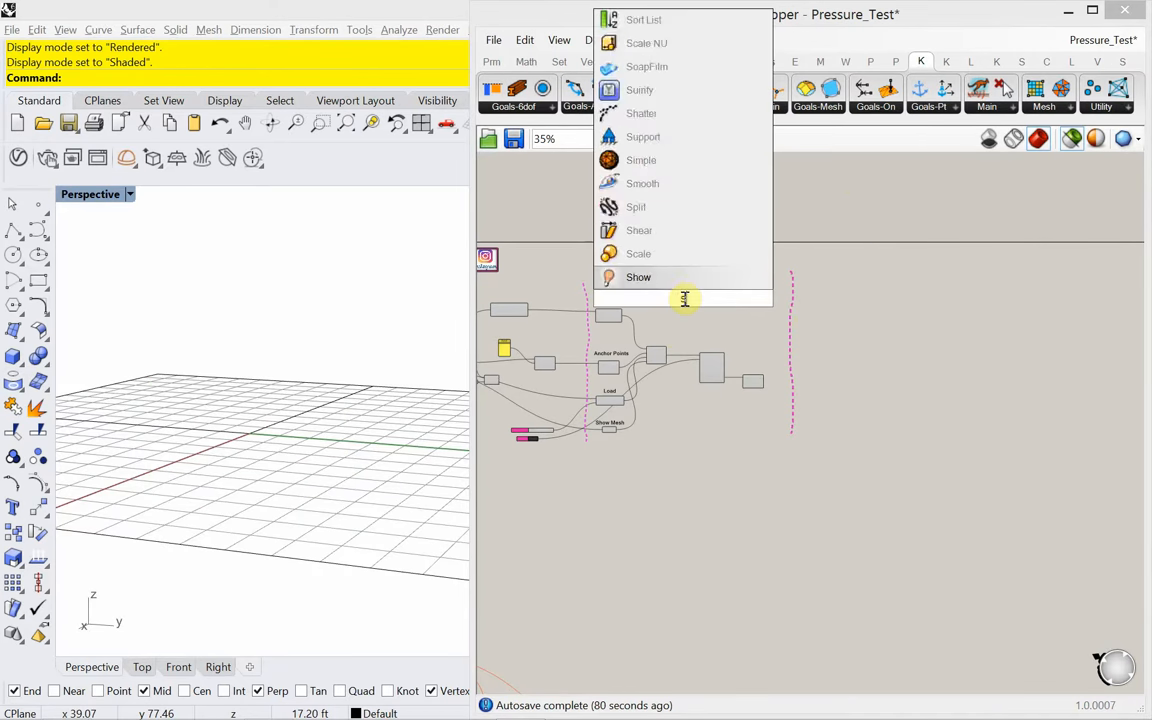
click(684, 276)
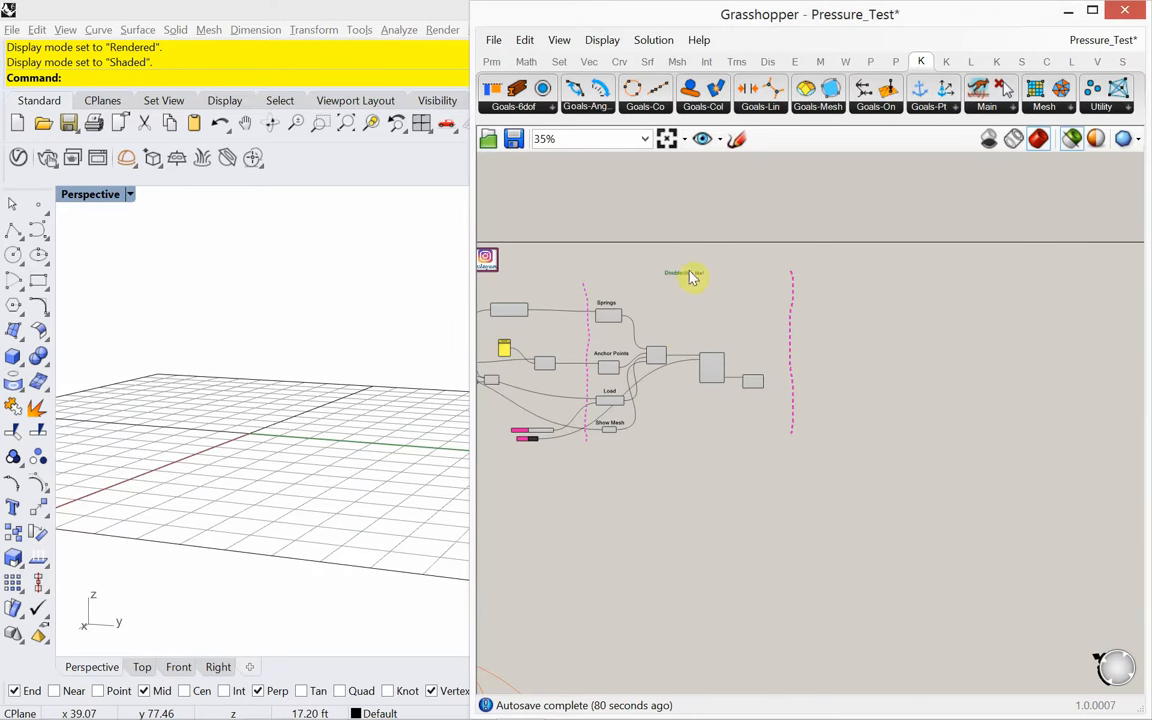
double_click(684, 272)
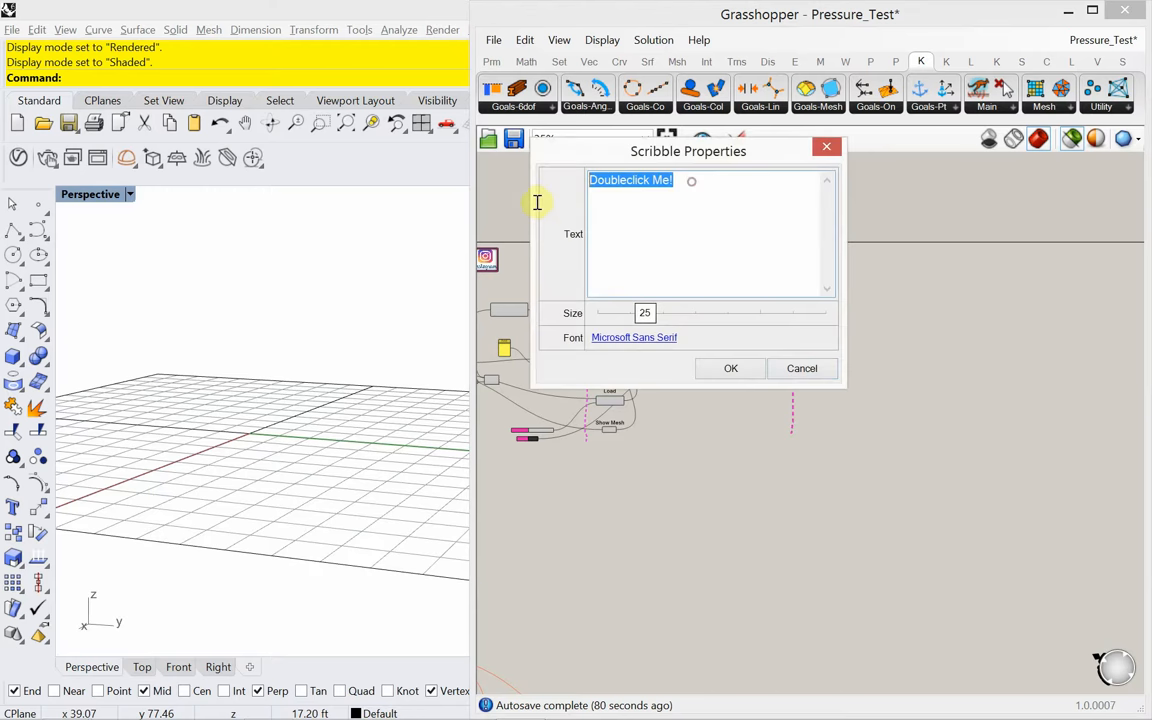
text(Kangaroo)
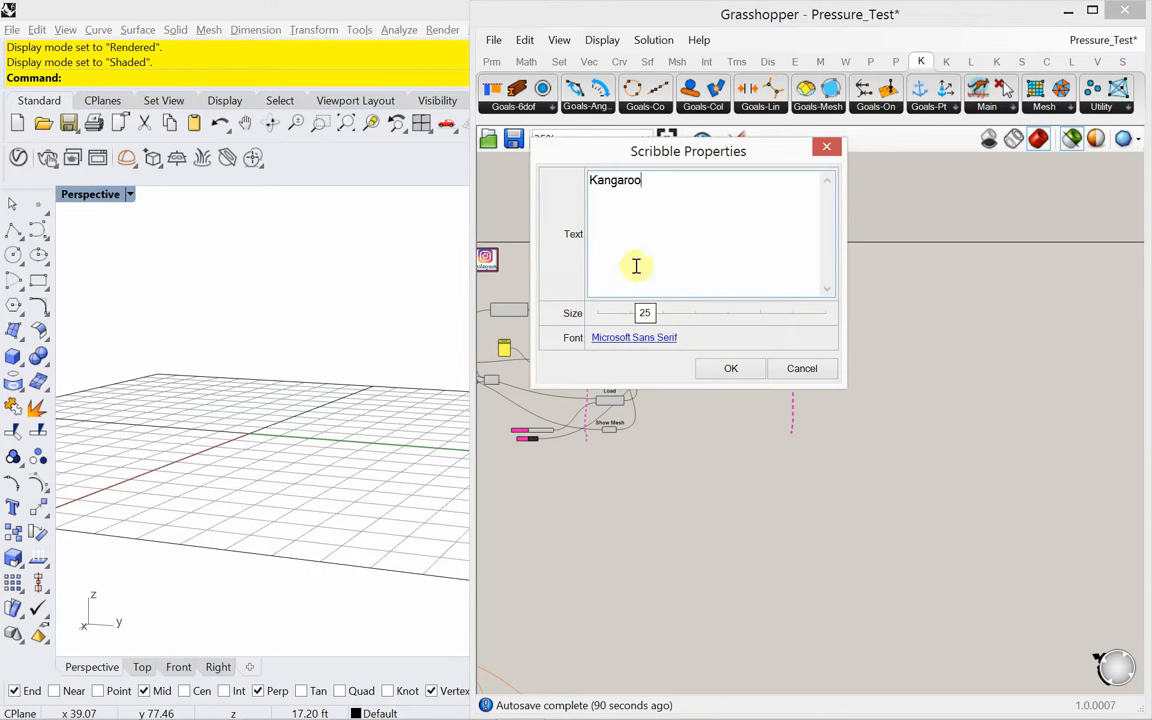
drag(644, 312, 704, 312)
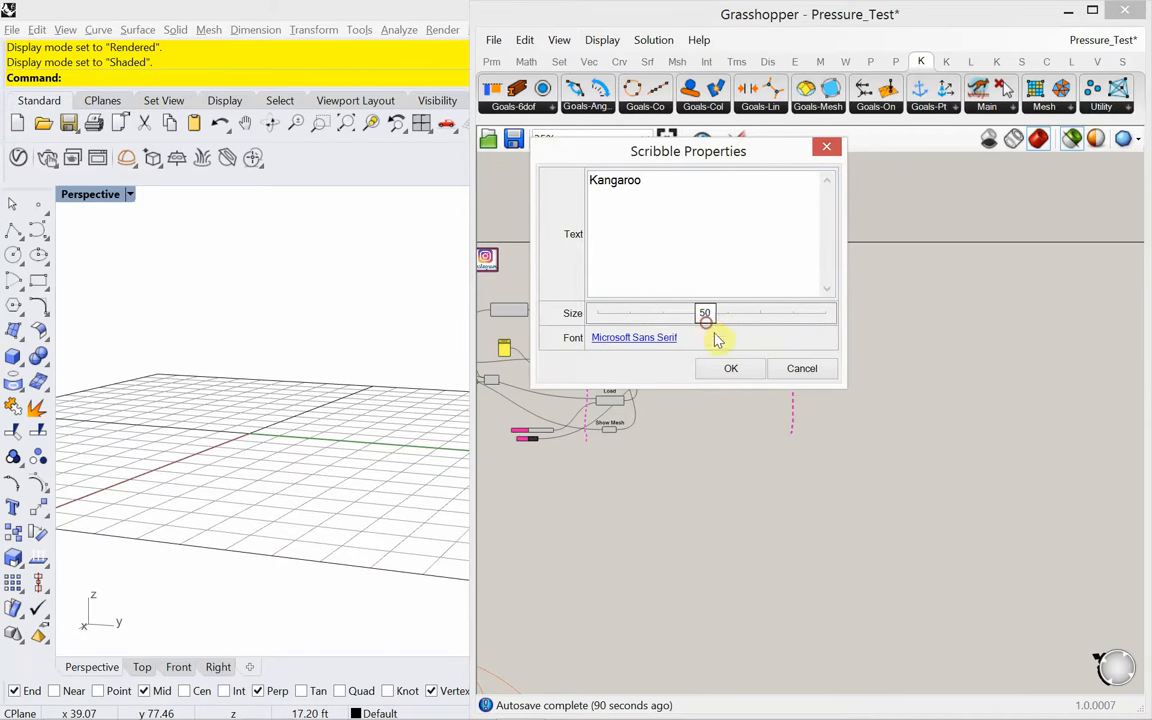
click(730, 368)
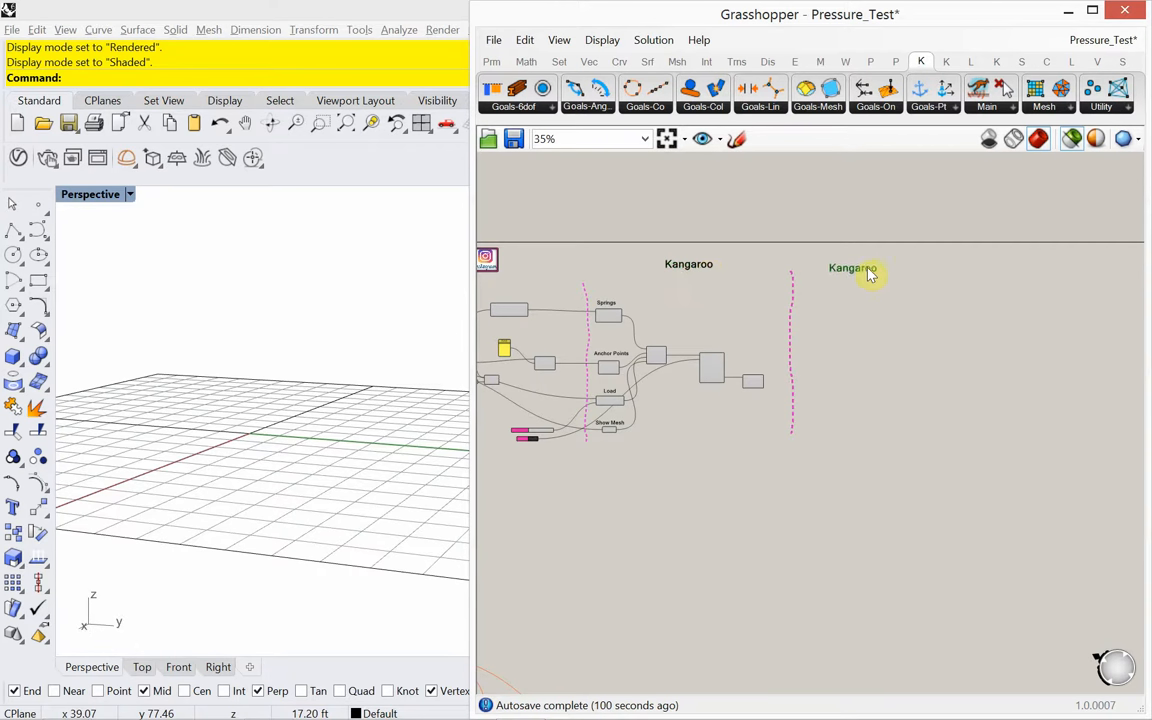
Edit the copied heading to read 'Weaverbird' right of the divider.
double_click(852, 268)
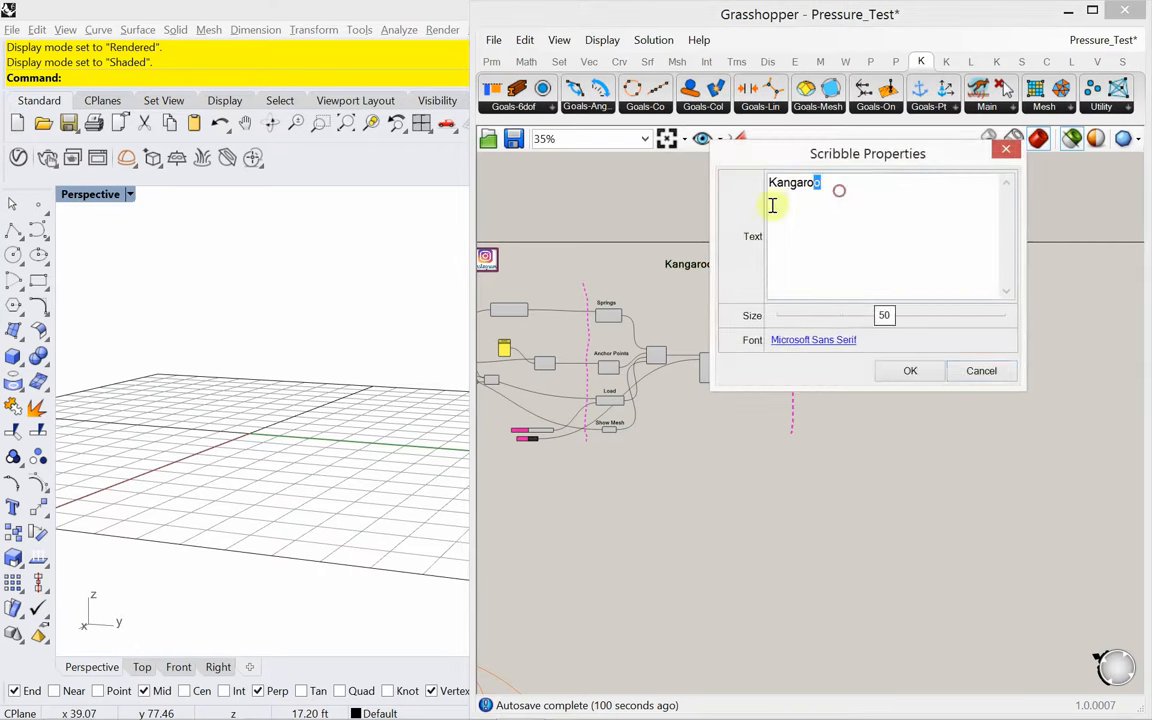
text(Weve)
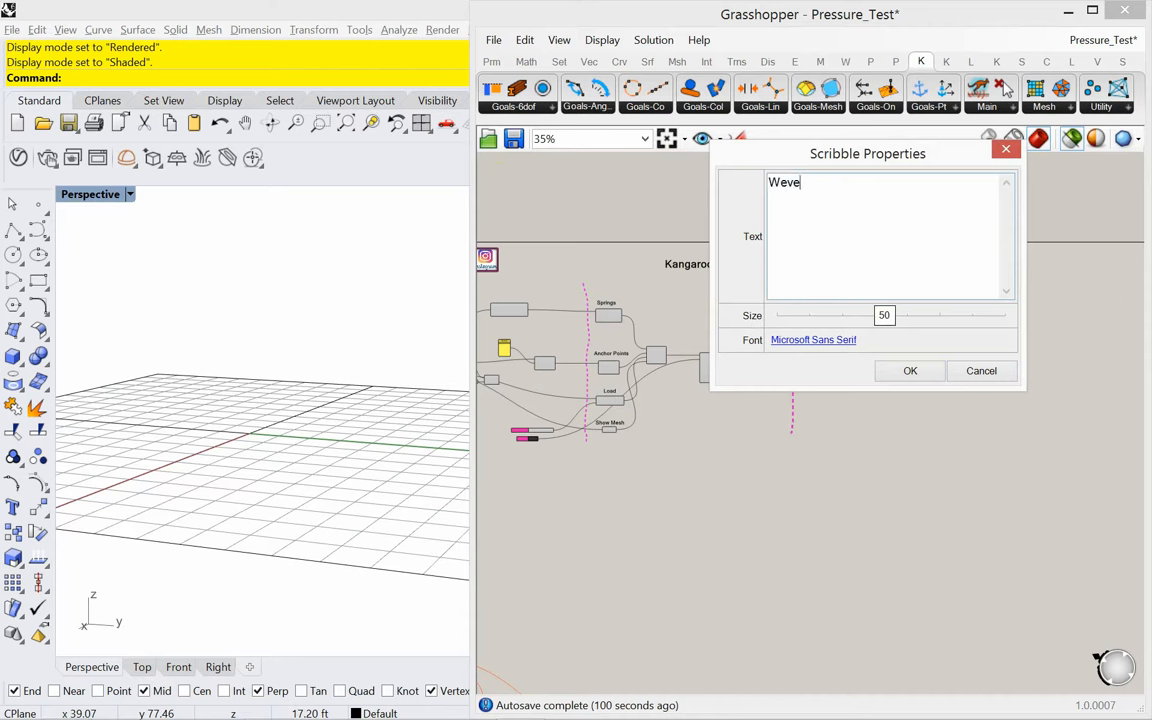
text(rbird)
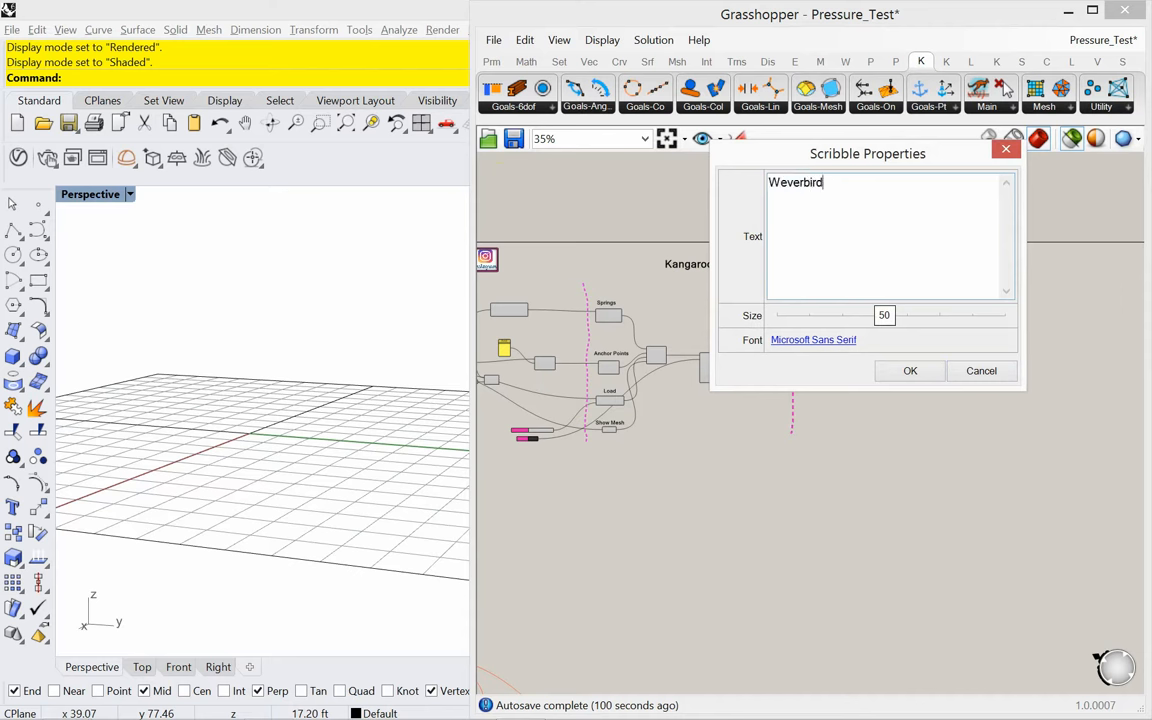
double_click(796, 182)
text(a)
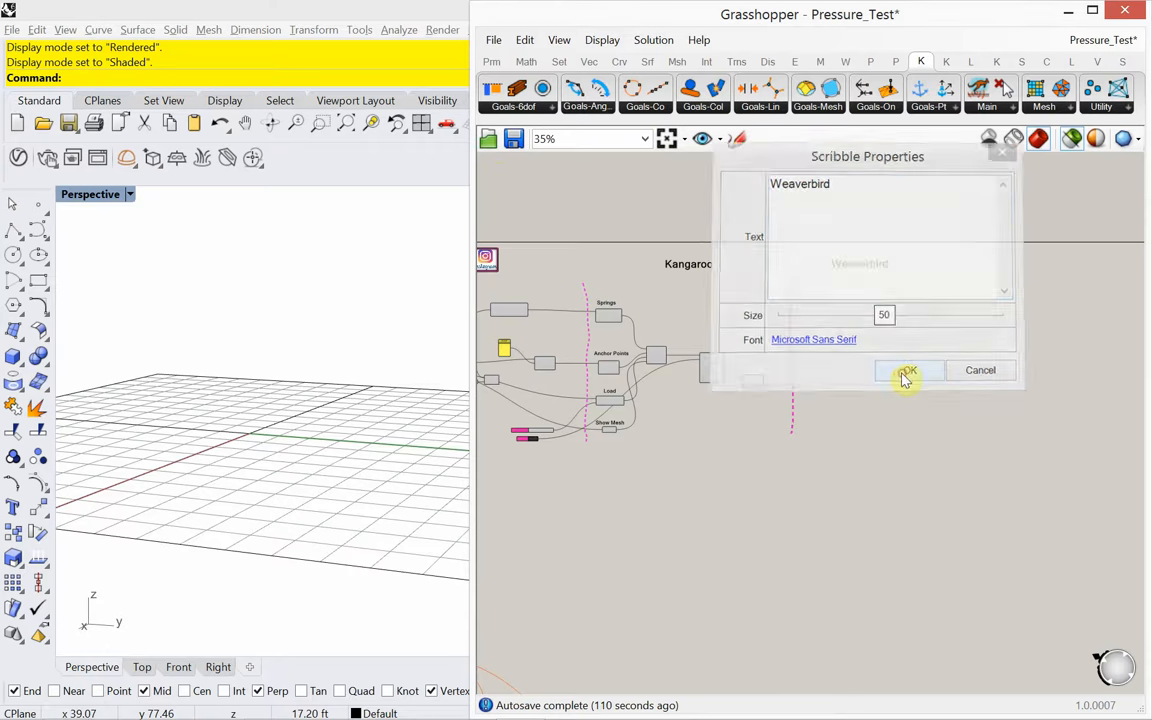
click(908, 370)
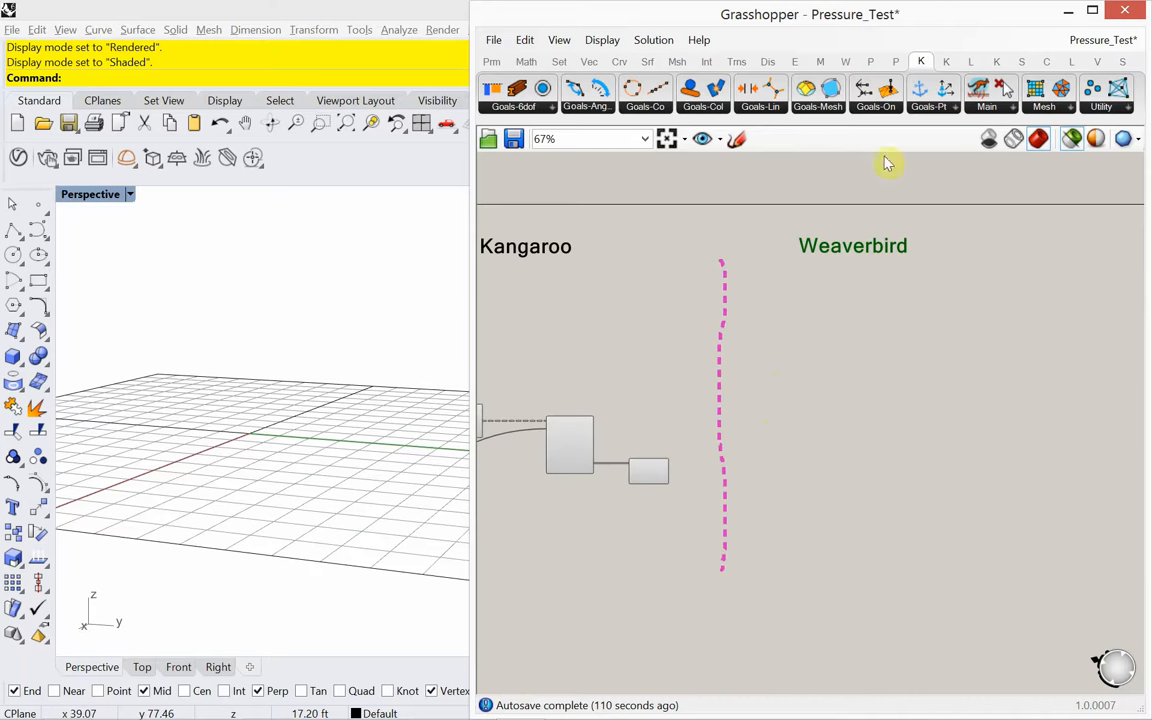
Bring up Weaverbird's subdivision component list to pick Catmull-Clark.
click(844, 60)
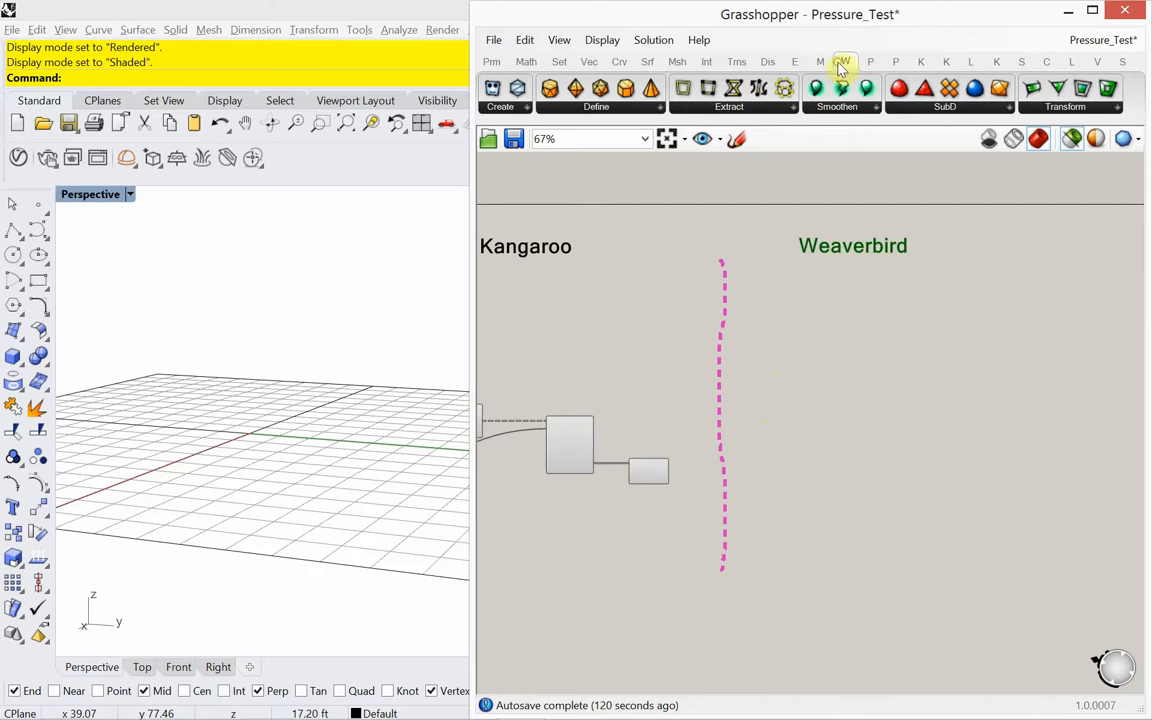
click(944, 108)
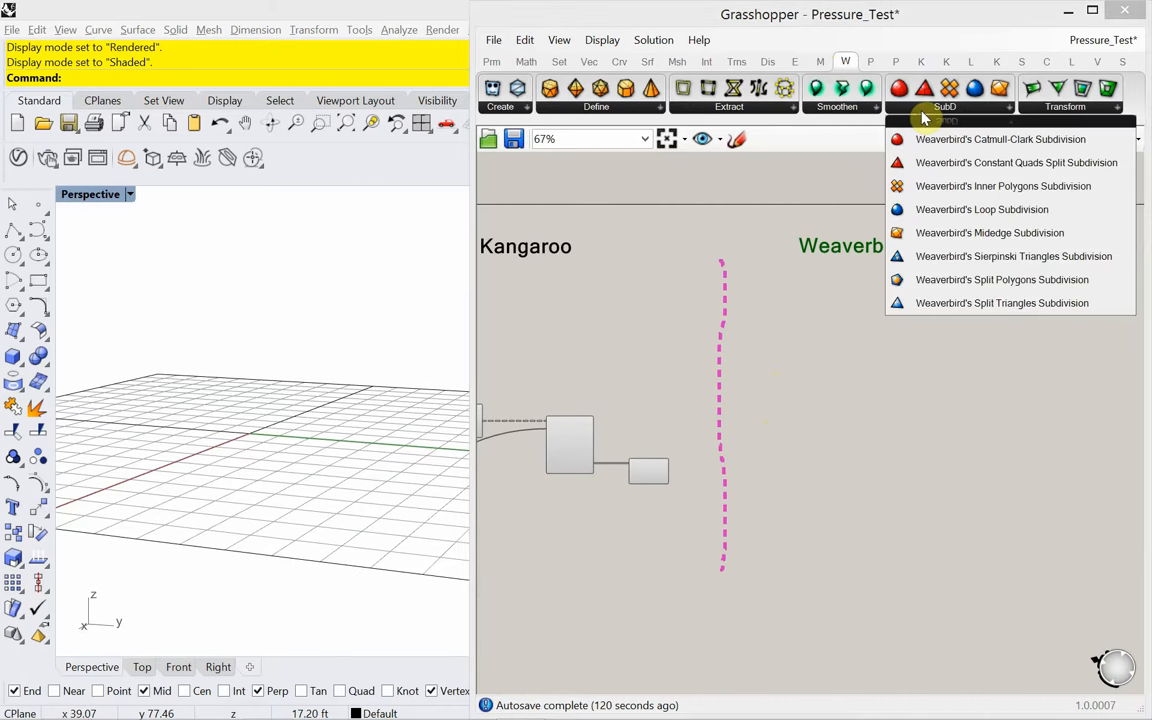
mouse_move(960, 210)
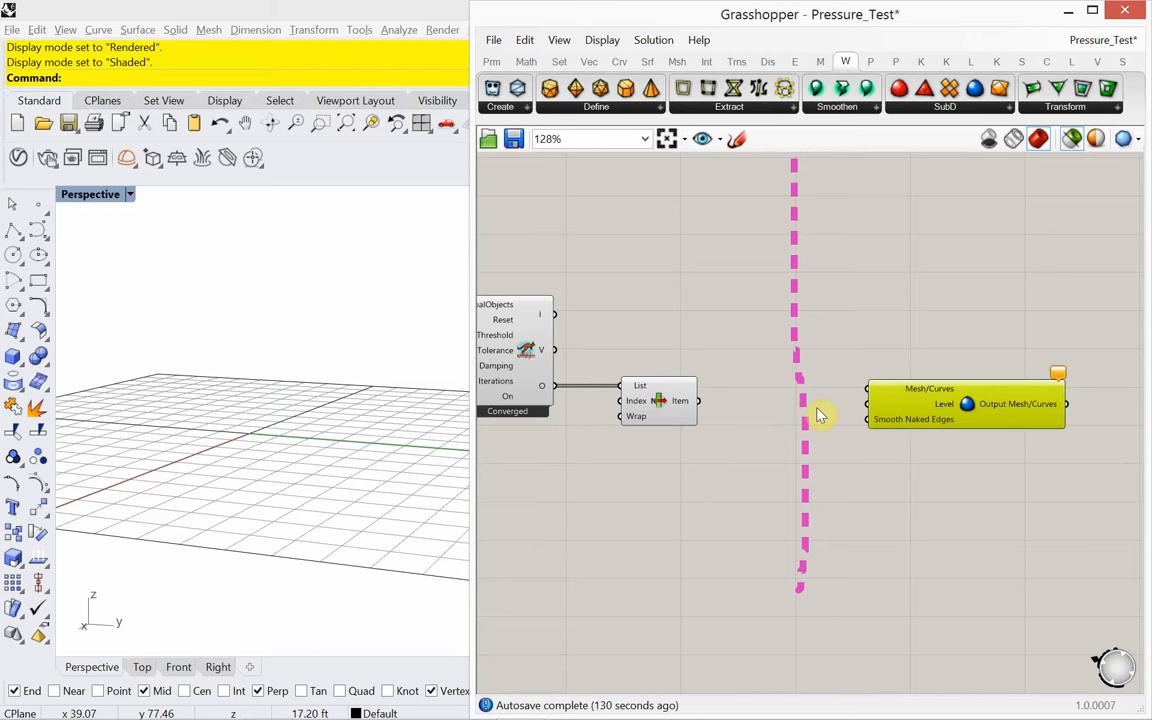
mouse_move(704, 416)
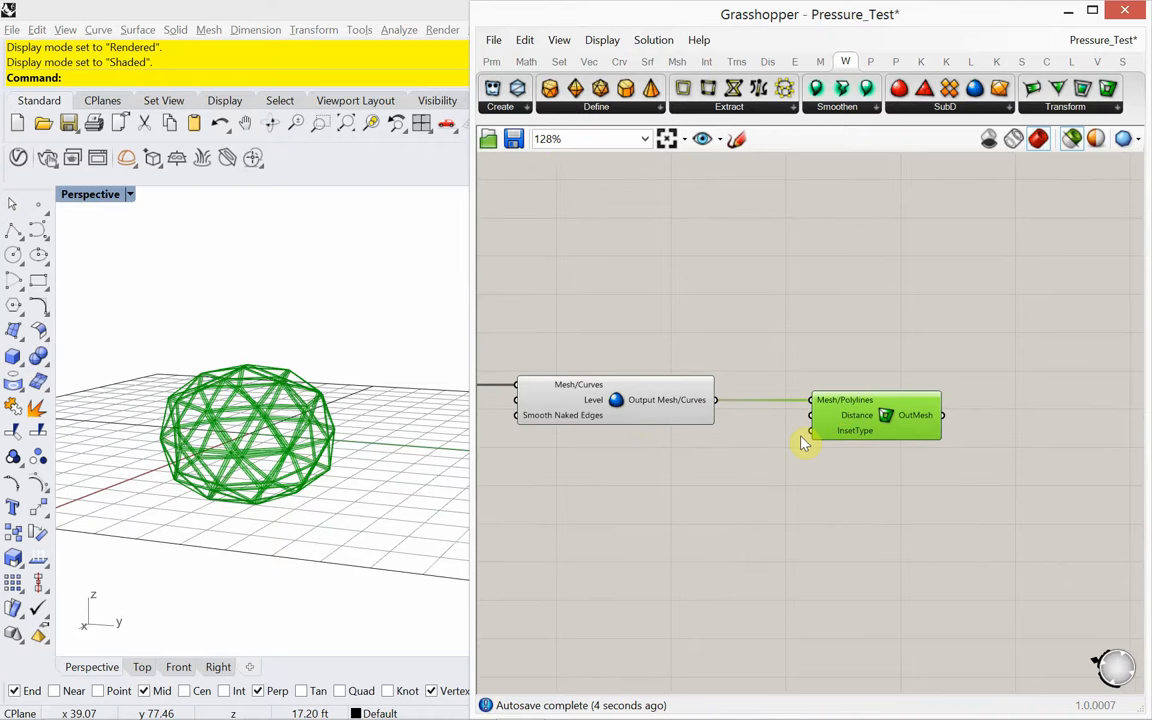
mouse_move(856, 414)
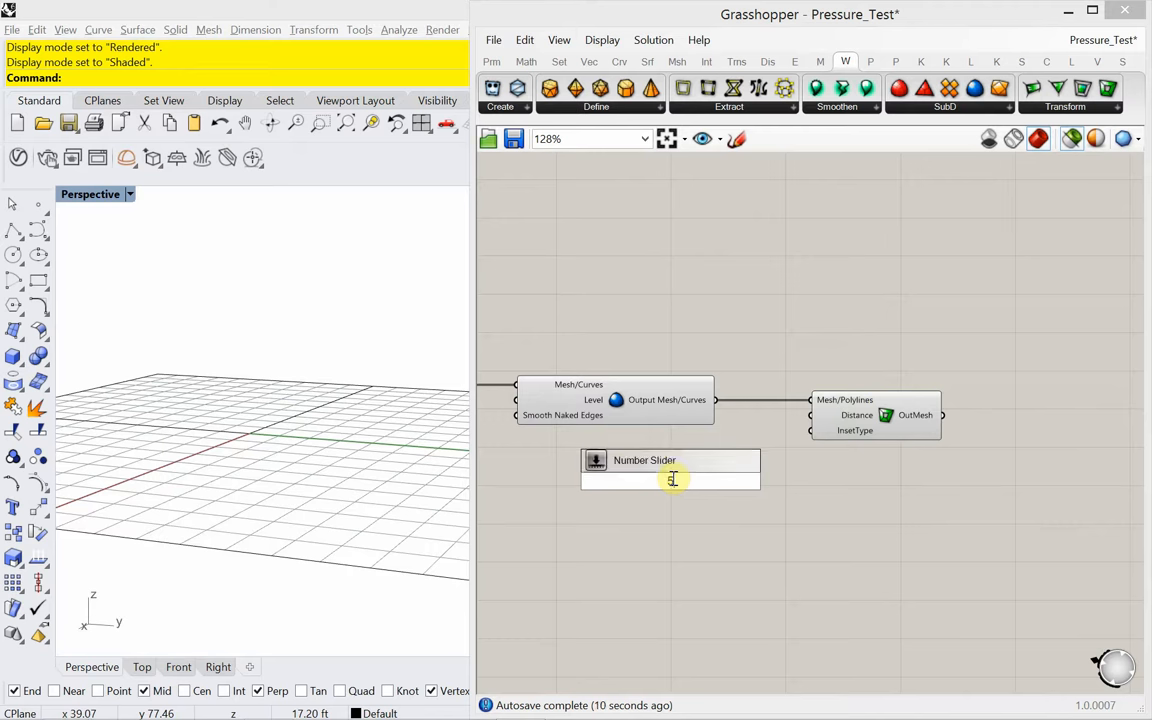
Add a slider for the Picture Frame distance, tune it to about 9, and start adding Mesh Thicken.
text(5.555)
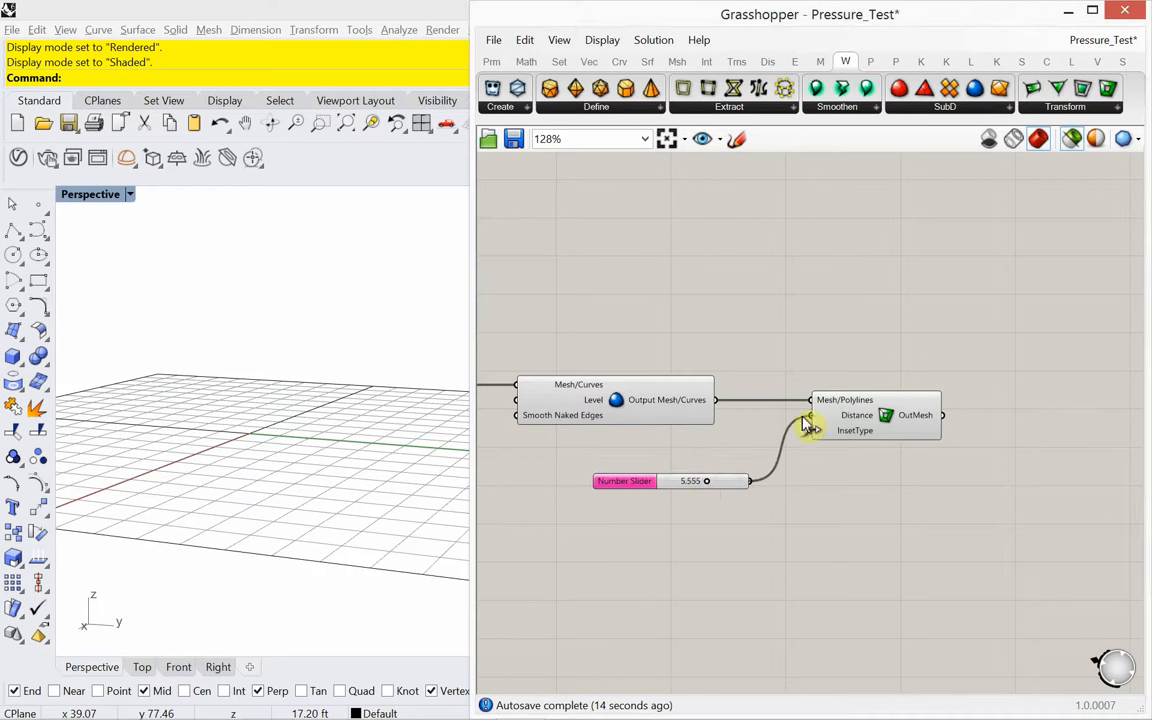
drag(704, 480, 690, 480)
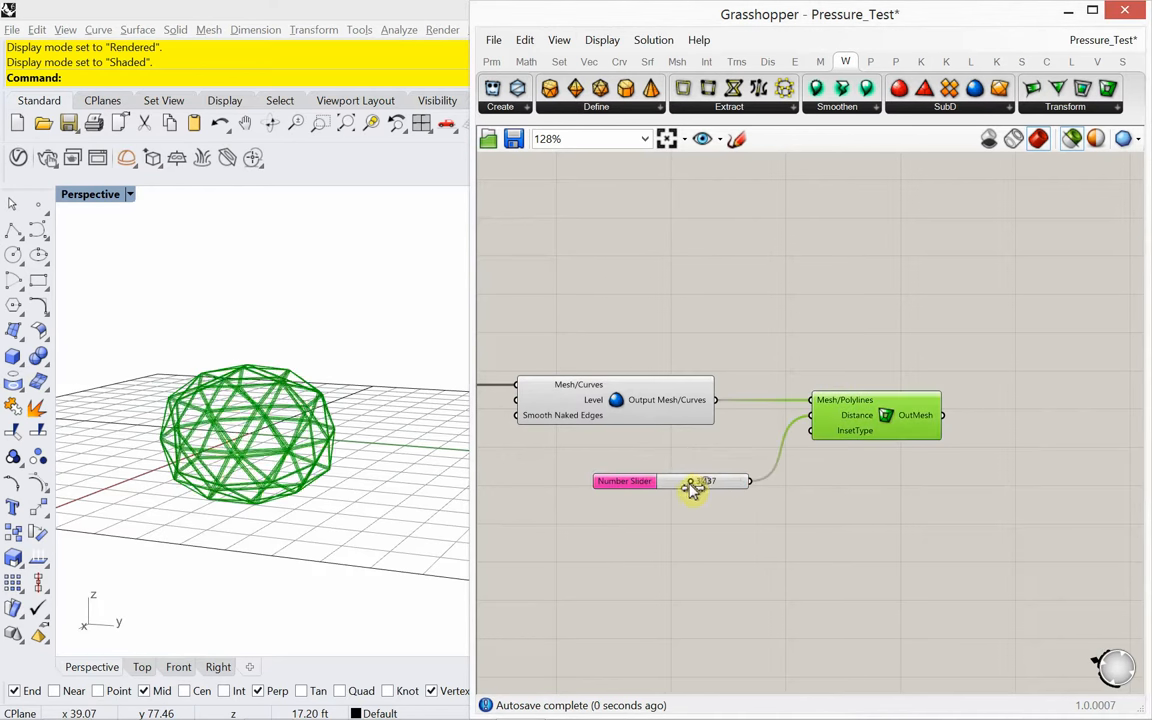
drag(700, 480, 690, 480)
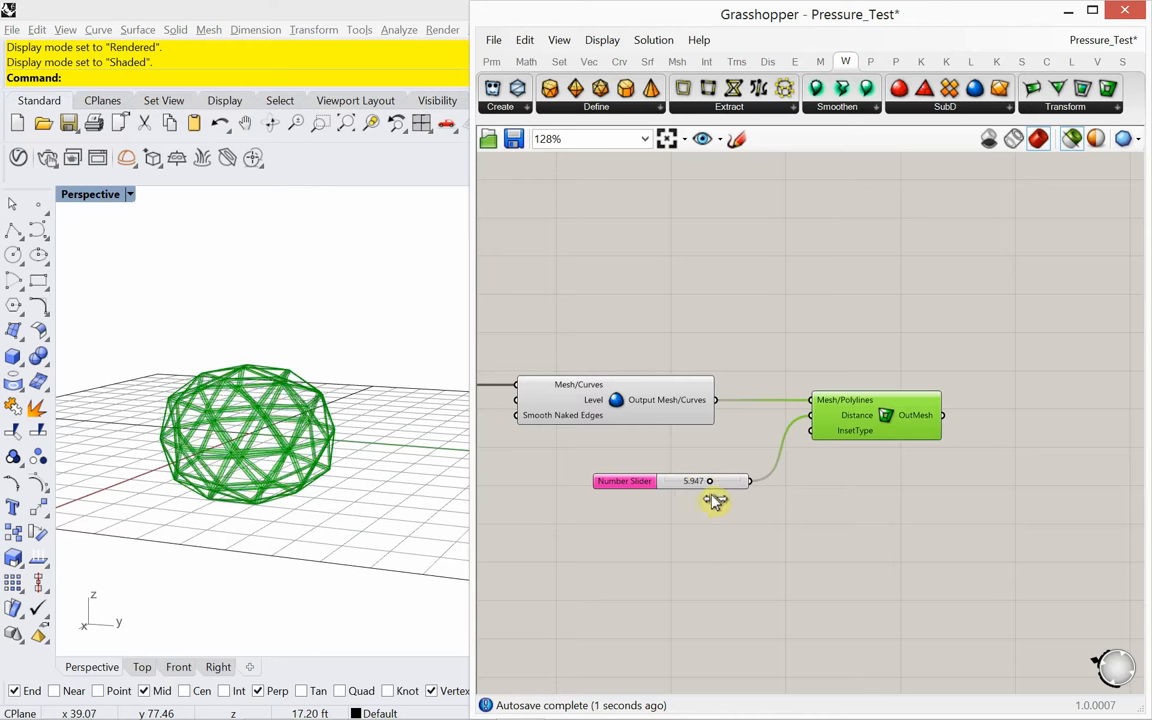
drag(710, 480, 744, 480)
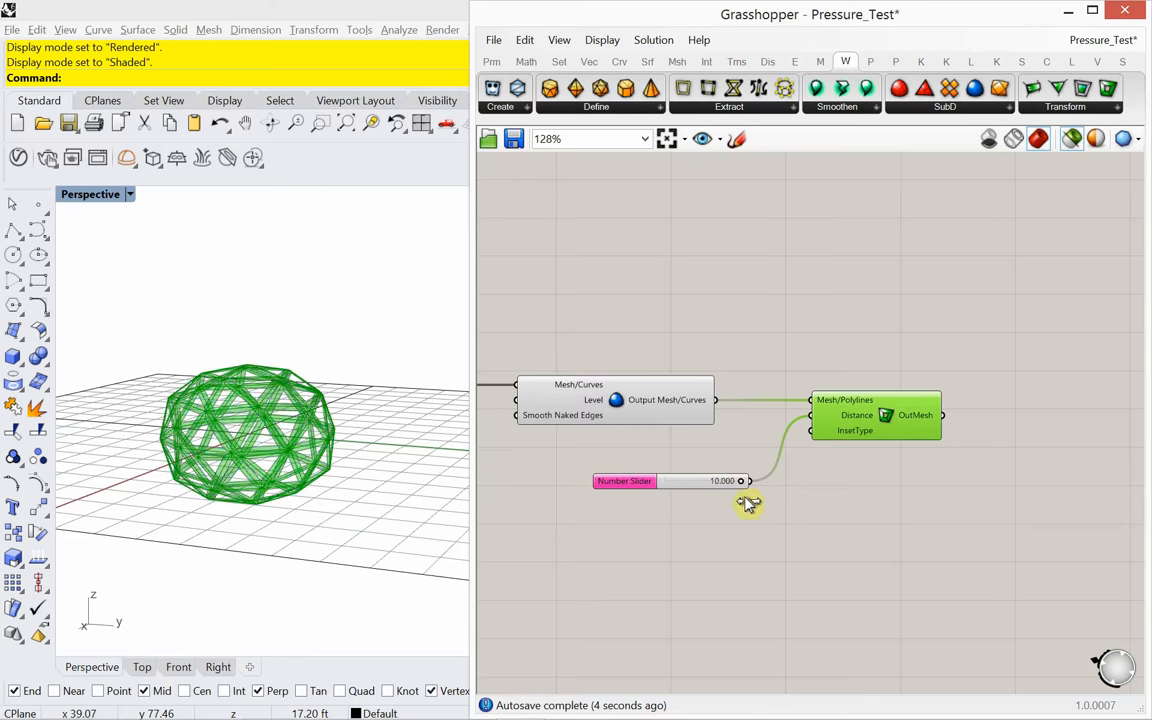
drag(742, 480, 732, 480)
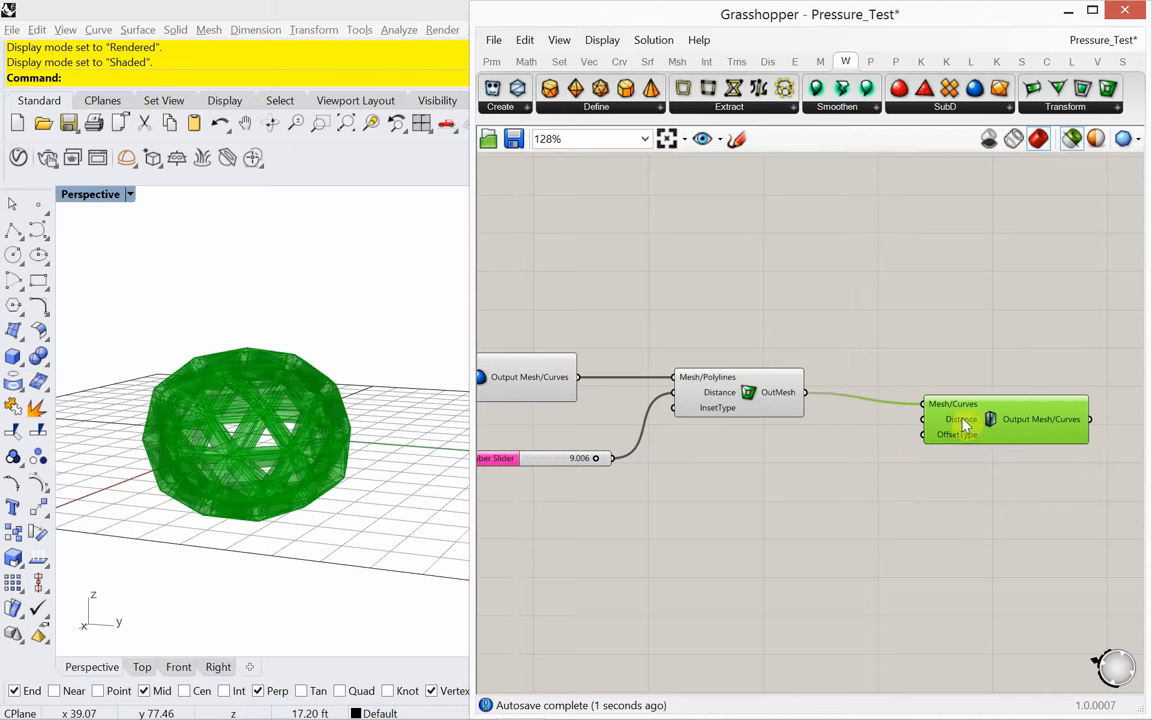
double_click(824, 424)
text(custom)
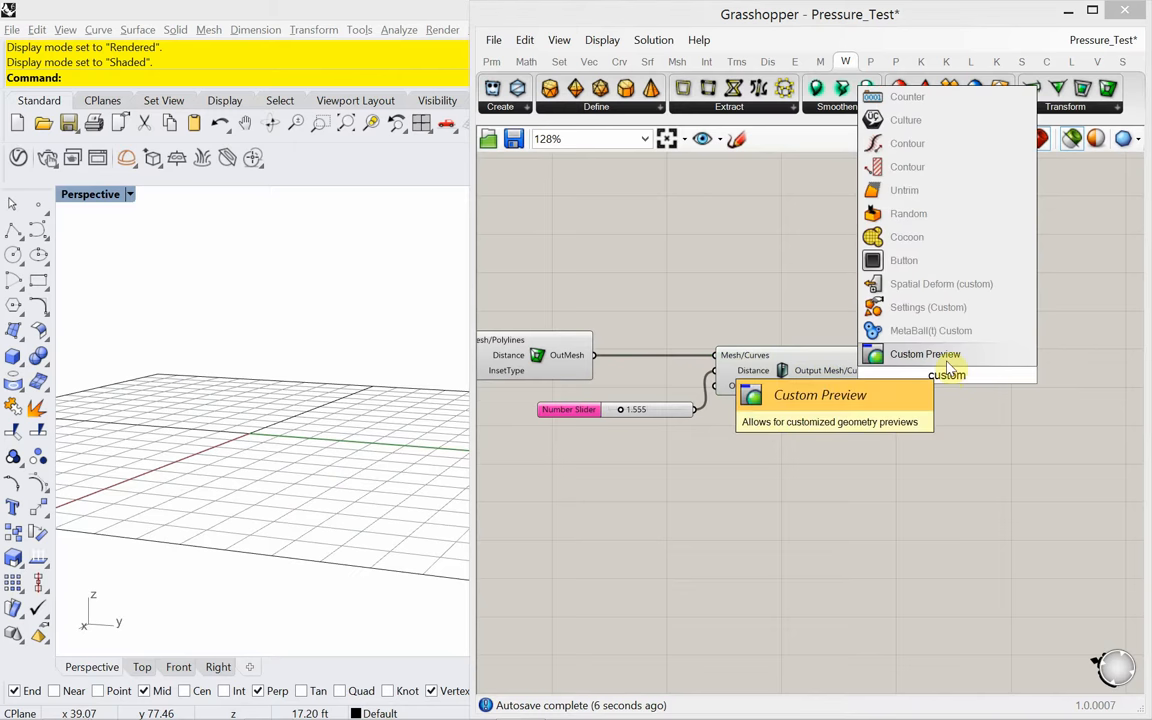
Show the thickened mesh through a Custom Preview with a light blue Colour Swatch.
click(924, 352)
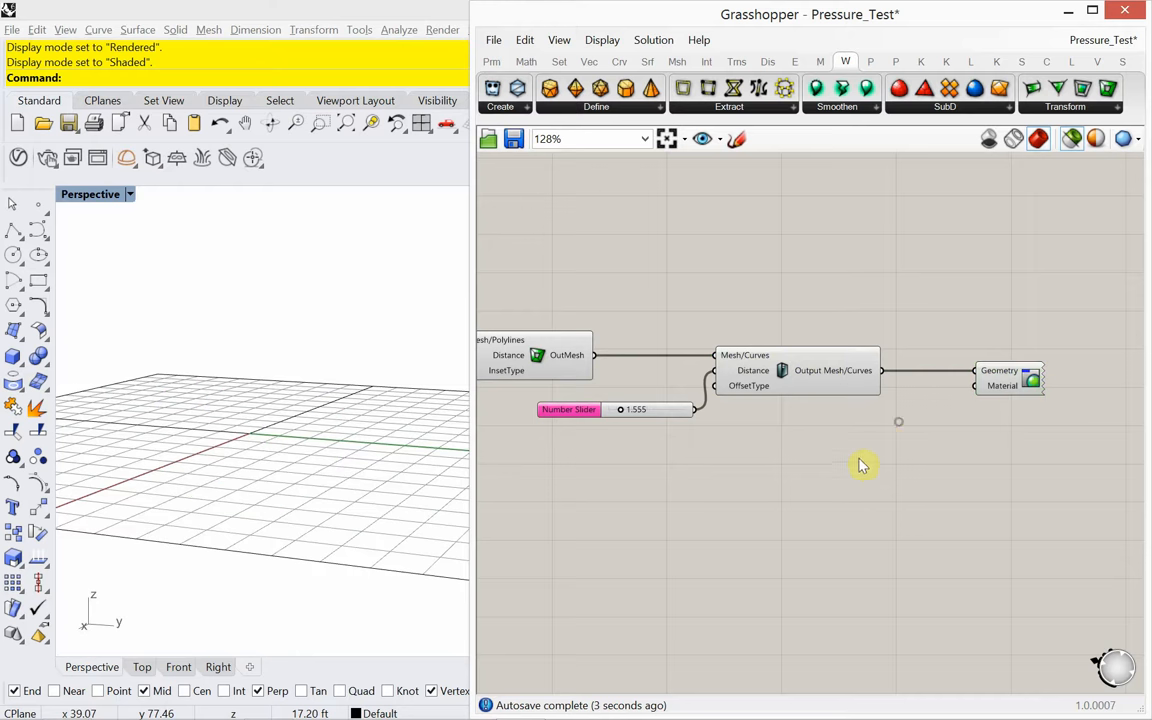
text(col)
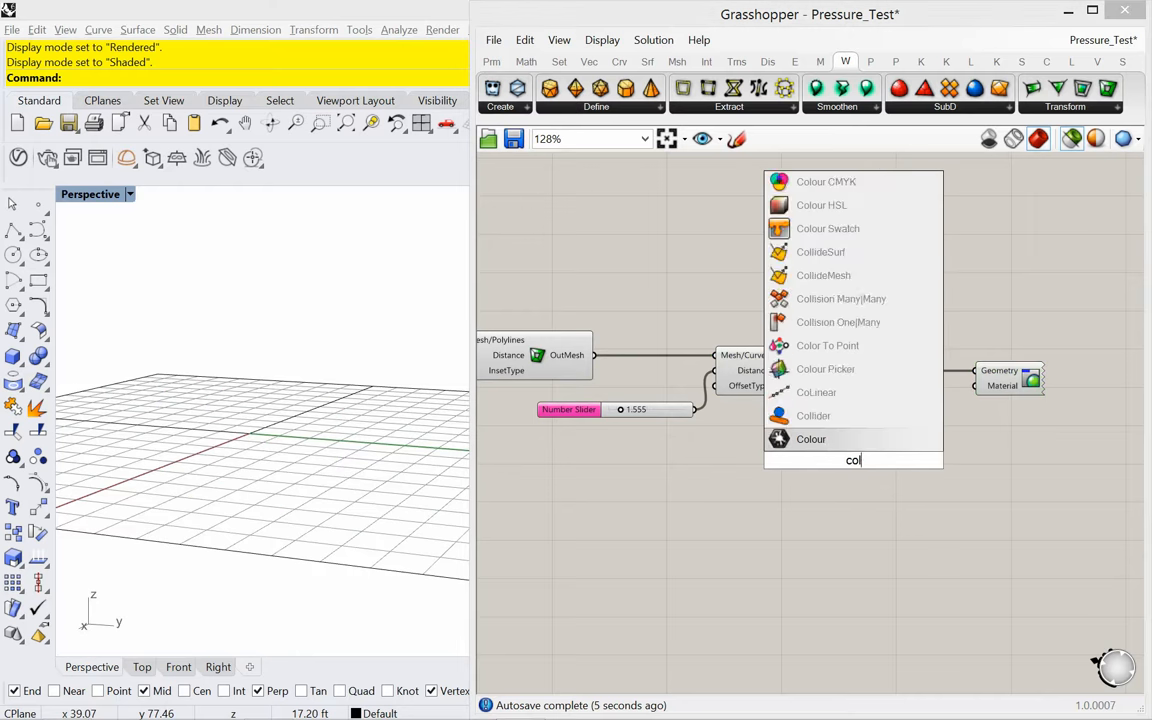
click(828, 228)
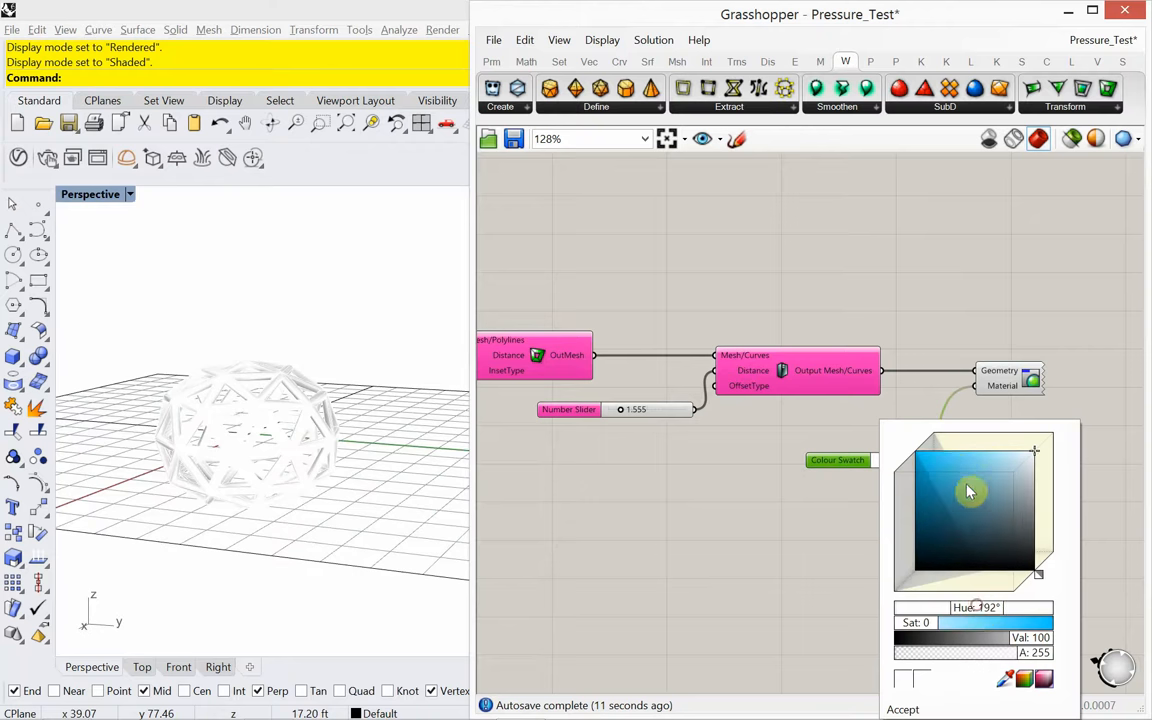
click(902, 708)
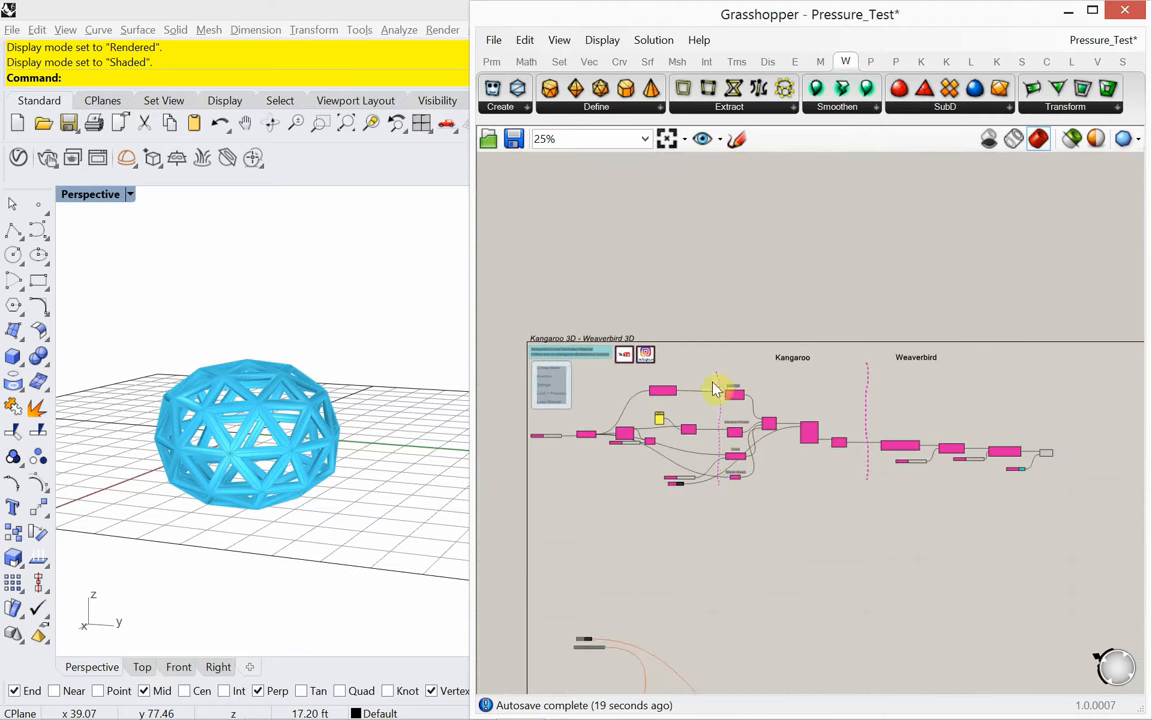
Save the definition as a new file named 'Pressure'.
click(492, 40)
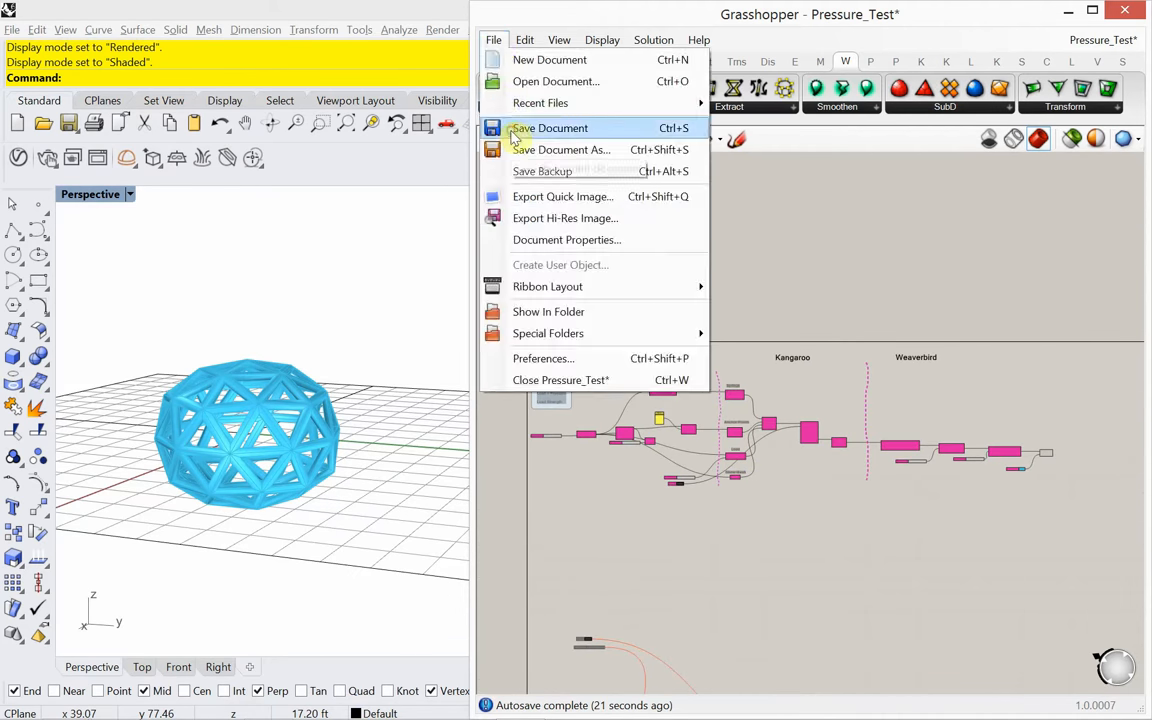
click(552, 128)
text(Pressure)
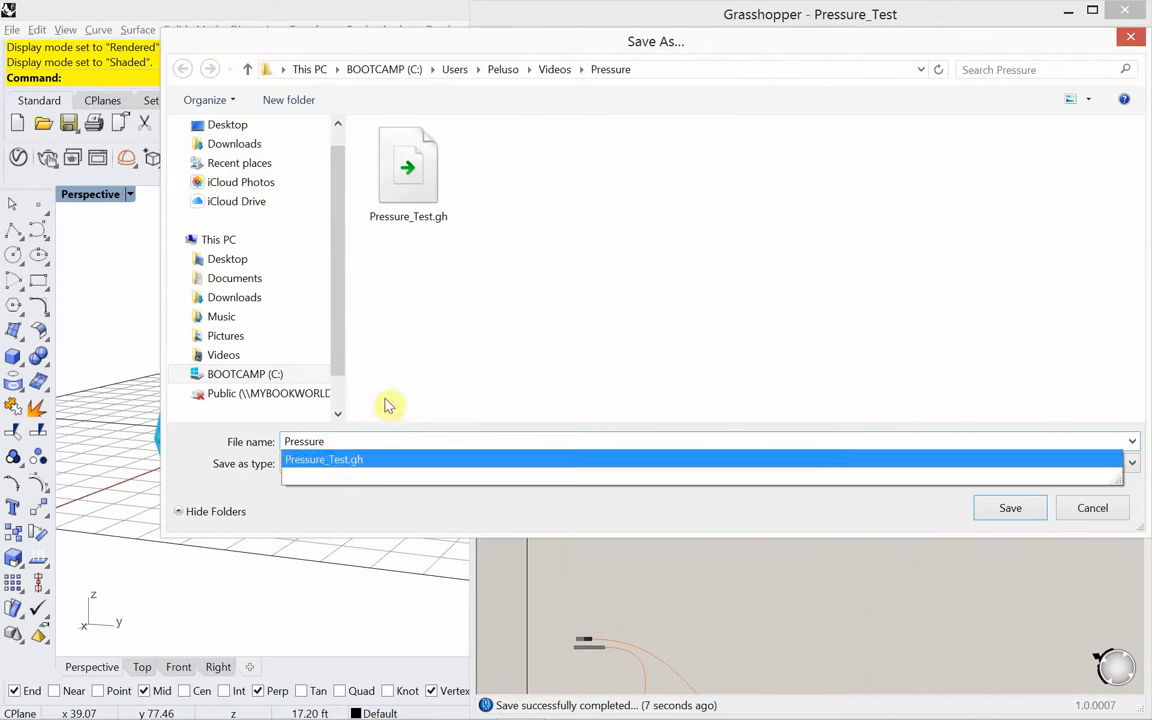
click(1010, 508)
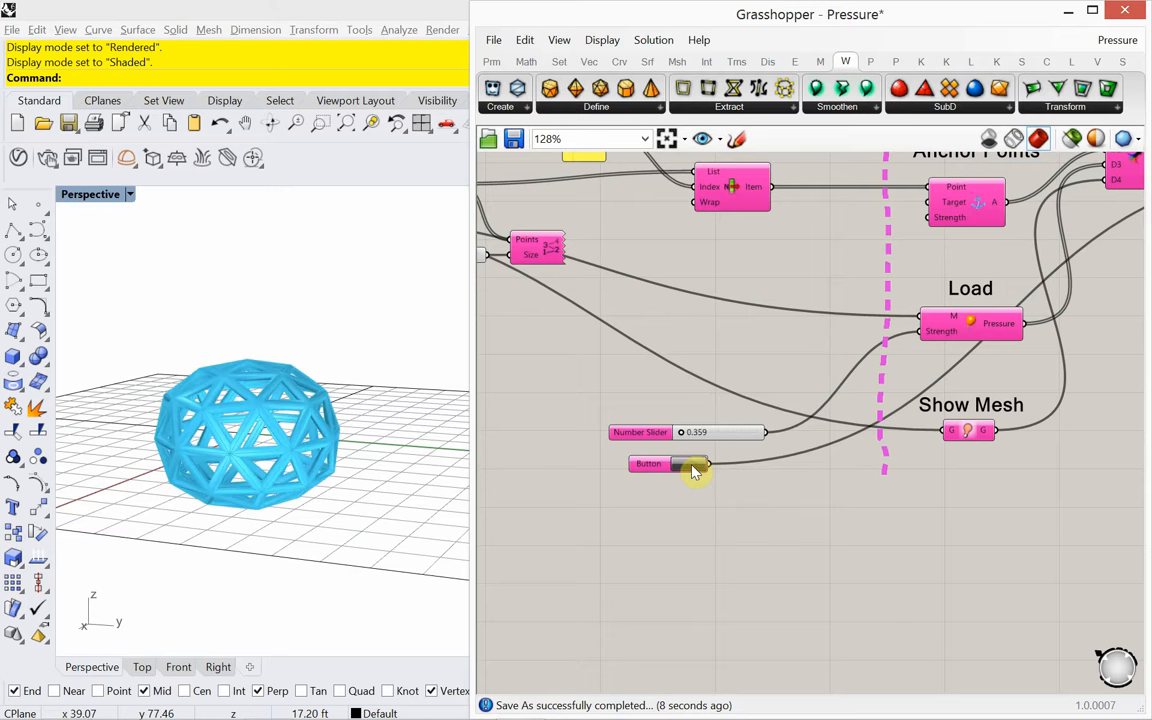
mouse_move(692, 470)
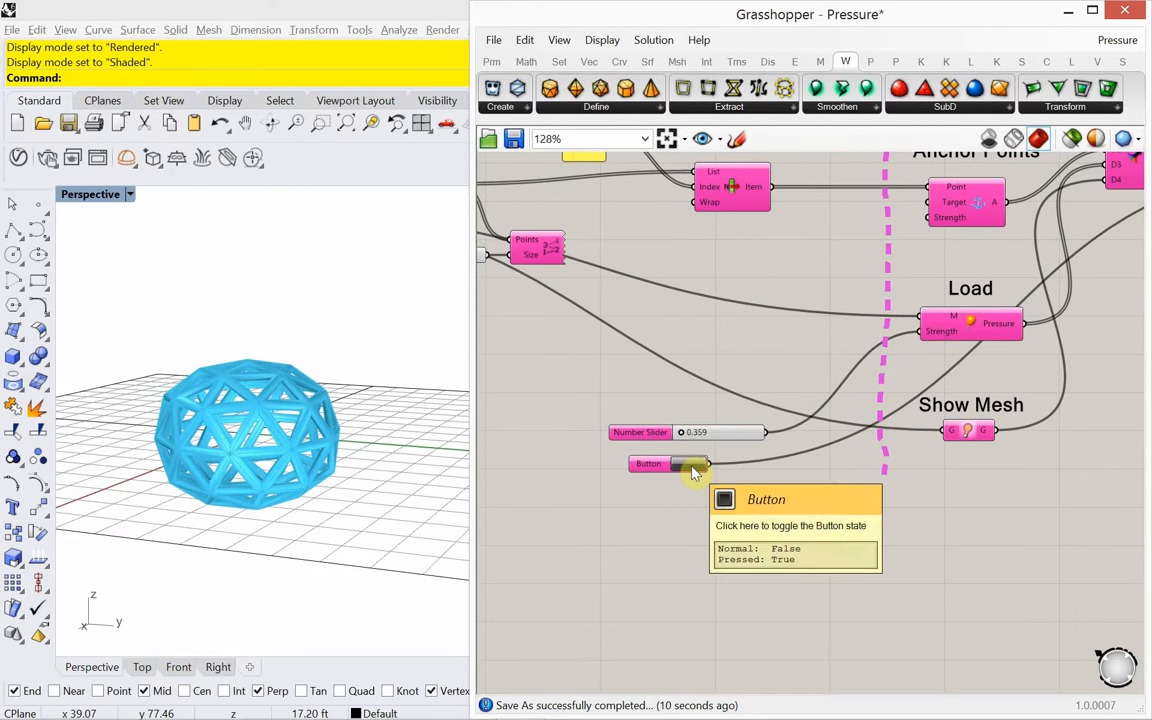
Insert a Negative component before Load Strength, set pressure to 0.236 and rerun the solver.
click(648, 464)
text(n)
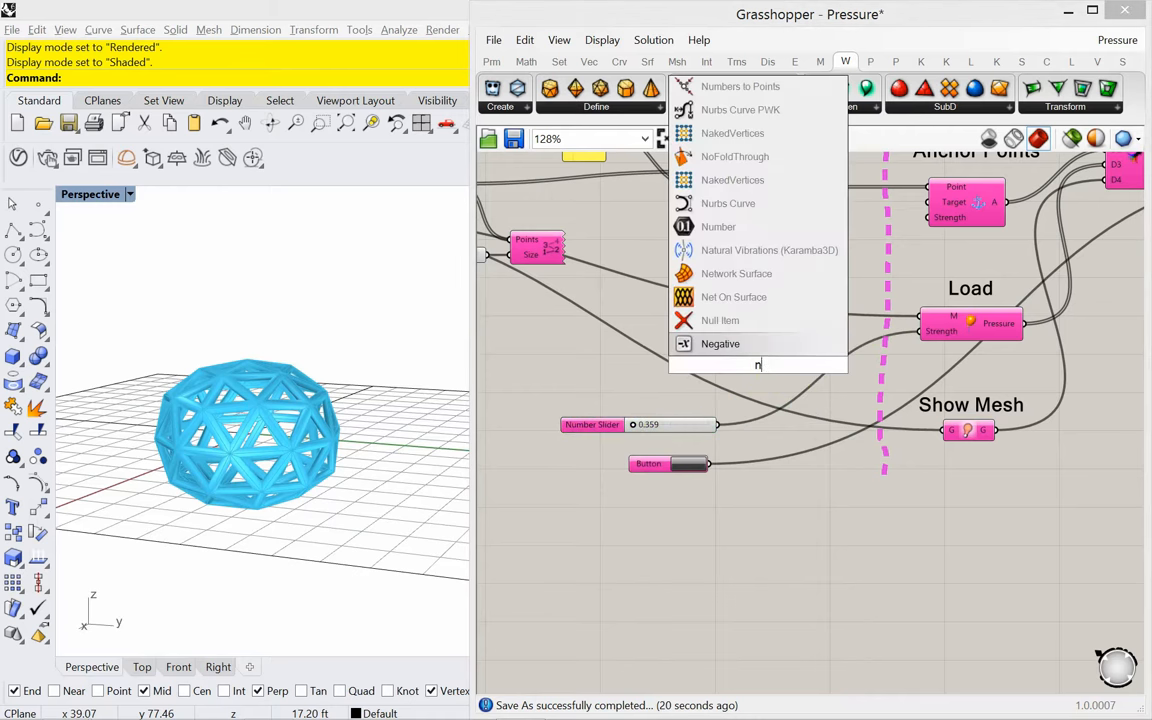
text(egative)
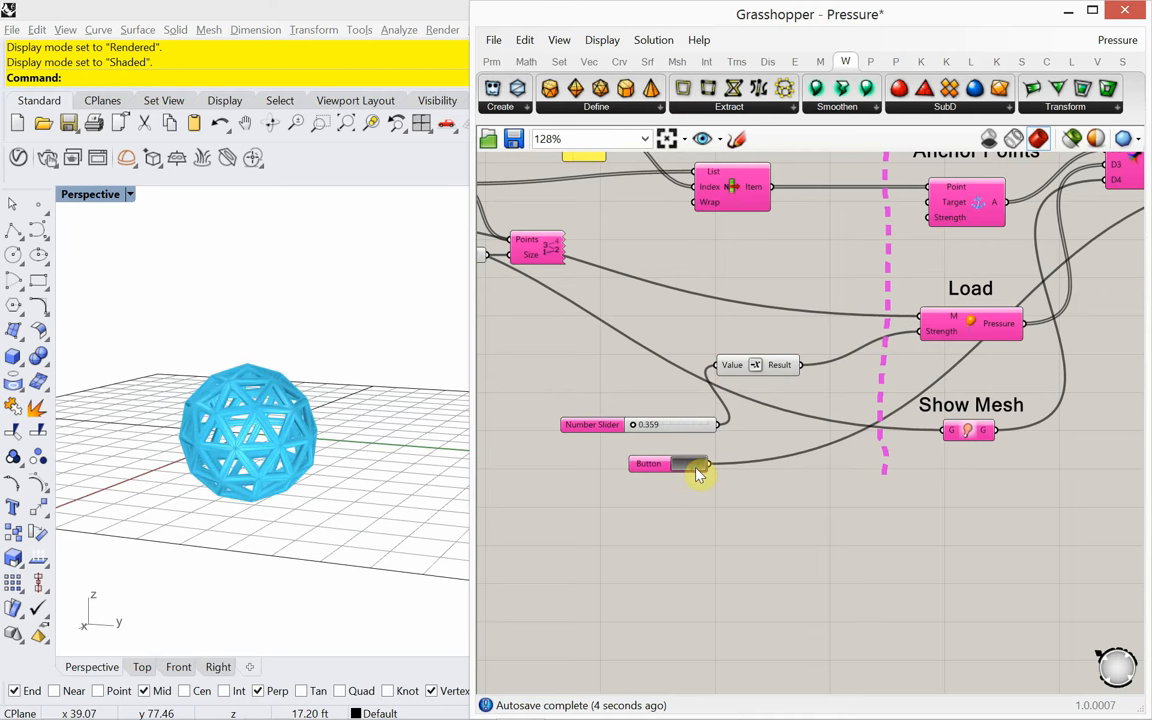
click(650, 464)
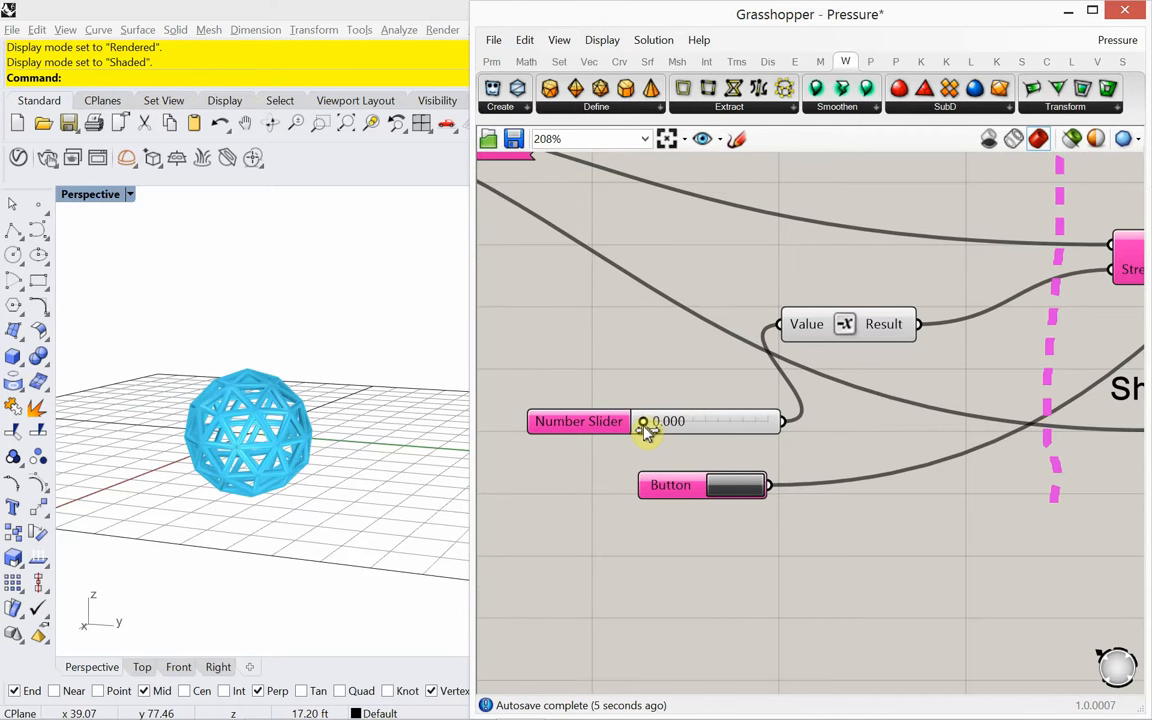
drag(644, 420, 656, 420)
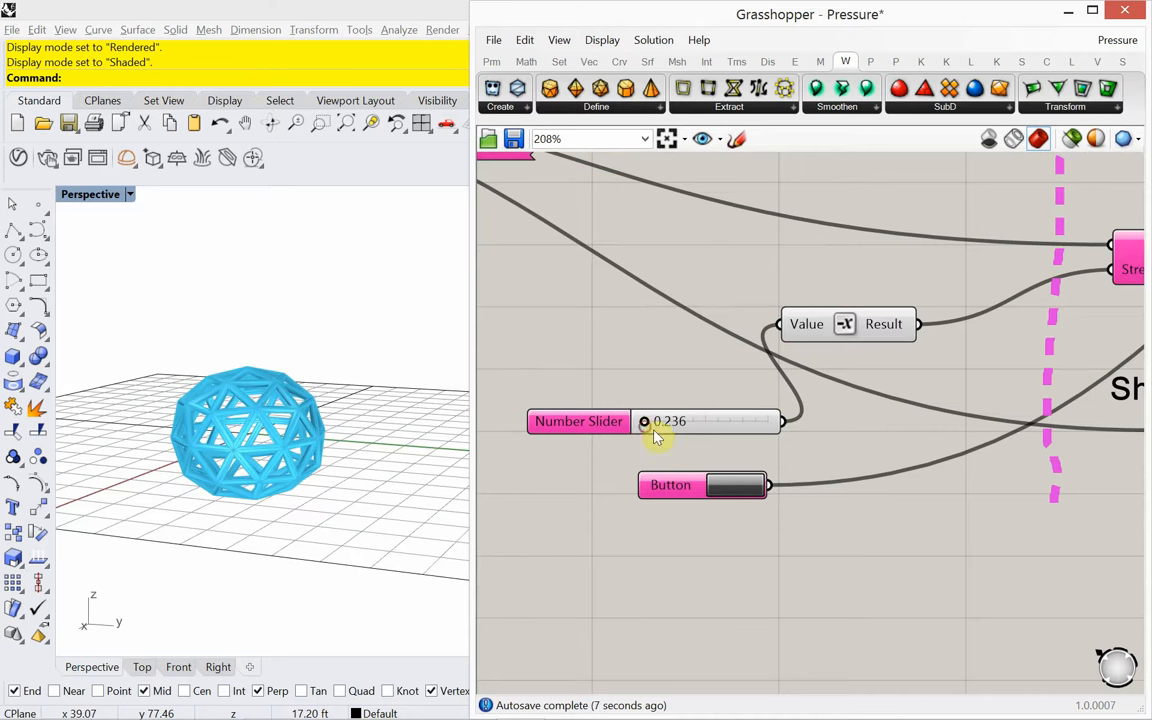
click(730, 486)
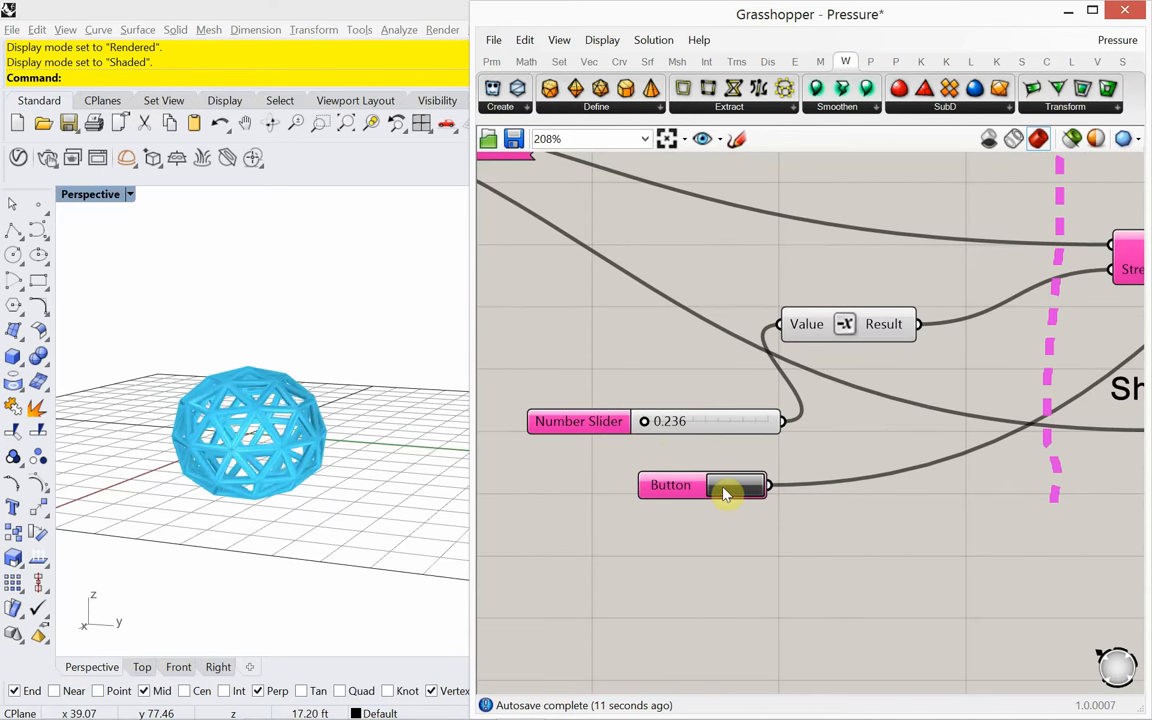
scroll(down, 3)
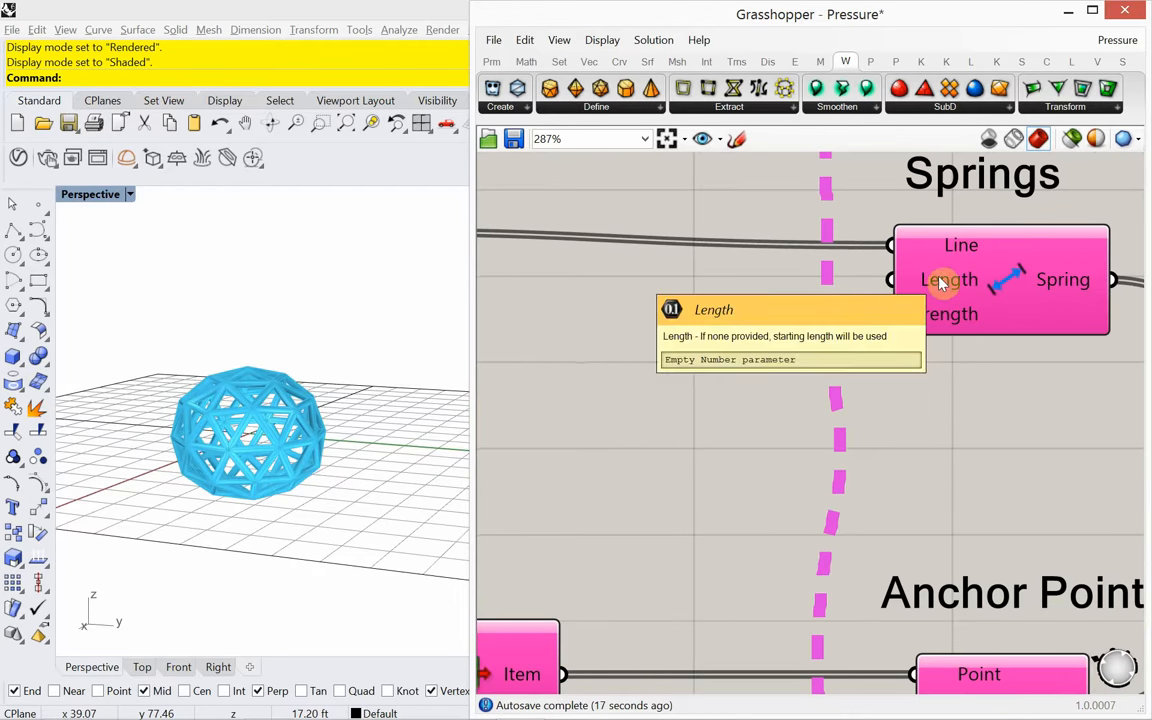
mouse_move(938, 314)
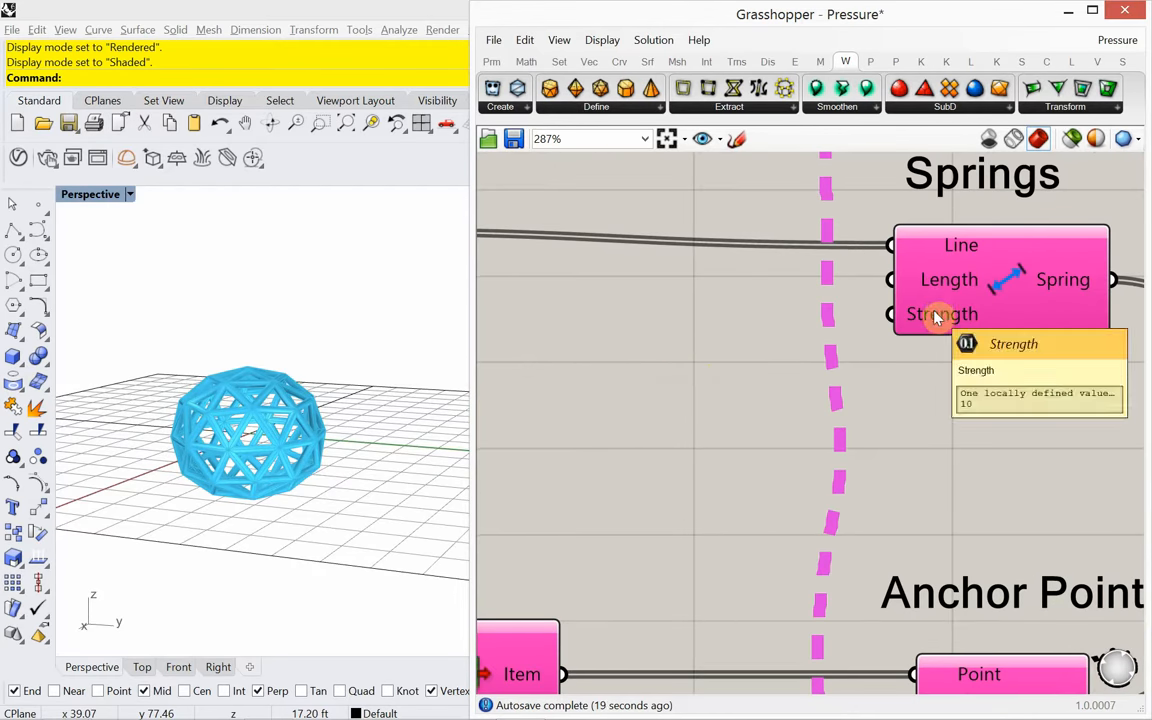
mouse_move(924, 306)
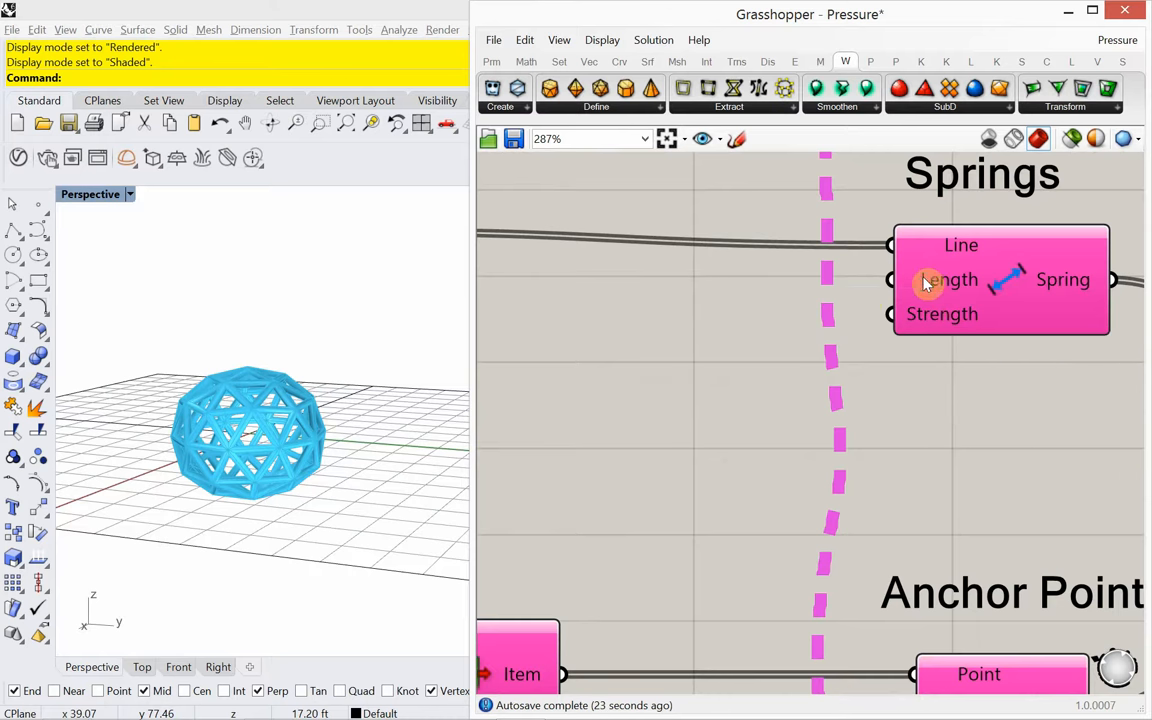
mouse_move(920, 290)
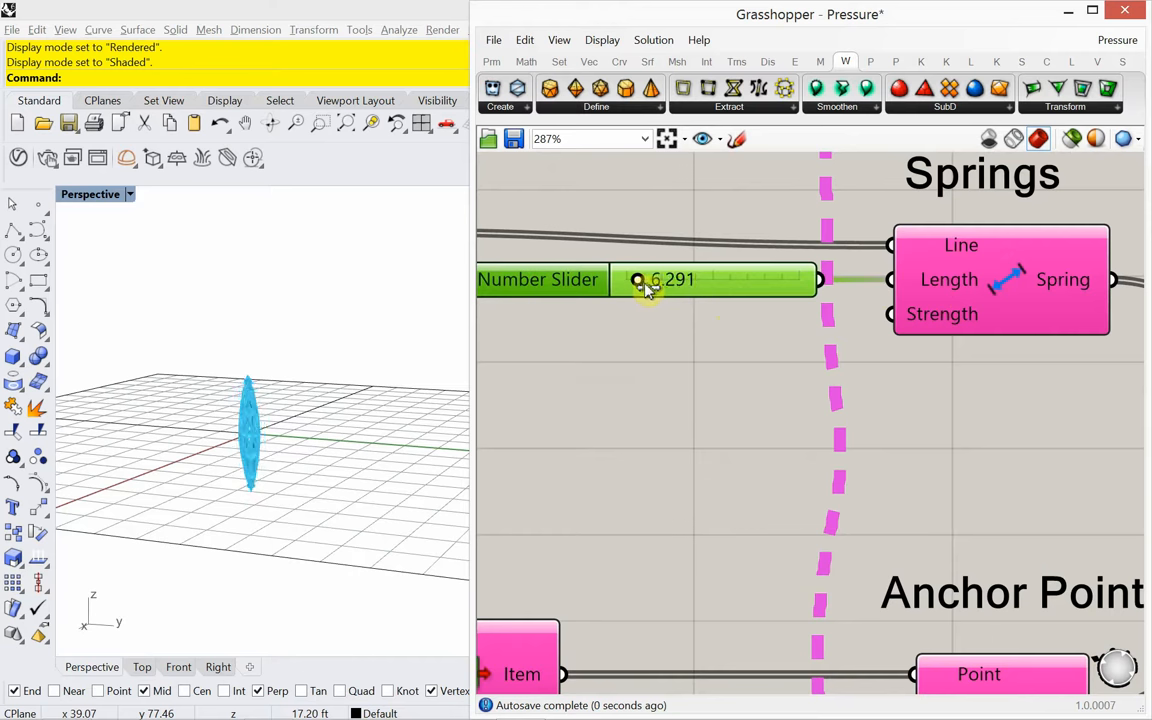
Drag the Springs Length slider to 13.947.
drag(636, 280, 672, 280)
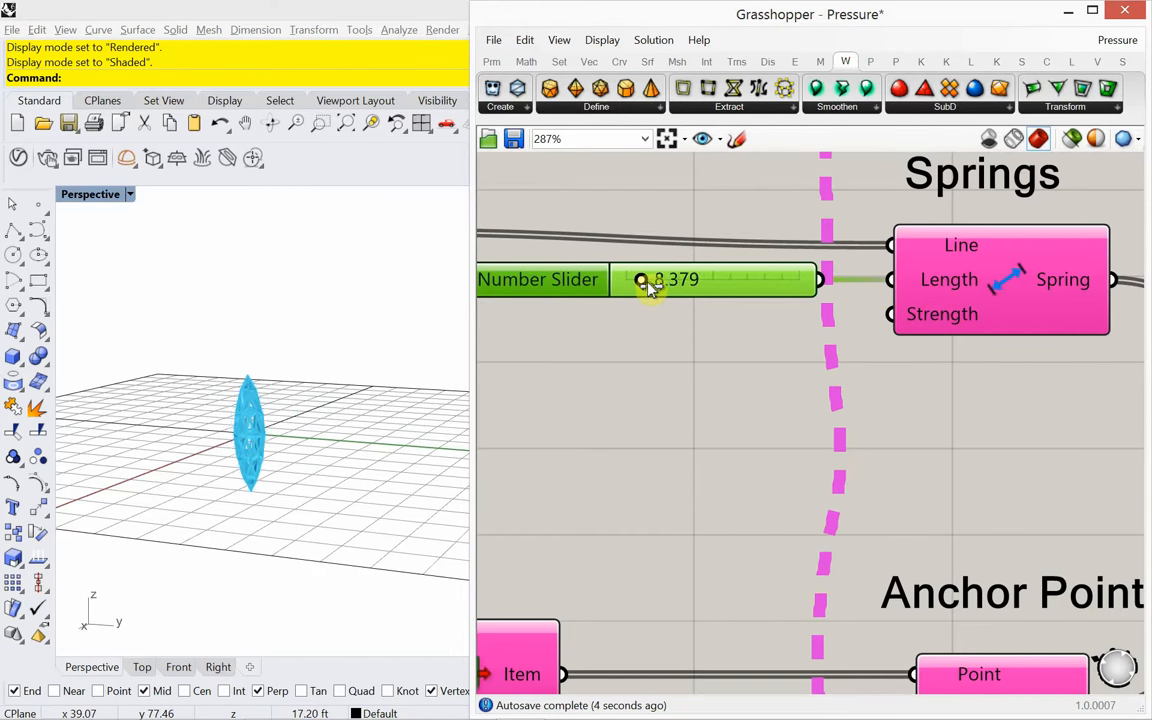
drag(644, 280, 660, 280)
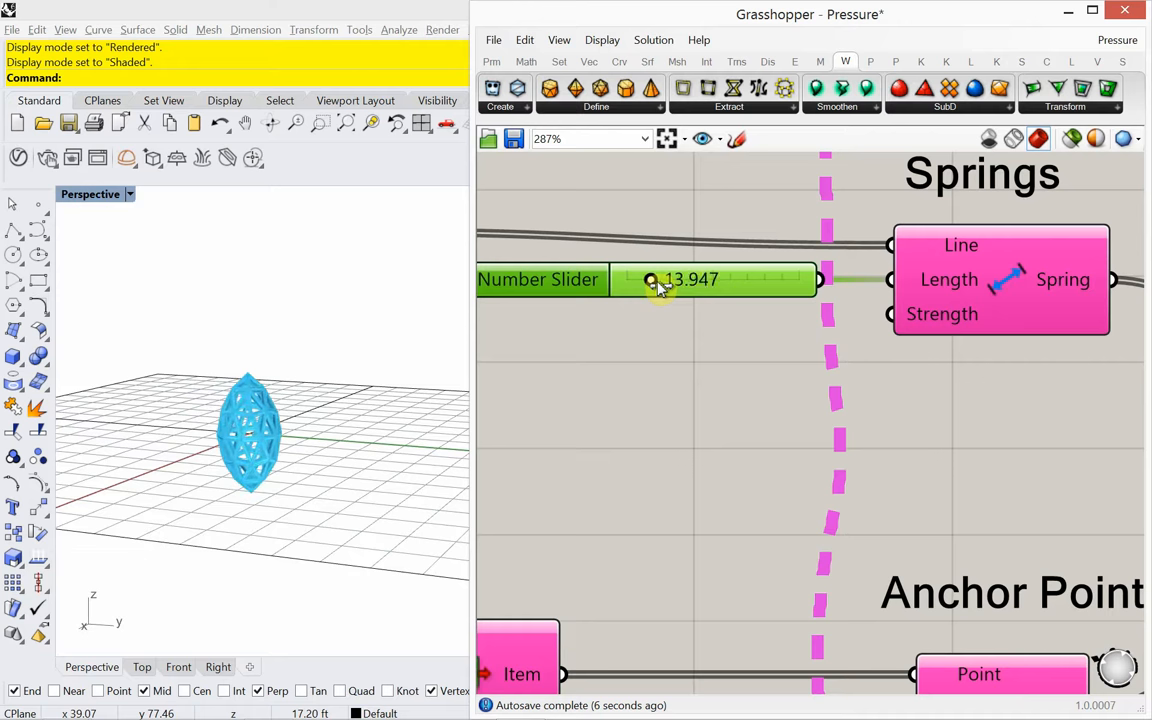
mouse_move(904, 318)
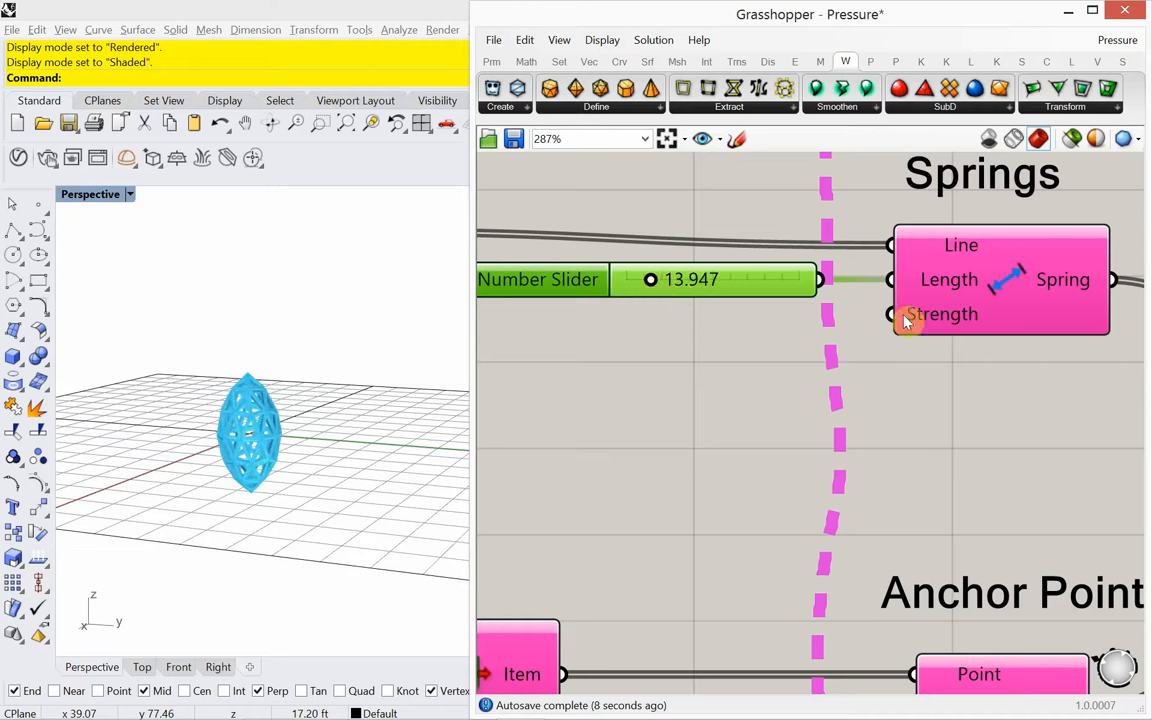
mouse_move(910, 318)
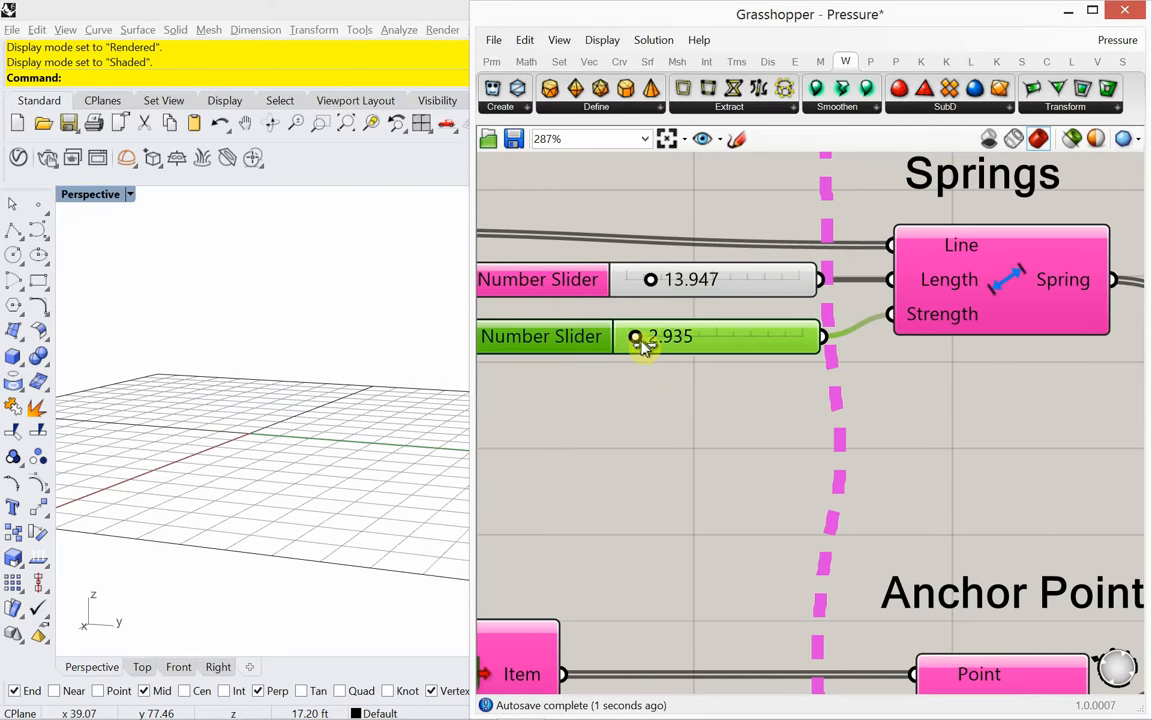
scroll(down, 3)
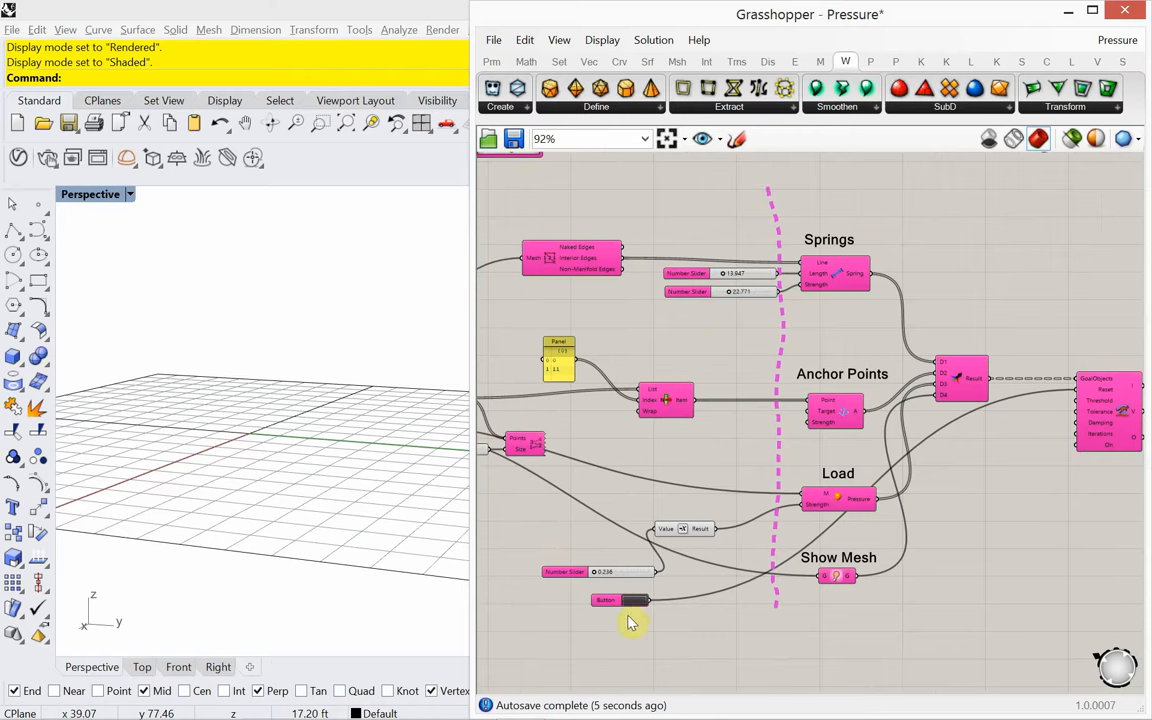
Lower spring length to 8.623 and strength to 8.277, then rerun the inflation.
click(628, 600)
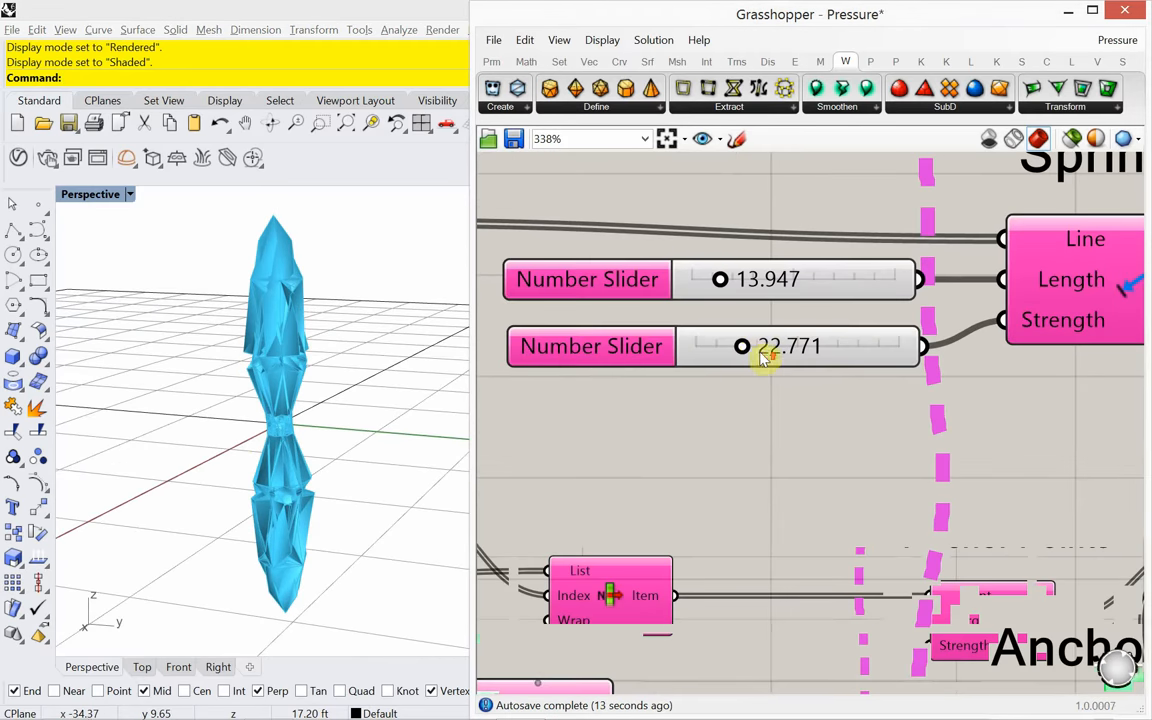
drag(740, 346, 728, 346)
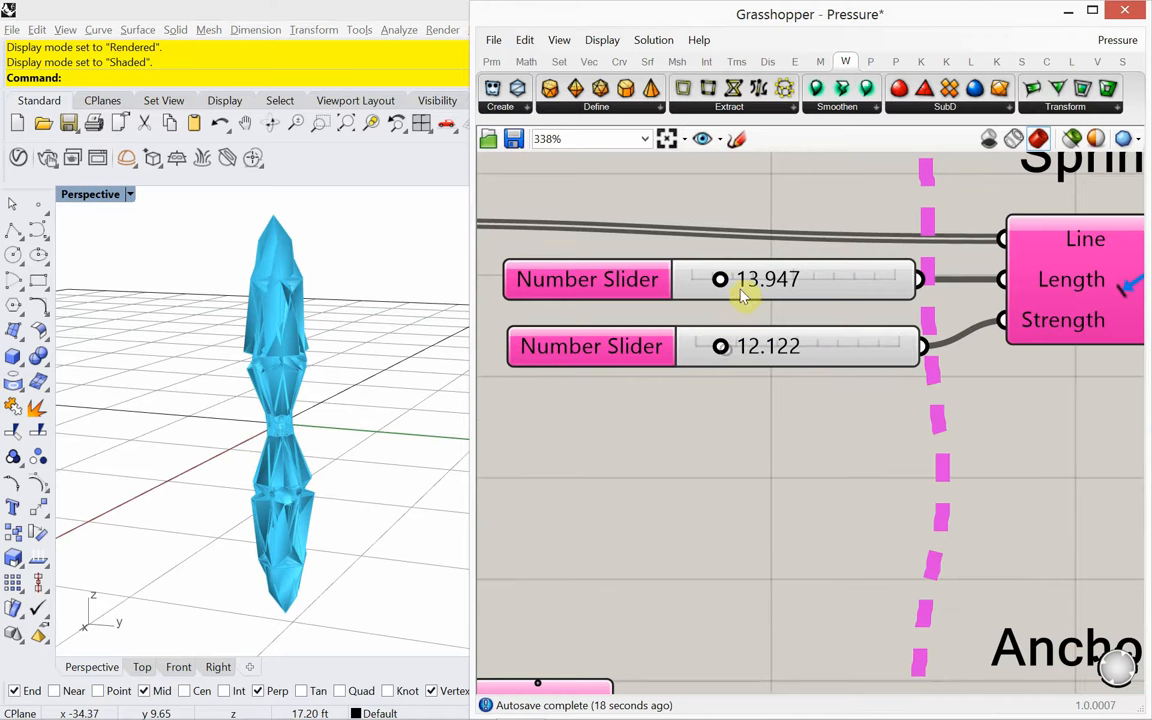
drag(720, 280, 710, 280)
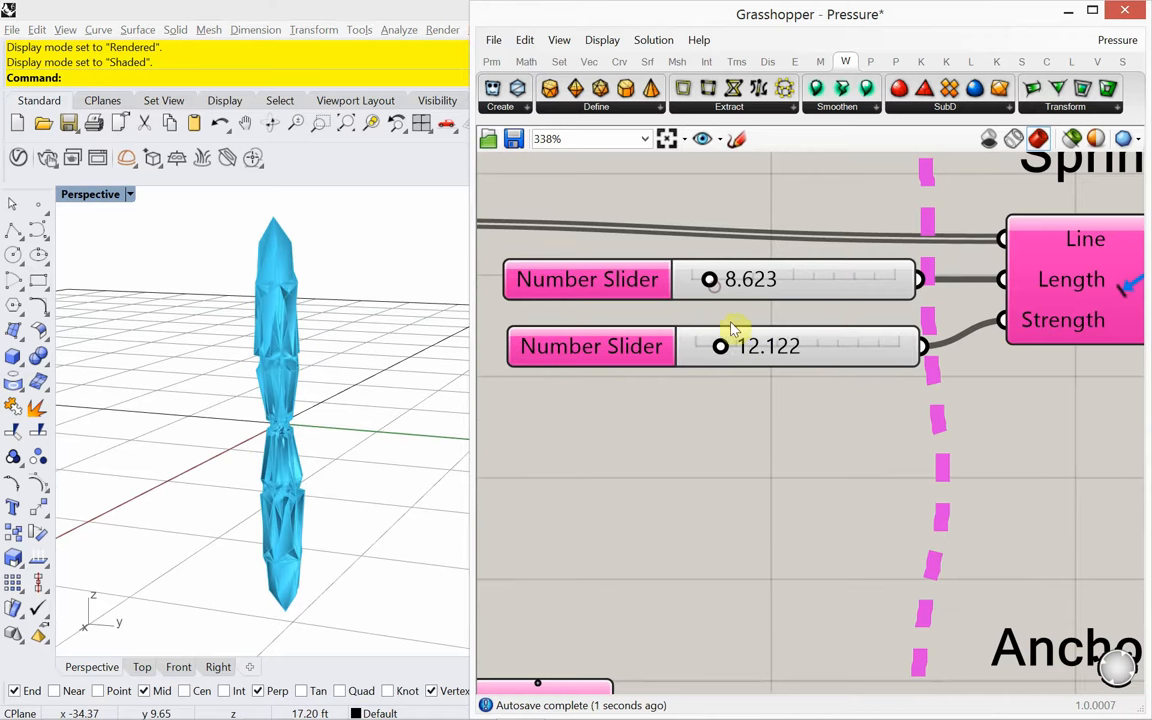
drag(720, 346, 718, 346)
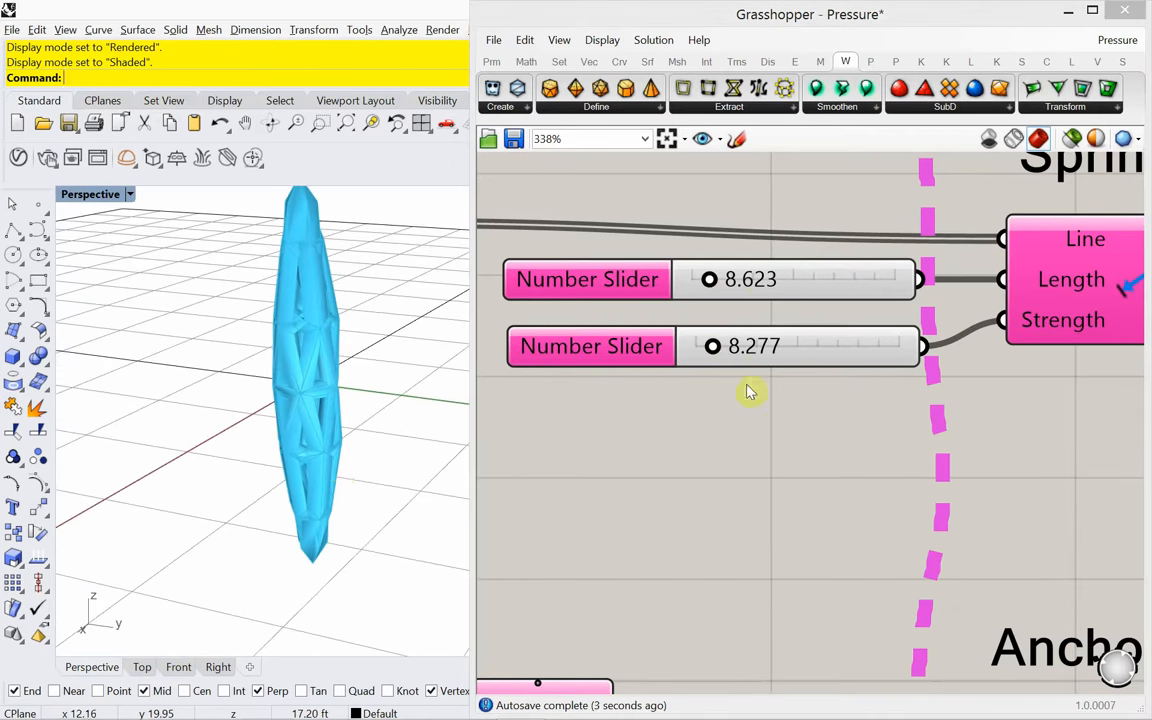
scroll(down, 3)
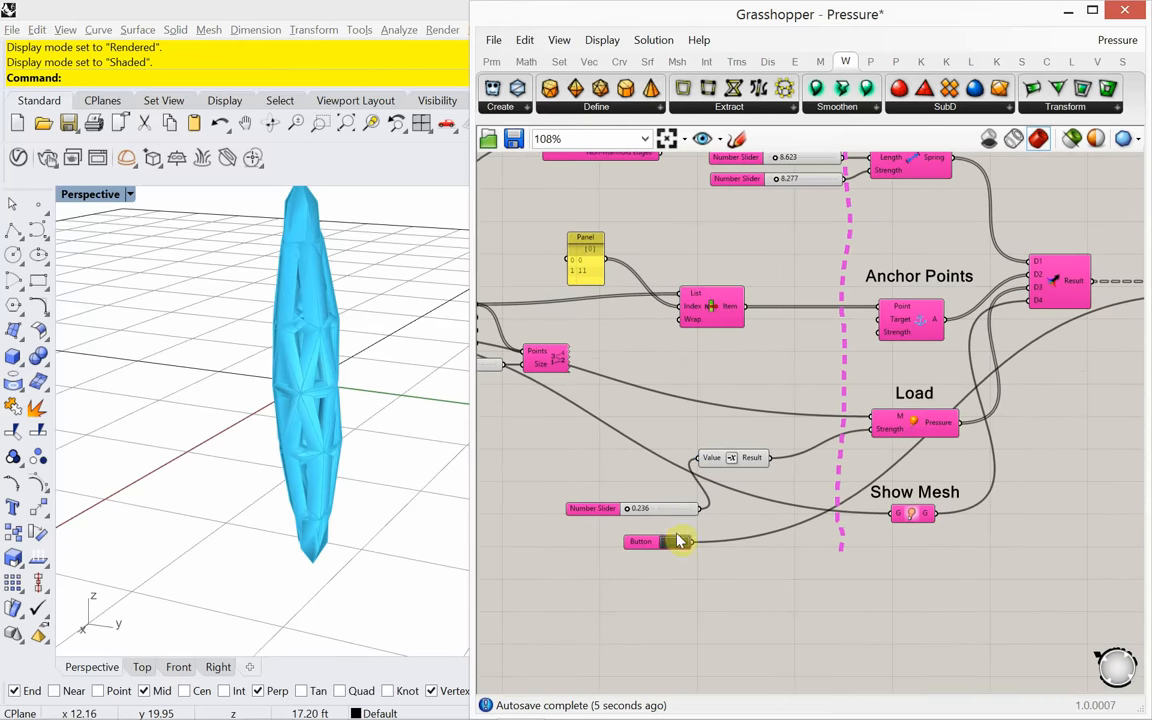
click(660, 540)
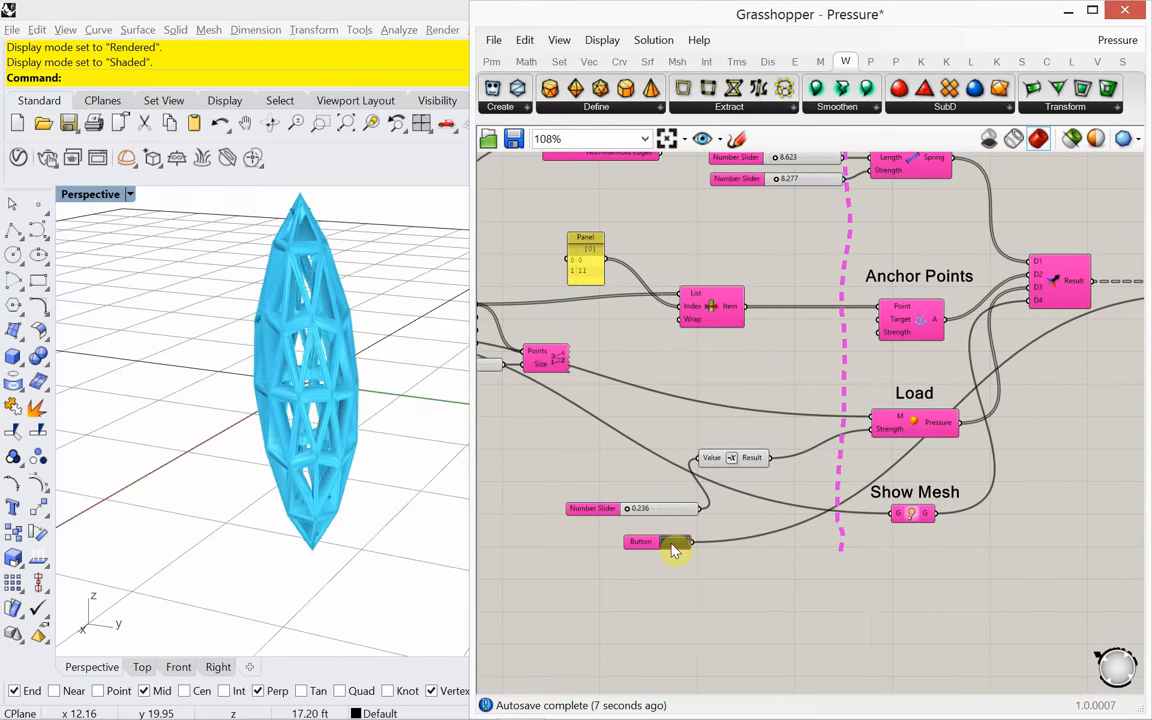
click(658, 540)
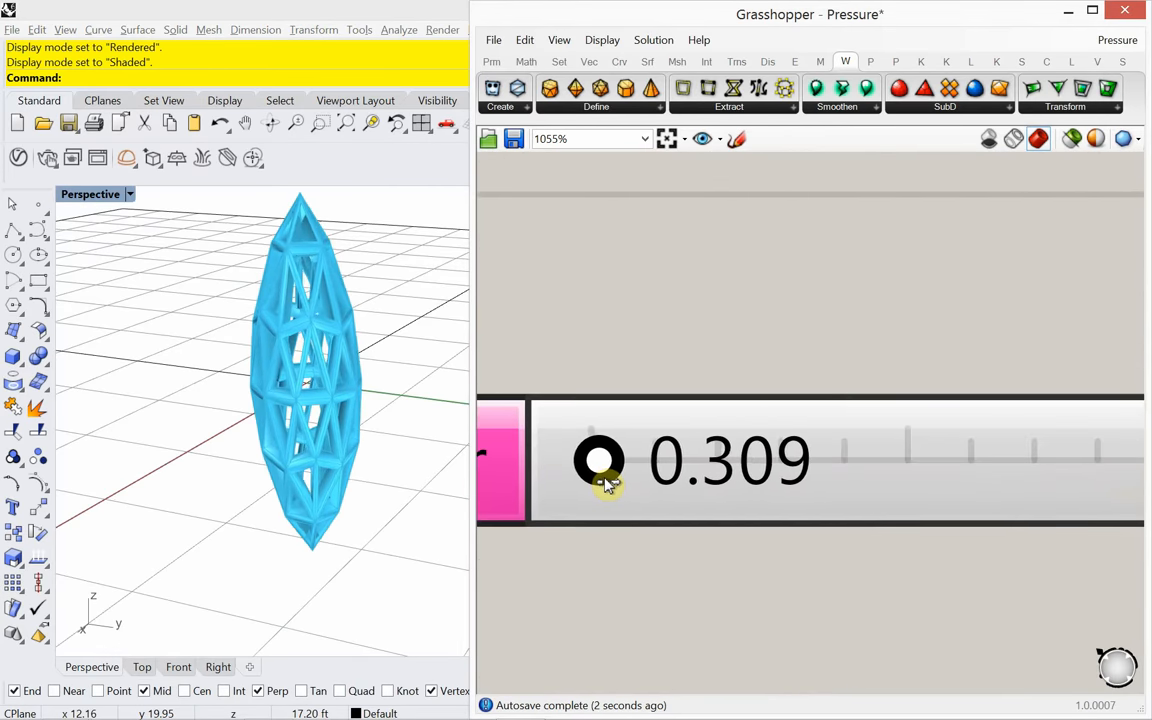
Raise the inflation load to 0.793 and rerun so the mesh puffs into an egg shape.
drag(598, 460, 612, 460)
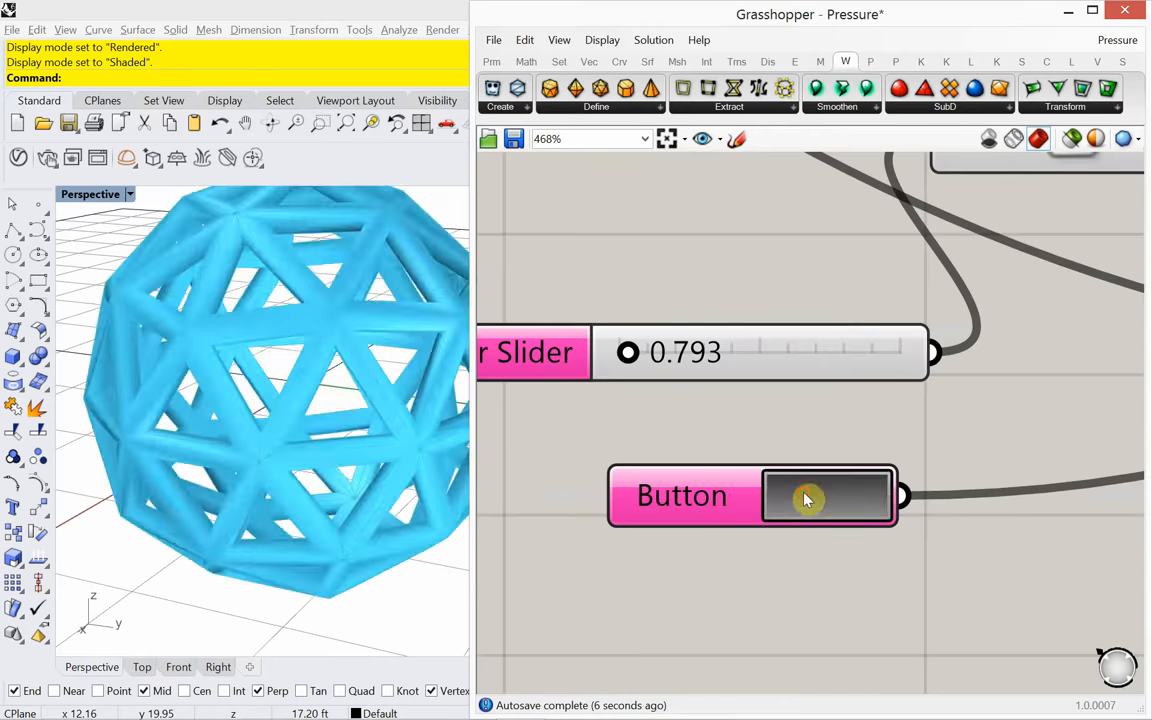
click(828, 496)
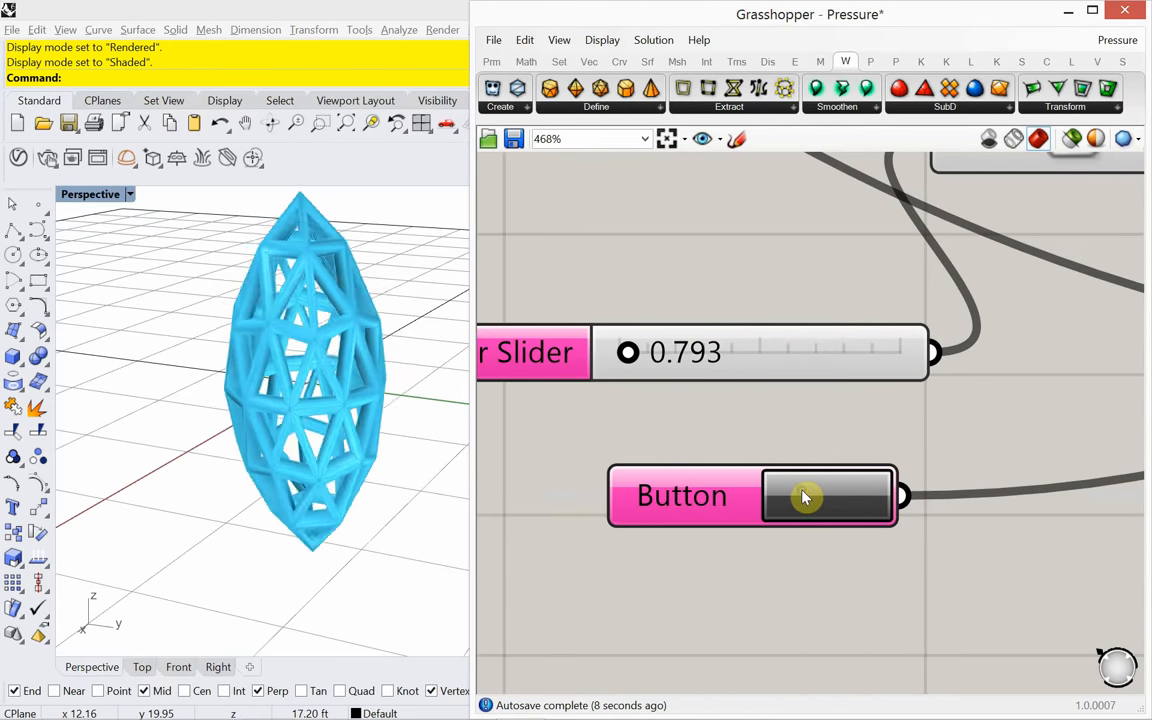
click(800, 496)
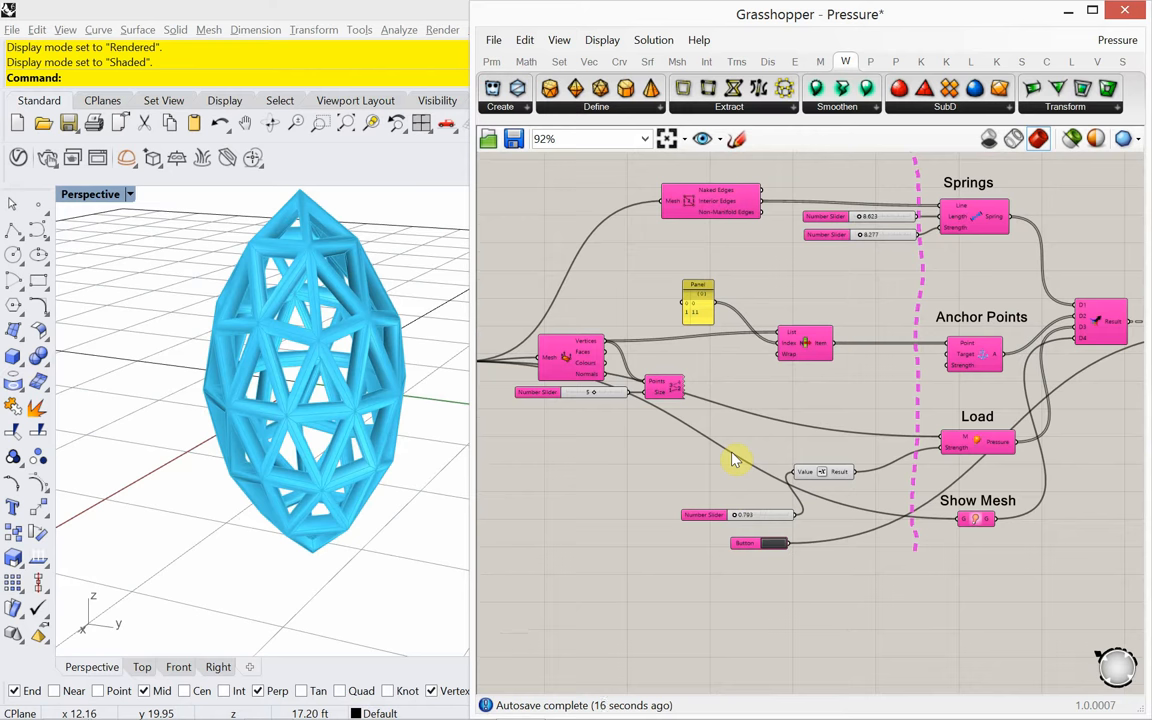
mouse_move(852, 410)
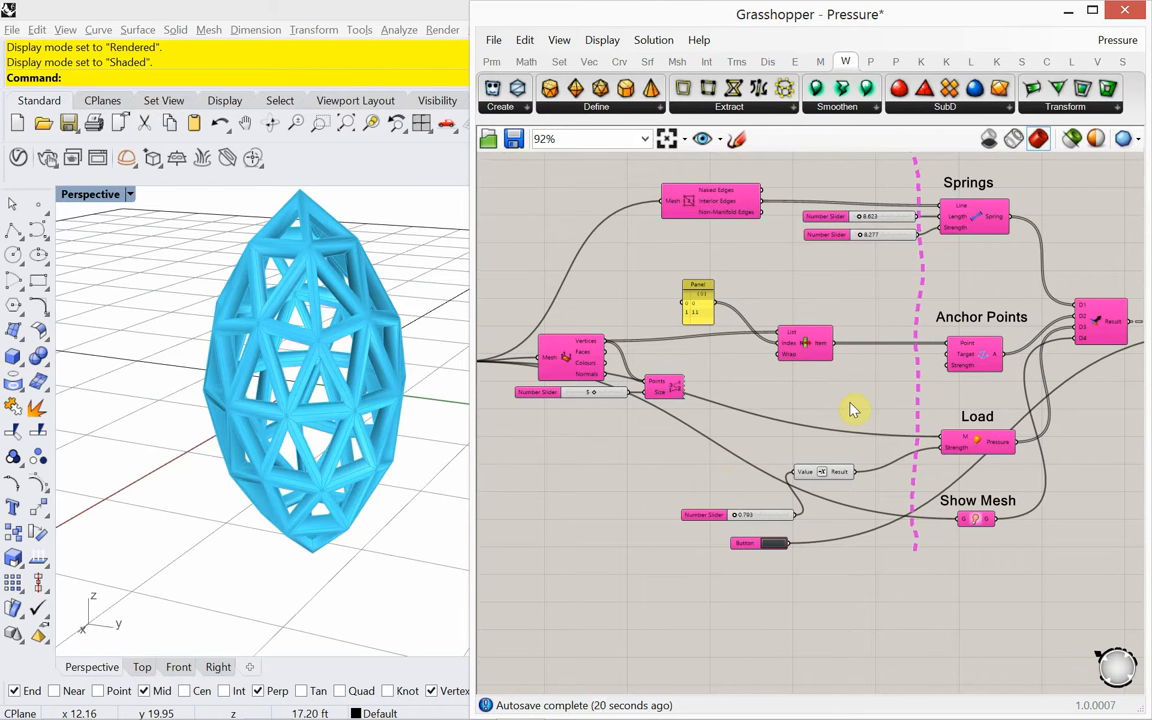
mouse_move(744, 390)
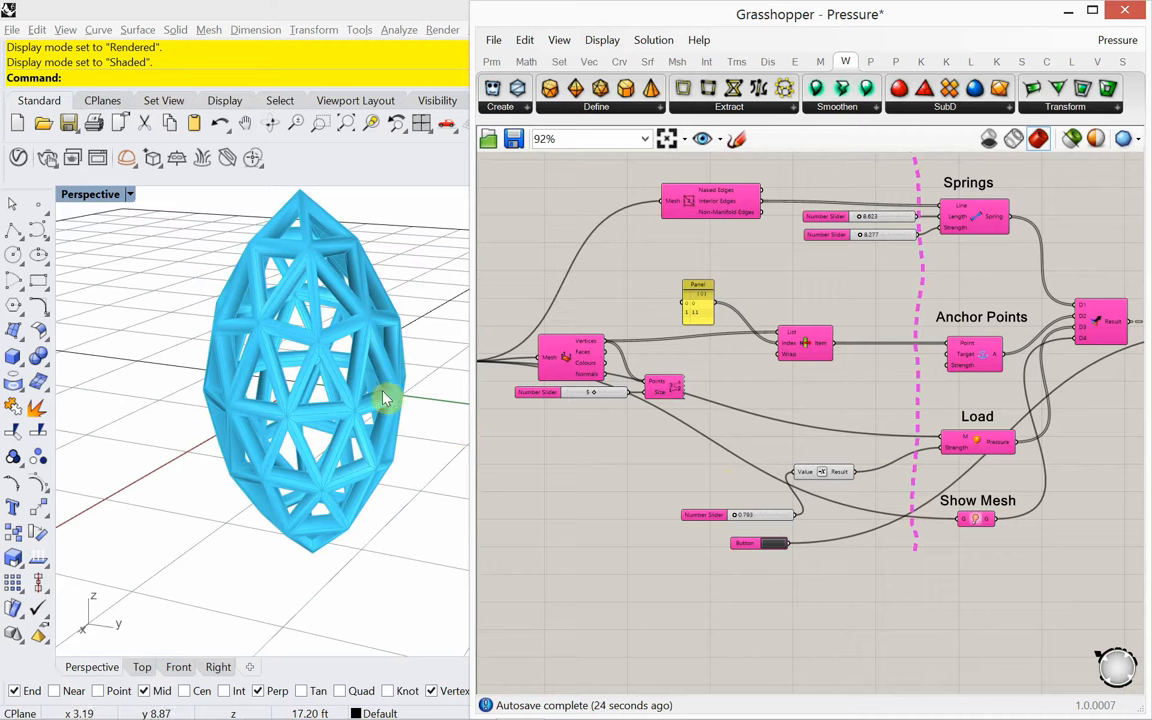
mouse_move(358, 358)
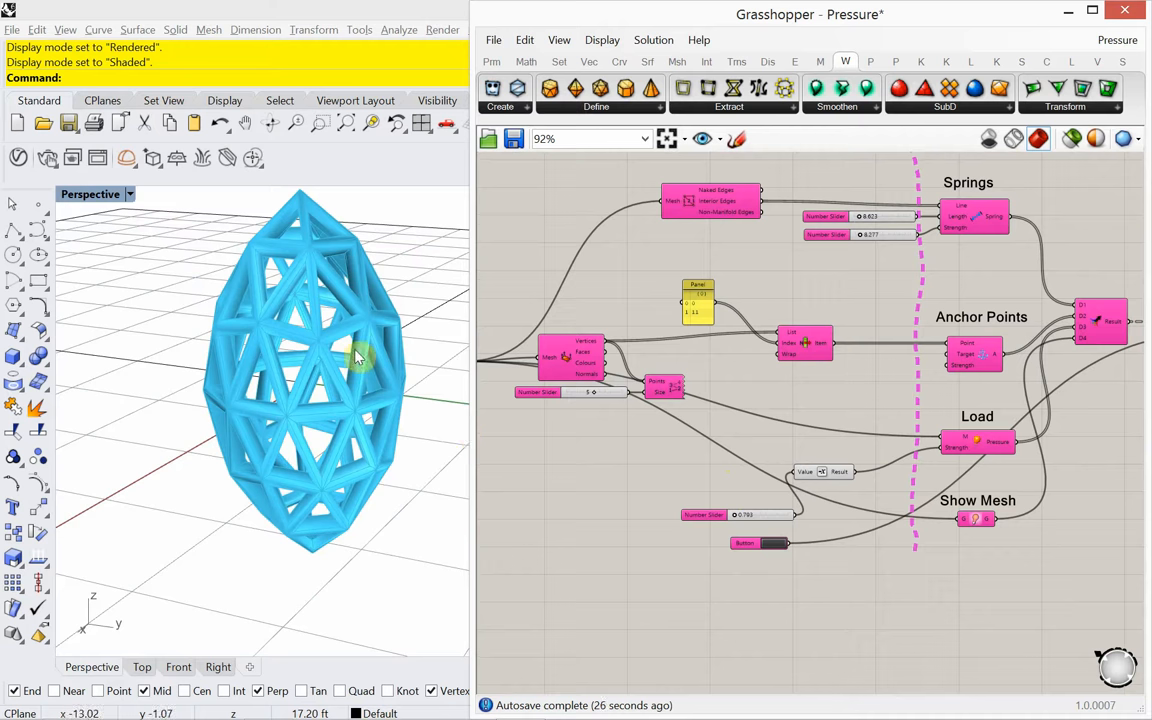
mouse_move(340, 332)
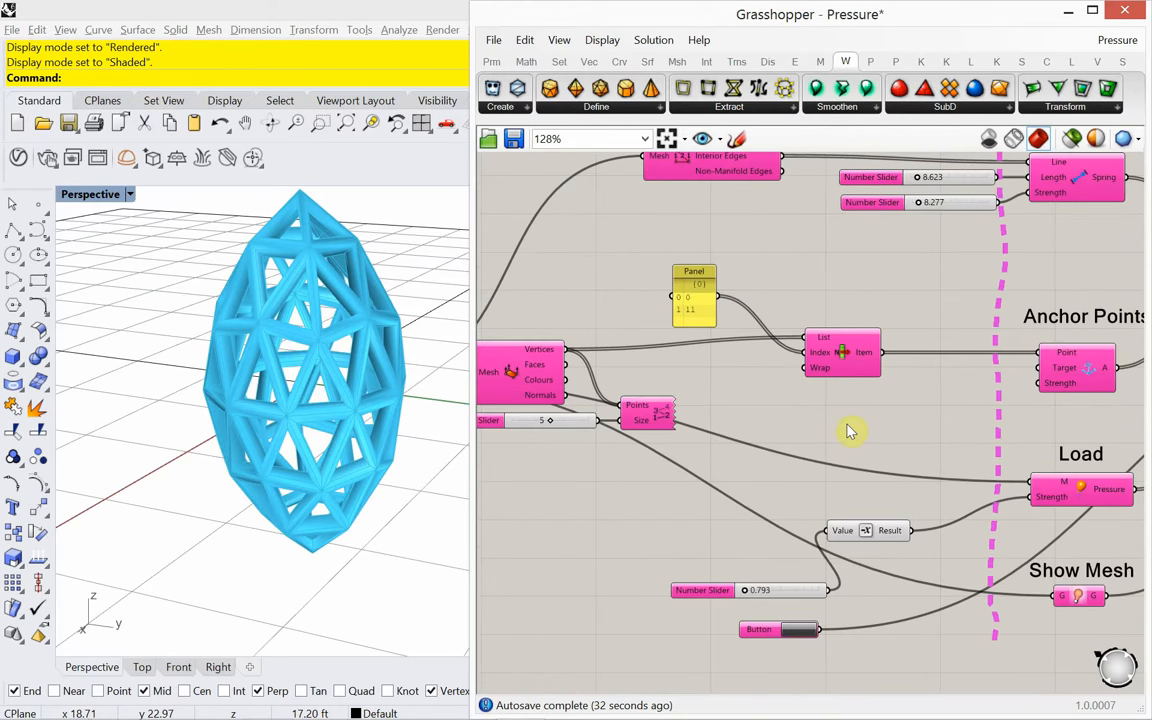
Retext the scribble note to 'Random Anchor Points'.
scroll(down, 3)
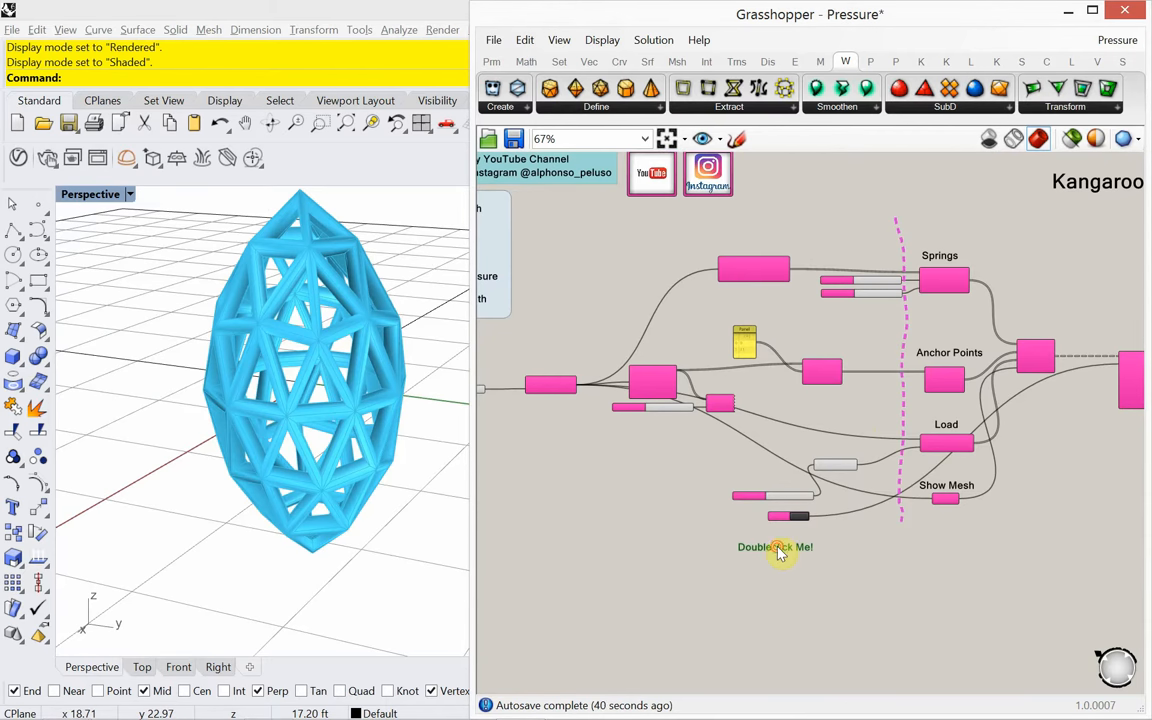
double_click(774, 548)
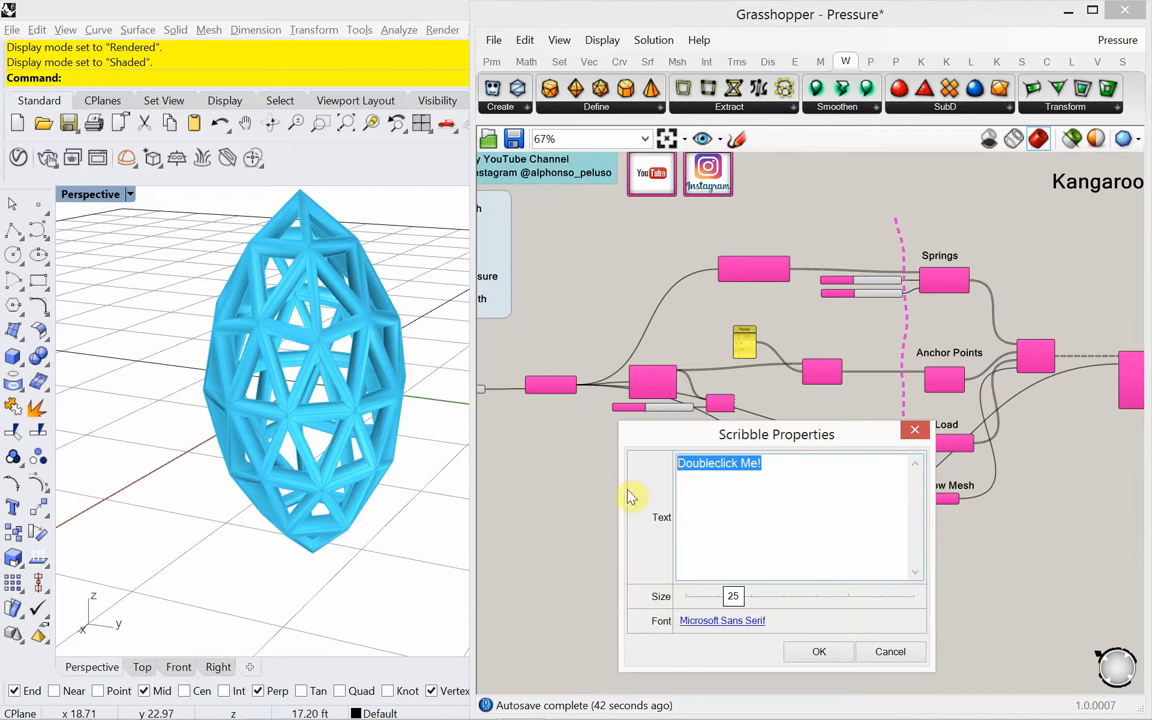
text(Random)
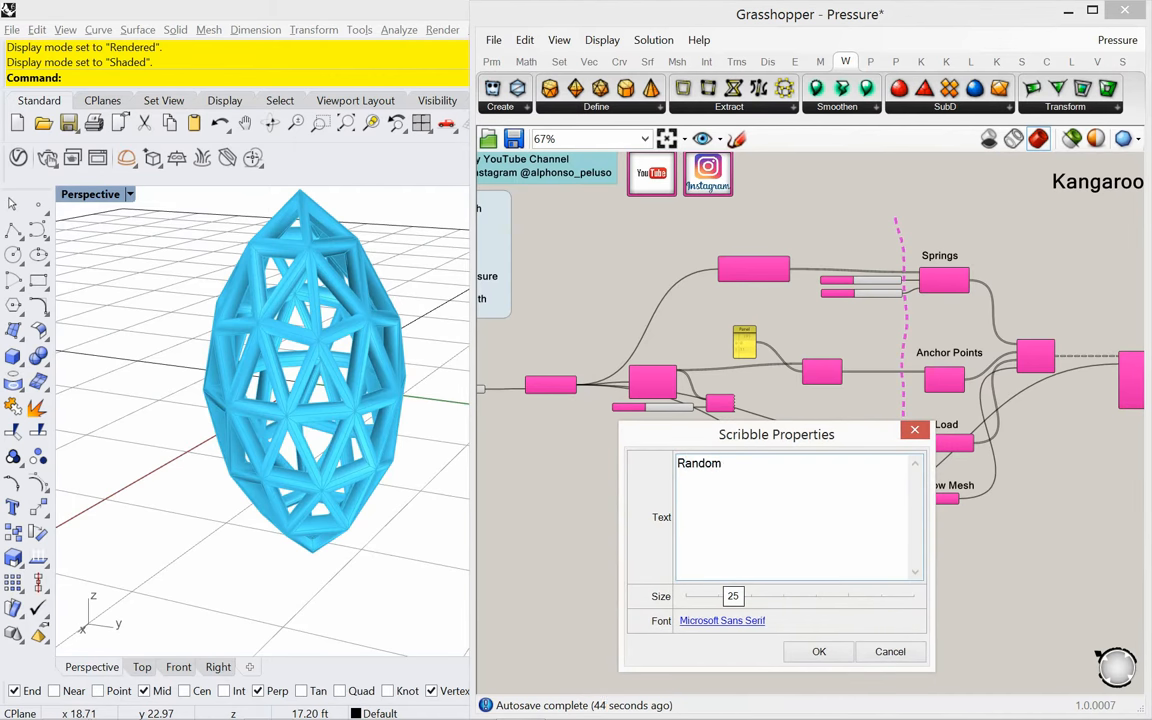
text(Anchor)
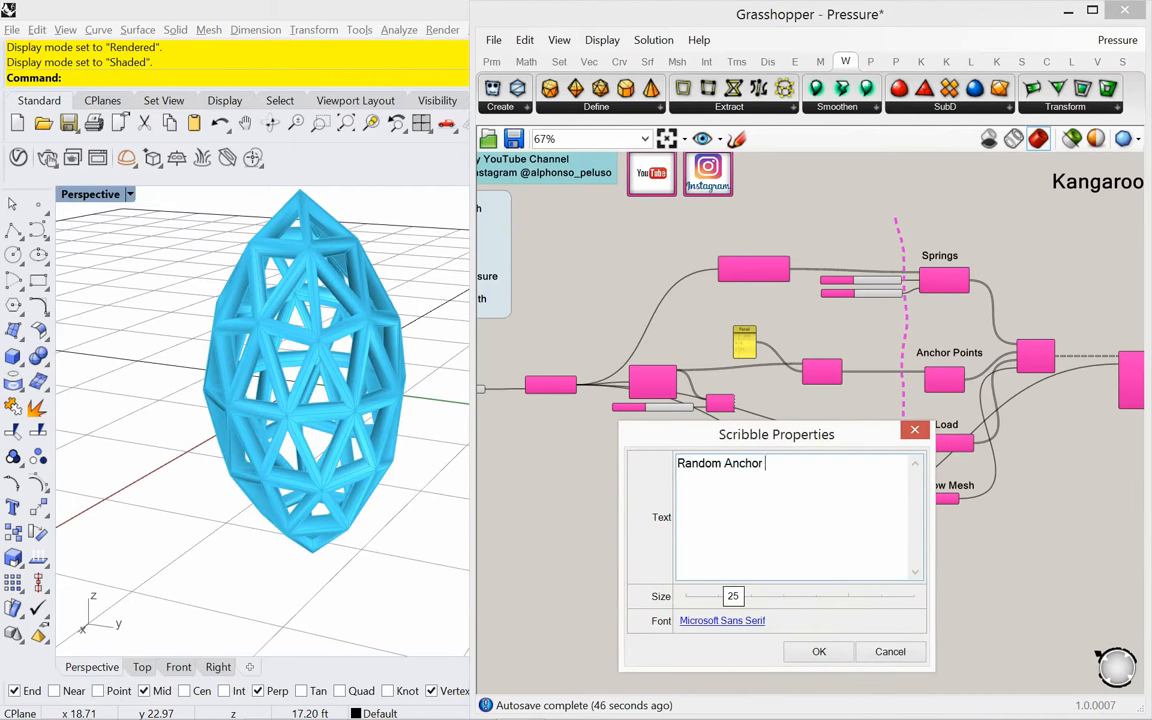
text(Points)
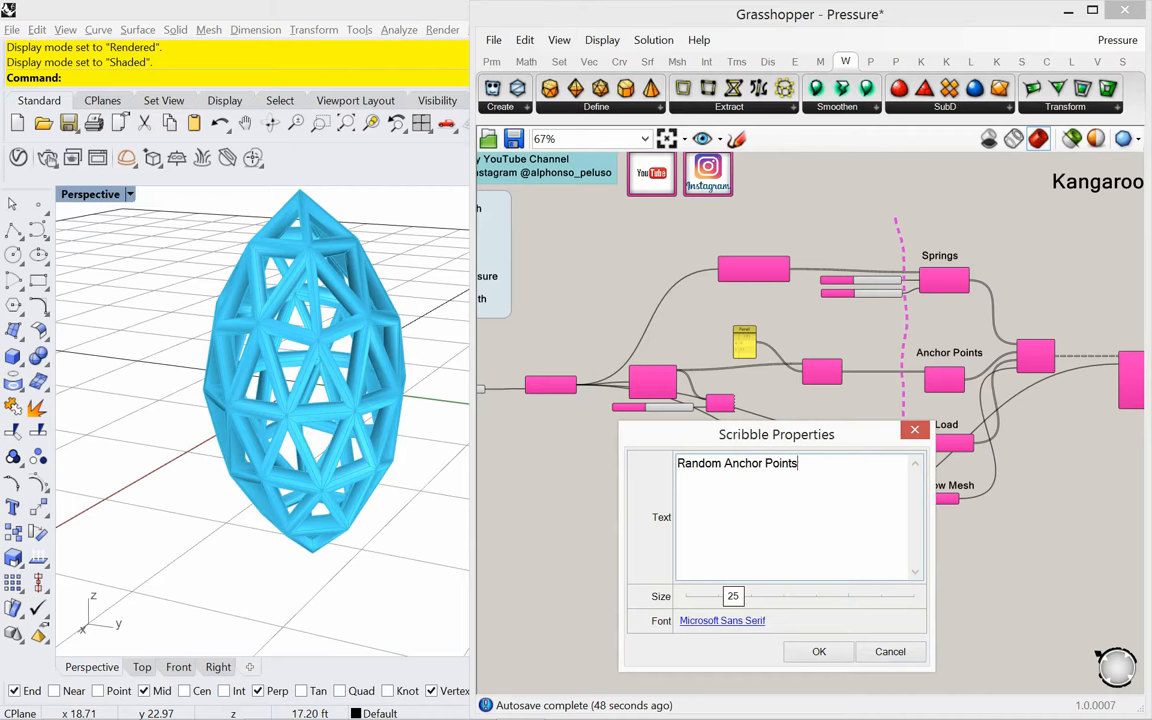
click(818, 652)
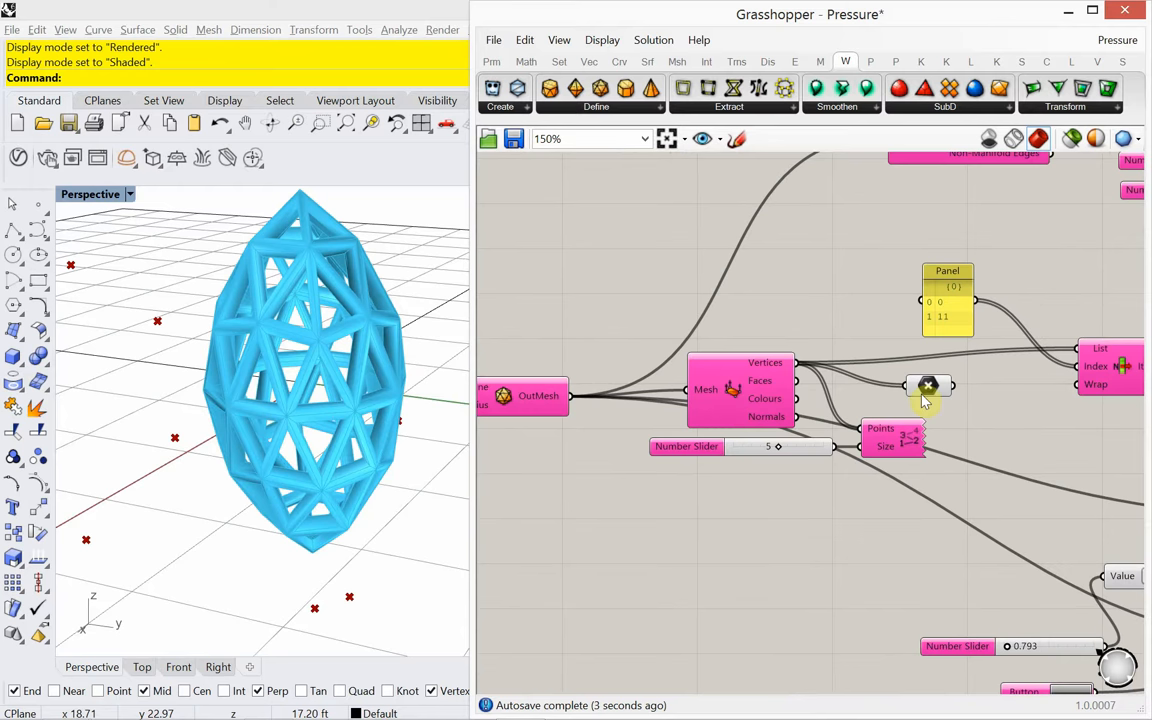
mouse_move(928, 388)
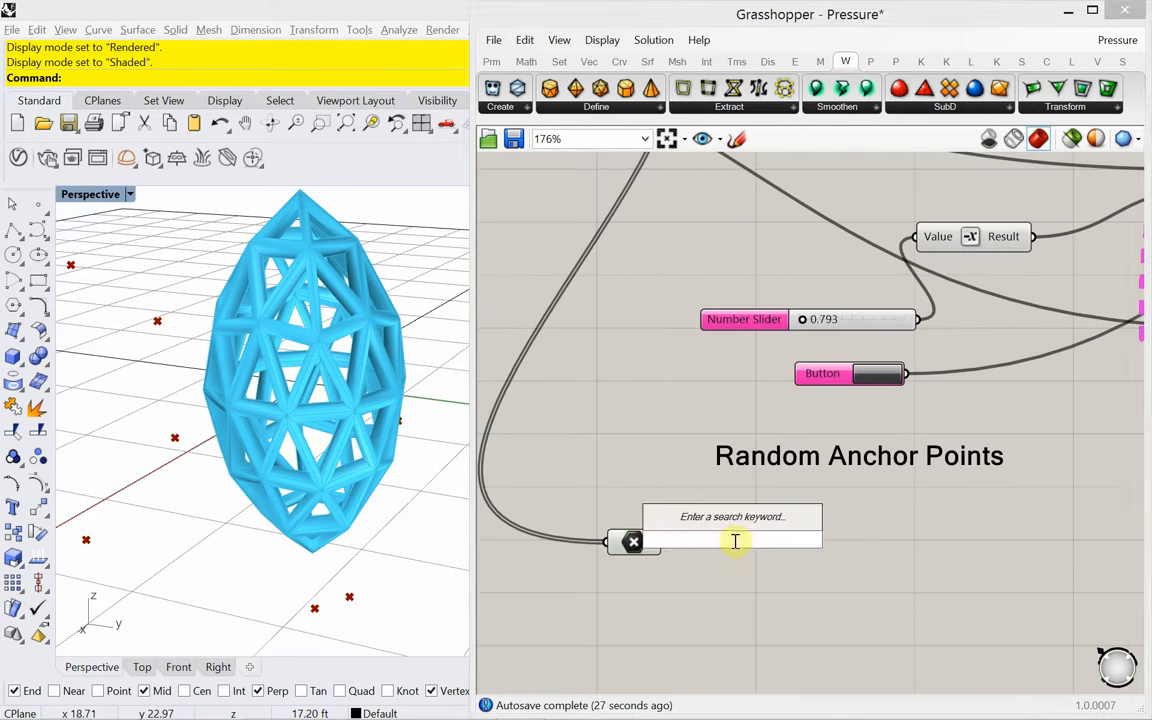
Place Random Reduce on the vertex points with reduction 5 and seed 25, then rerun the inflation.
text(random)
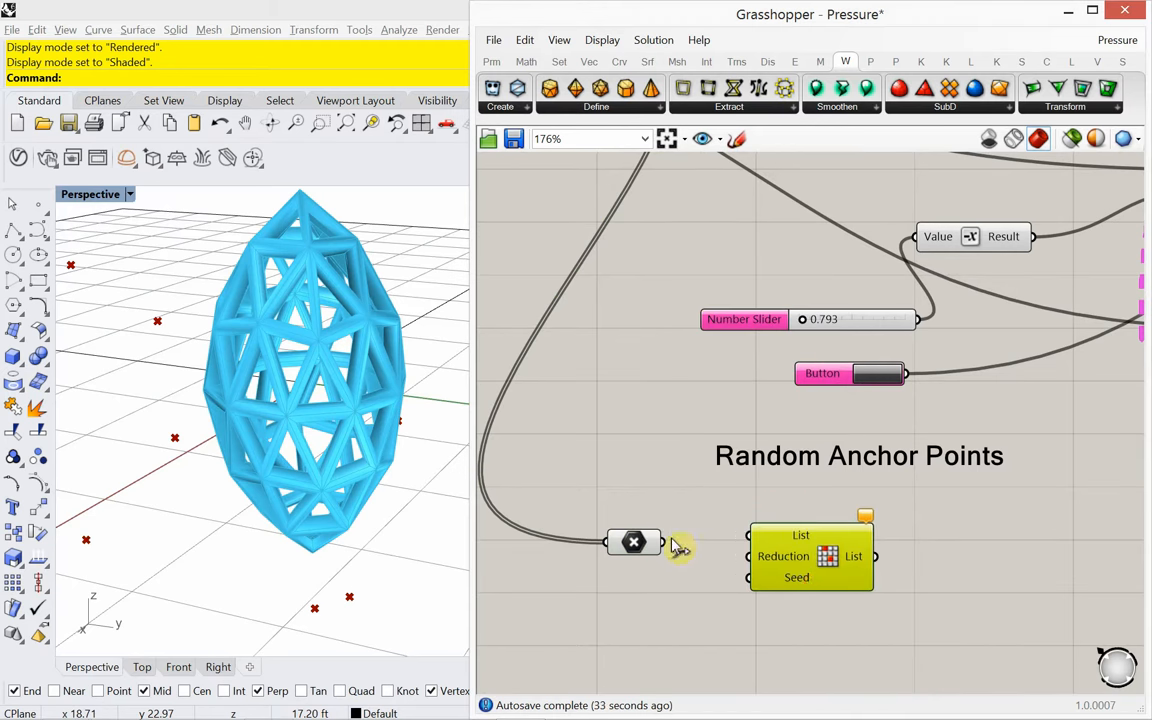
drag(812, 556, 908, 548)
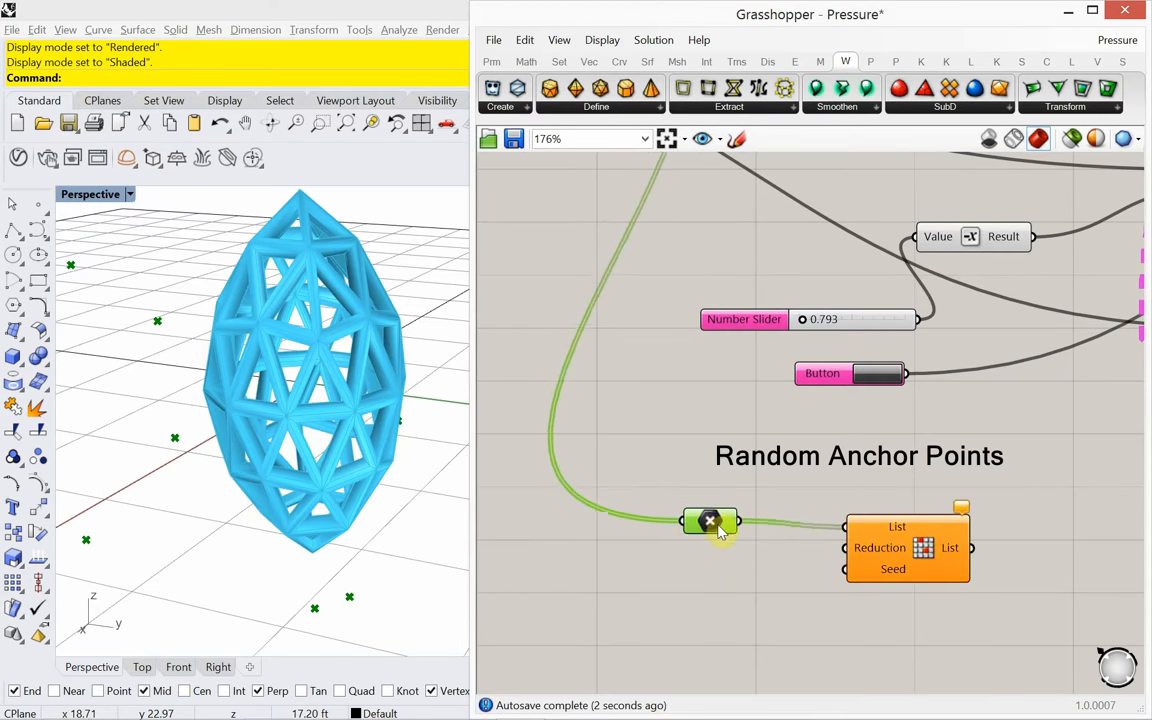
mouse_move(710, 528)
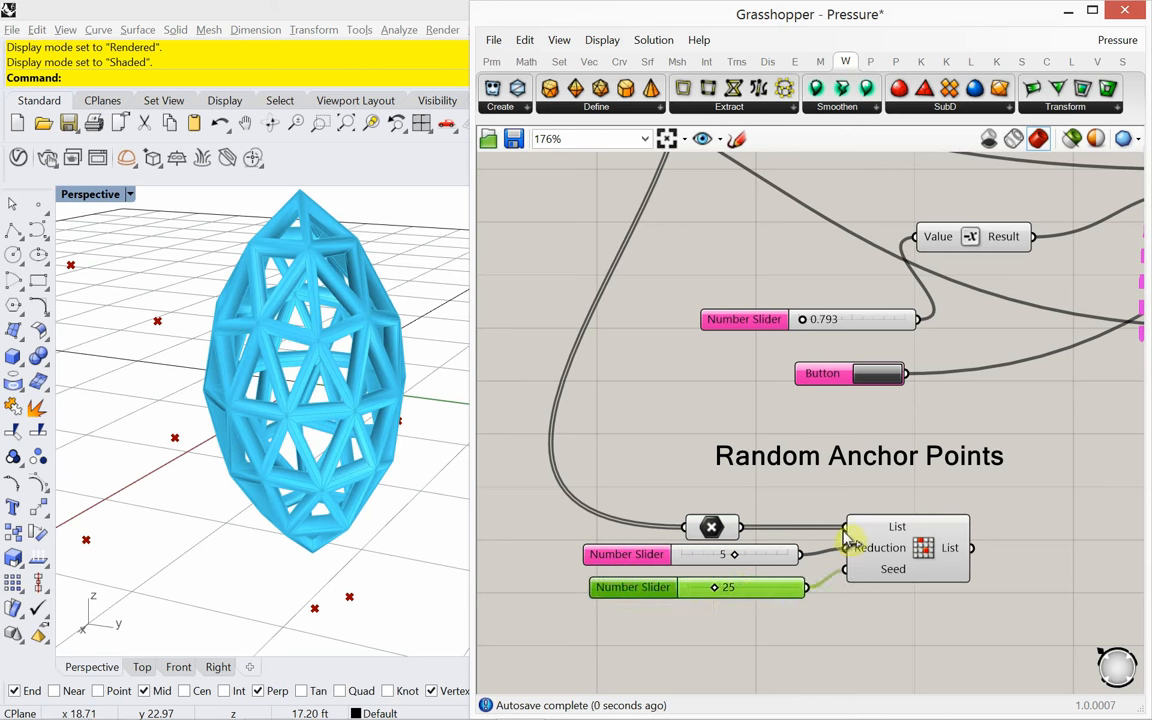
mouse_move(922, 548)
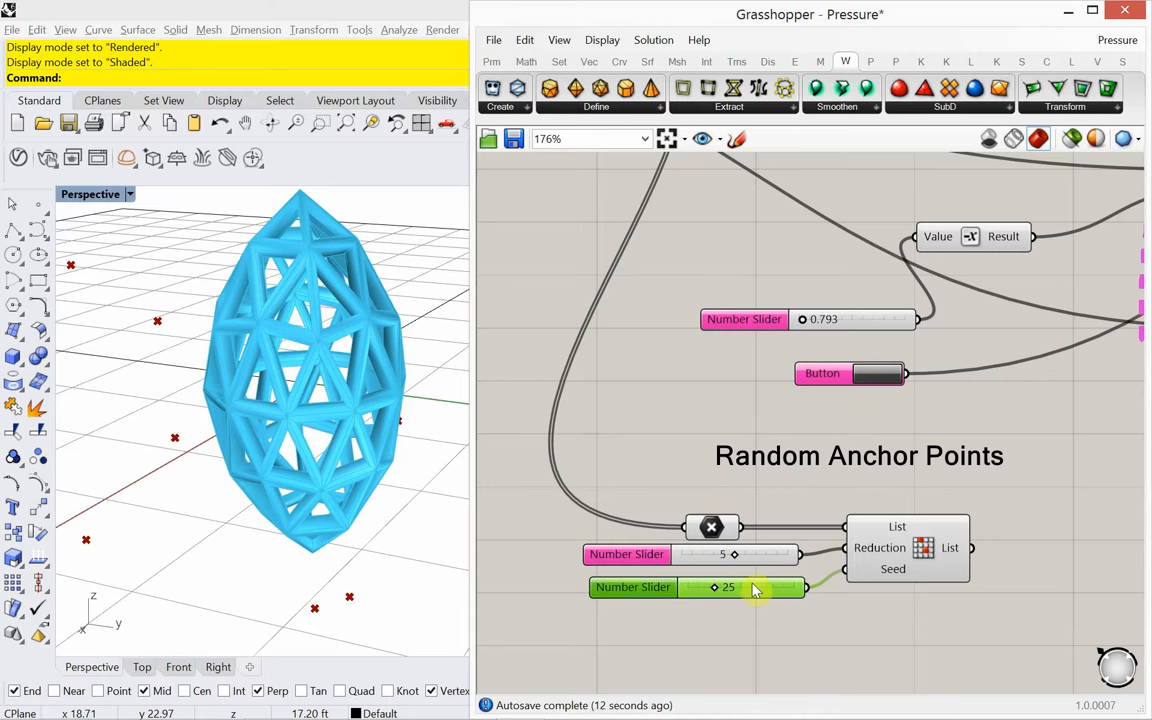
drag(756, 588, 756, 588)
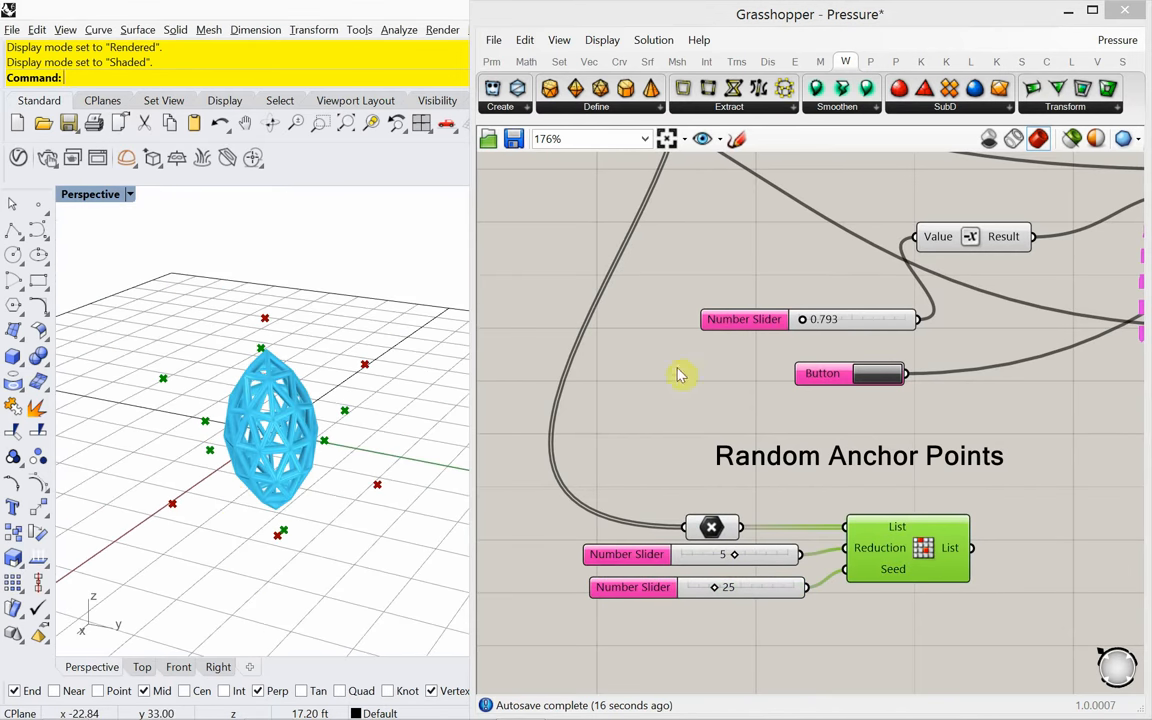
click(876, 374)
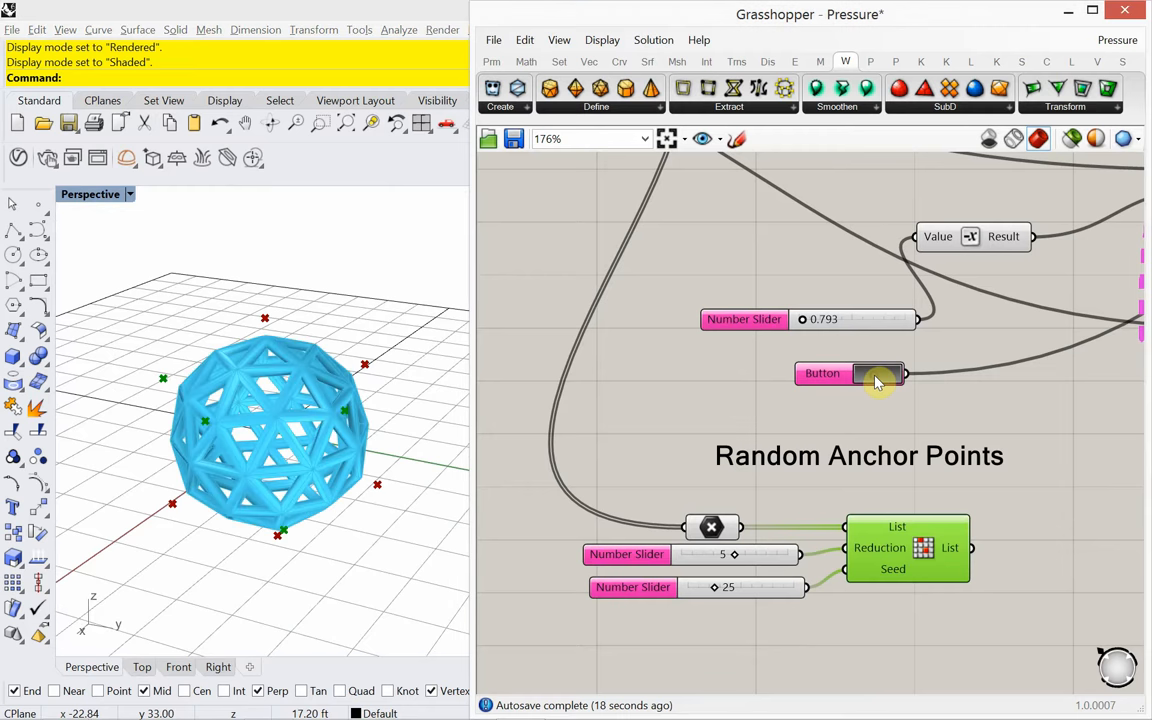
click(850, 374)
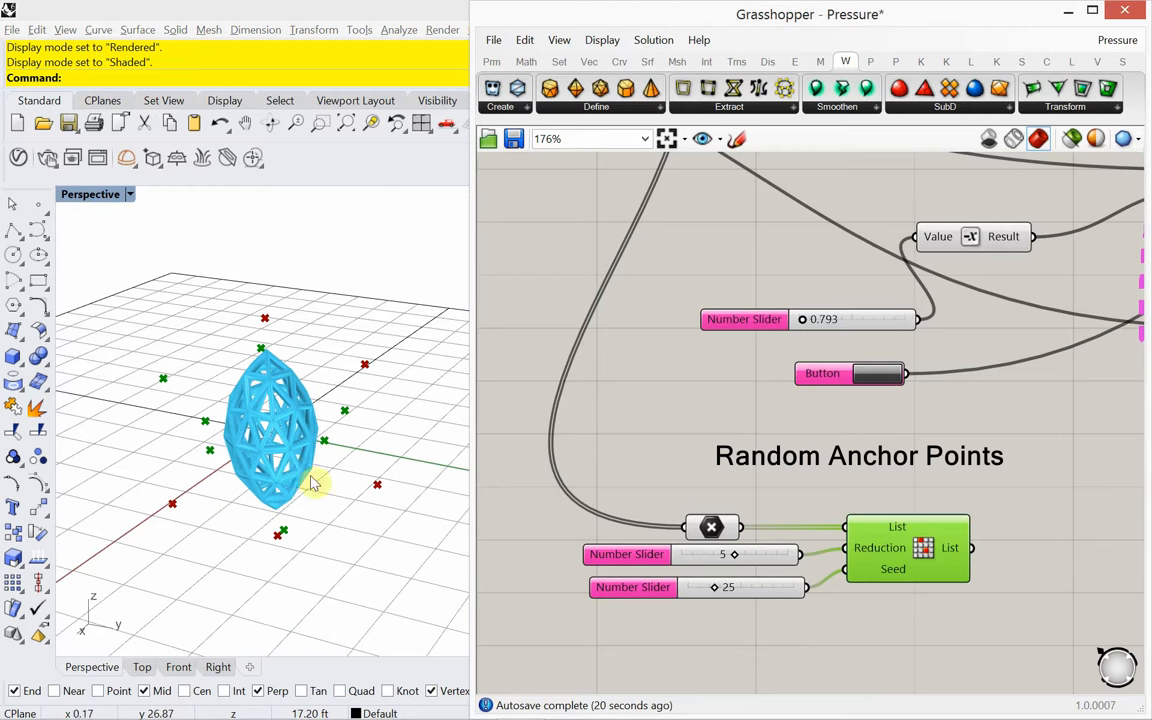
mouse_move(180, 396)
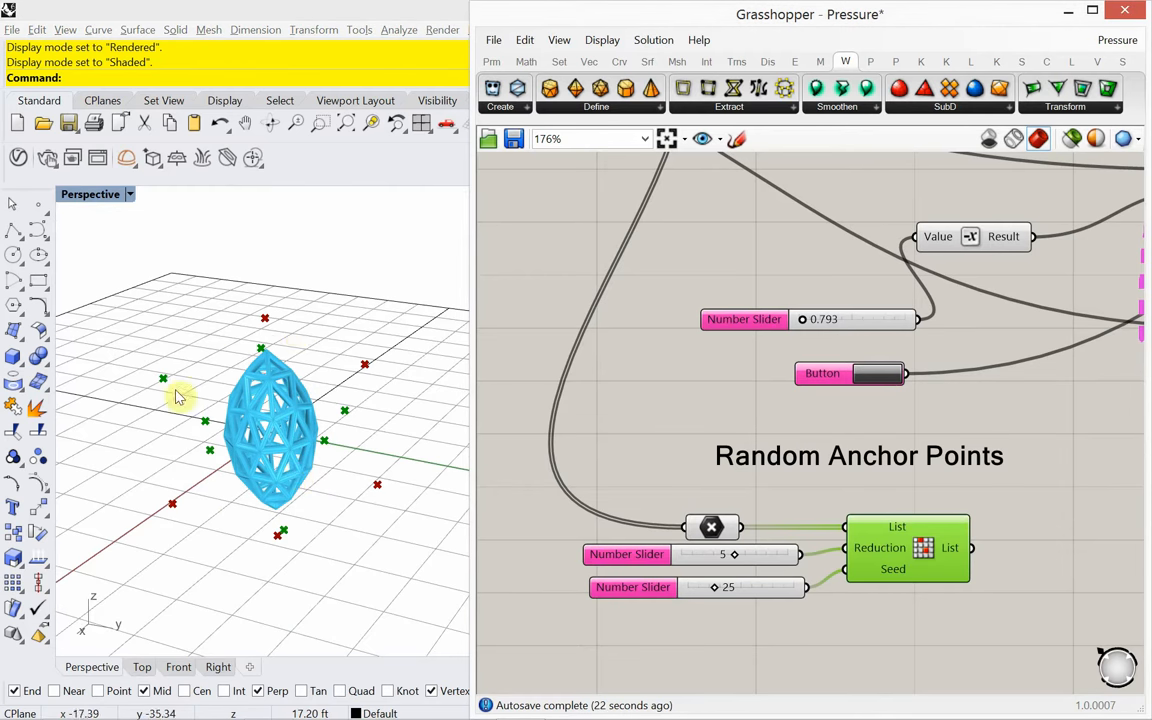
mouse_move(338, 376)
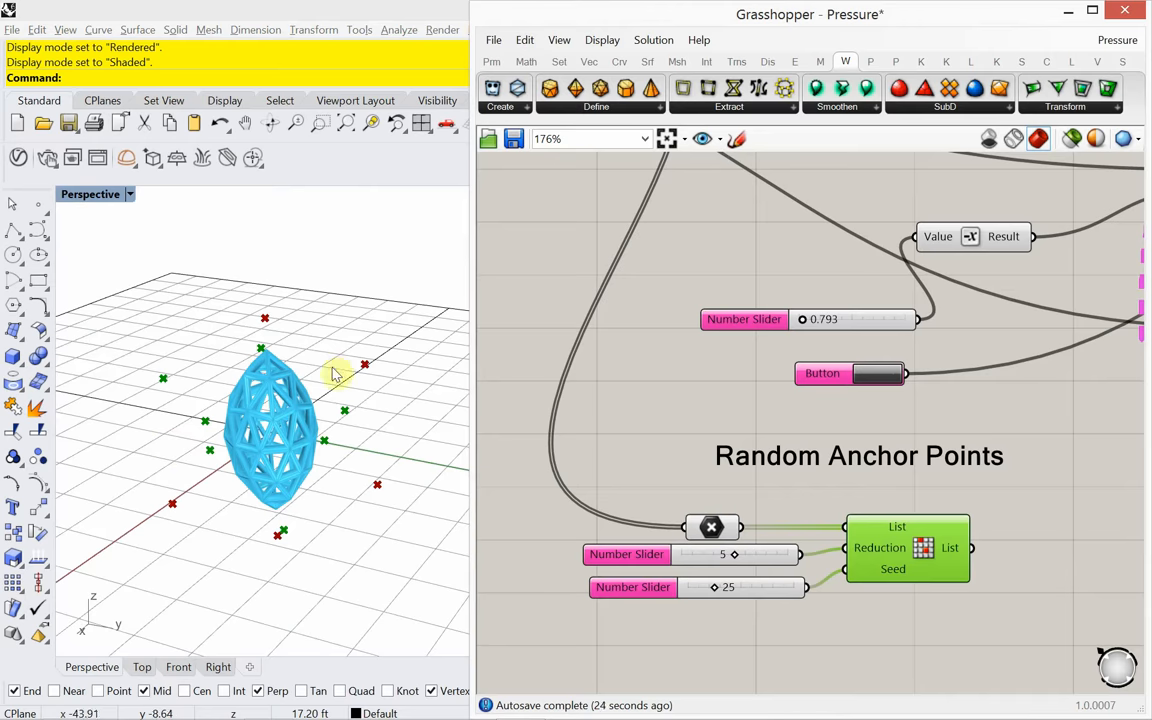
Wire Random Reduce's output into the anchors and rerun for a lopsided inflation.
scroll(down, 3)
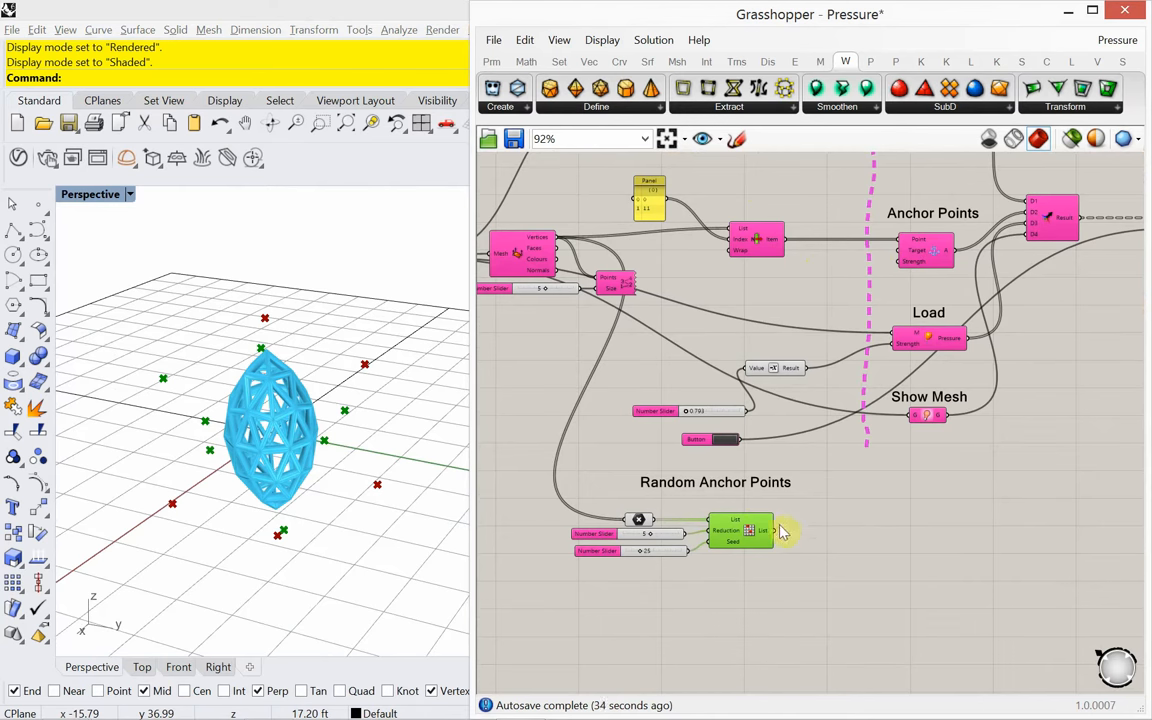
mouse_move(784, 540)
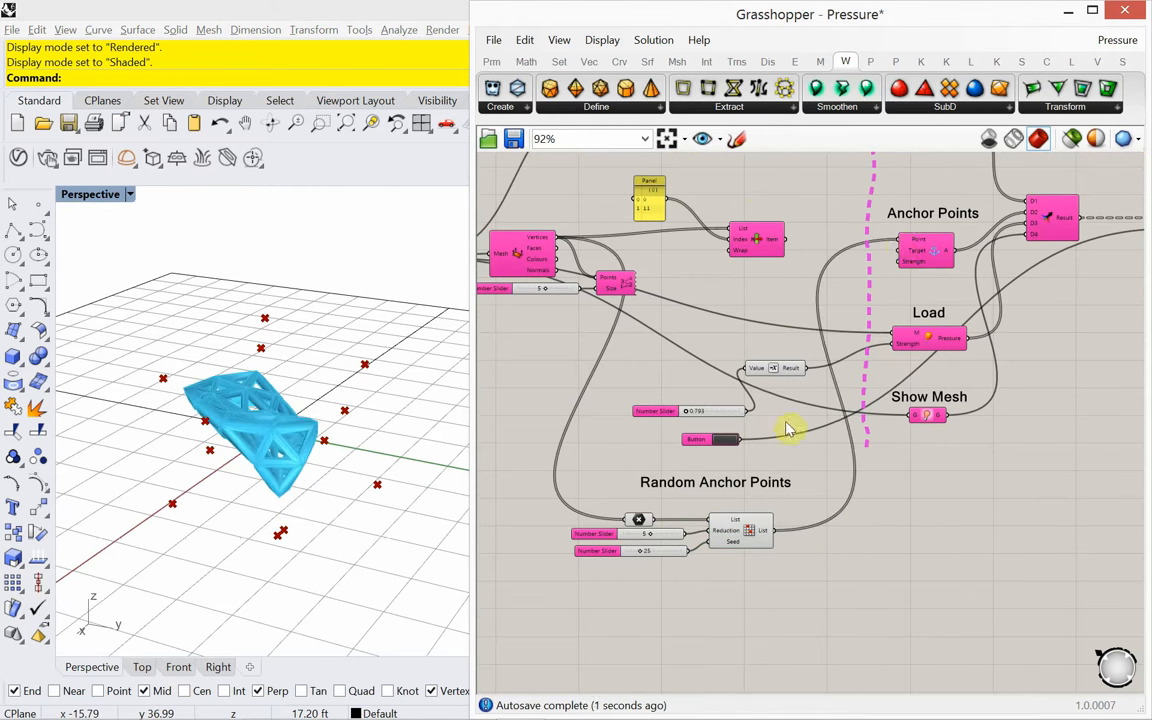
click(710, 440)
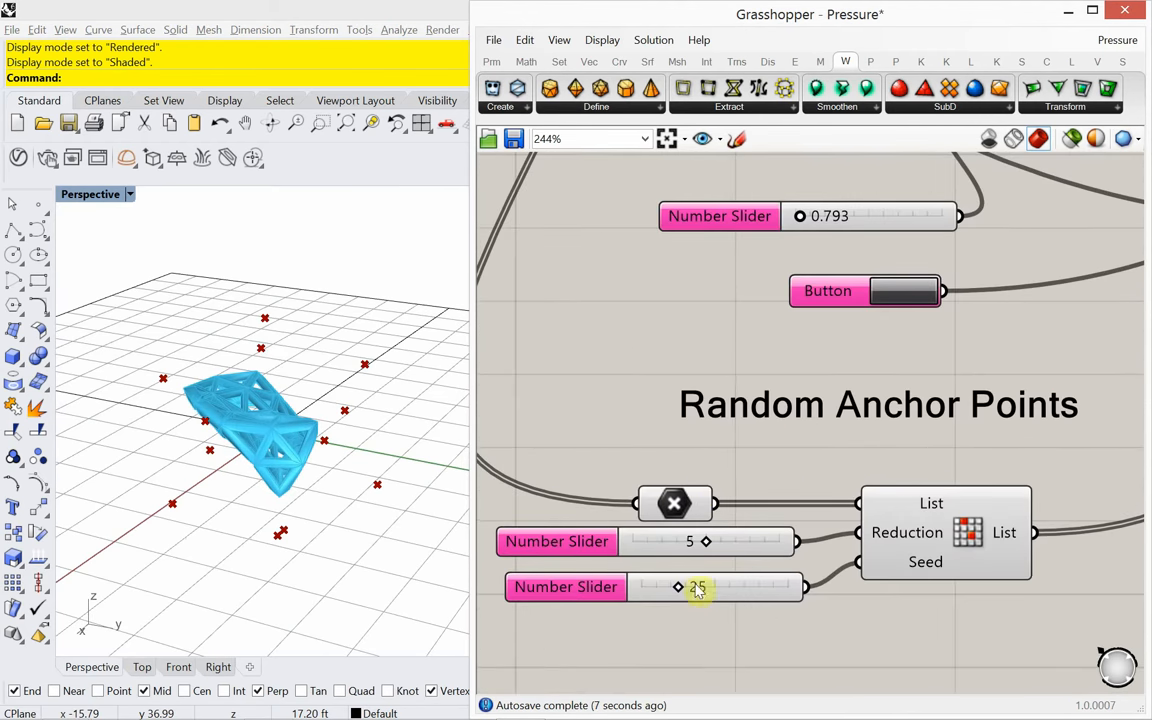
Sweep the random Seed slider through 44, 52 and 58, settling on seed 50 for the anchor set.
drag(676, 588, 696, 588)
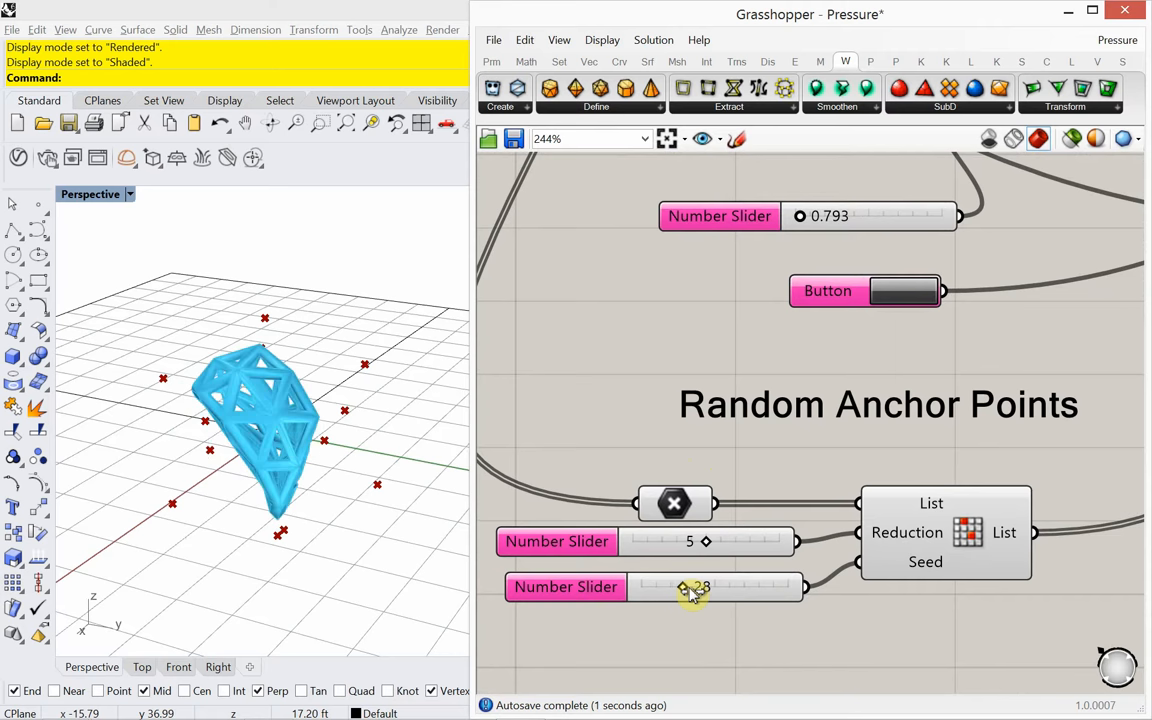
drag(684, 588, 700, 588)
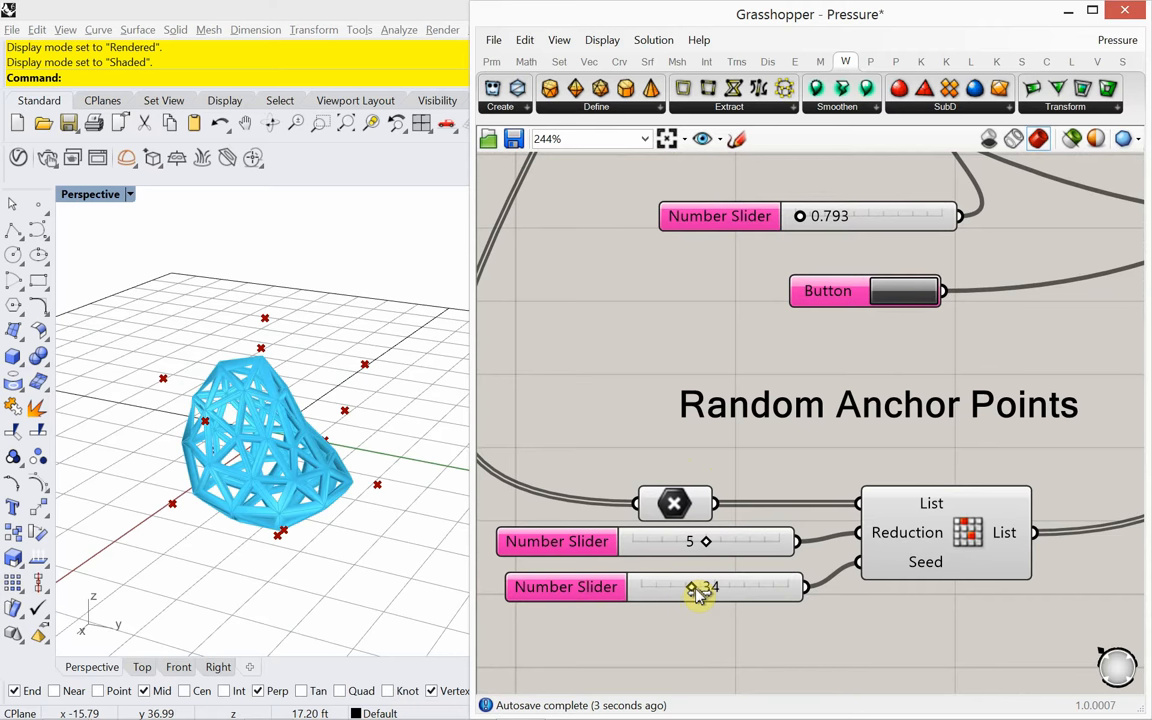
drag(692, 588, 710, 588)
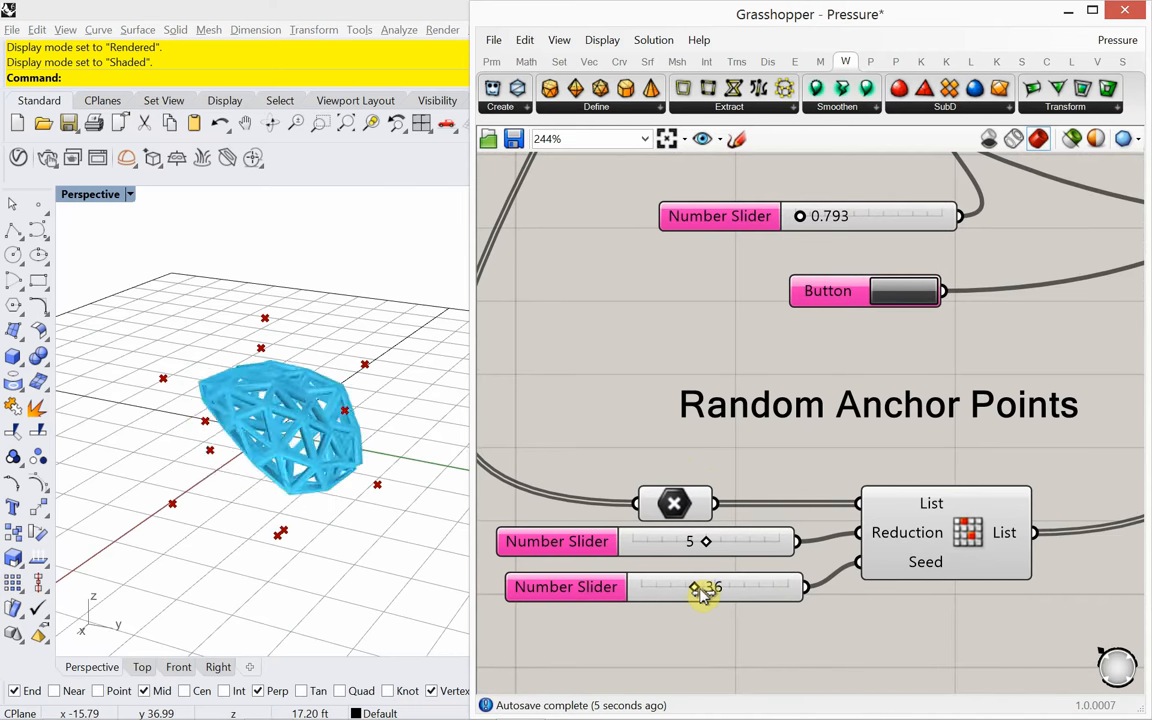
drag(696, 588, 716, 588)
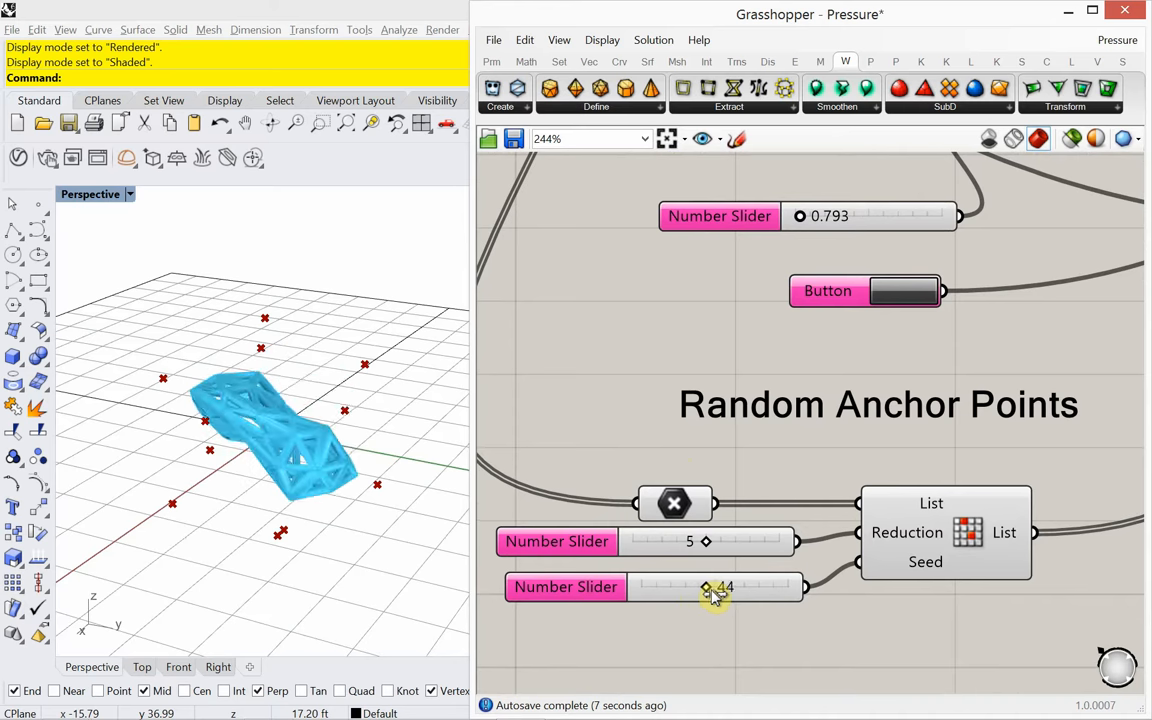
drag(708, 588, 718, 588)
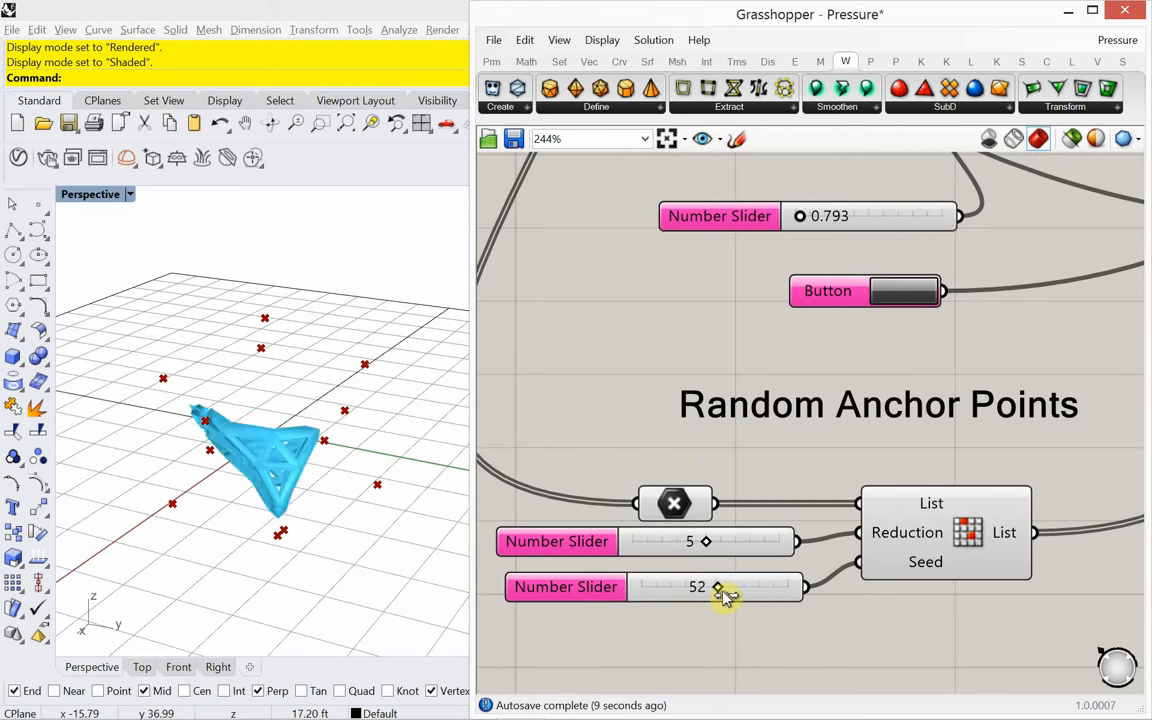
drag(716, 588, 728, 588)
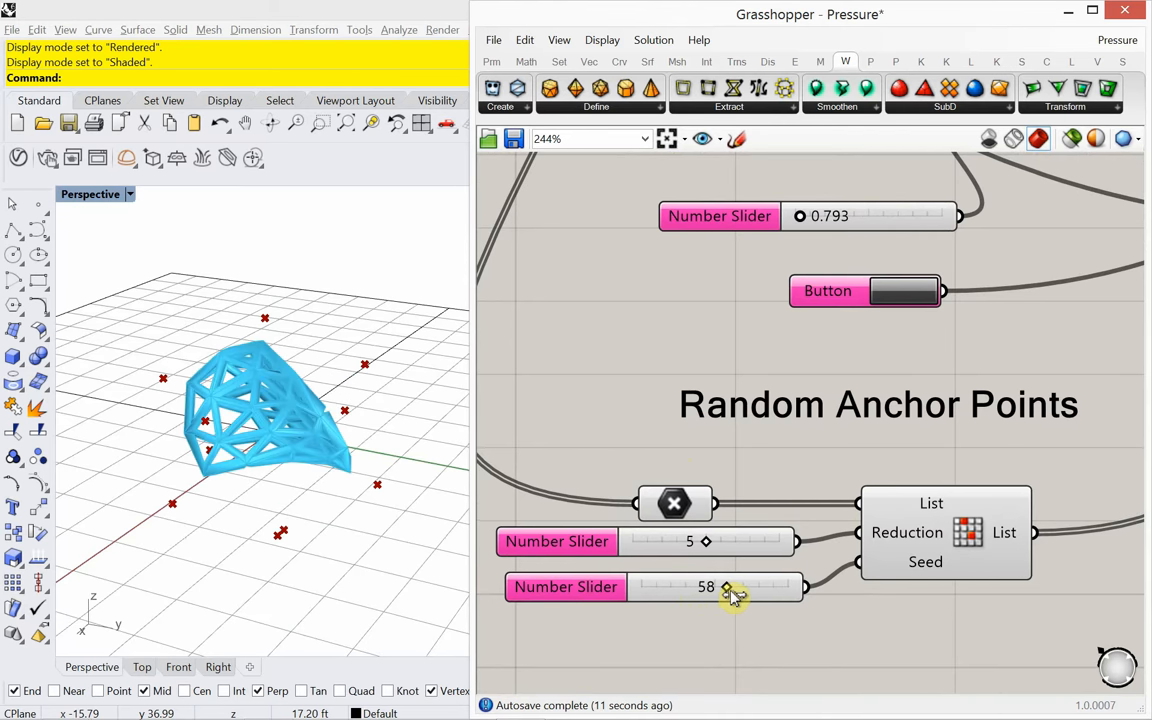
drag(728, 588, 716, 588)
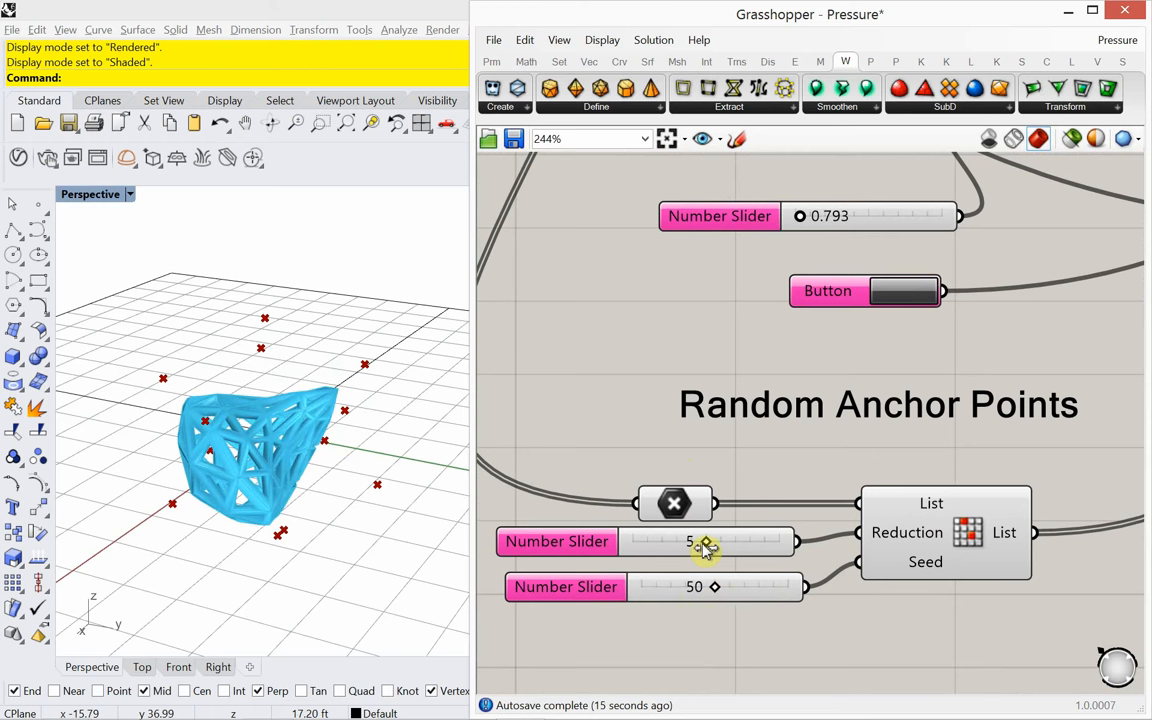
Try reduction counts 4, 2 and 10, settle on 5, and restart the Kangaroo inflation.
drag(704, 540, 690, 540)
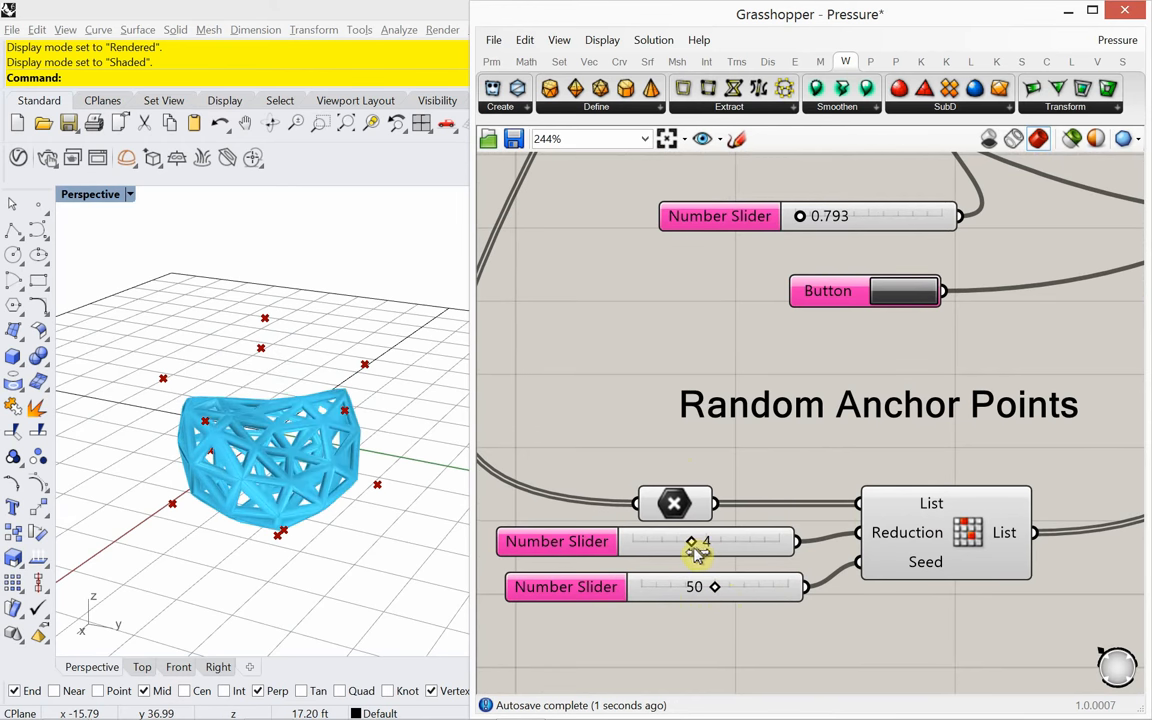
drag(692, 540, 660, 540)
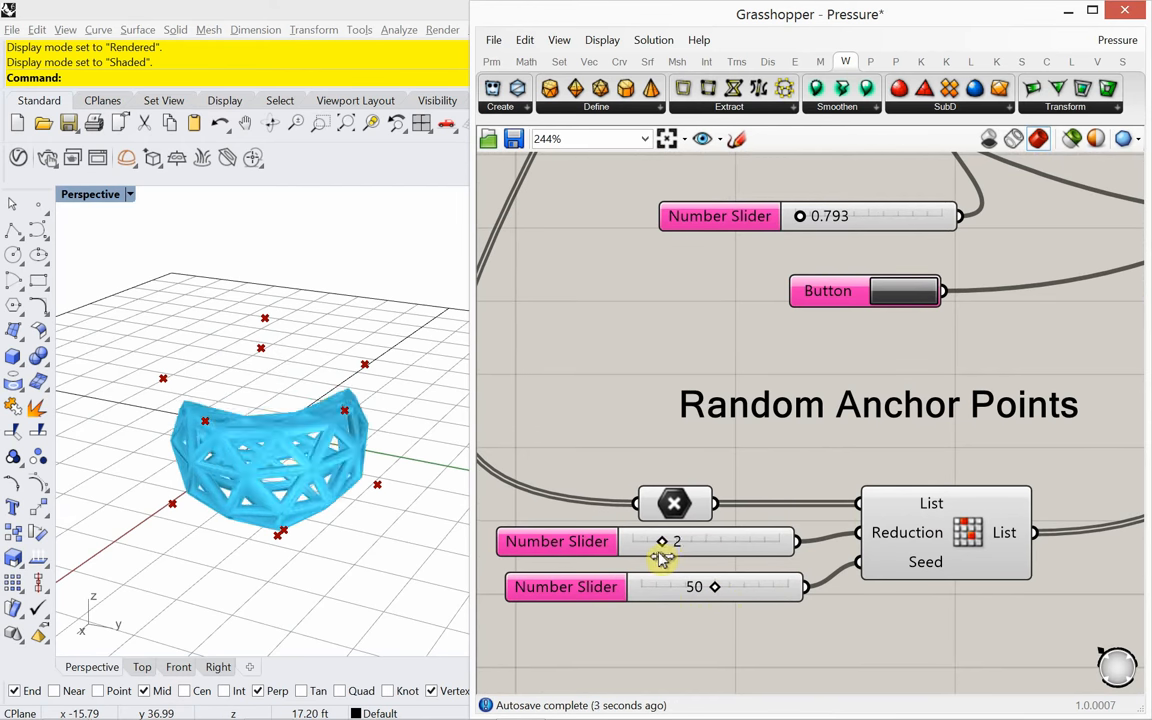
drag(662, 540, 632, 540)
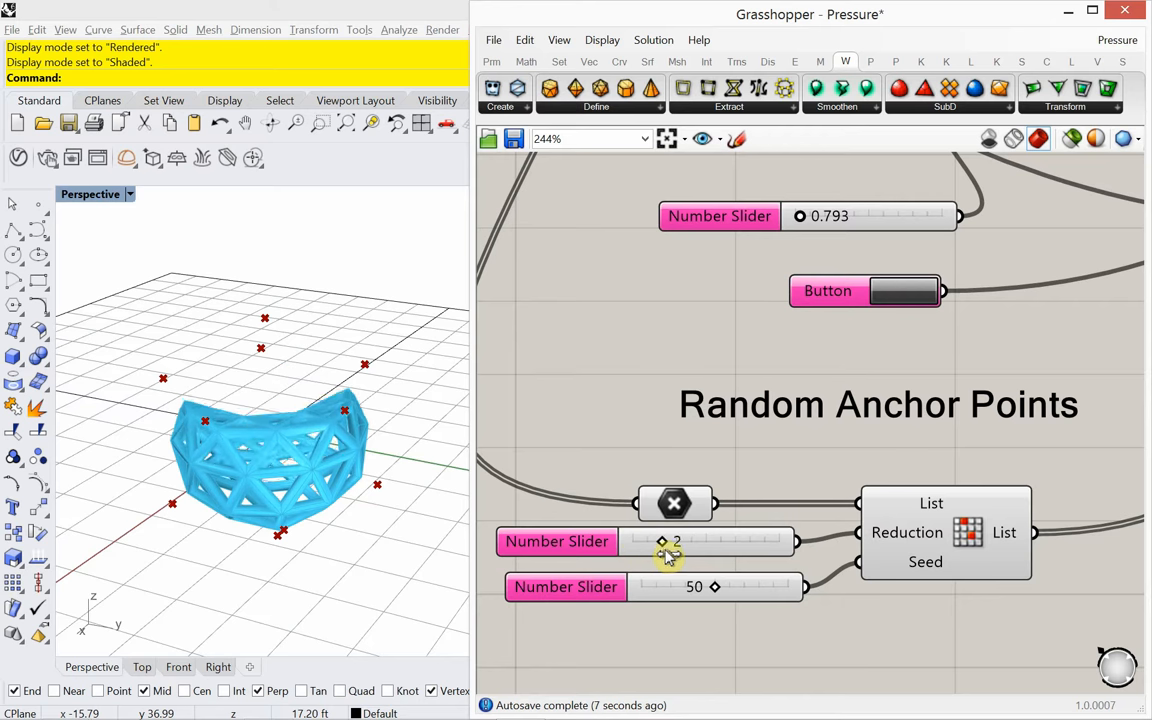
drag(662, 540, 710, 540)
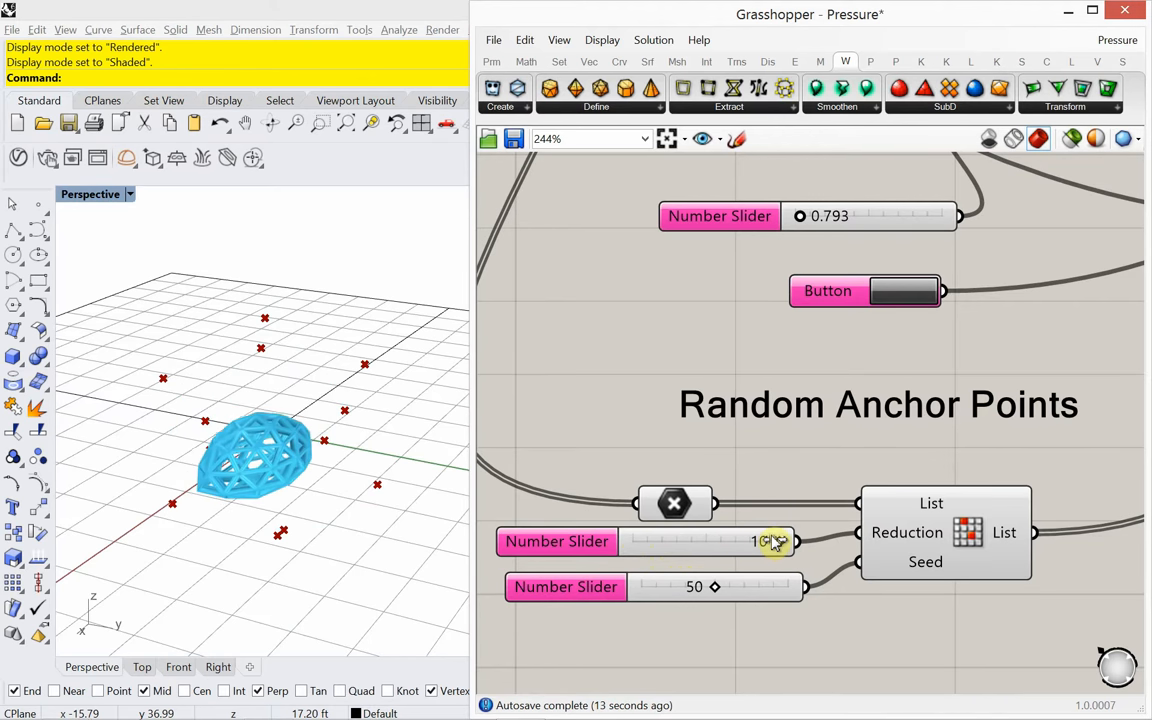
drag(776, 540, 764, 540)
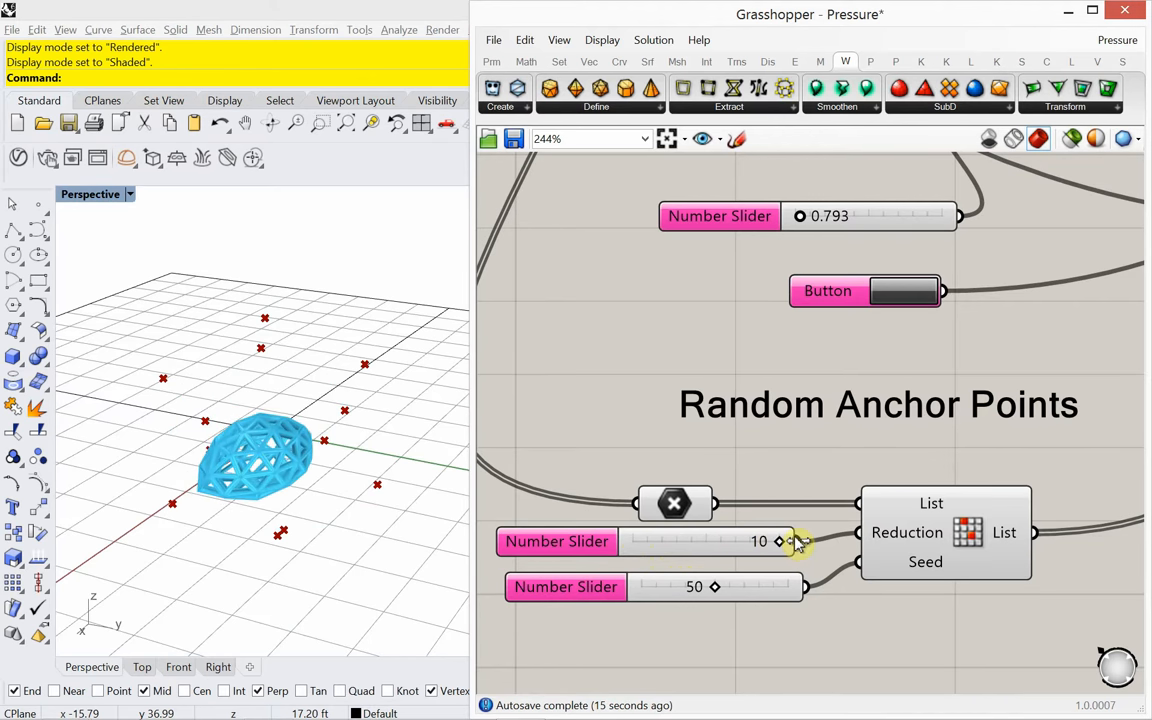
click(904, 290)
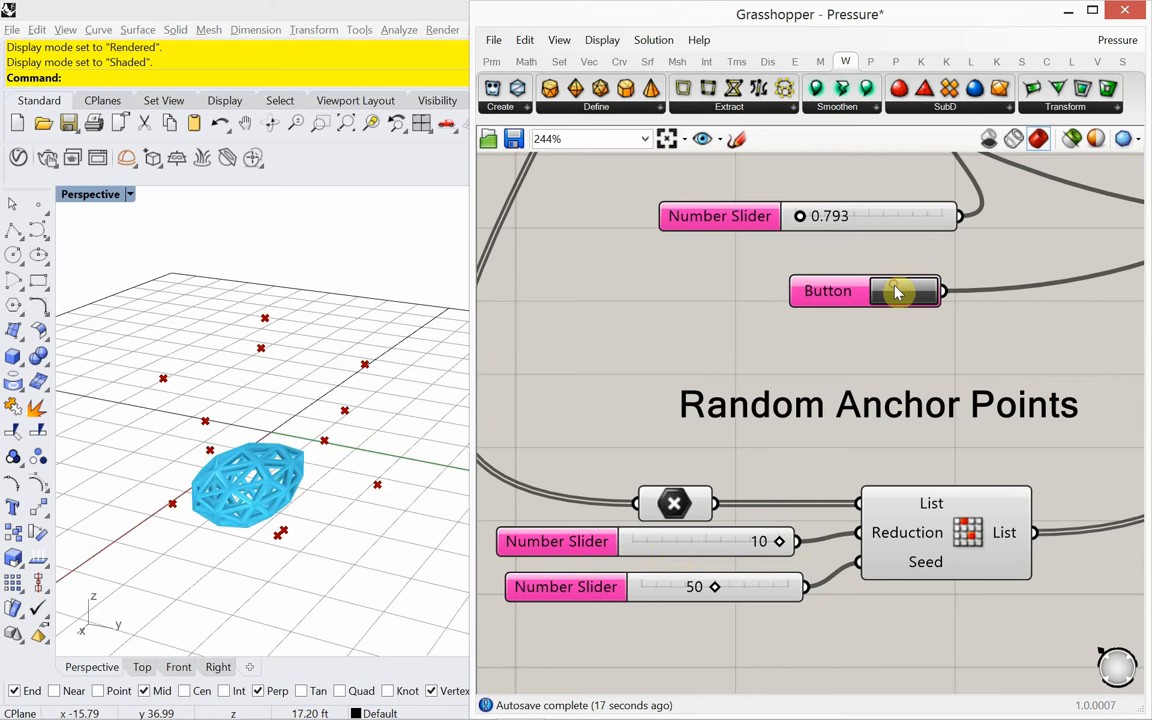
click(904, 292)
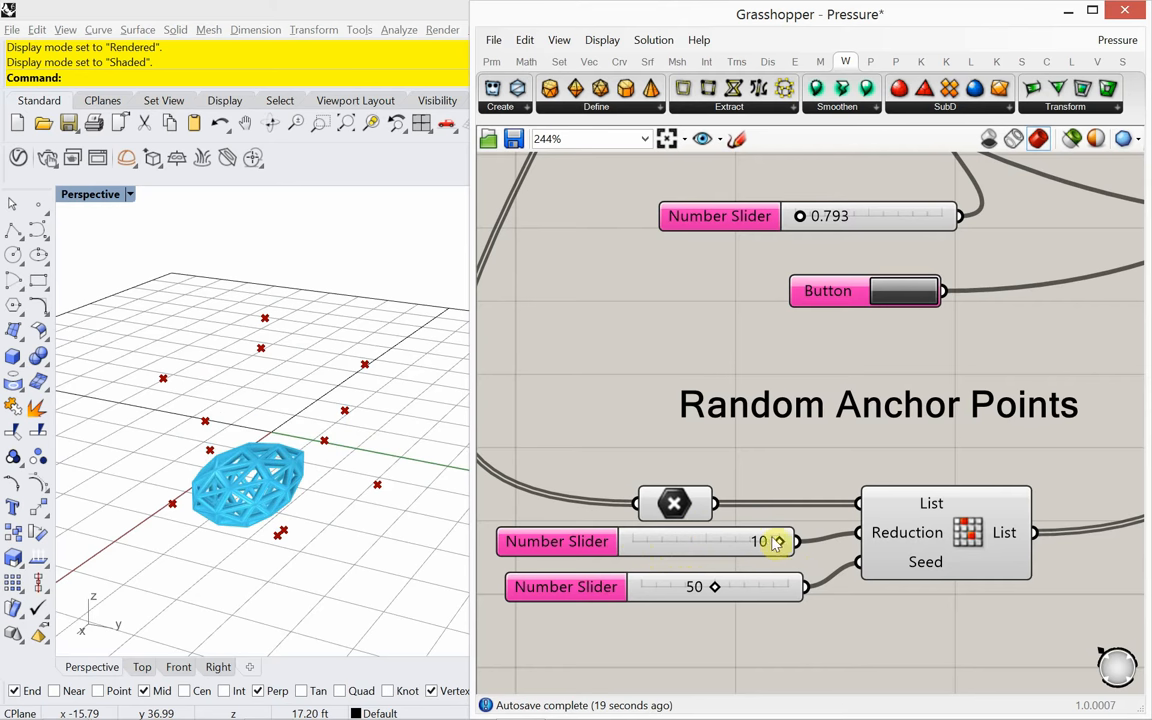
drag(776, 540, 704, 540)
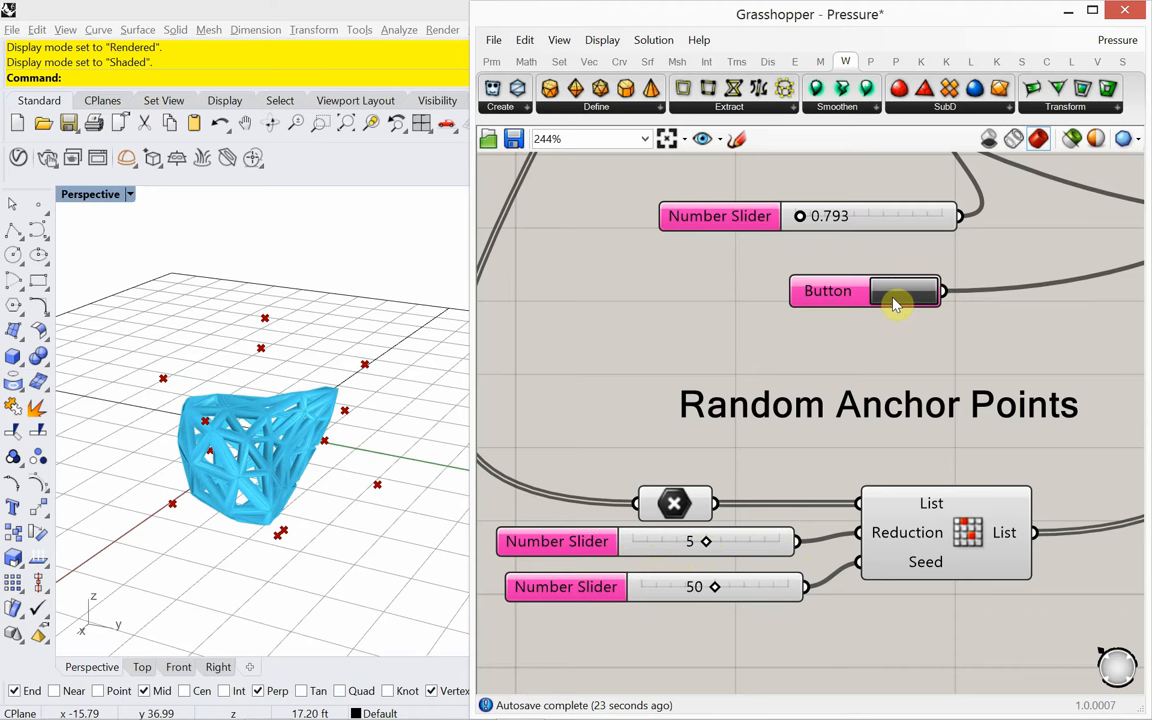
click(904, 290)
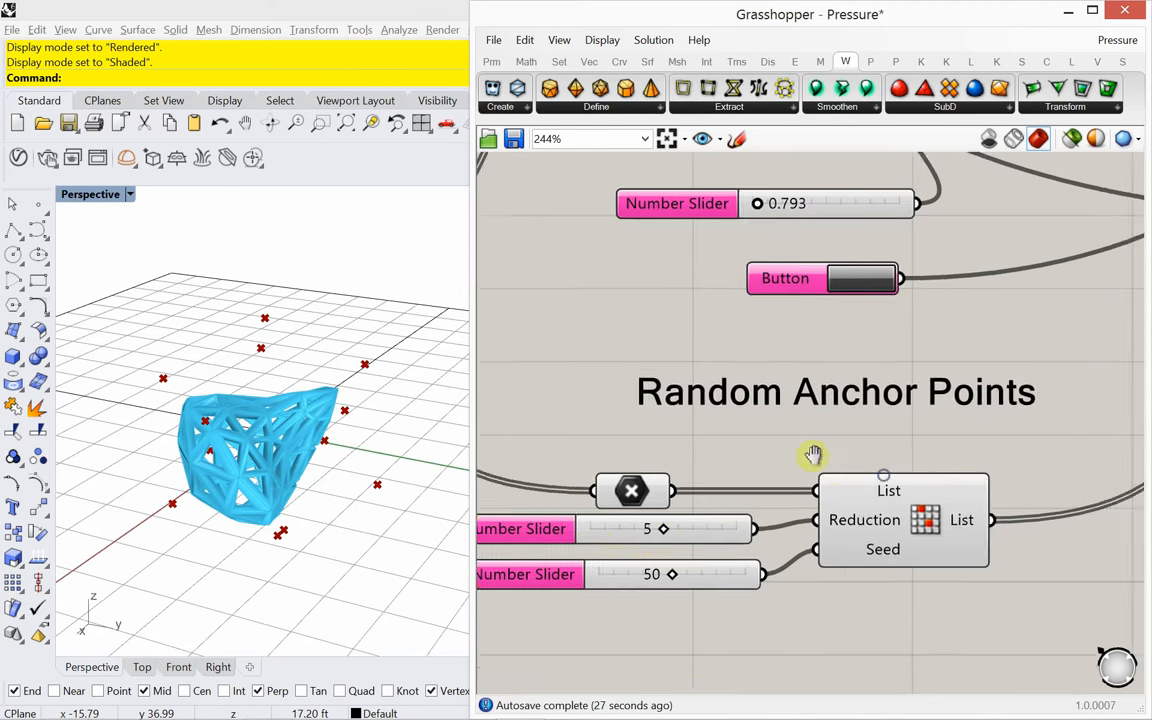
Place a Point parameter and wire the Random Reduce list output into it.
scroll(down, 3)
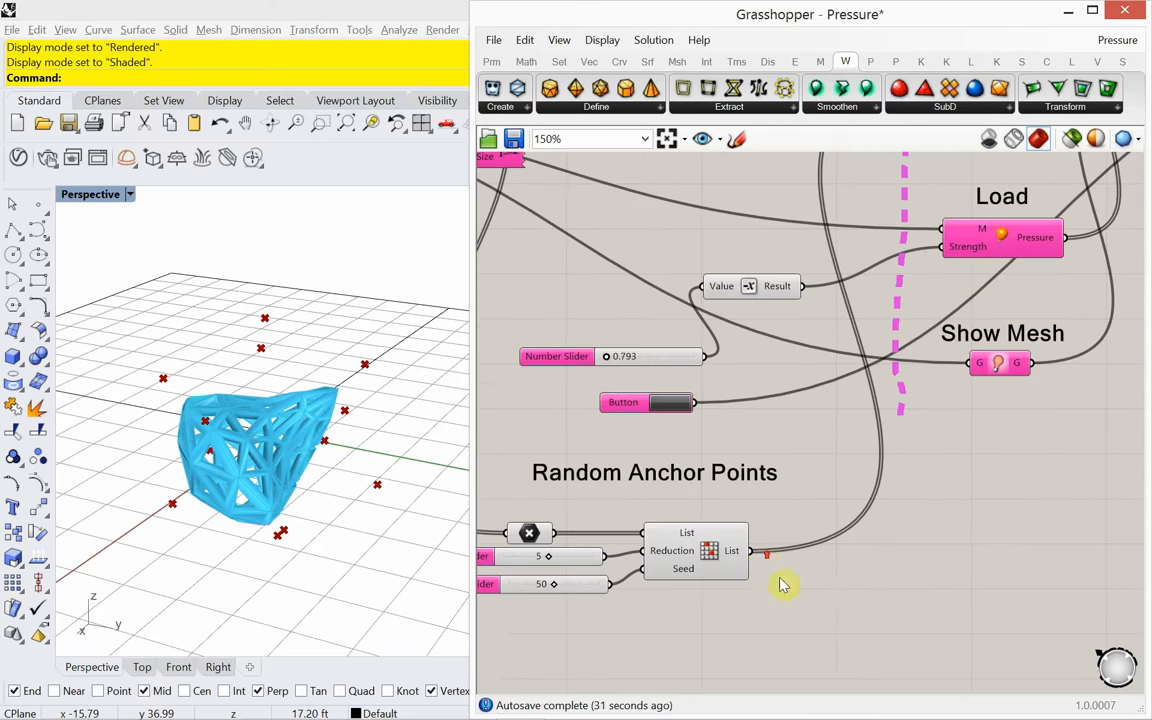
text(poi)
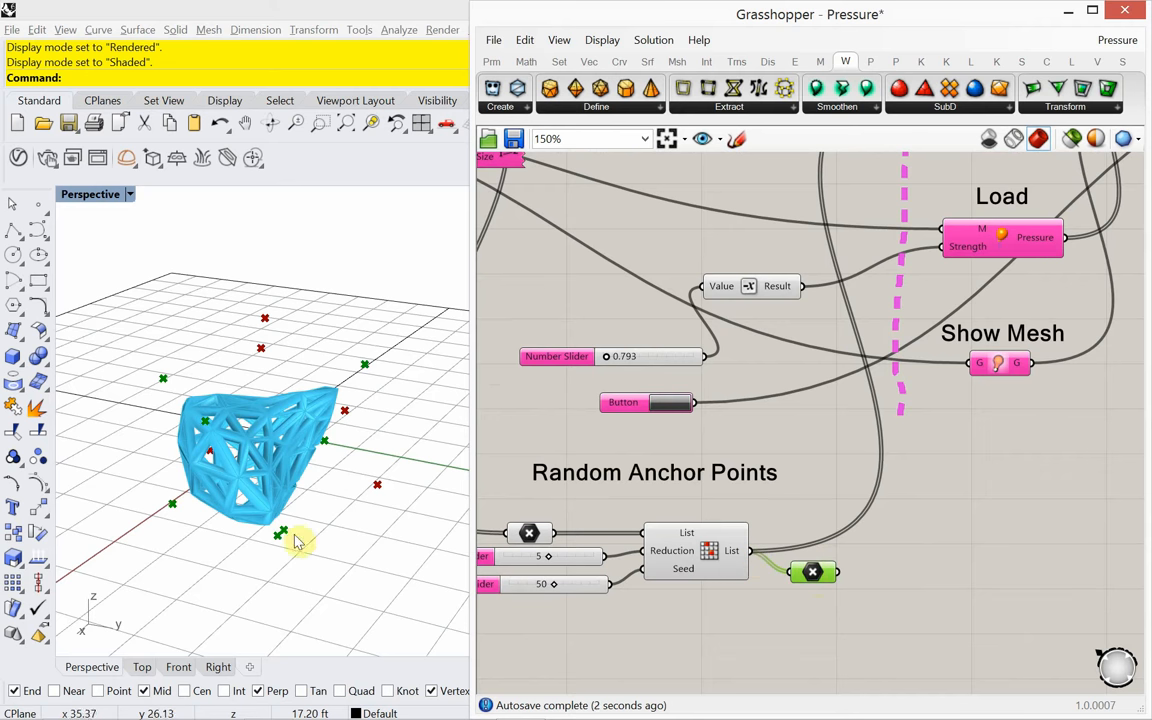
mouse_move(336, 348)
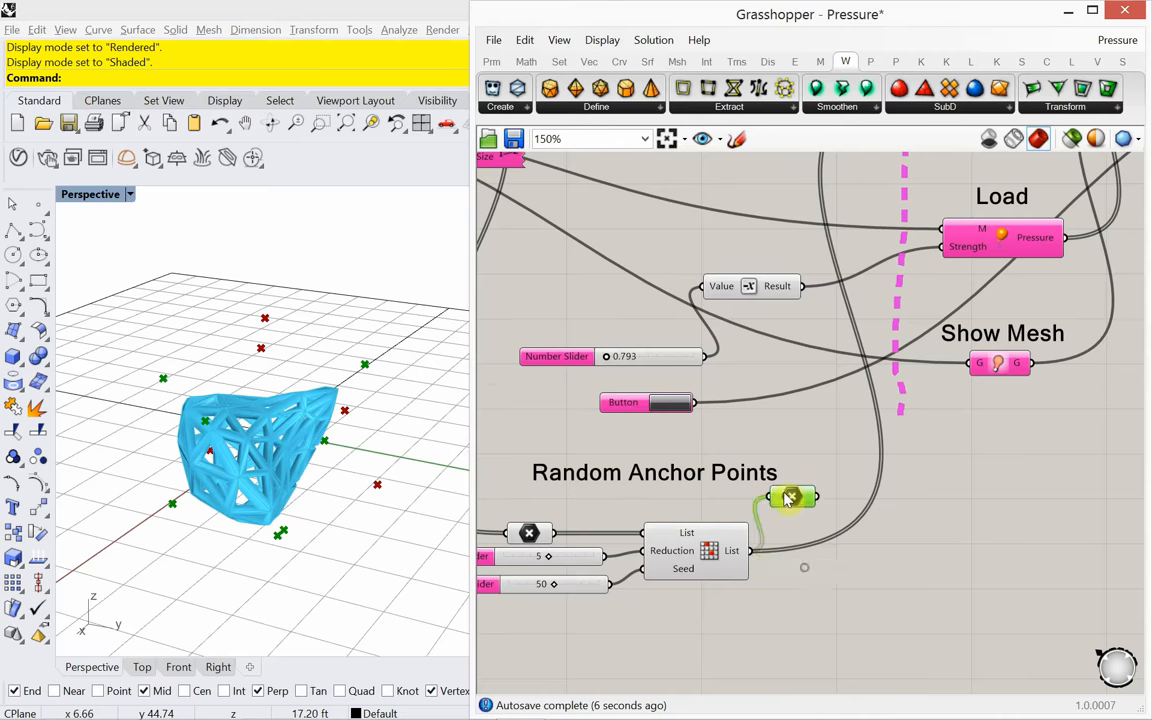
scroll(down, 3)
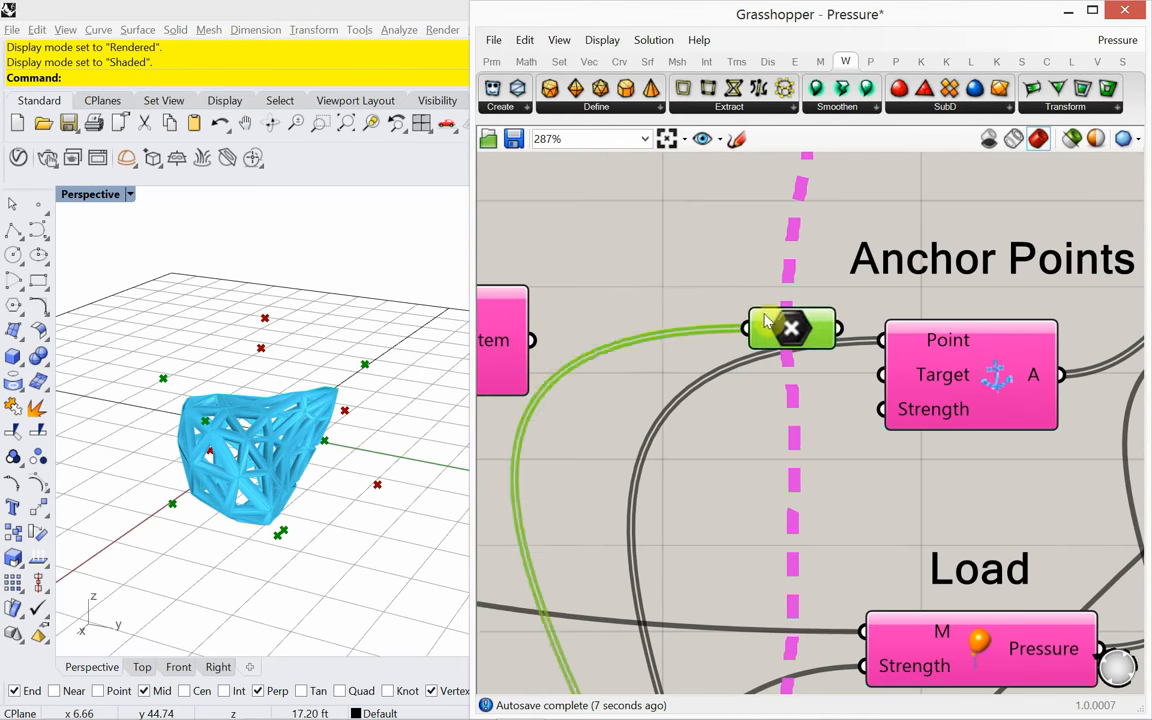
Internalise the anchor points in the Point container and feed it to the Anchor Target input.
right_click(790, 328)
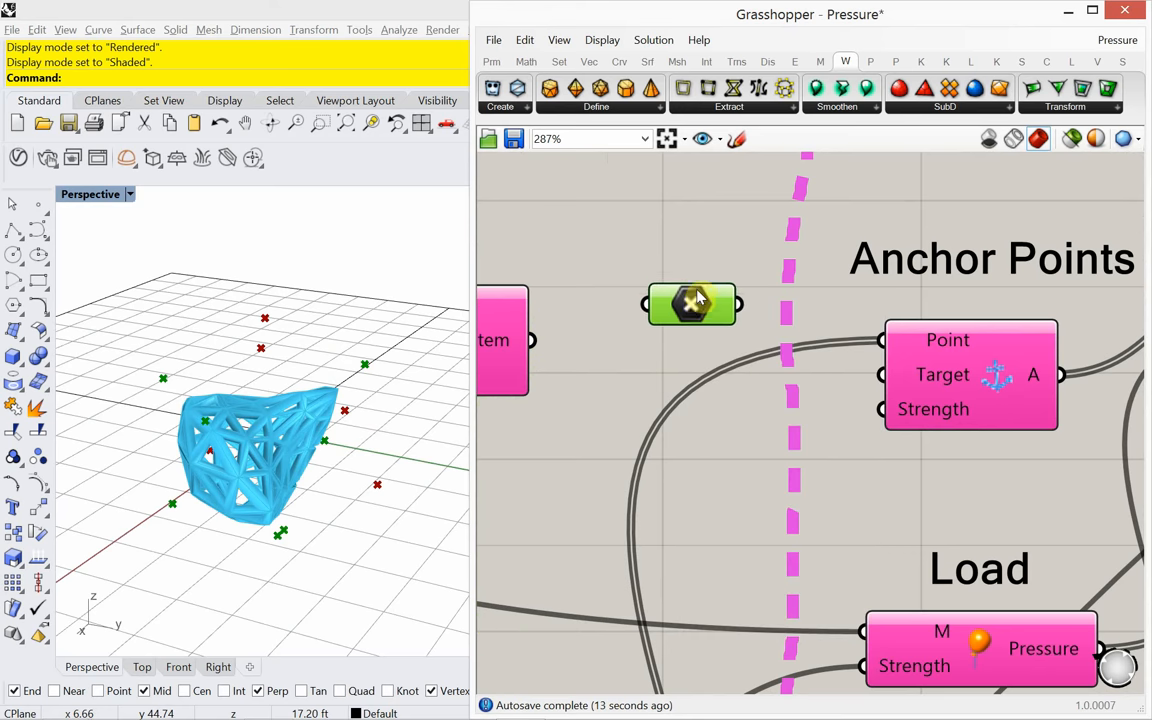
drag(692, 304, 708, 308)
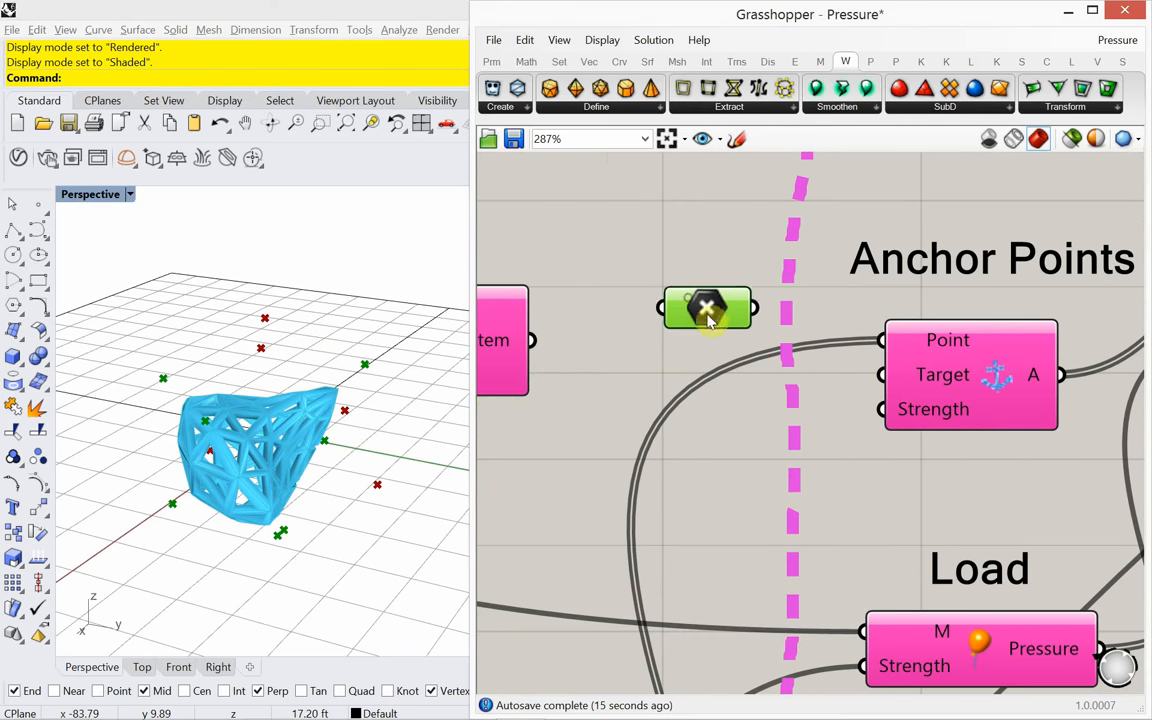
drag(708, 308, 684, 308)
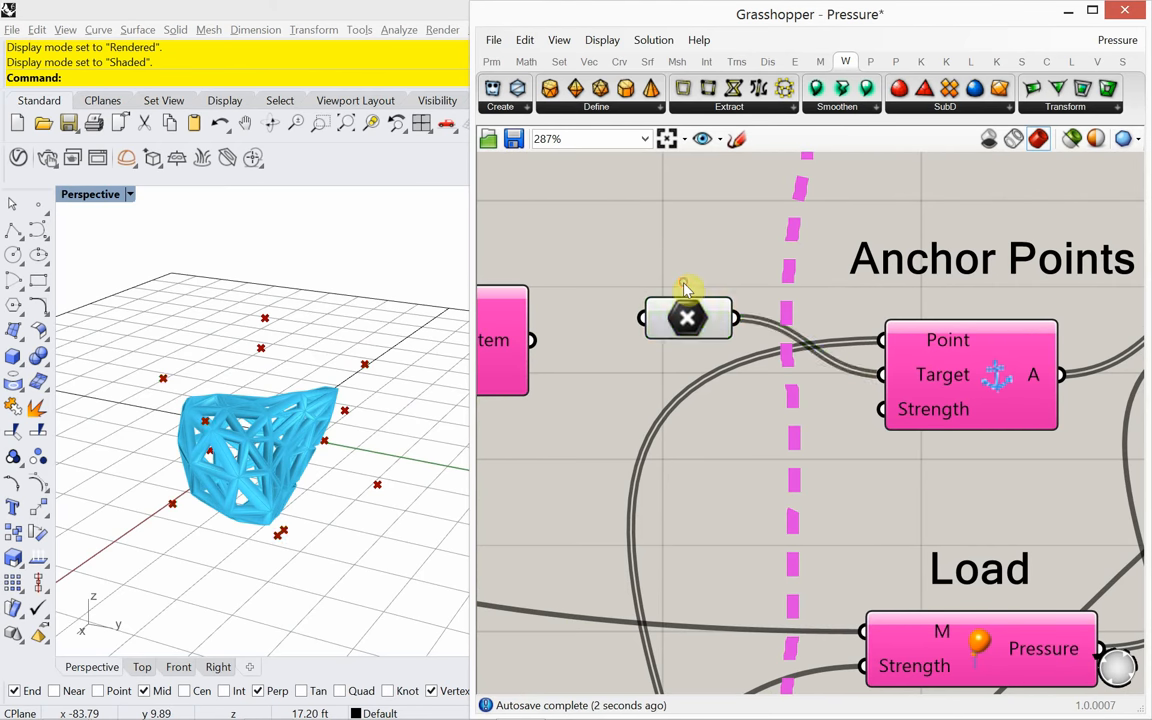
mouse_move(688, 318)
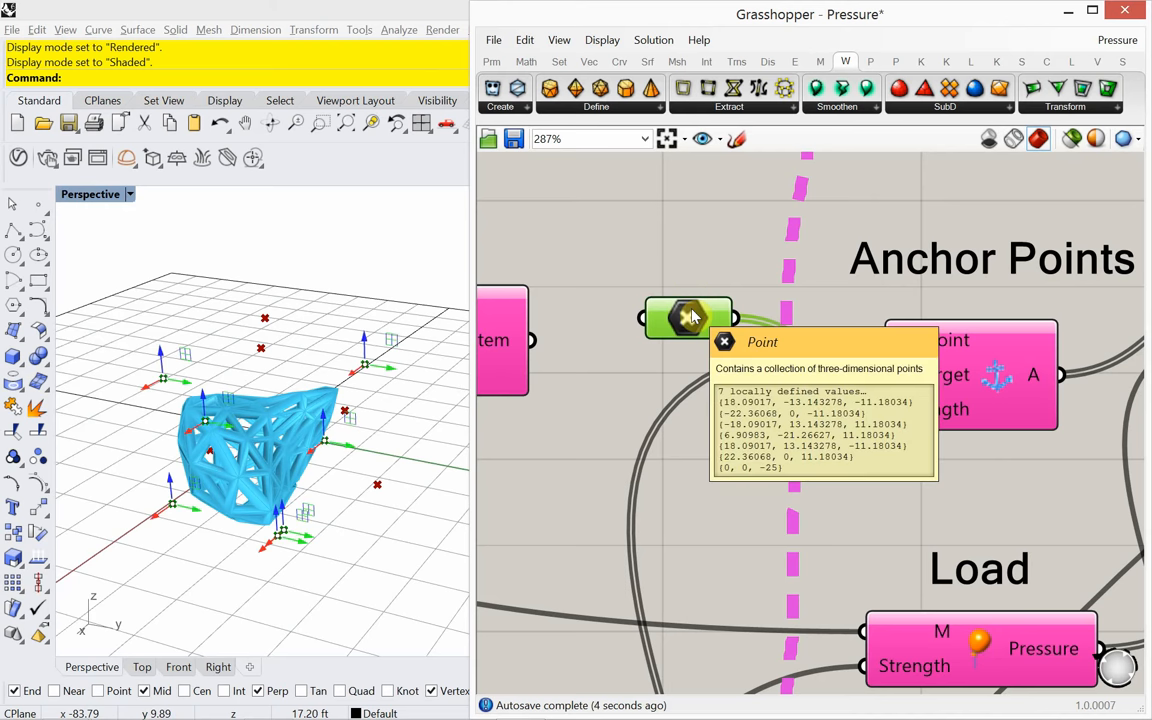
mouse_move(680, 276)
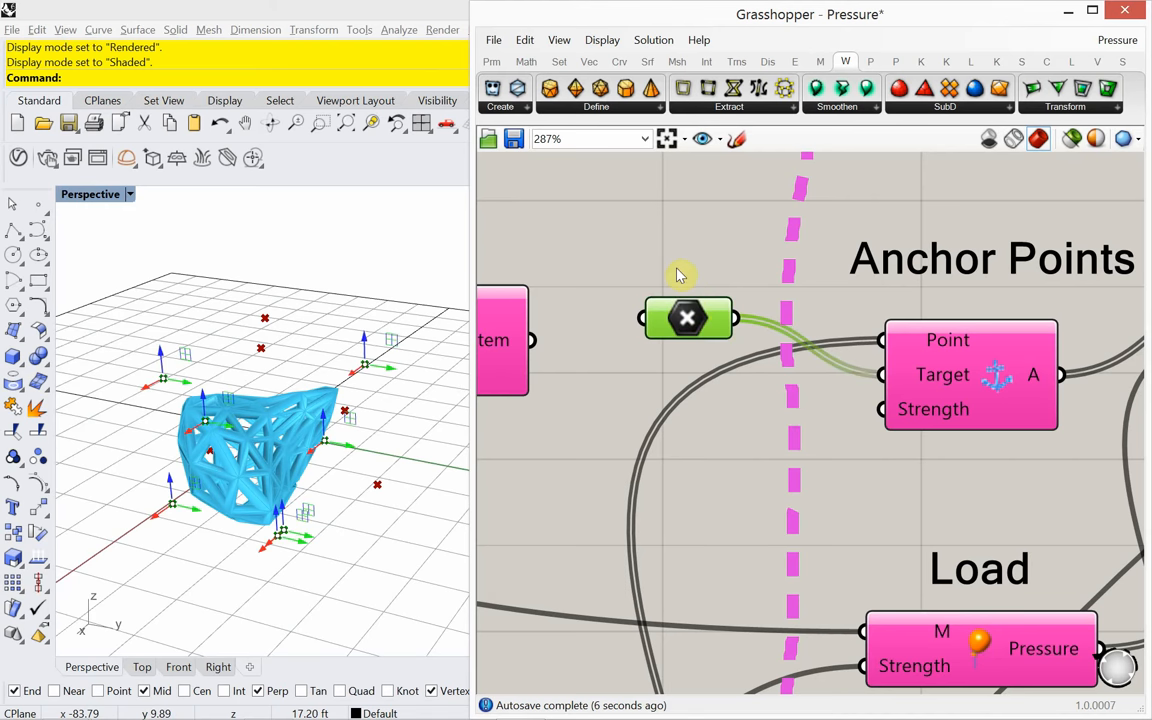
click(688, 318)
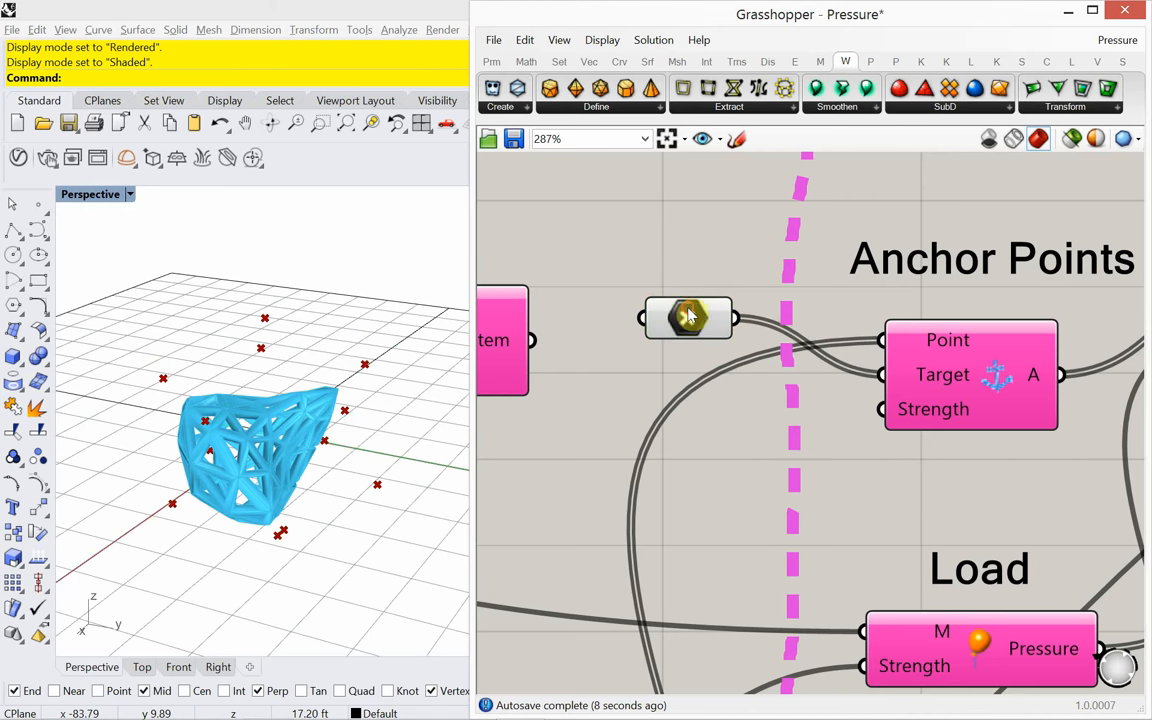
click(688, 318)
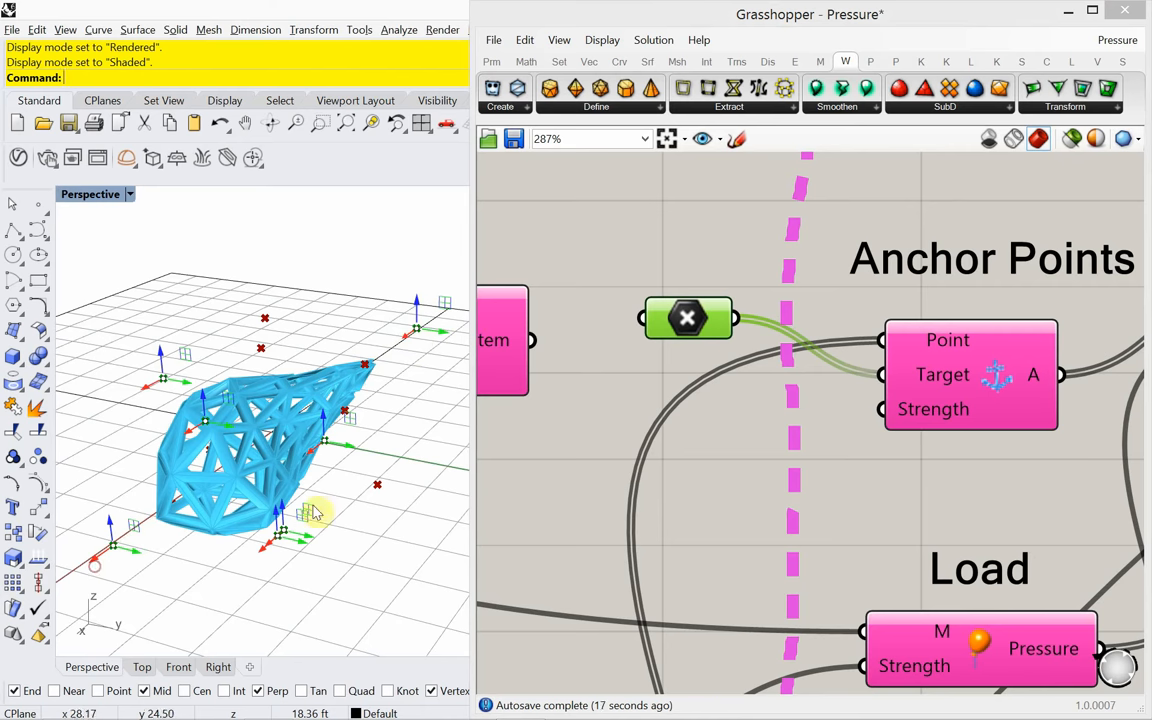
Pull two anchor point gizmos in Rhino to stretch the inflated mesh into a teardrop.
drag(316, 512, 380, 468)
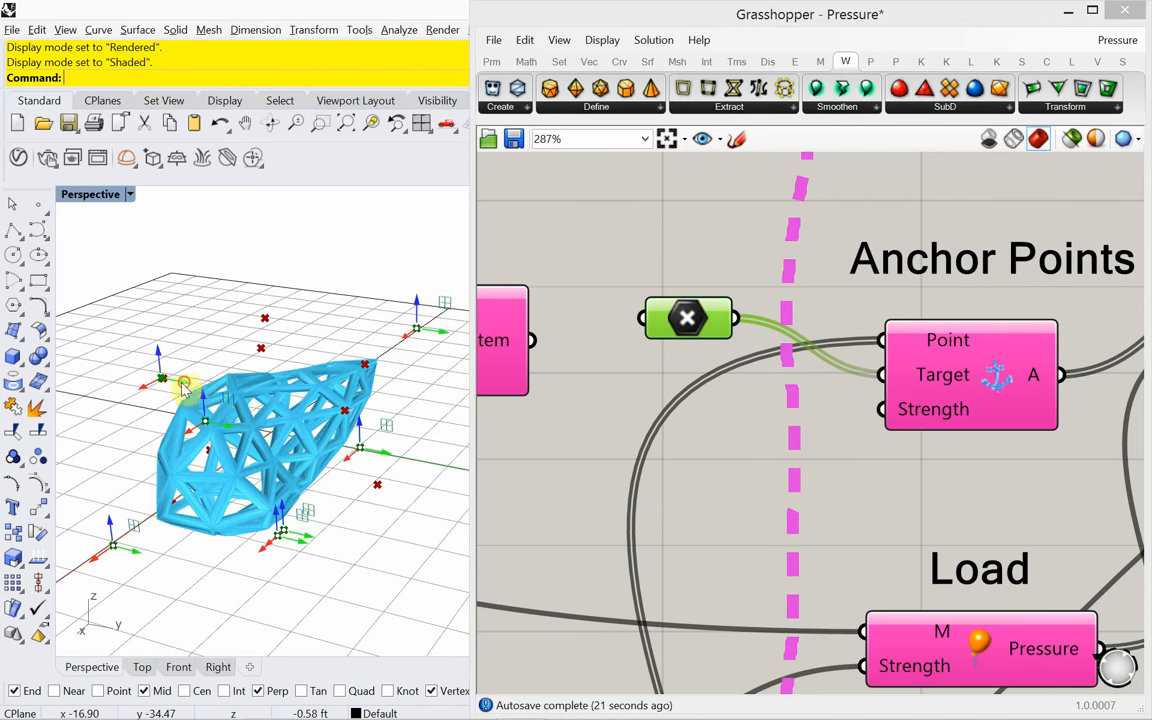
drag(184, 384, 140, 370)
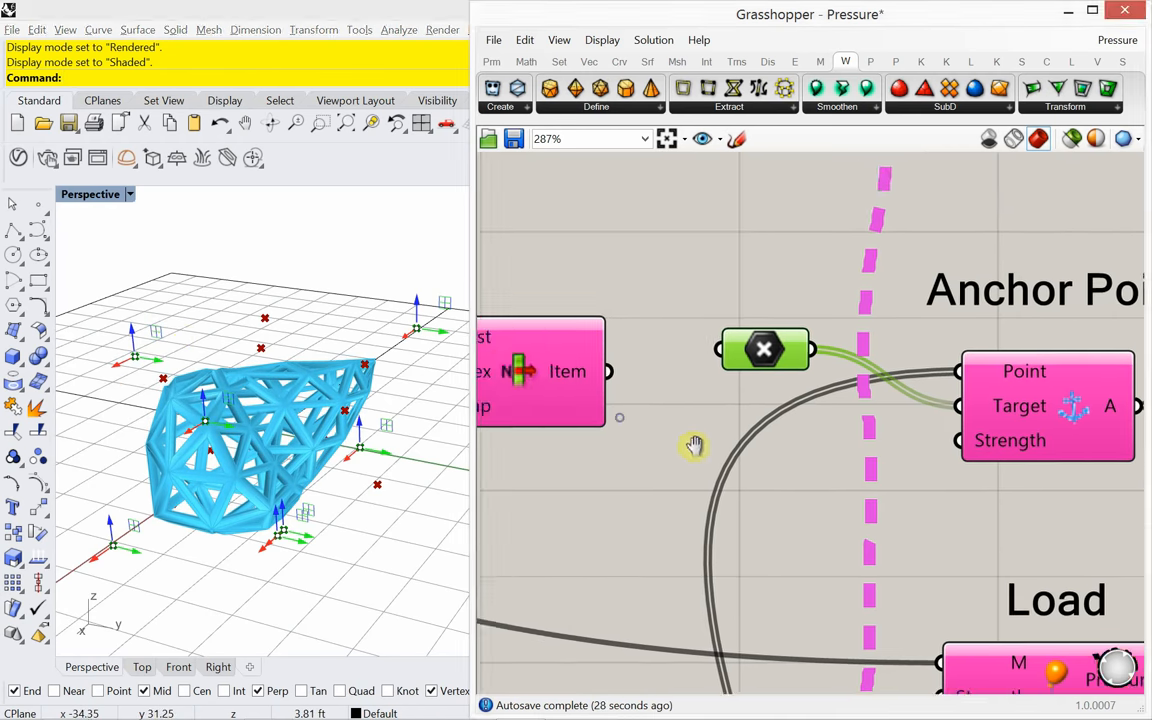
scroll(down, 3)
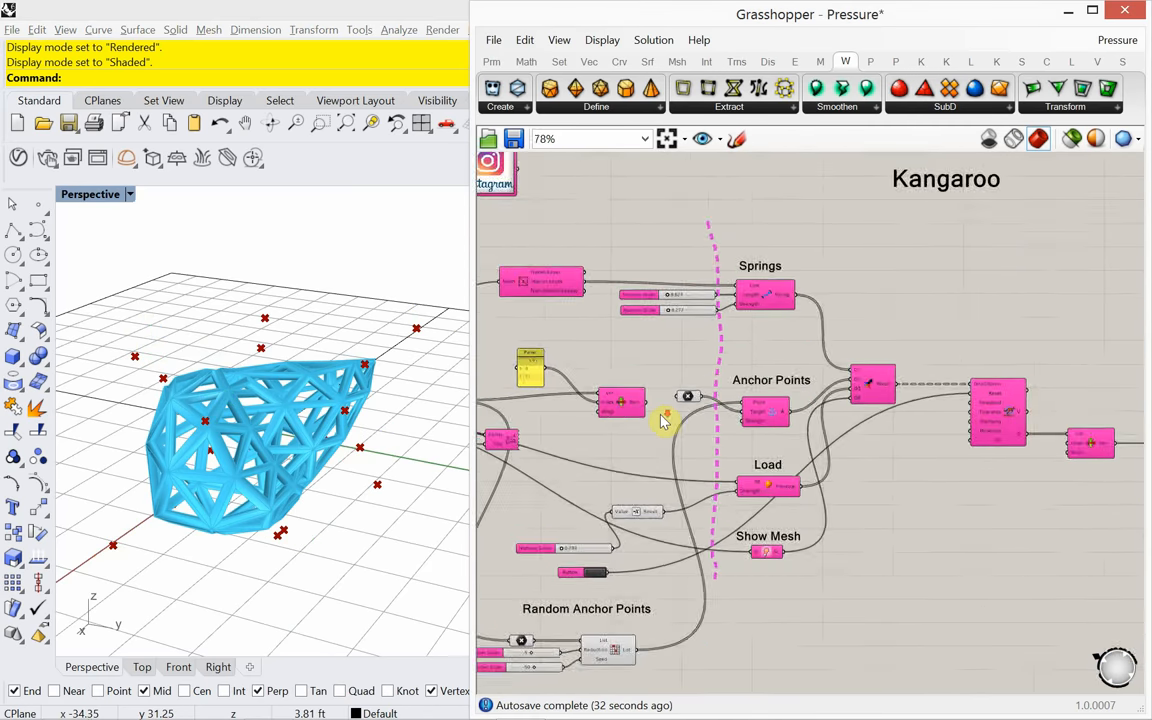
scroll(down, 3)
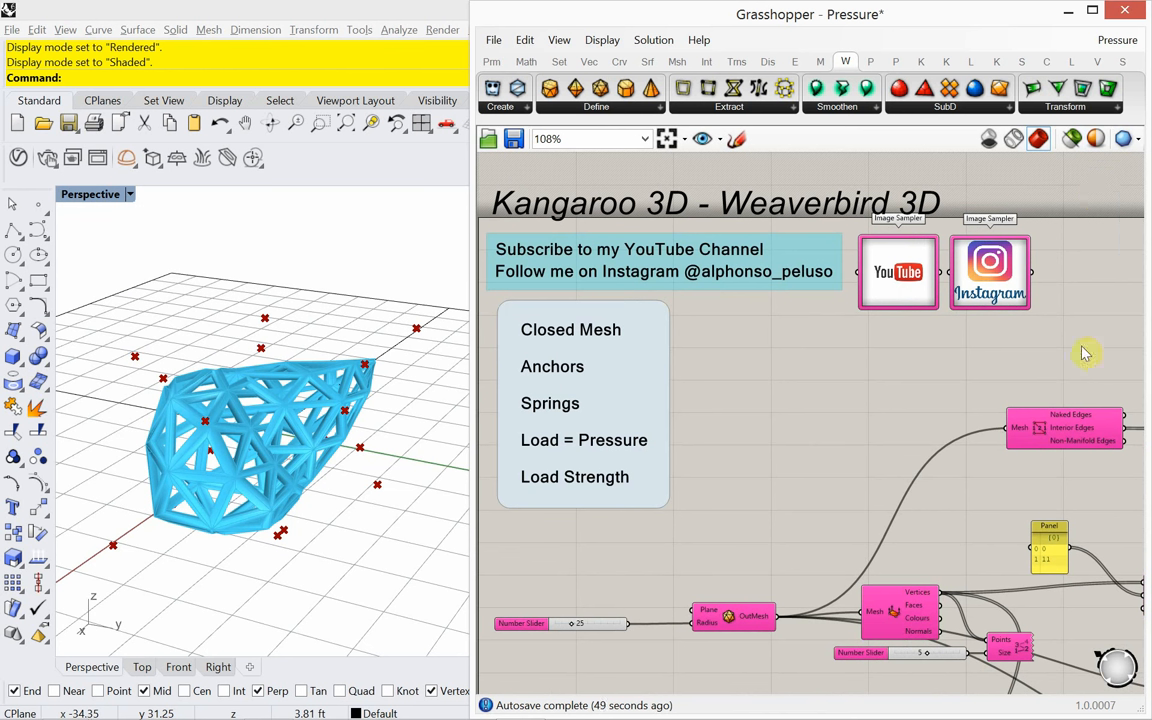
mouse_move(1078, 244)
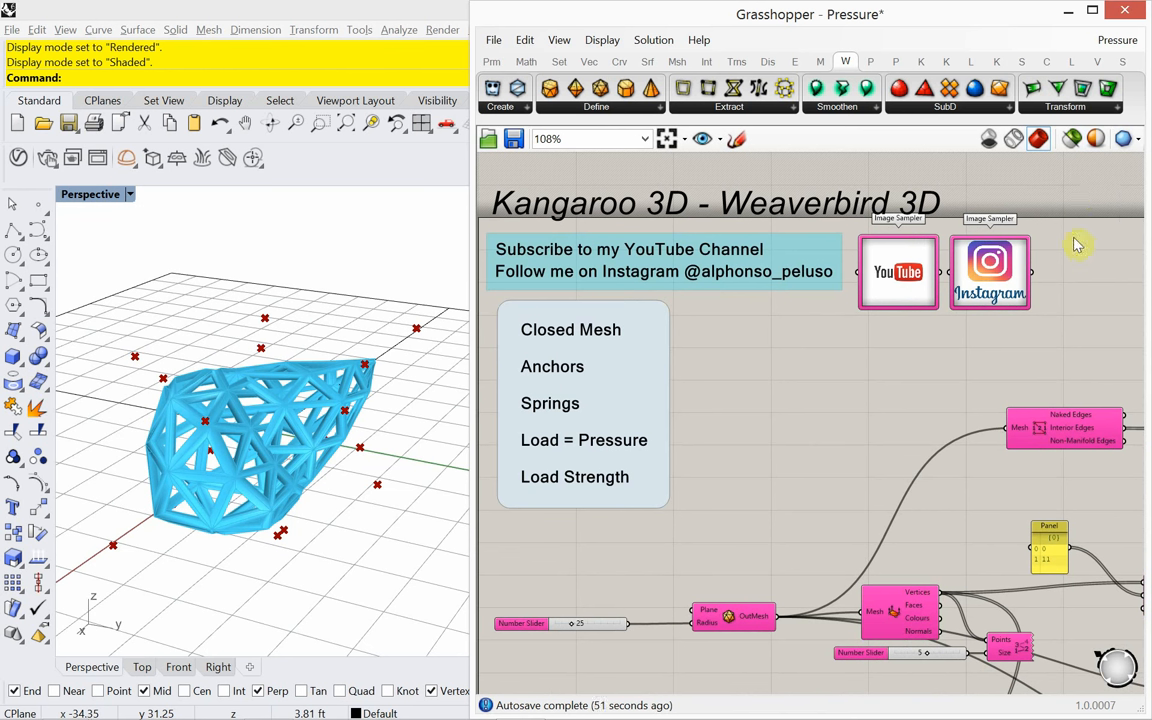
mouse_move(1048, 604)
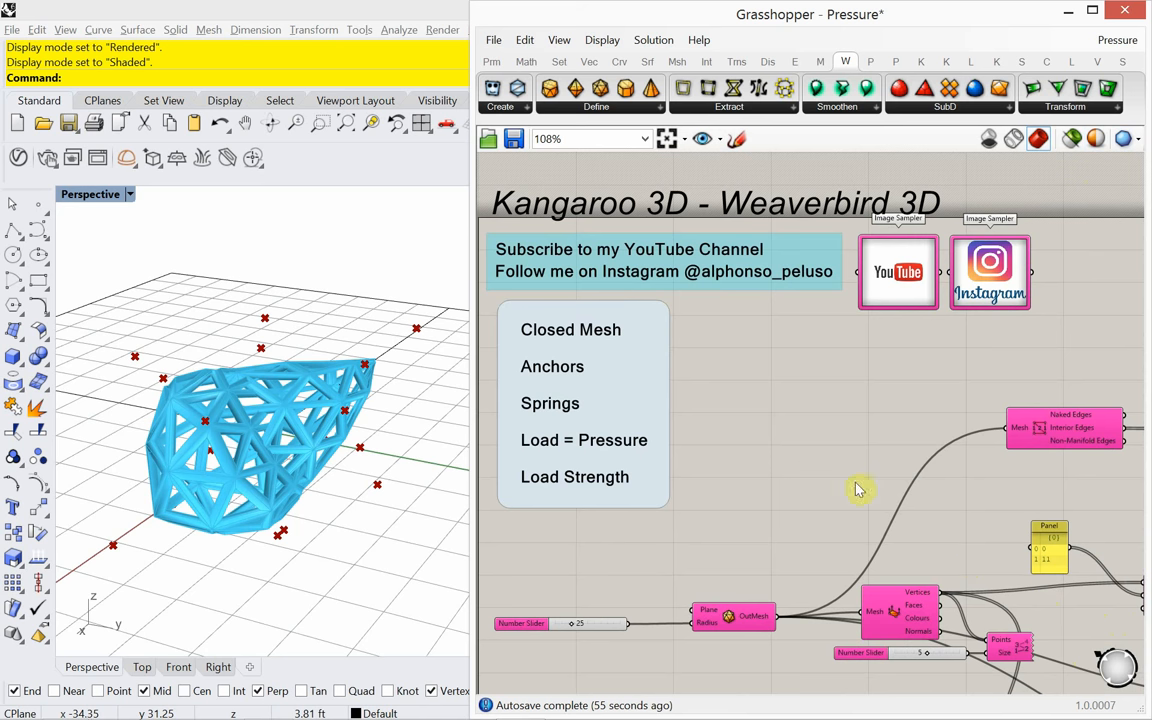
mouse_move(764, 430)
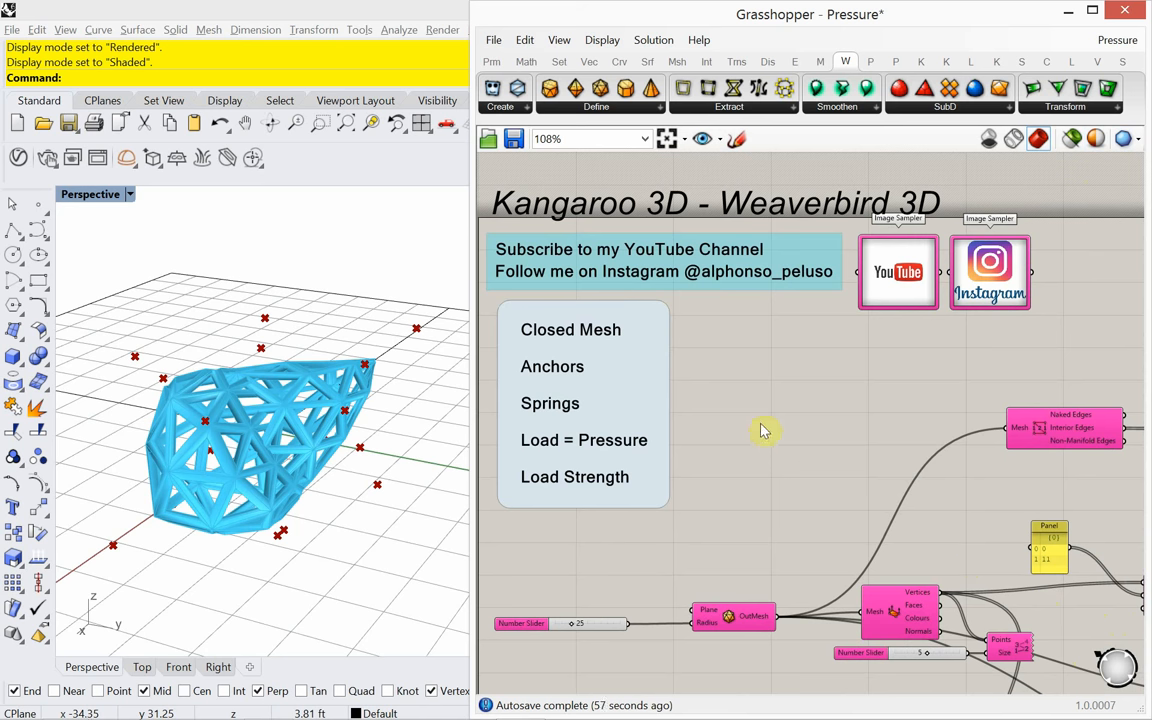